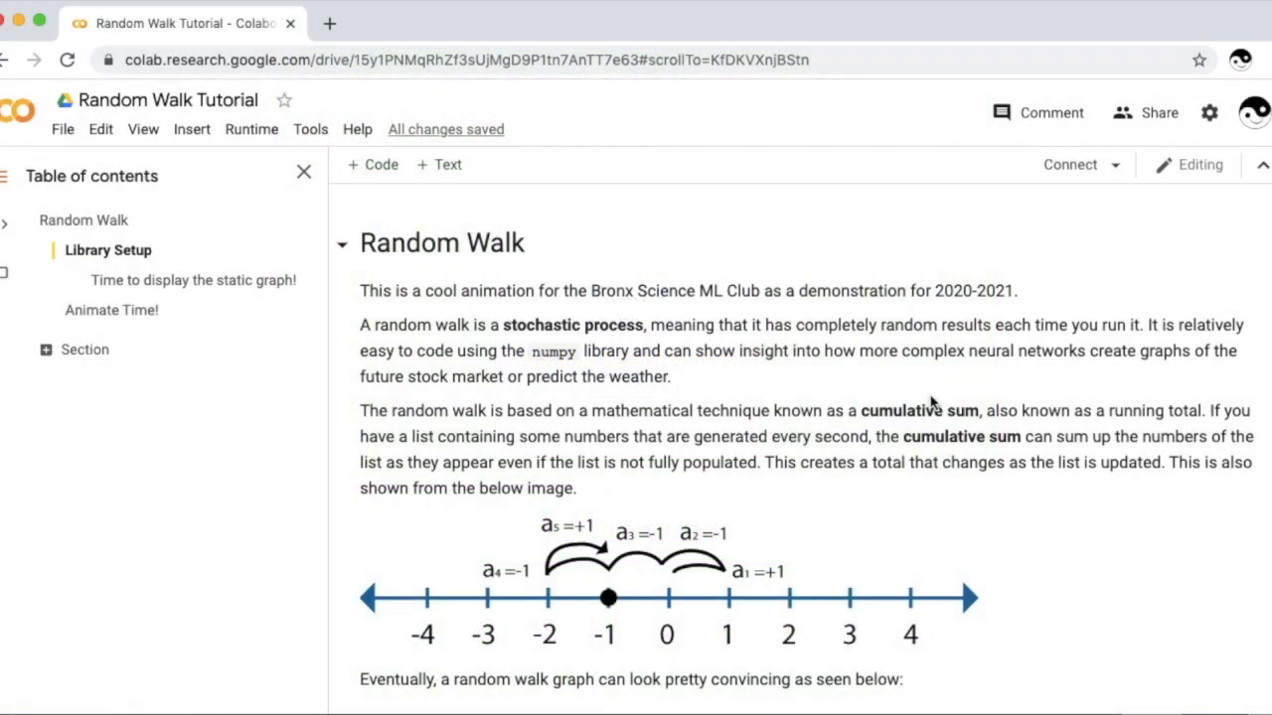
mouse_move(933, 401)
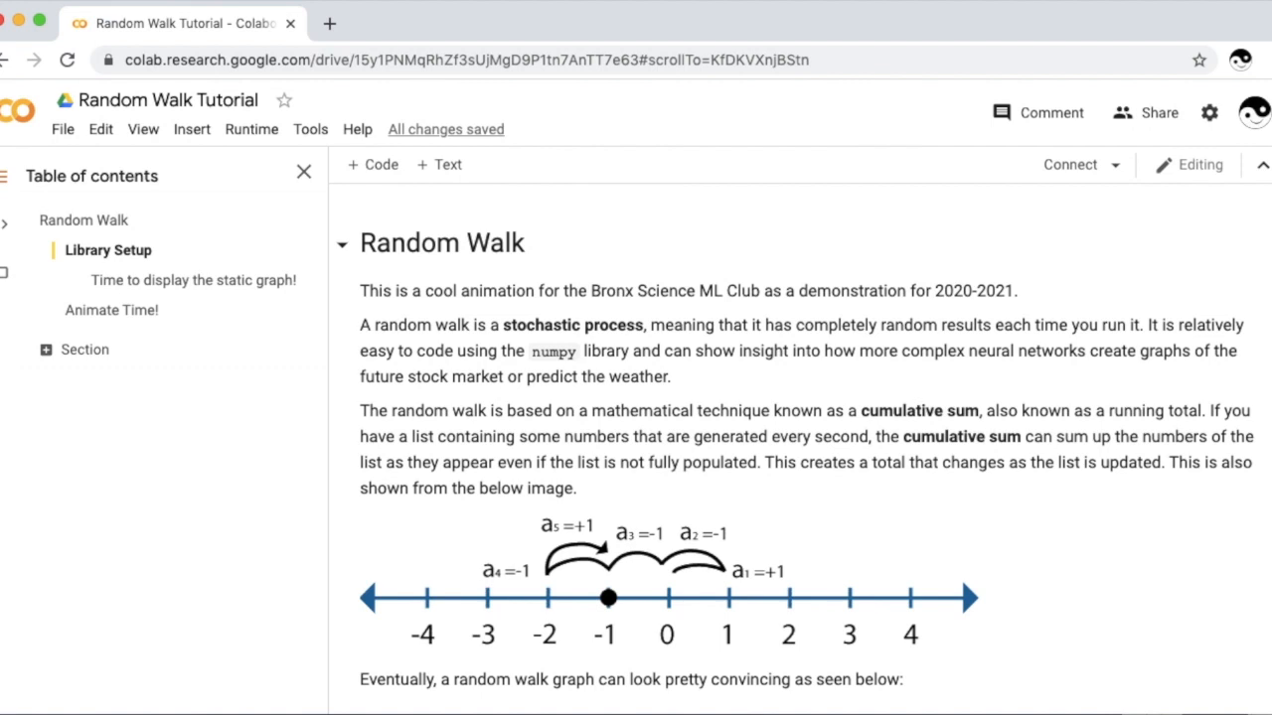
mouse_move(1234, 334)
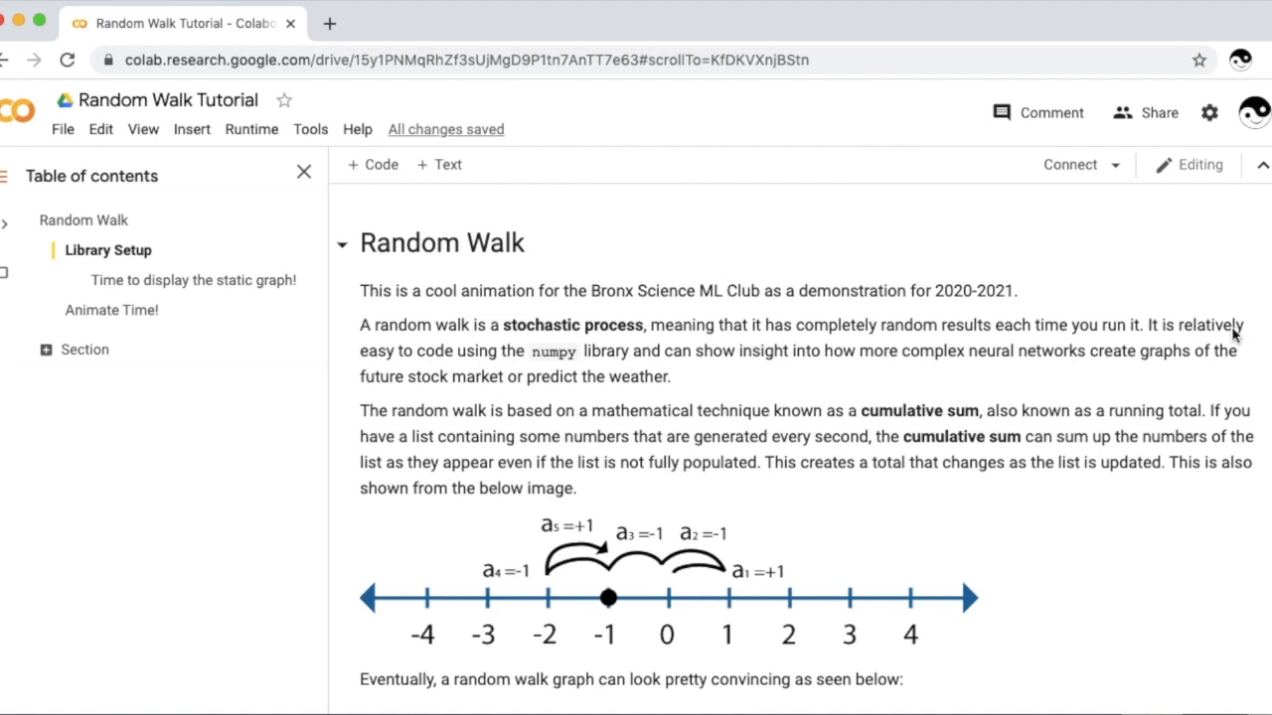
mouse_move(702, 535)
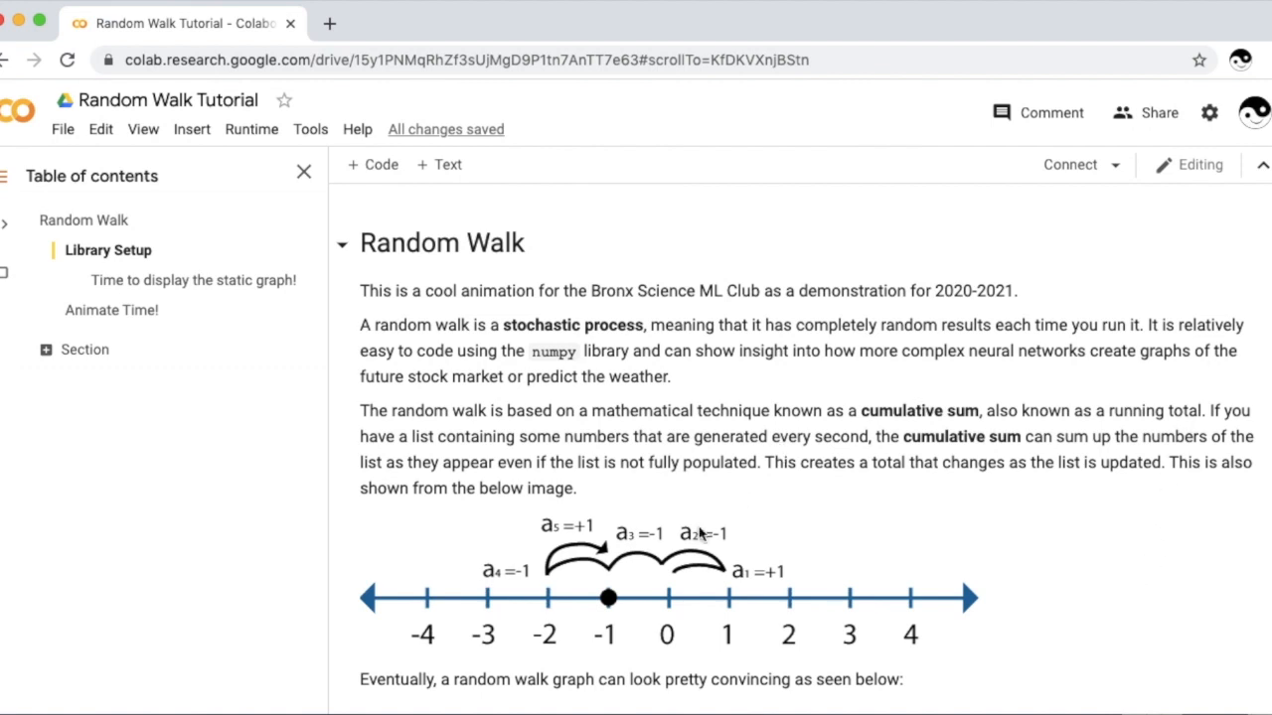
mouse_move(581, 636)
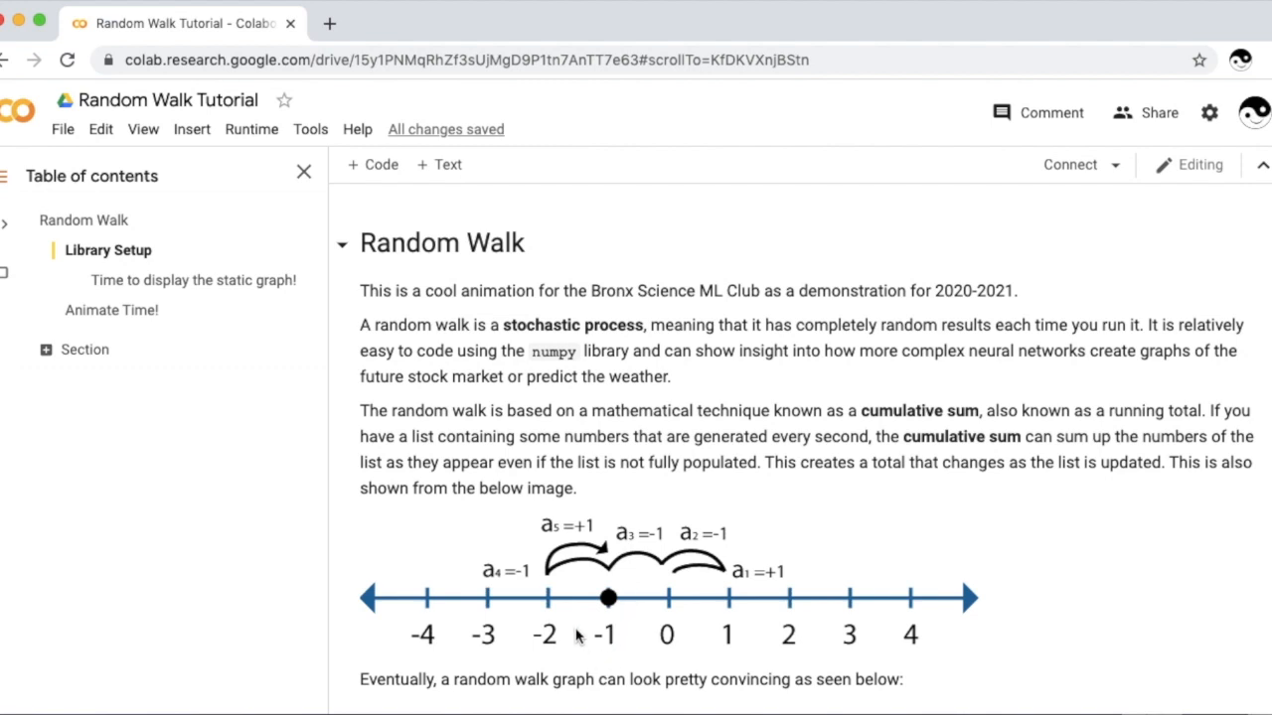
mouse_move(553, 600)
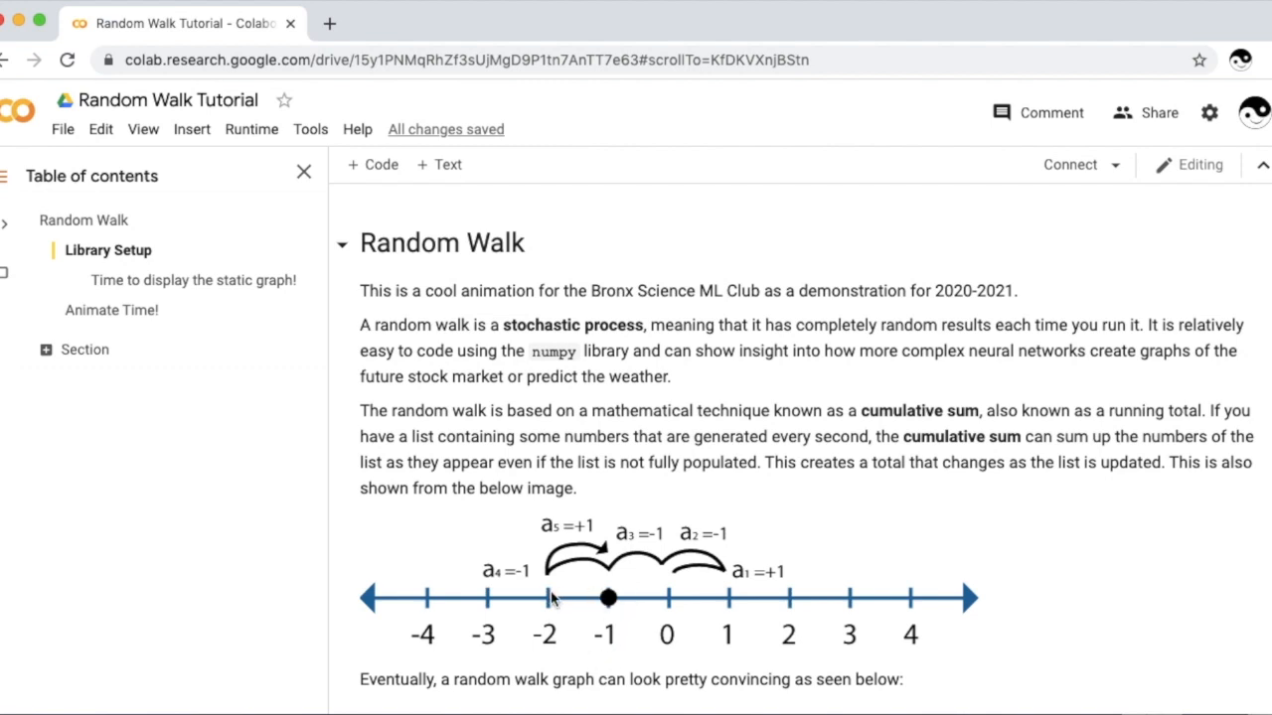
mouse_move(595, 566)
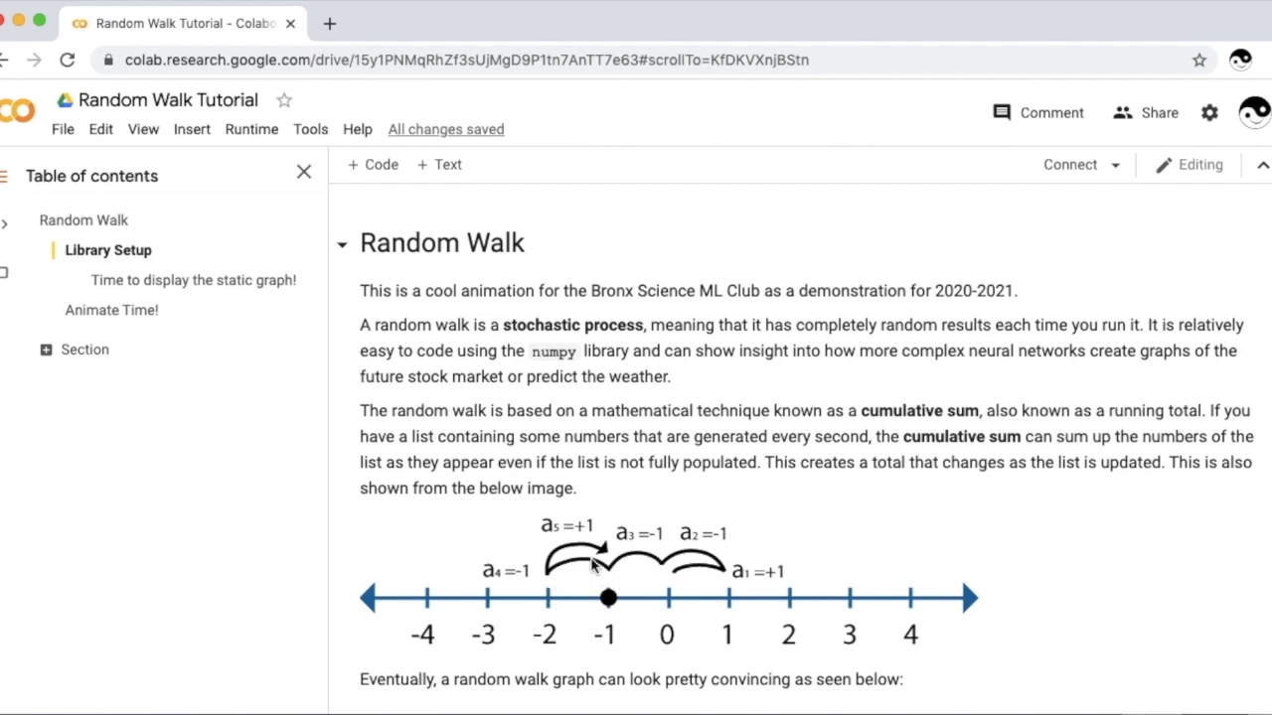
mouse_move(700, 547)
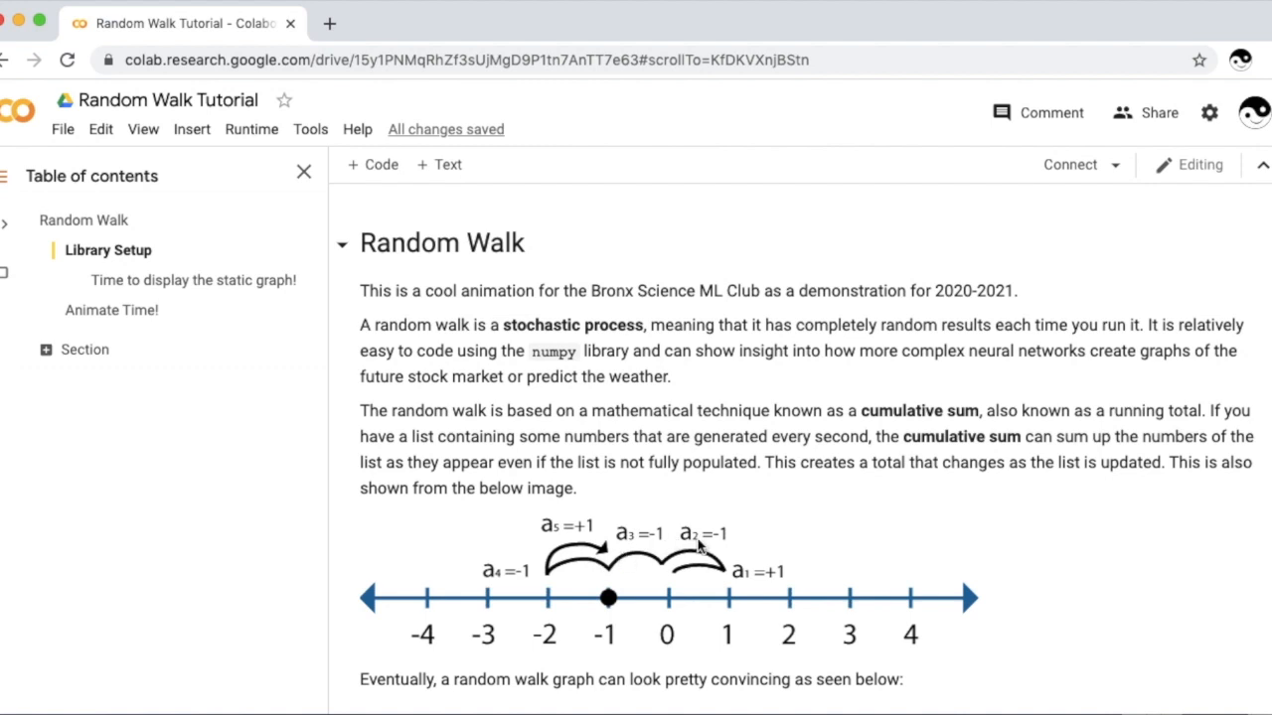
mouse_move(695, 574)
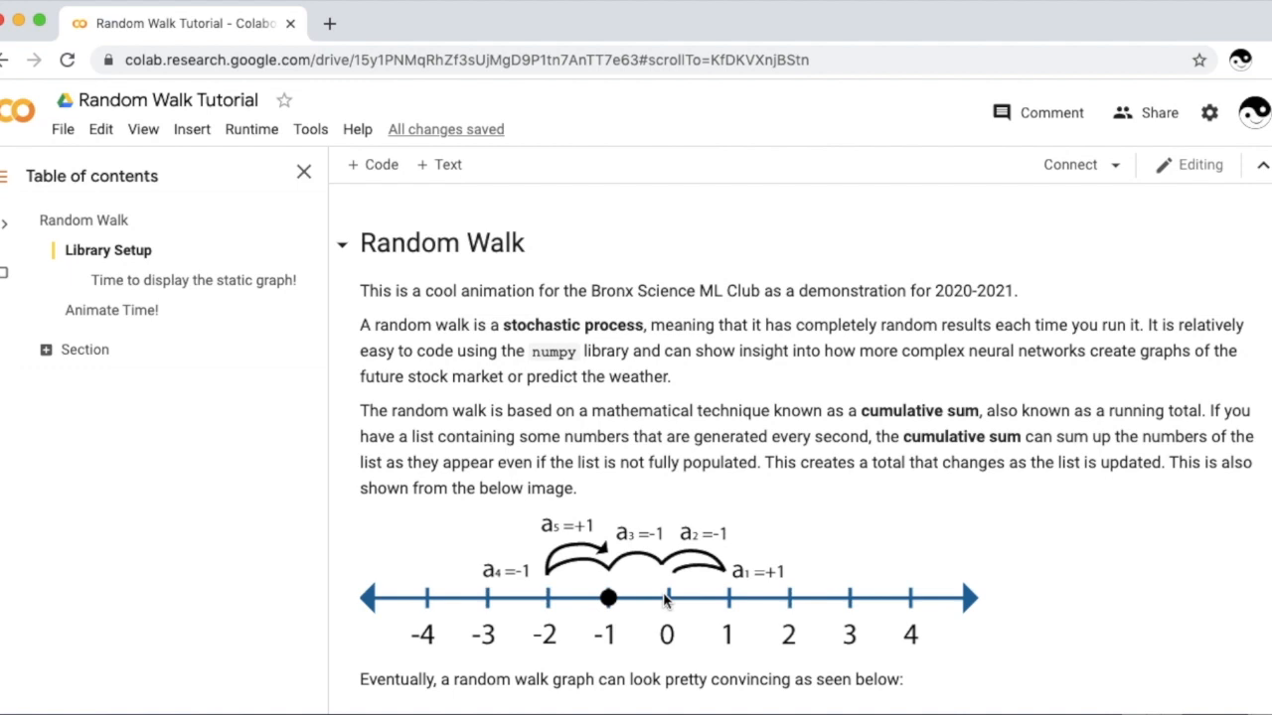
mouse_move(666, 600)
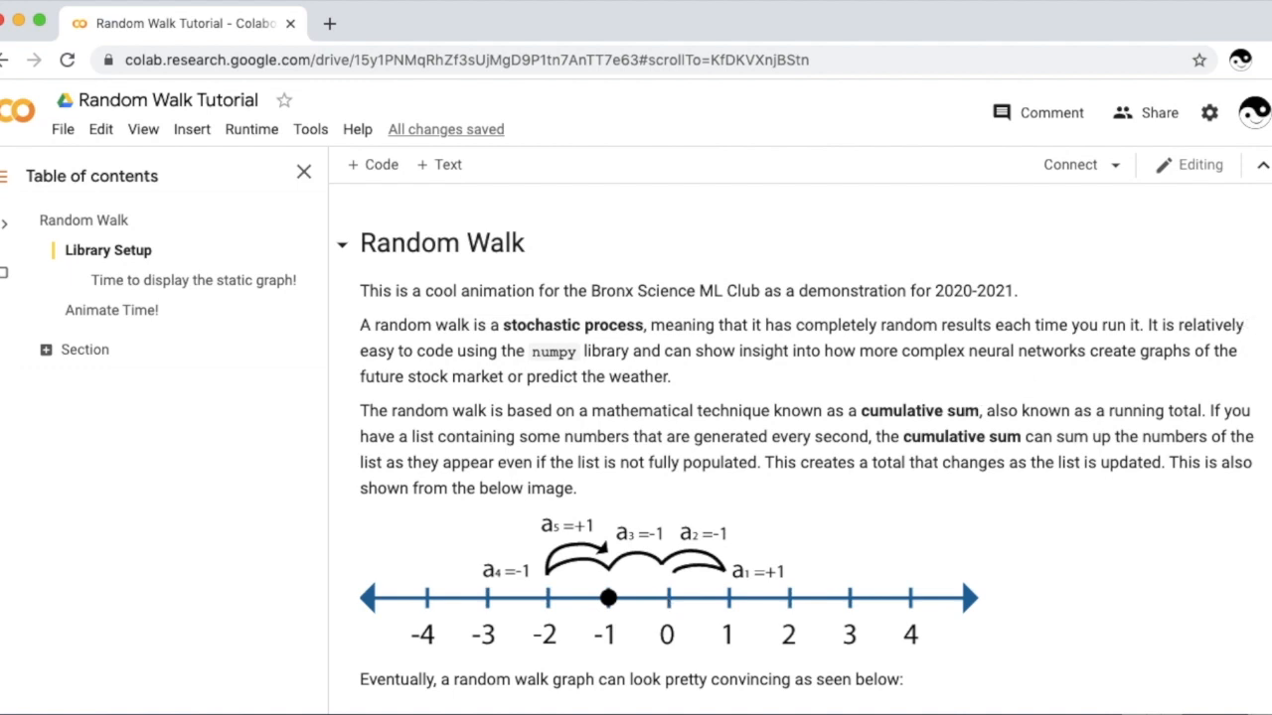
Step: Scroll down past the example random walk graph to the Library Setup heading
scroll("down", 3)
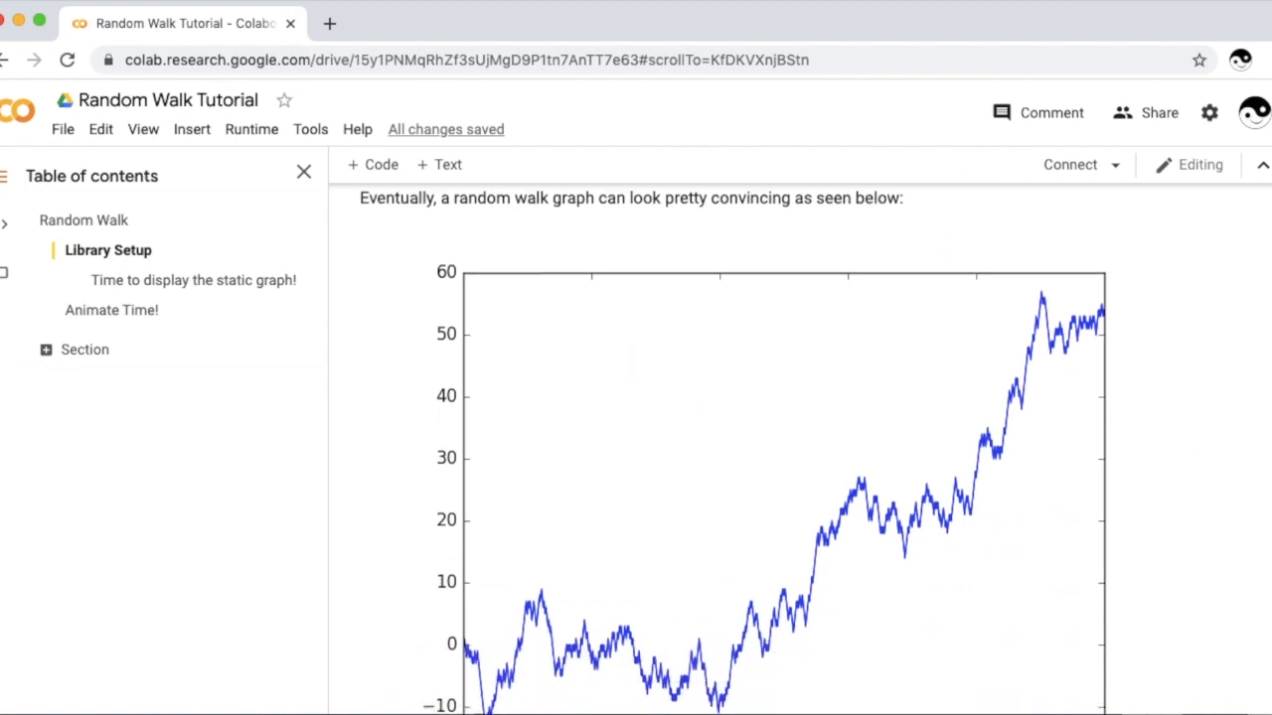
scroll("down", 3)
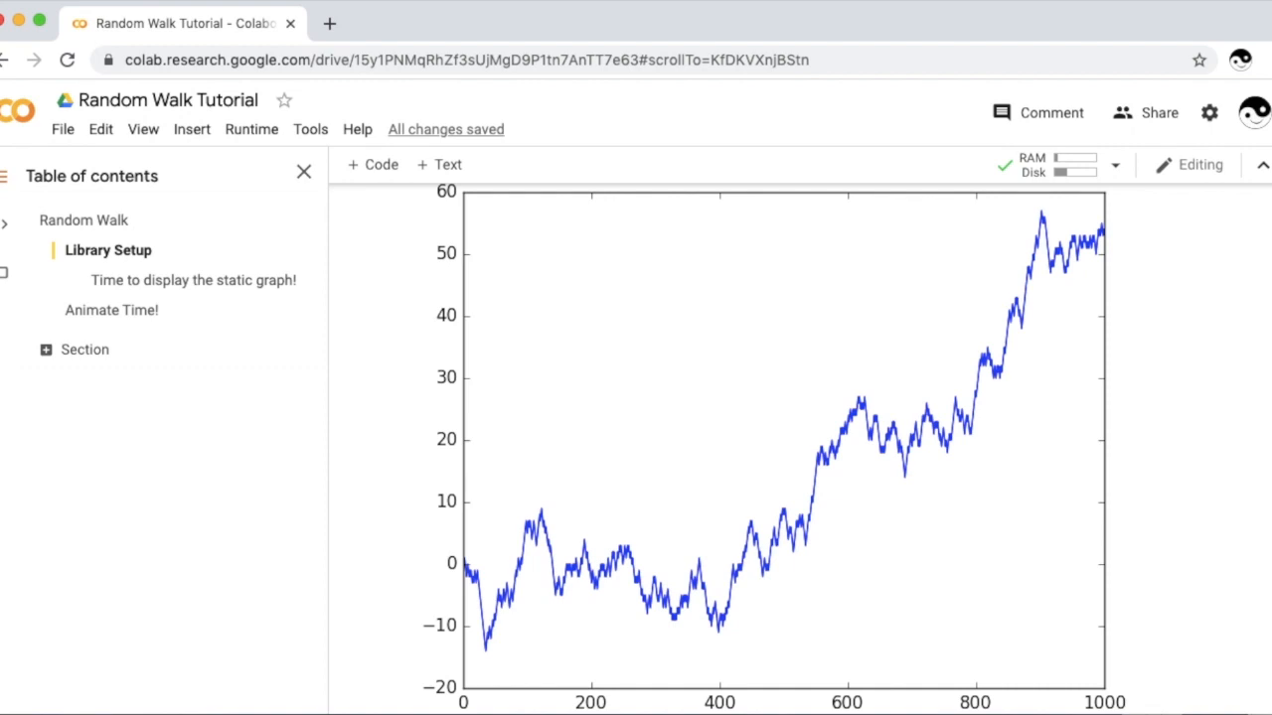
scroll("down", 3)
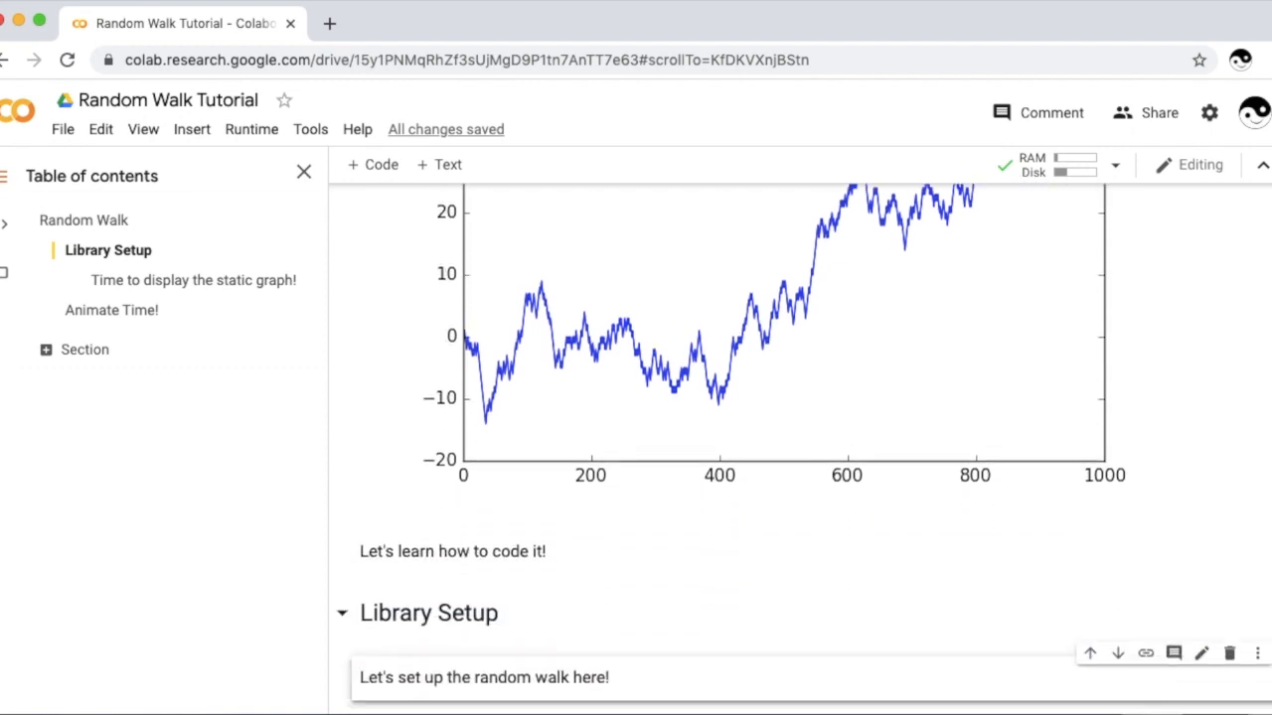
scroll("down", 3)
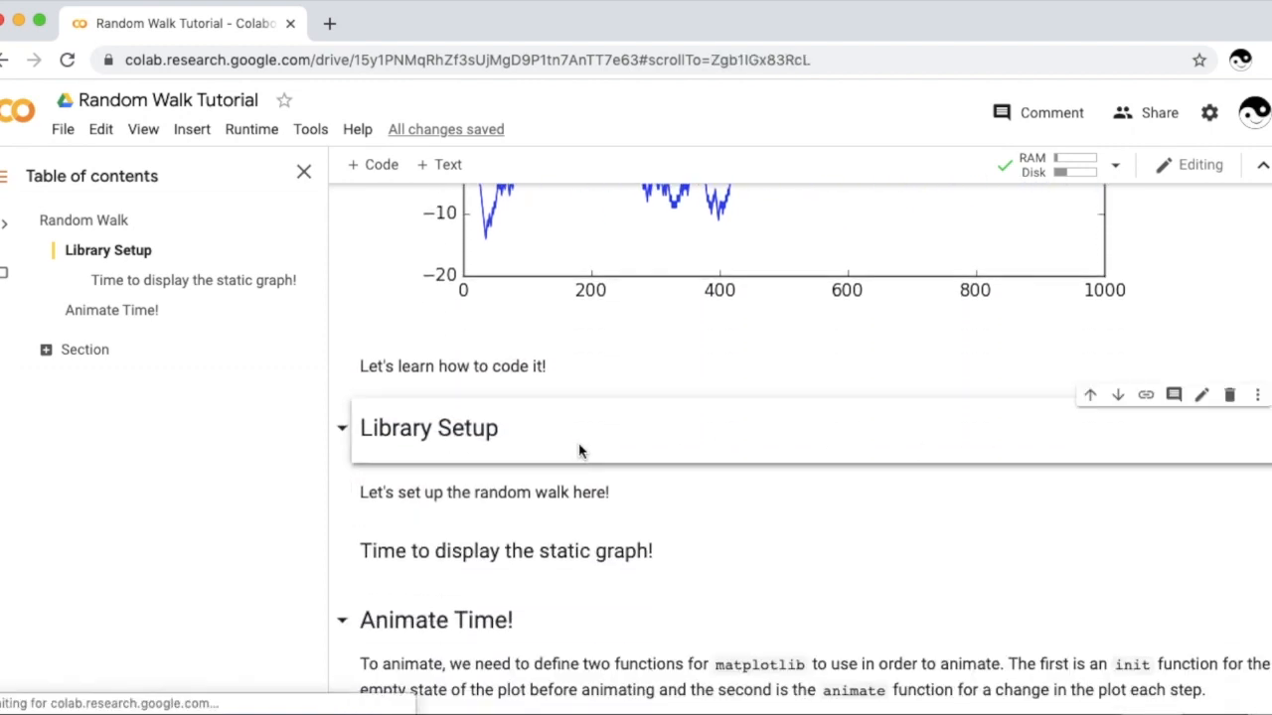
Step: Add a Library Setup code cell importing matplotlib.pyplot as plt and matplotlib.animation
left_click(373, 163)
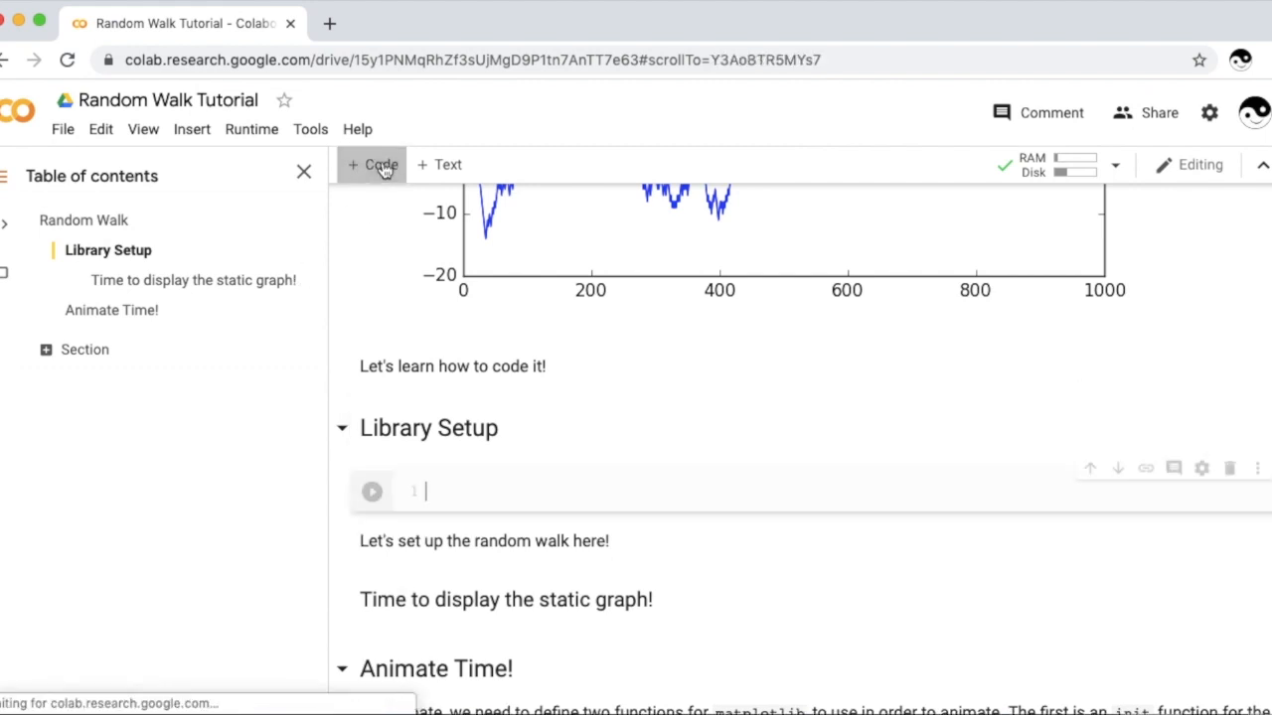
type("import numpy as np")
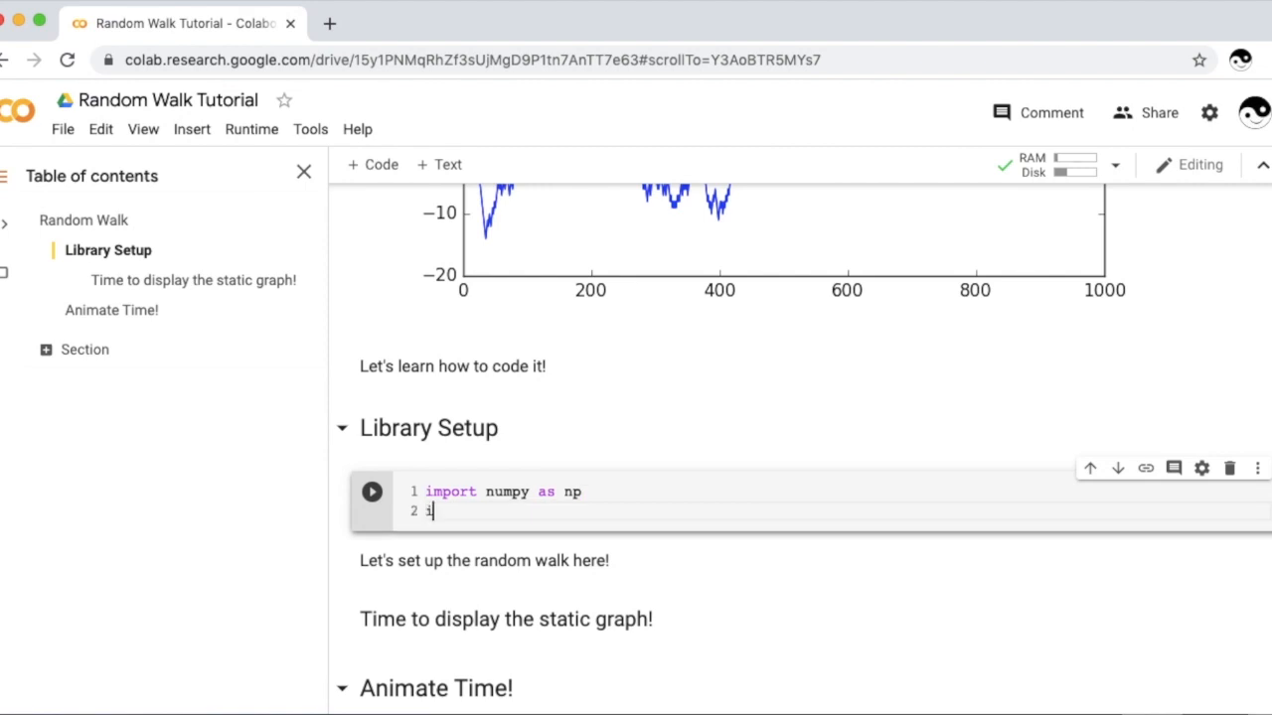
type("import matplotlib")
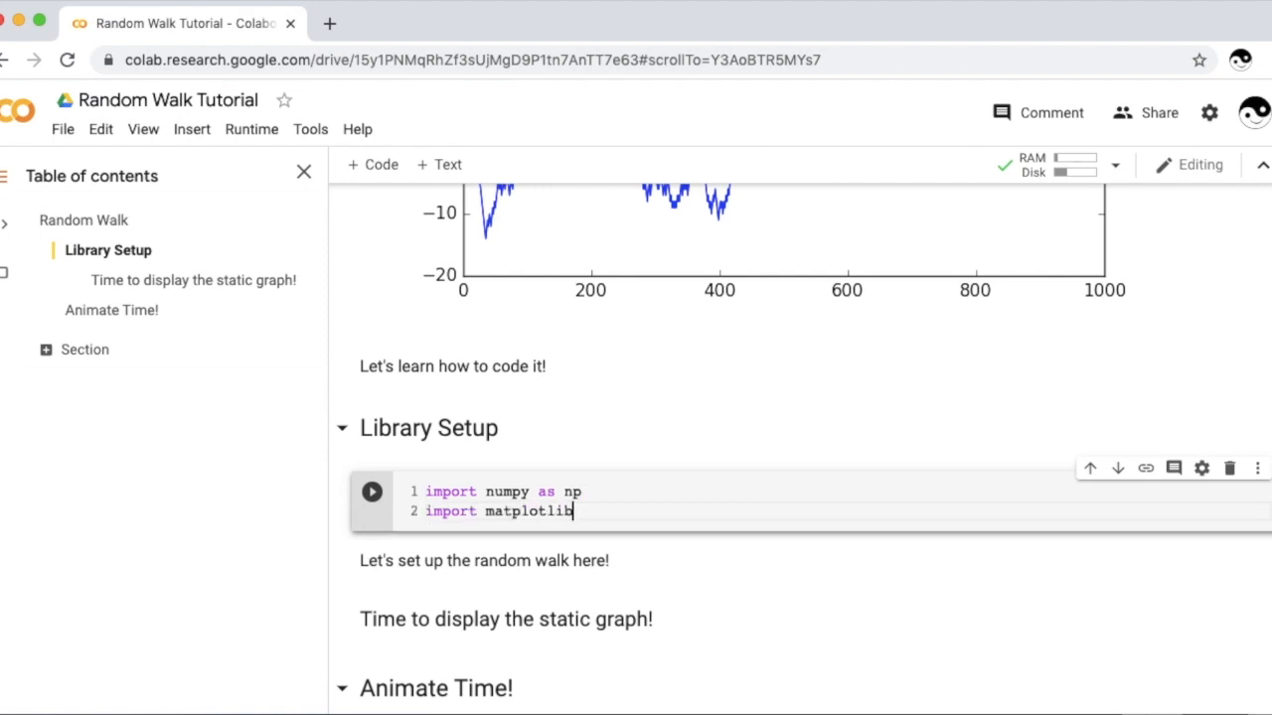
type(".pyplot as p")
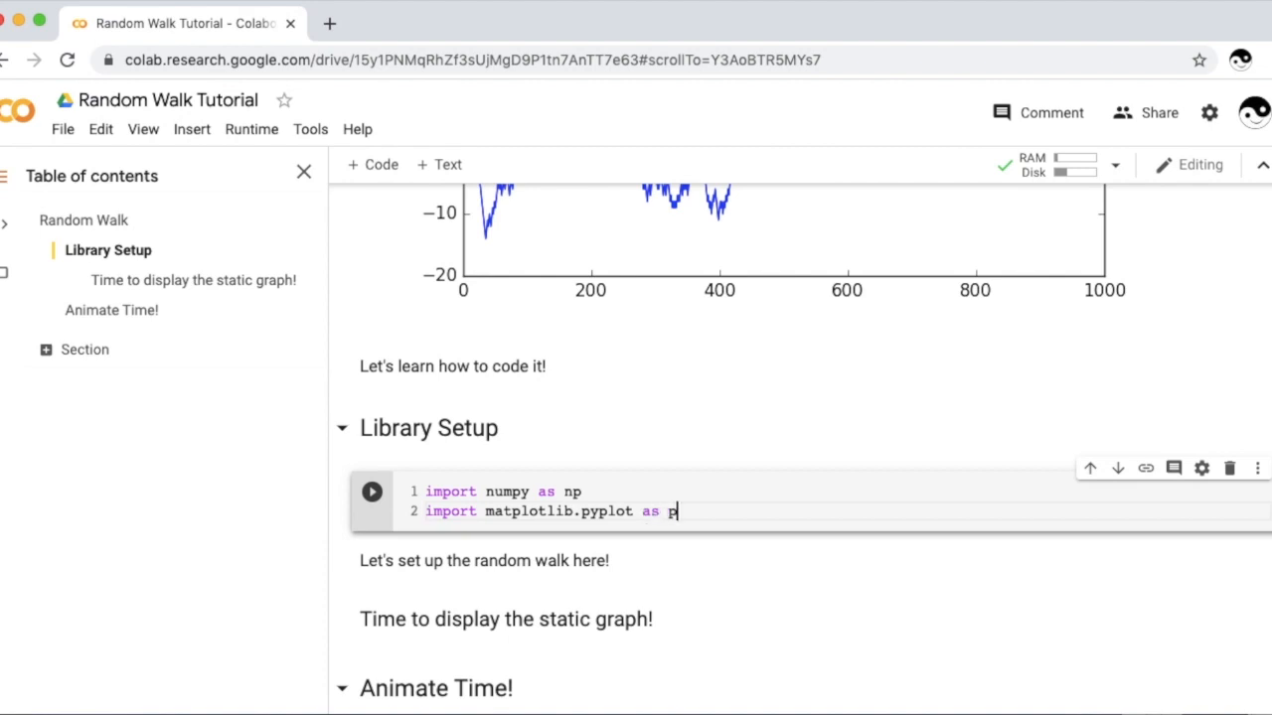
type("lt")
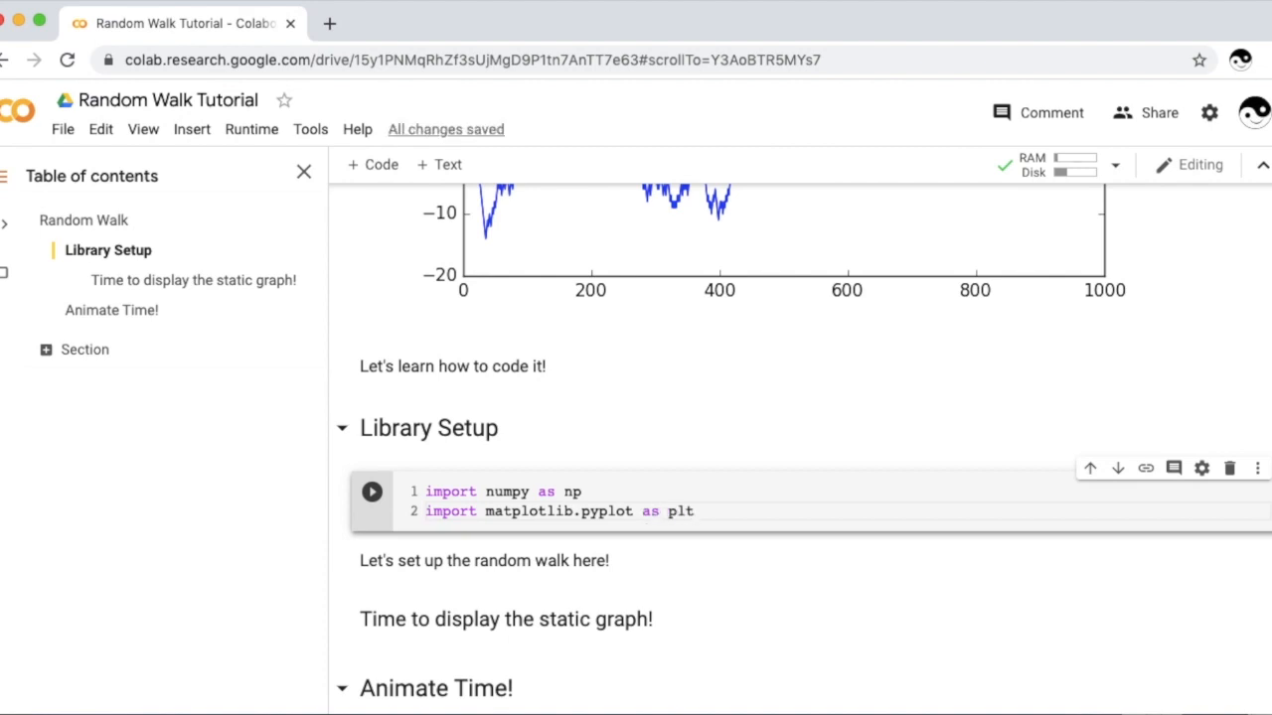
type("import")
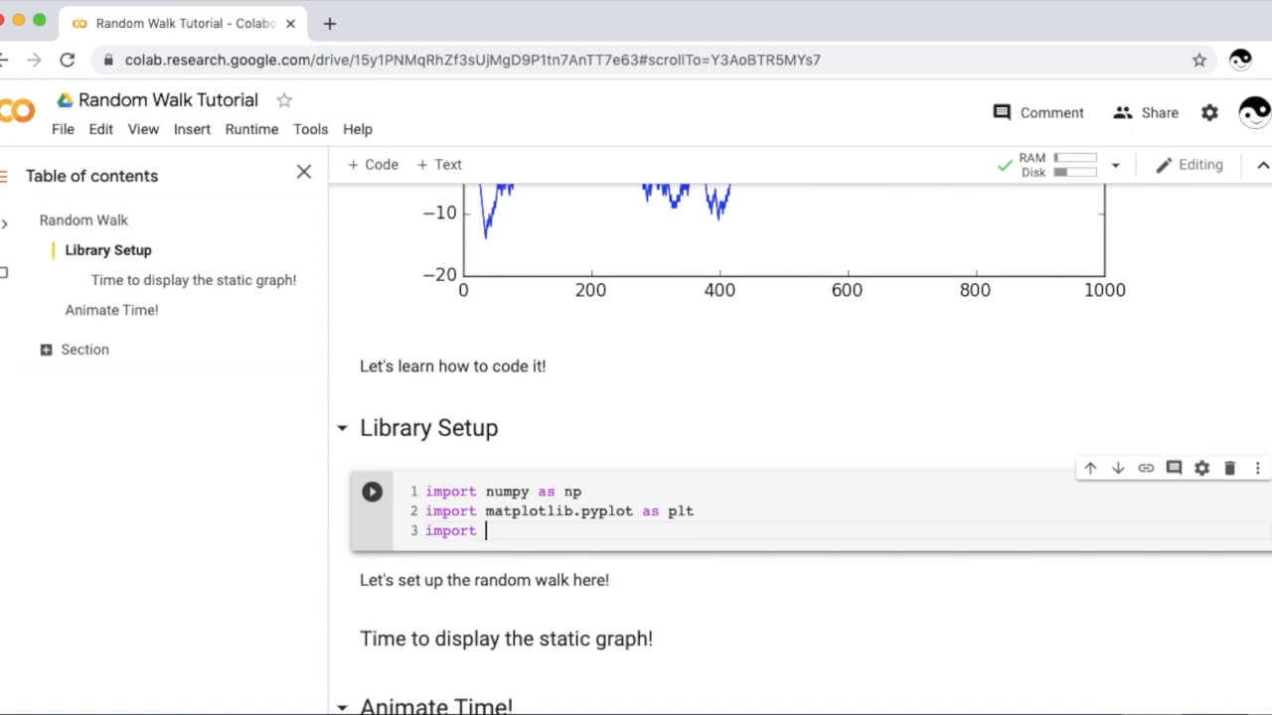
type("ma")
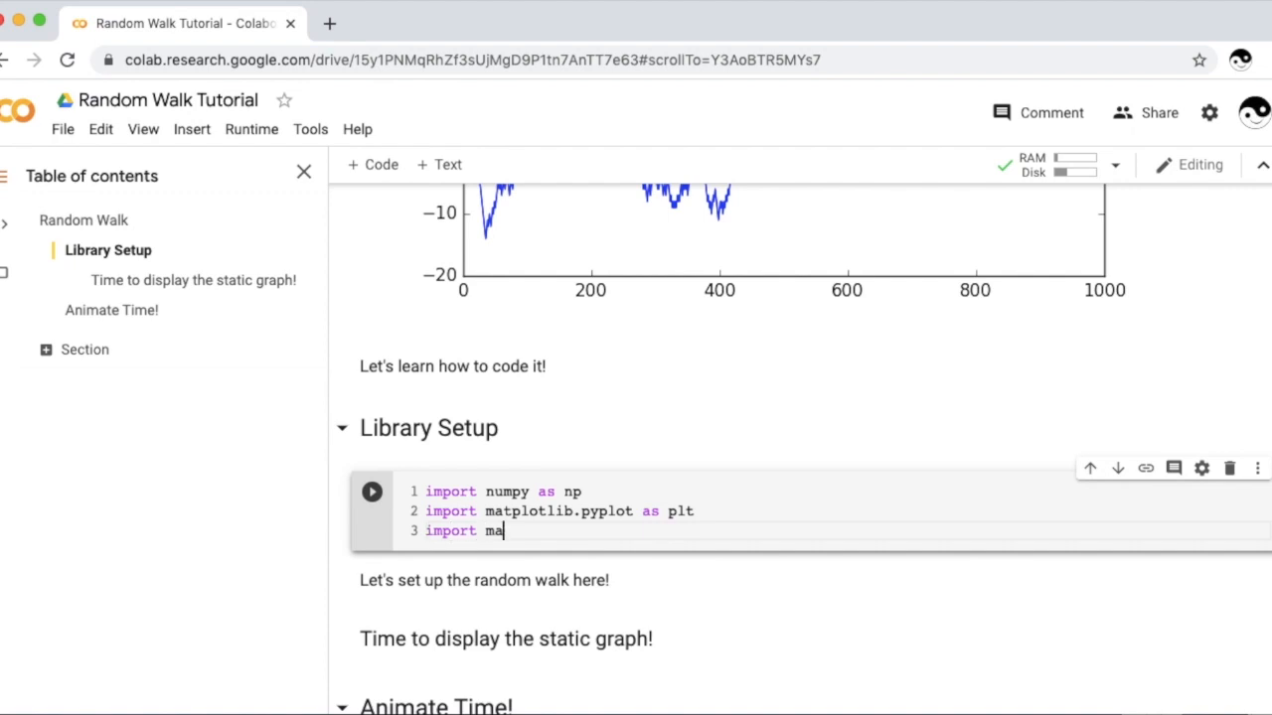
type("tplotlib")
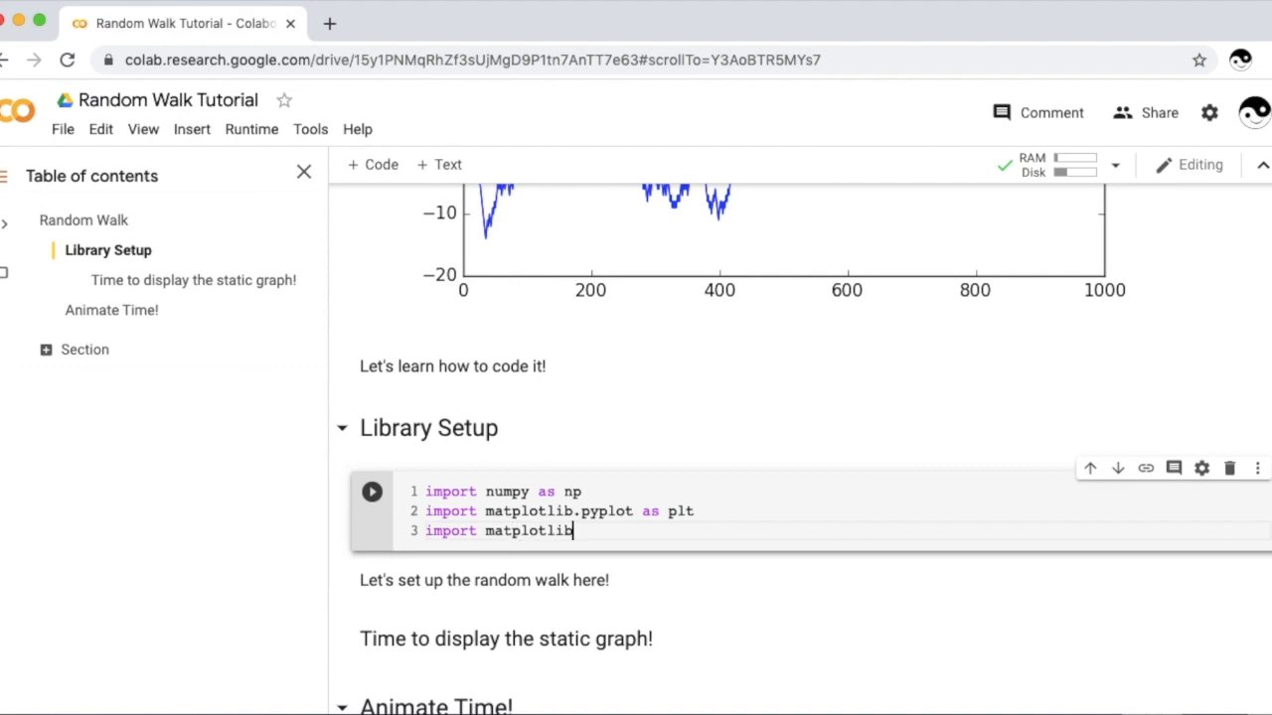
type(".animation")
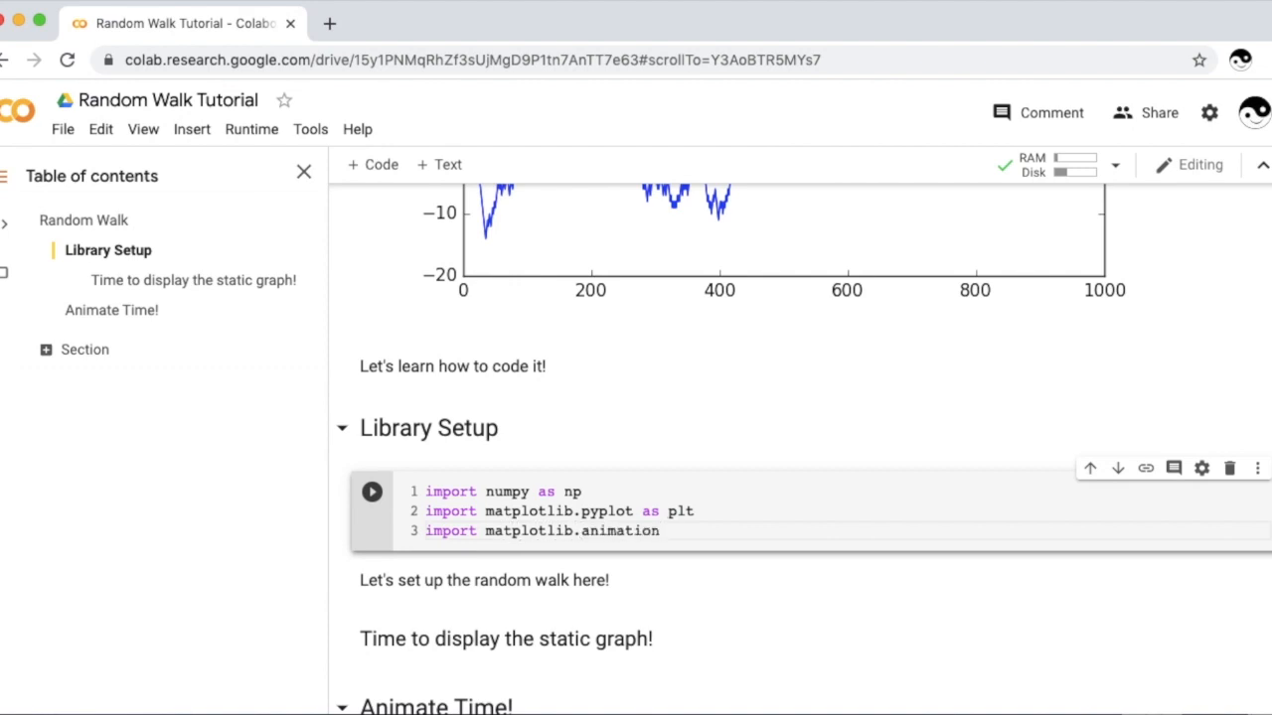
type("as animation")
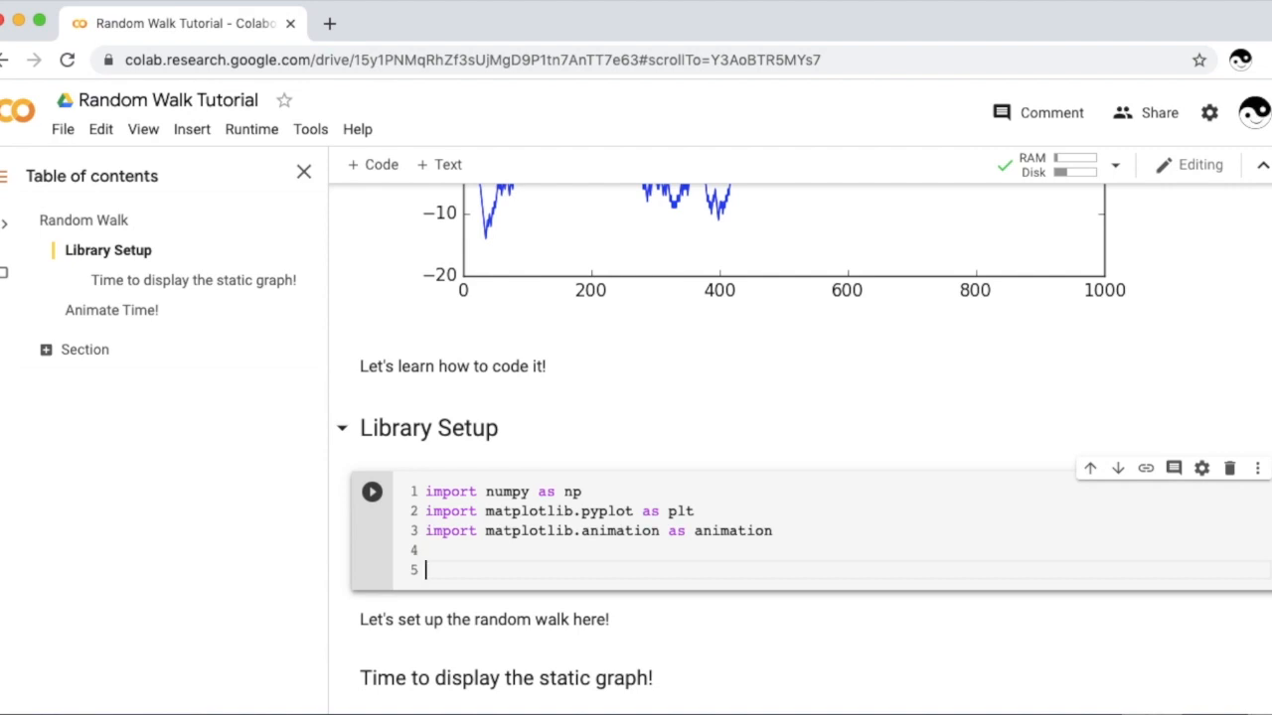
Step: Add 'from matplotlib import animation, rc' and 'from IPython.display import HTML' to the imports
type("from matp")
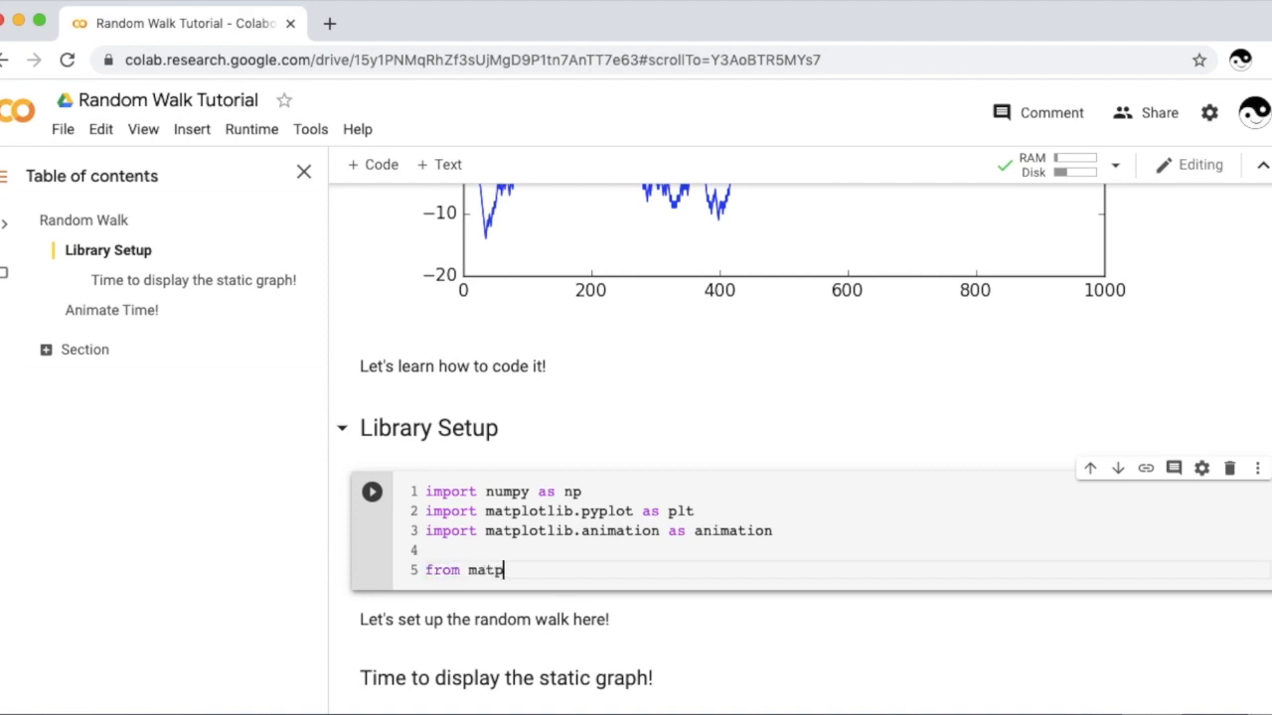
type("lotlib importa")
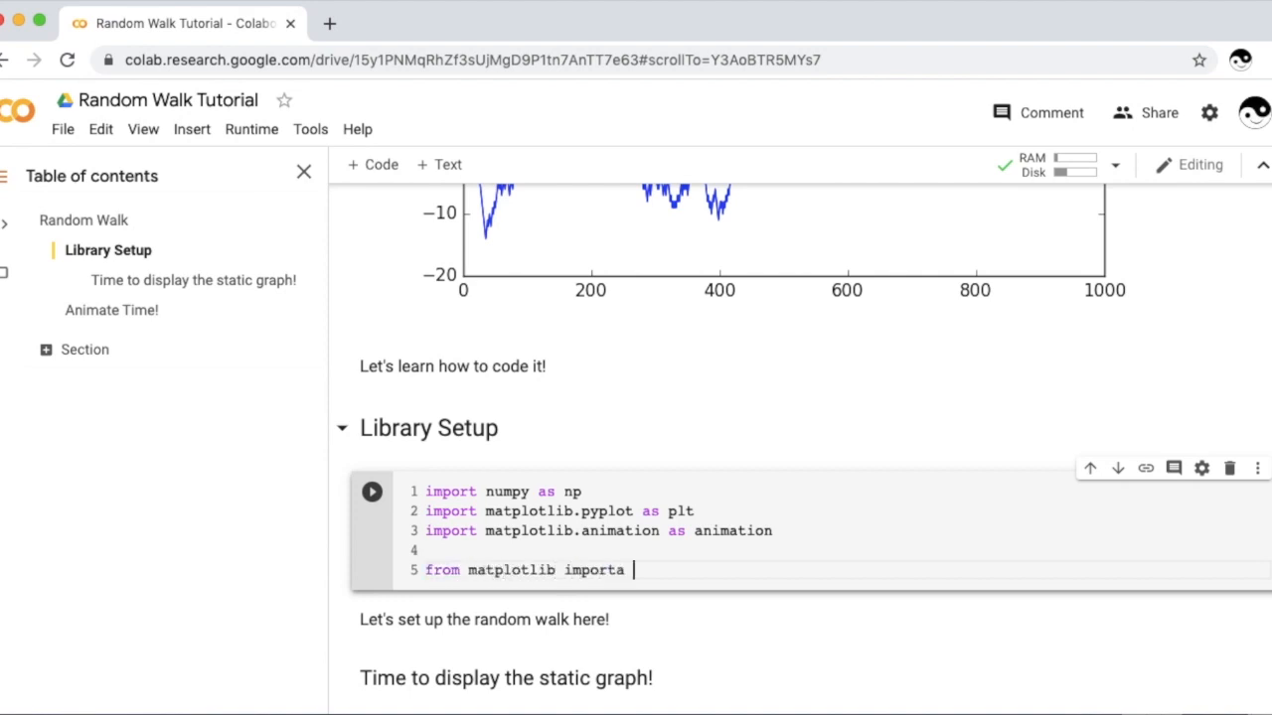
type("animation, rc")
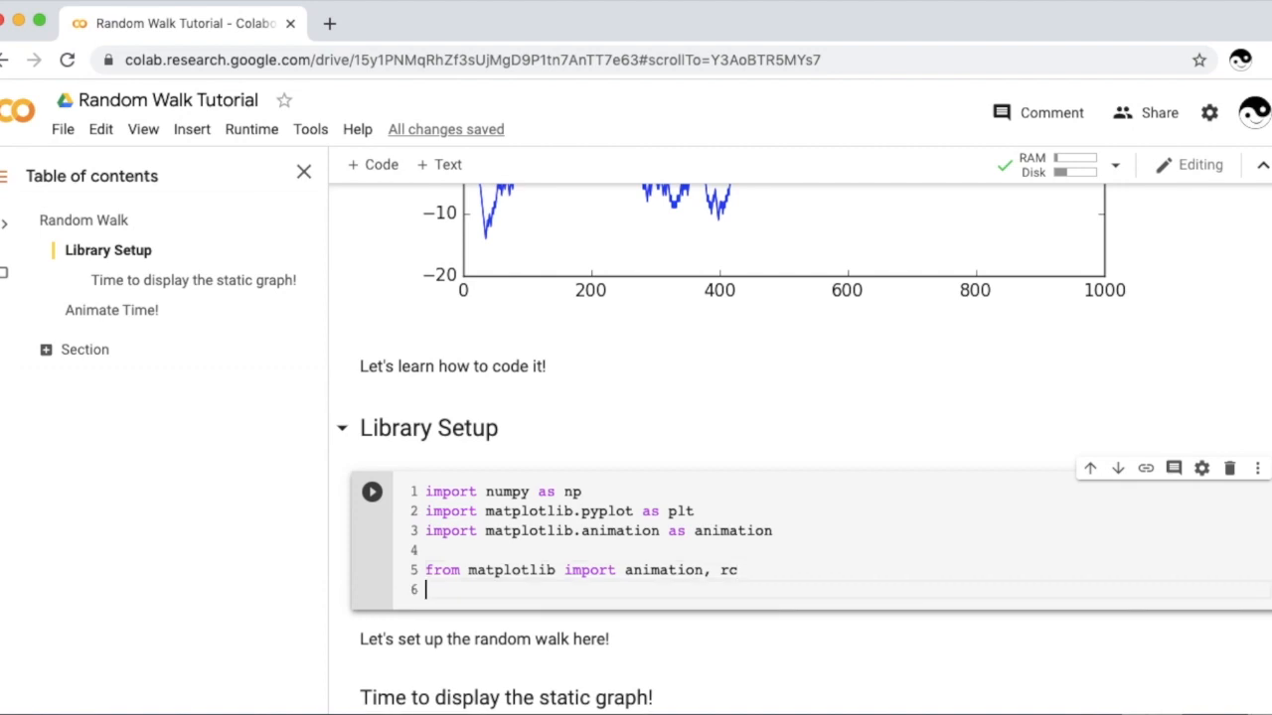
type("from IPYT")
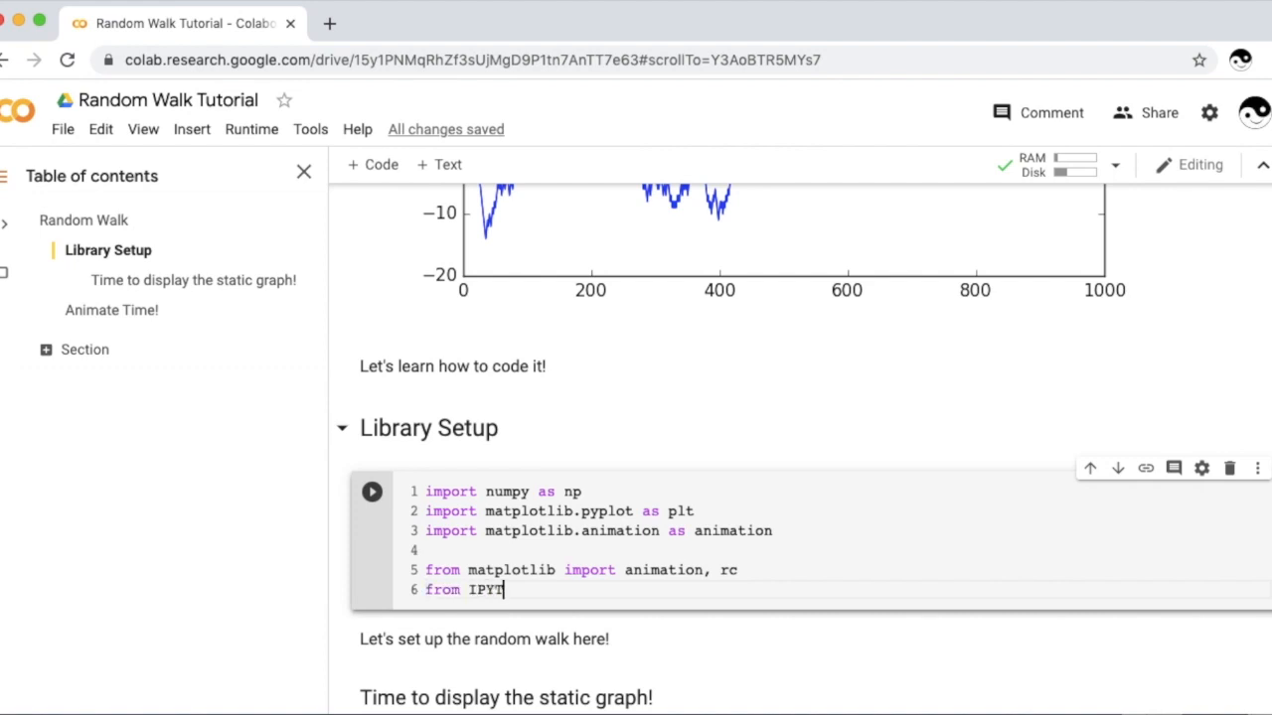
type("ho")
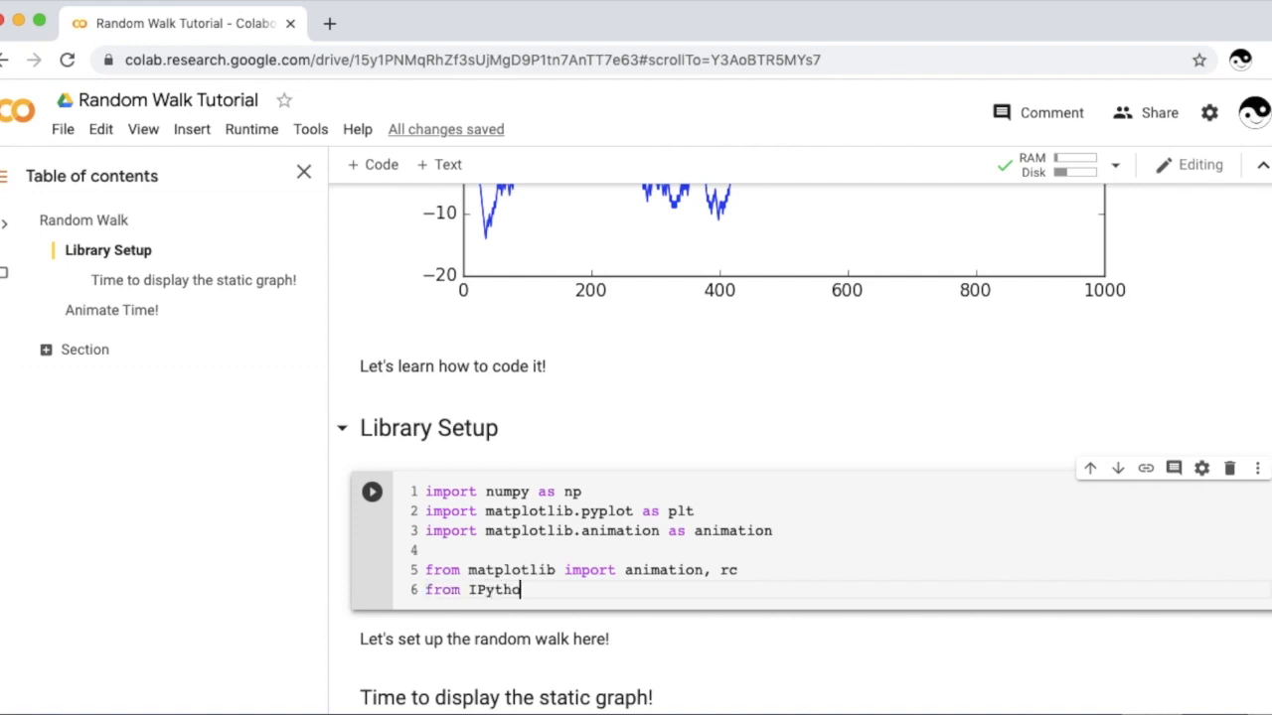
type("n.display")
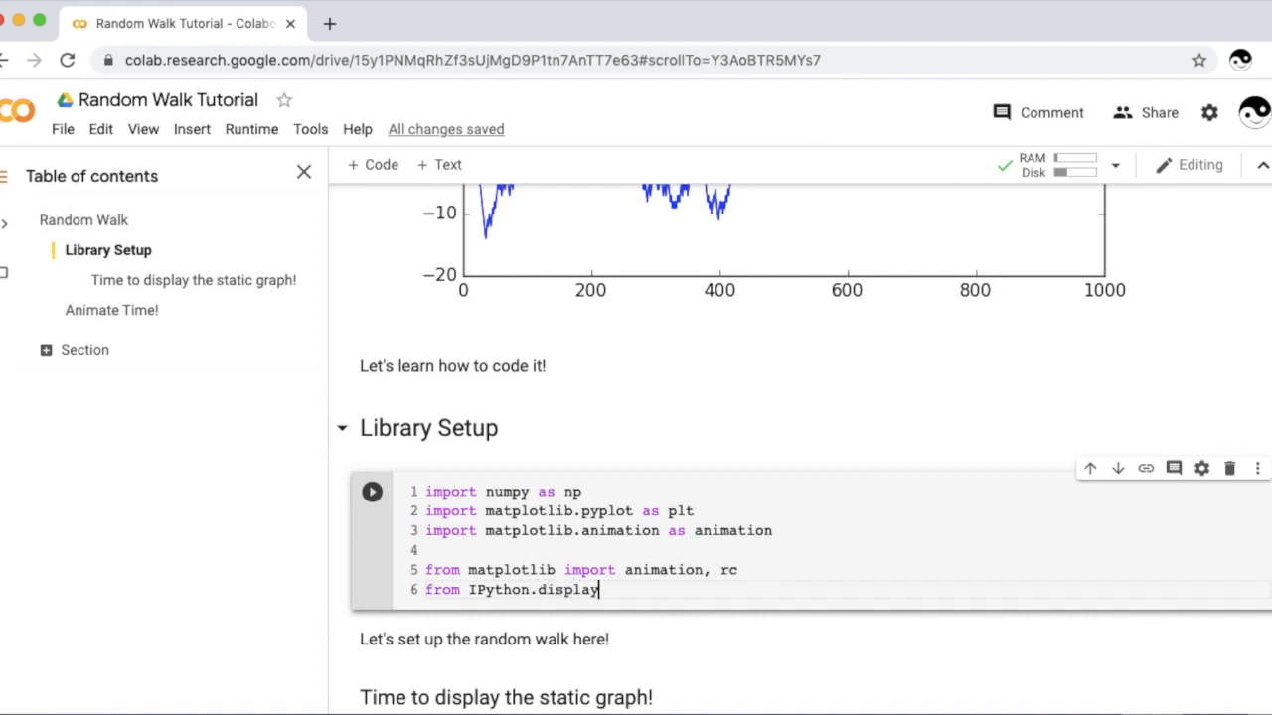
type("import")
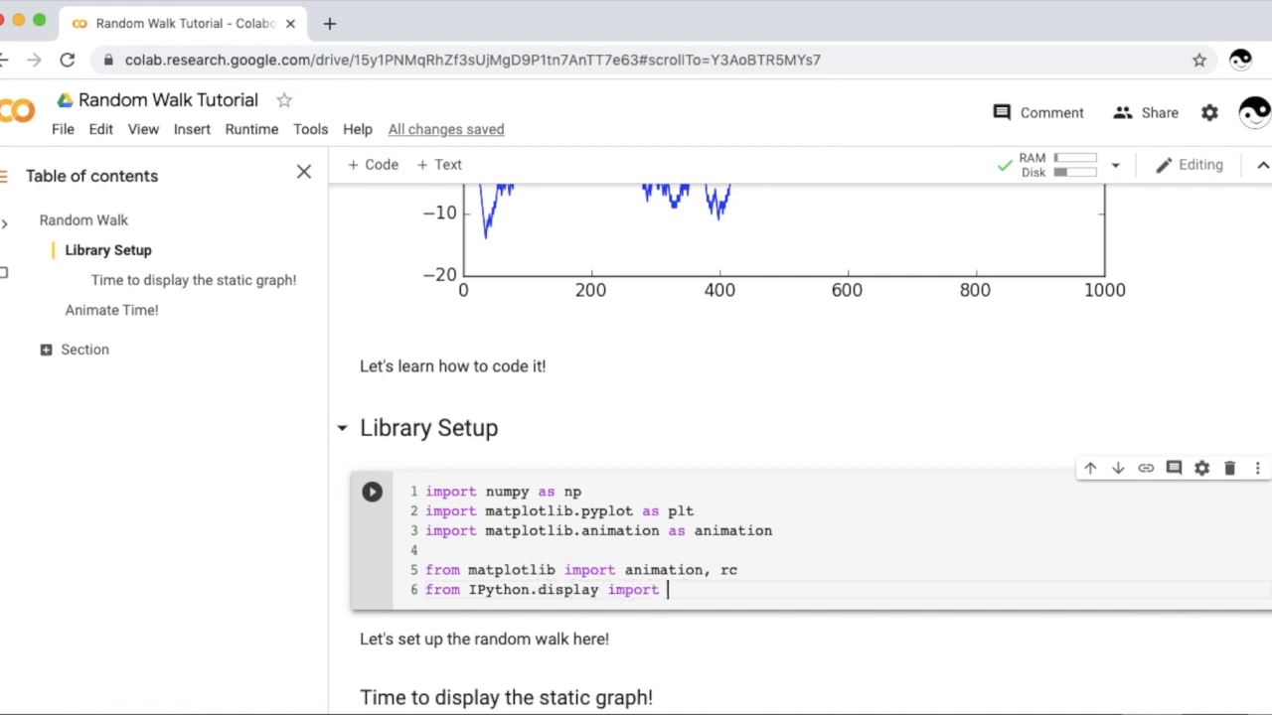
type("HTML")
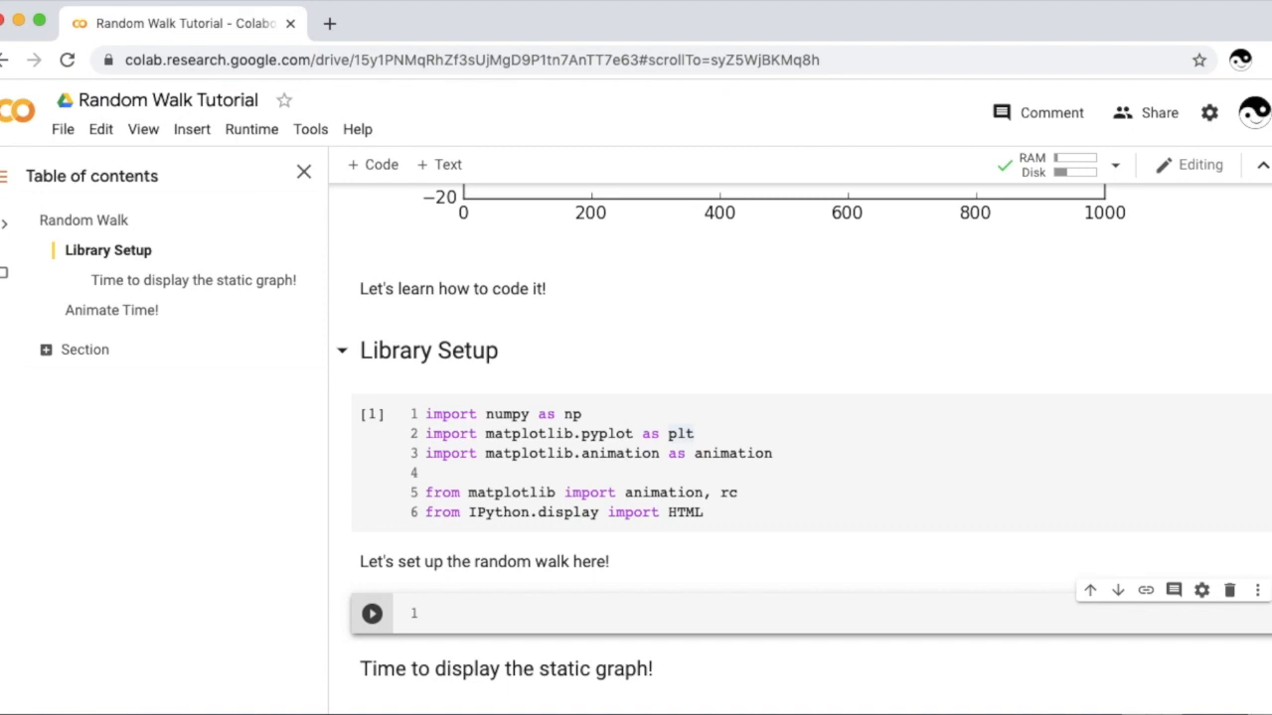
Step: Define random_walk(n: int) starting with np_list = np.array([]) and begin its for loop
scroll("down", 3)
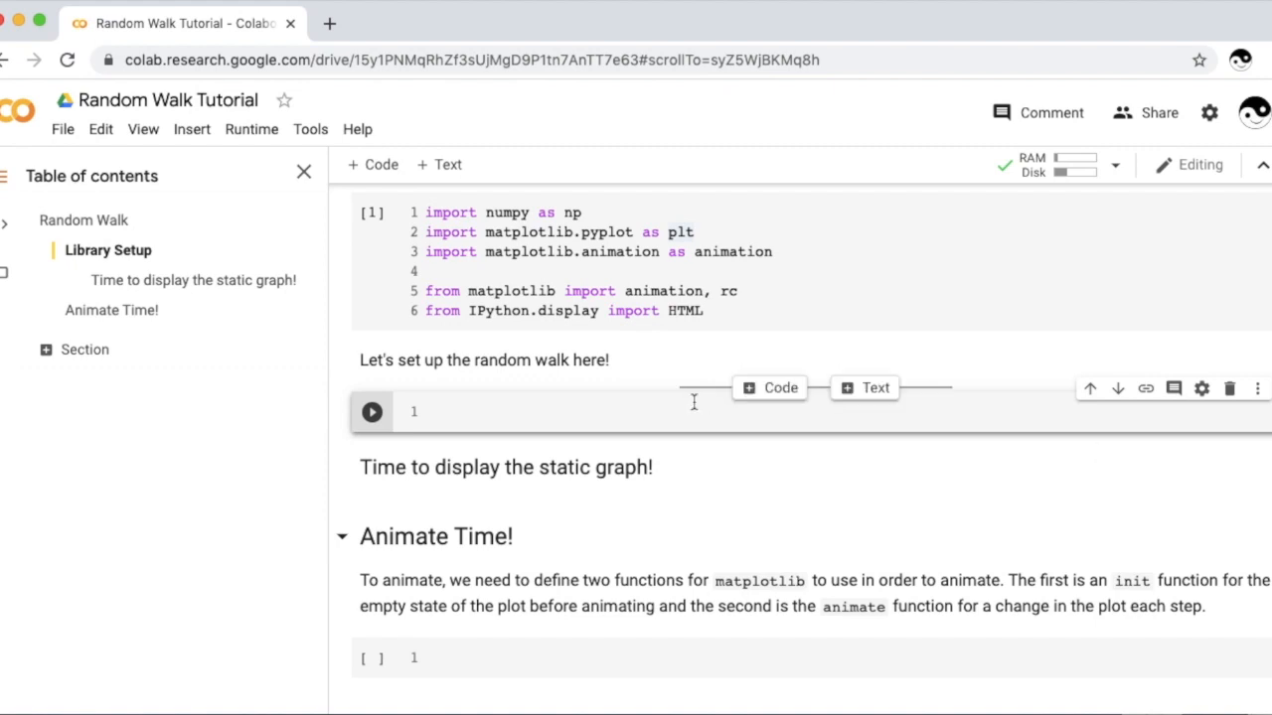
type("def random")
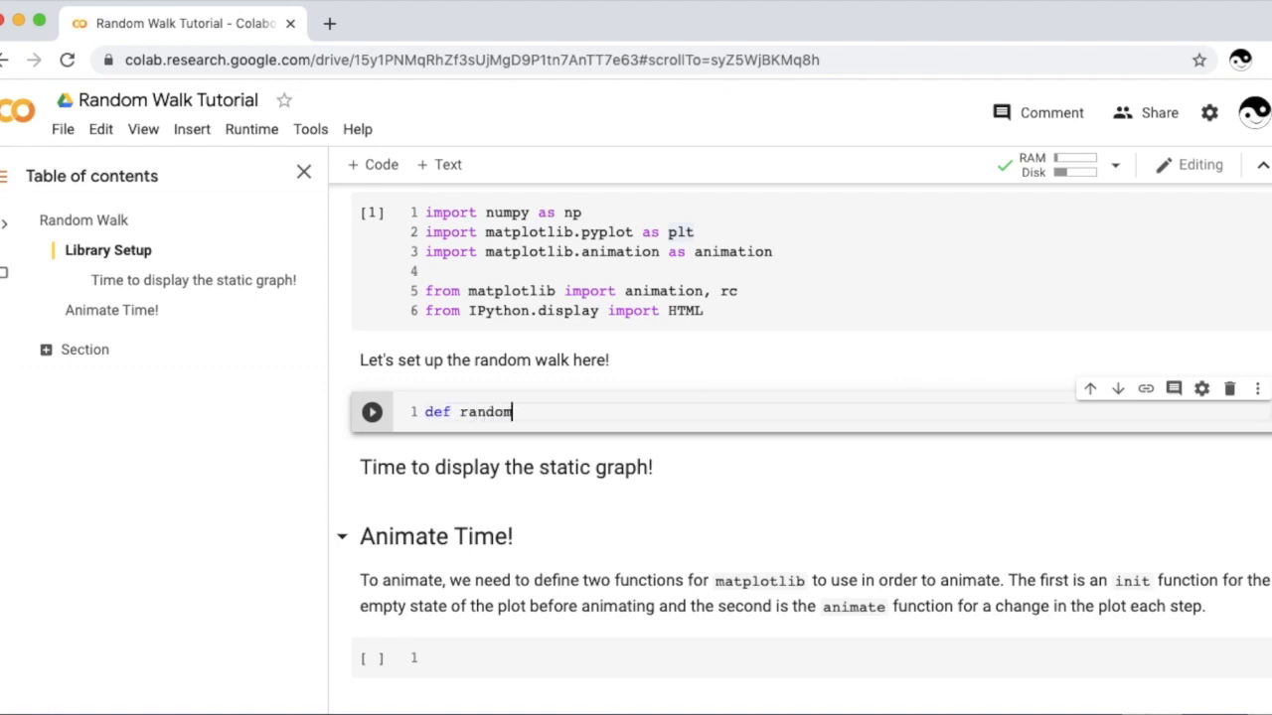
type("_walk():")
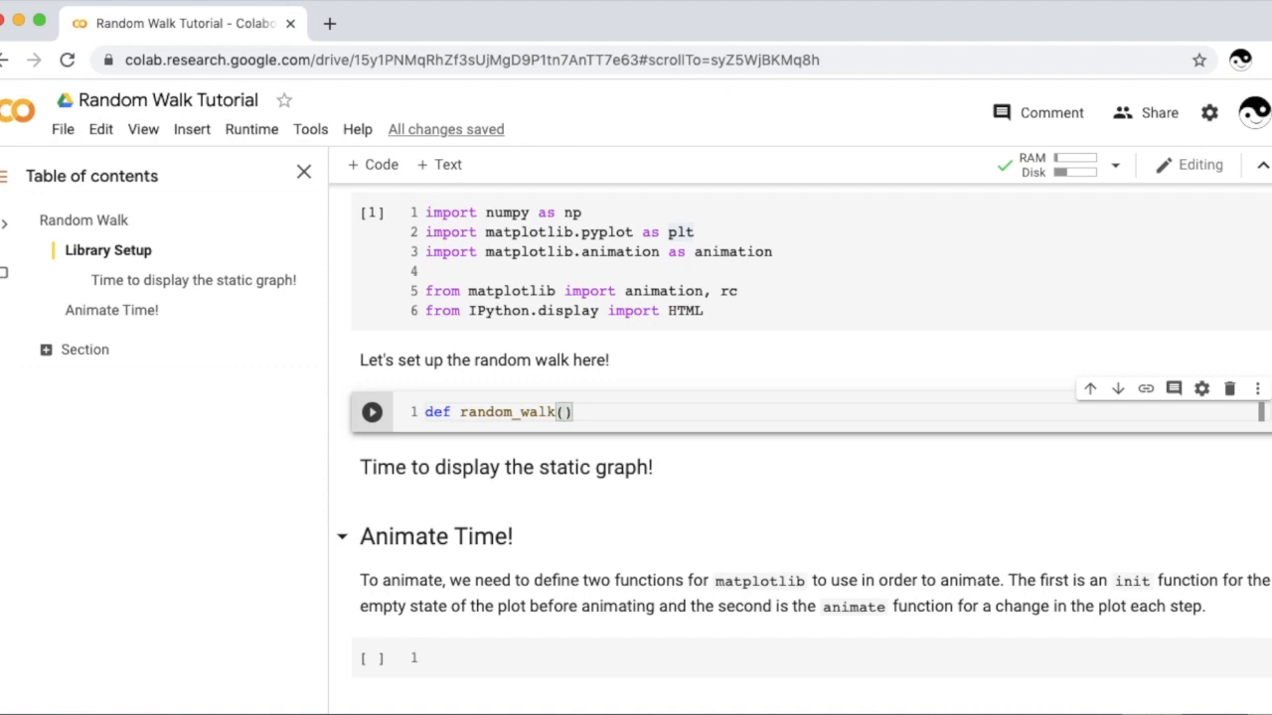
type("n: int")
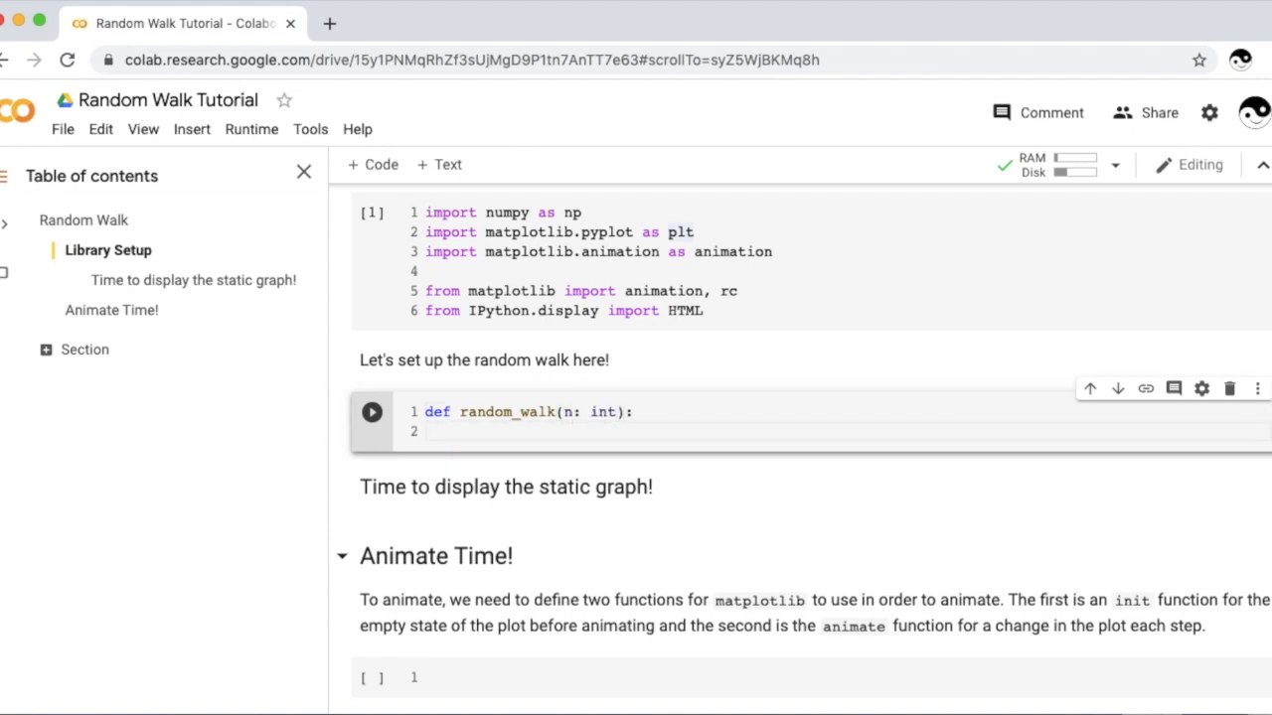
type("np")
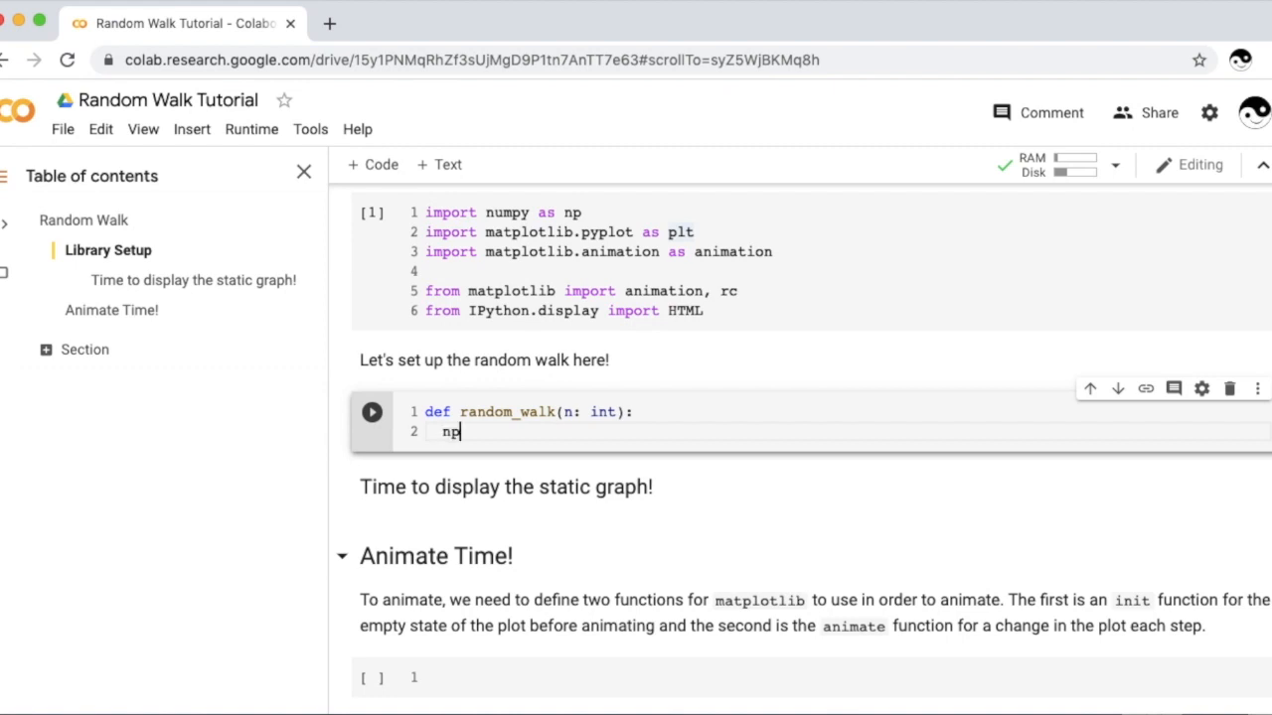
type("_list =")
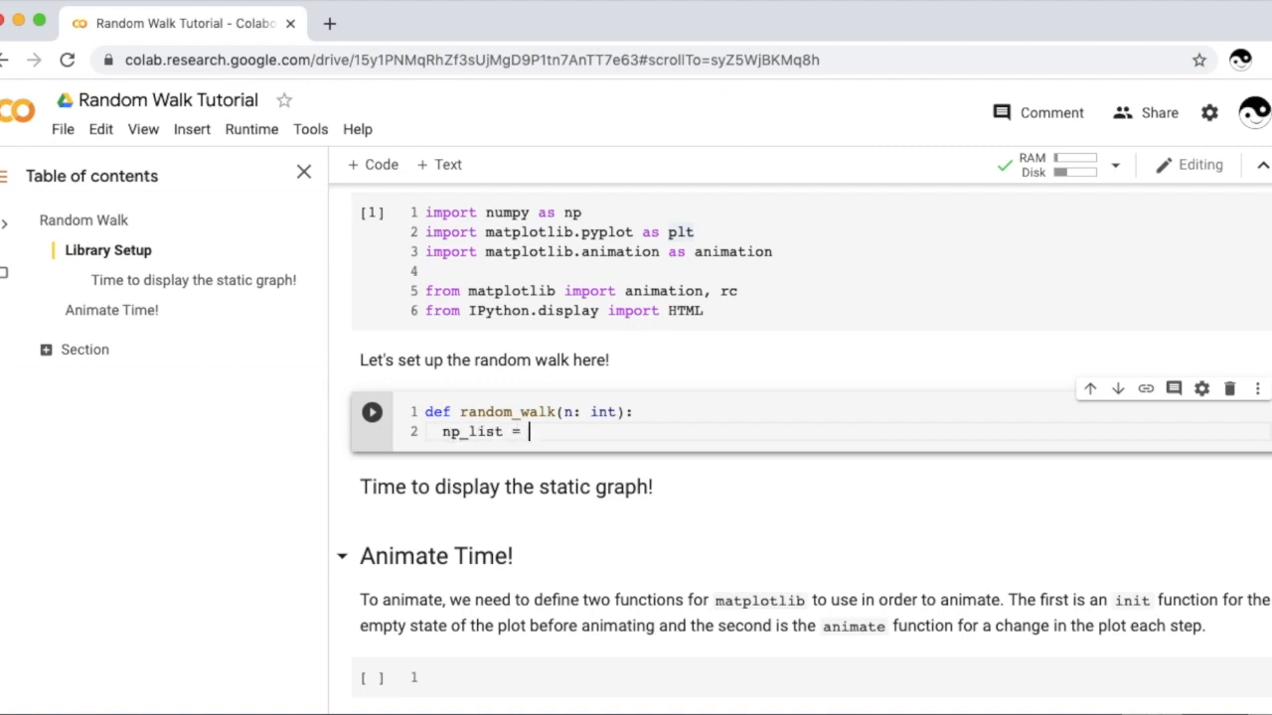
type("np.arra")
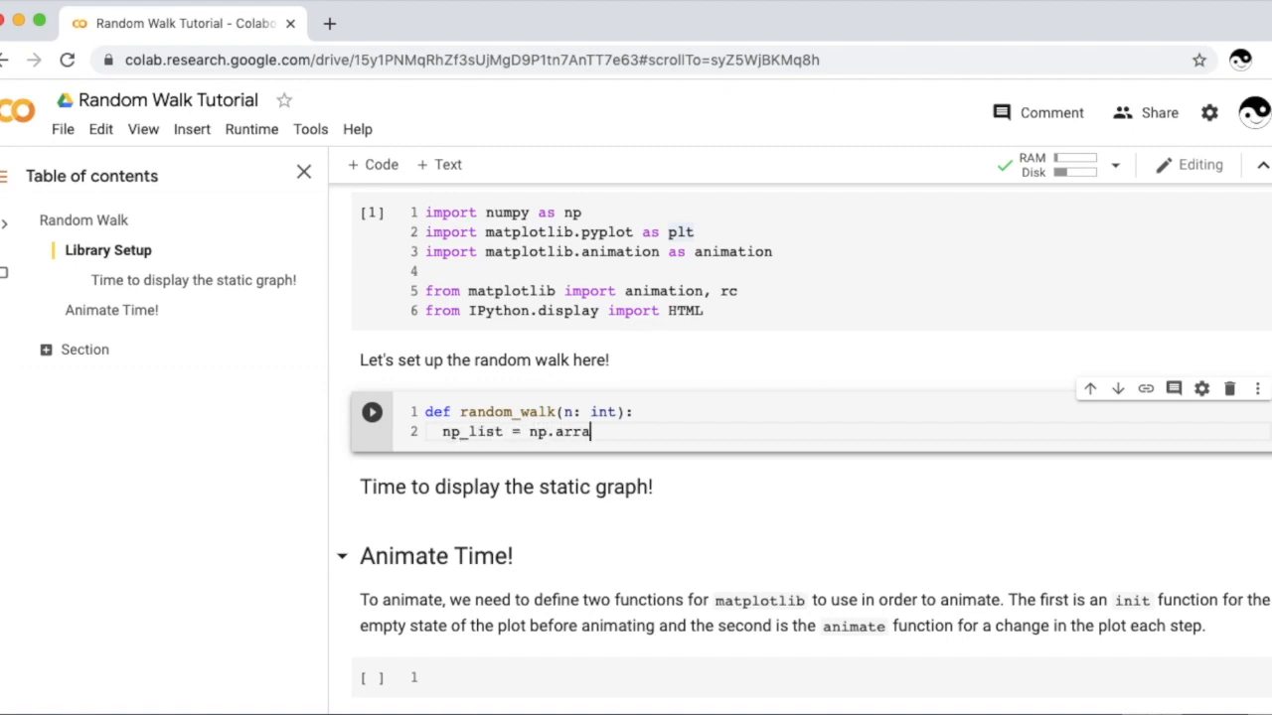
type("y([])")
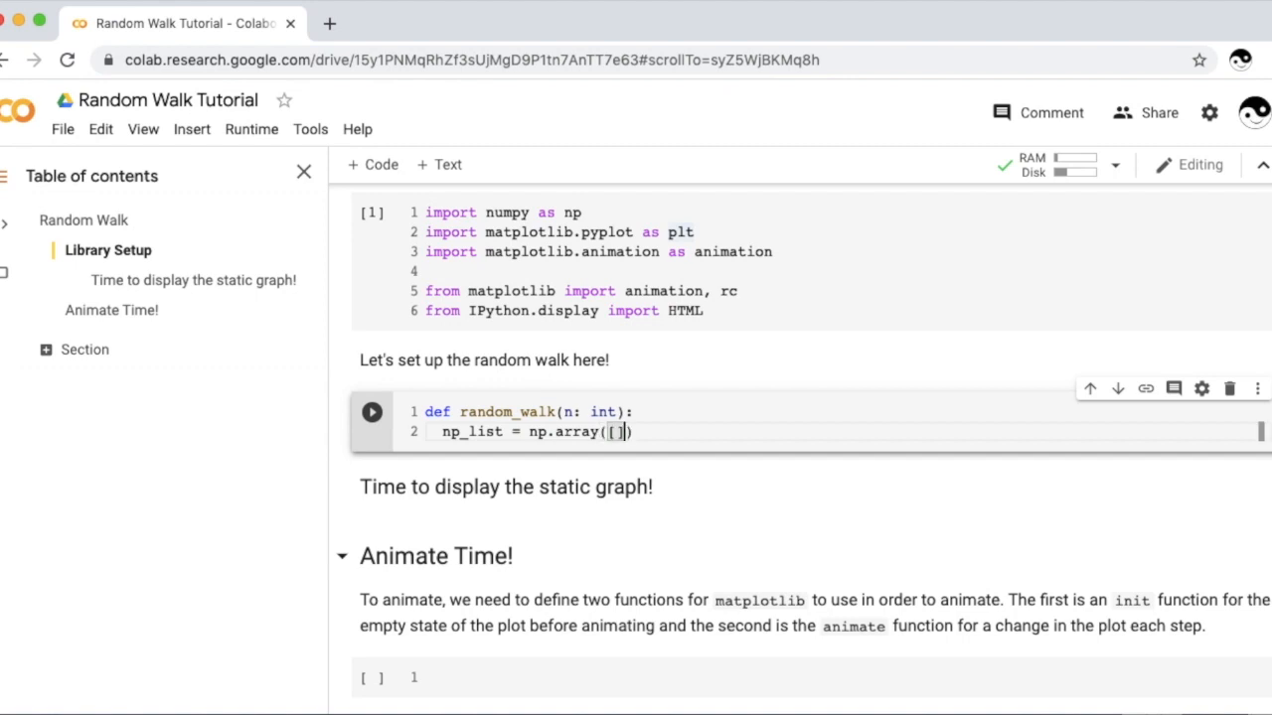
key("enter")
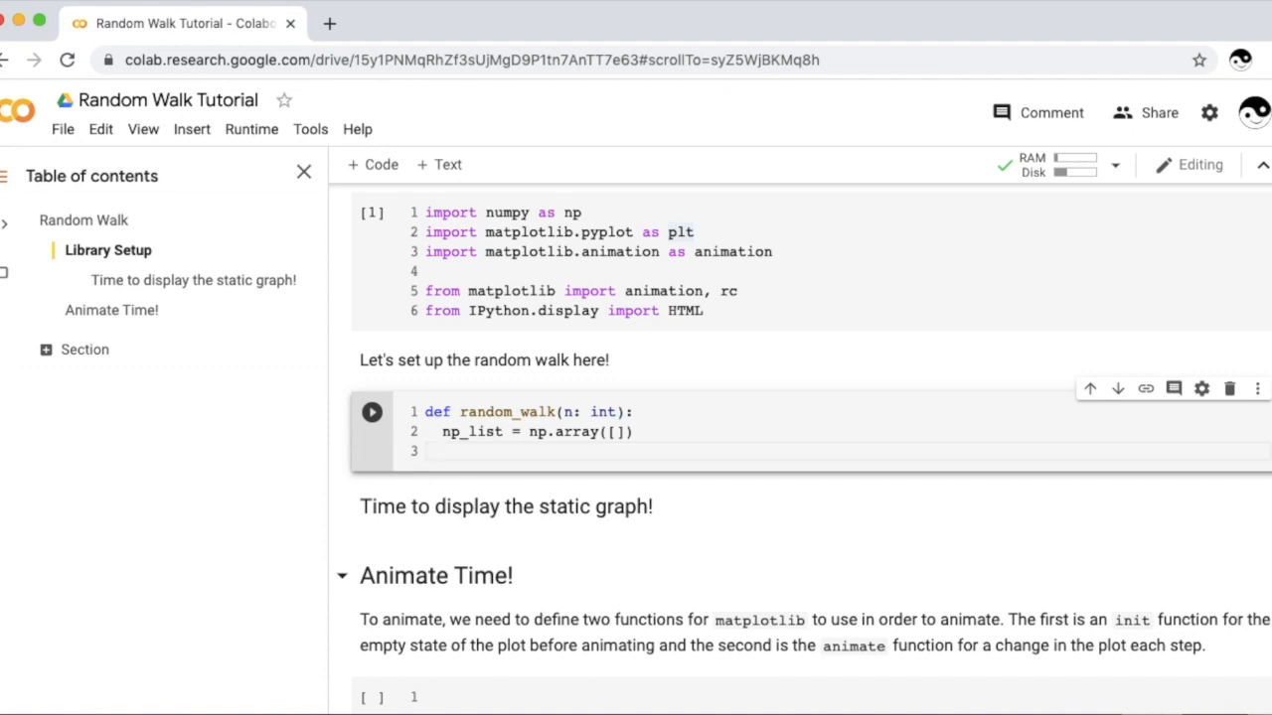
type("for")
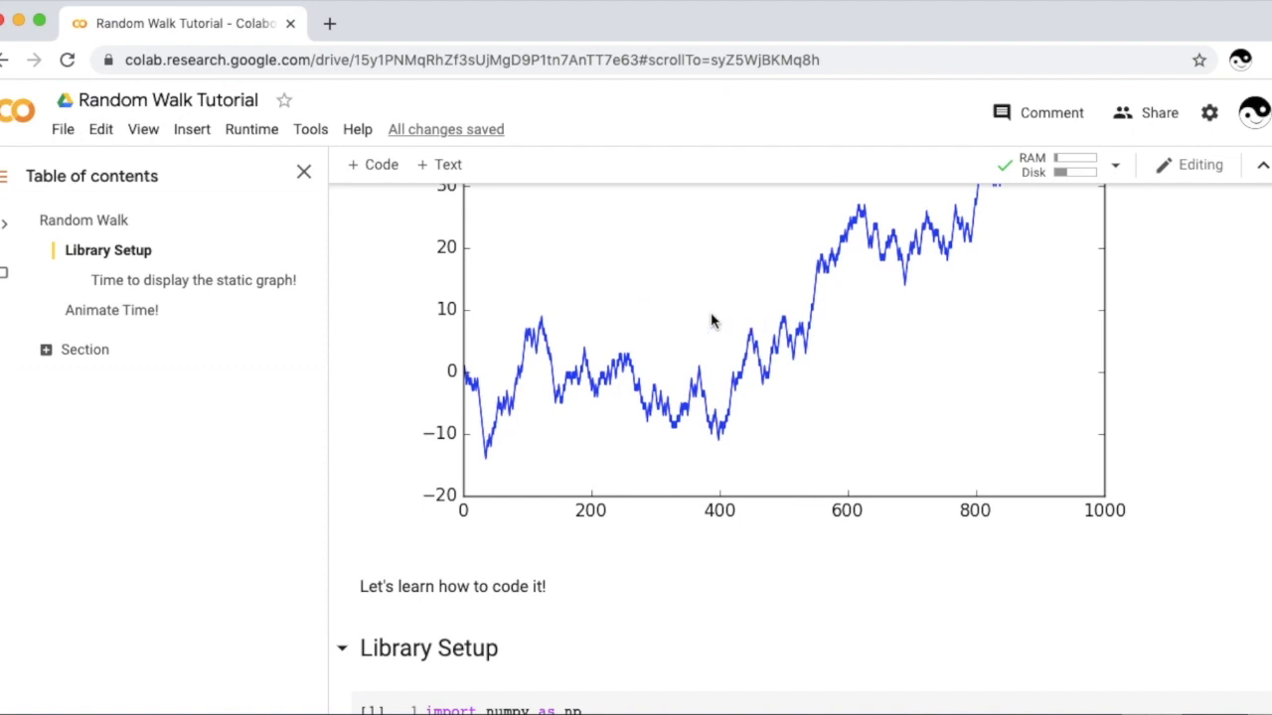
mouse_move(580, 354)
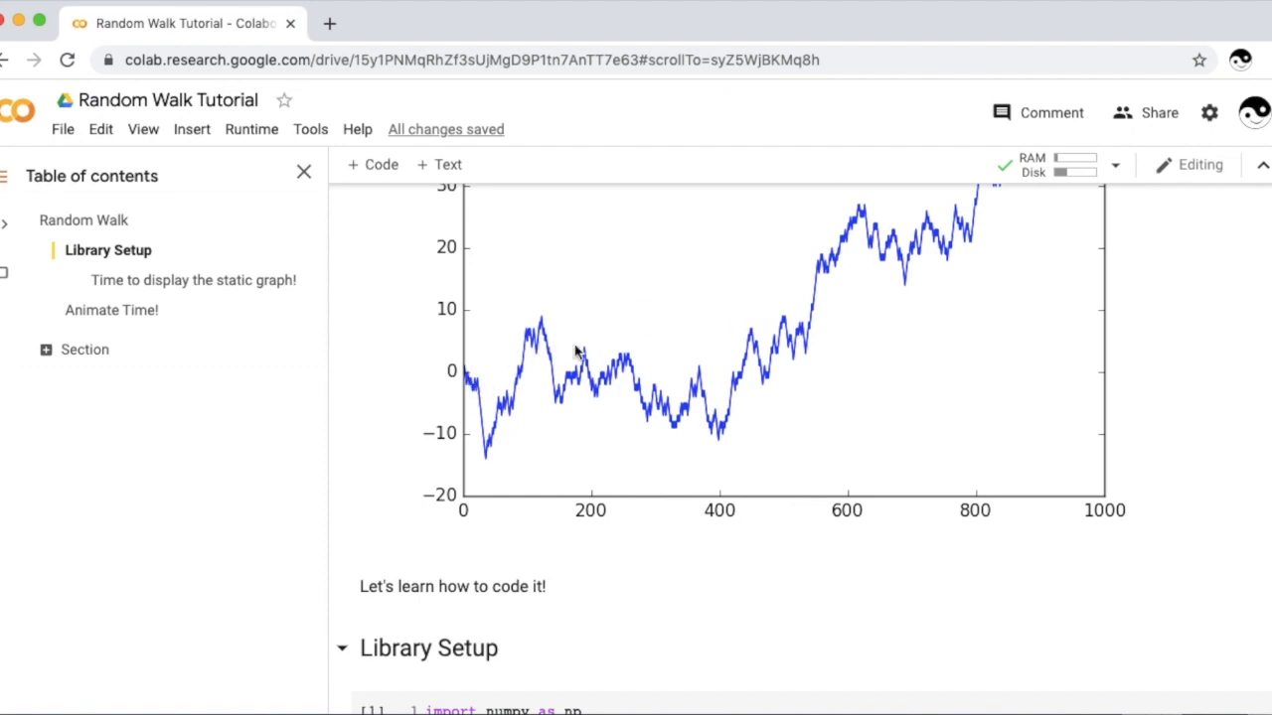
mouse_move(609, 394)
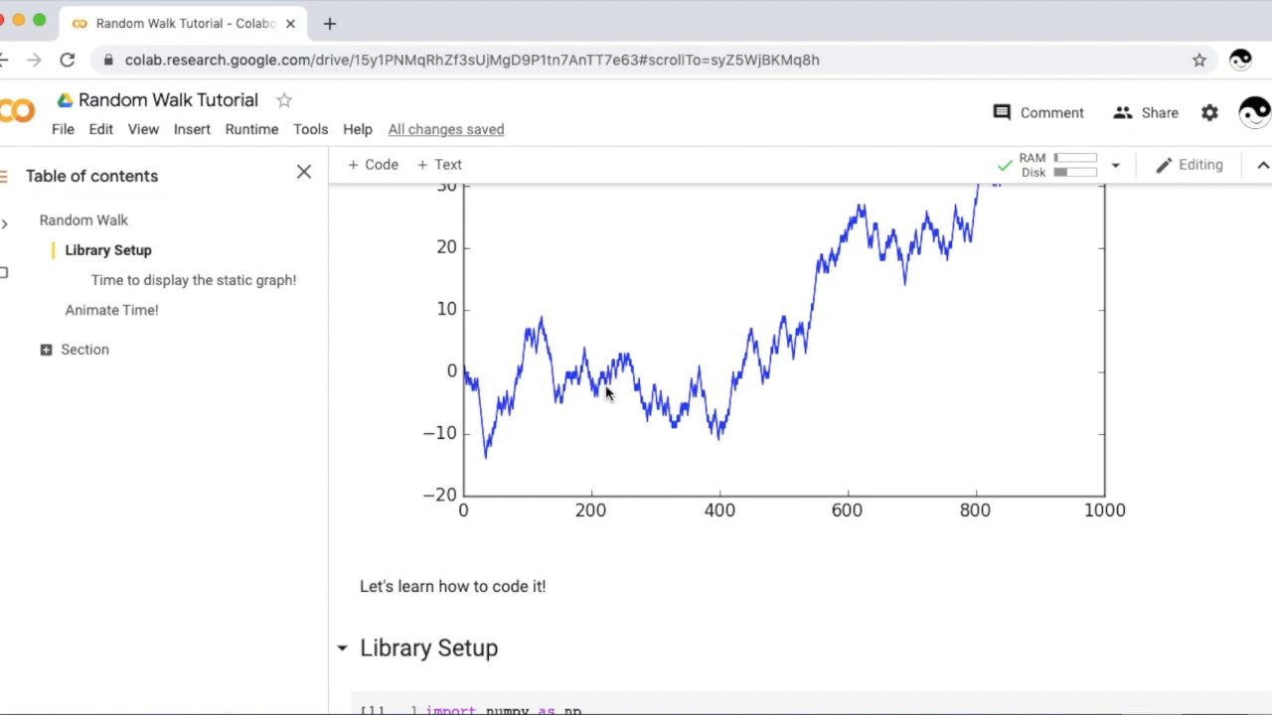
mouse_move(883, 402)
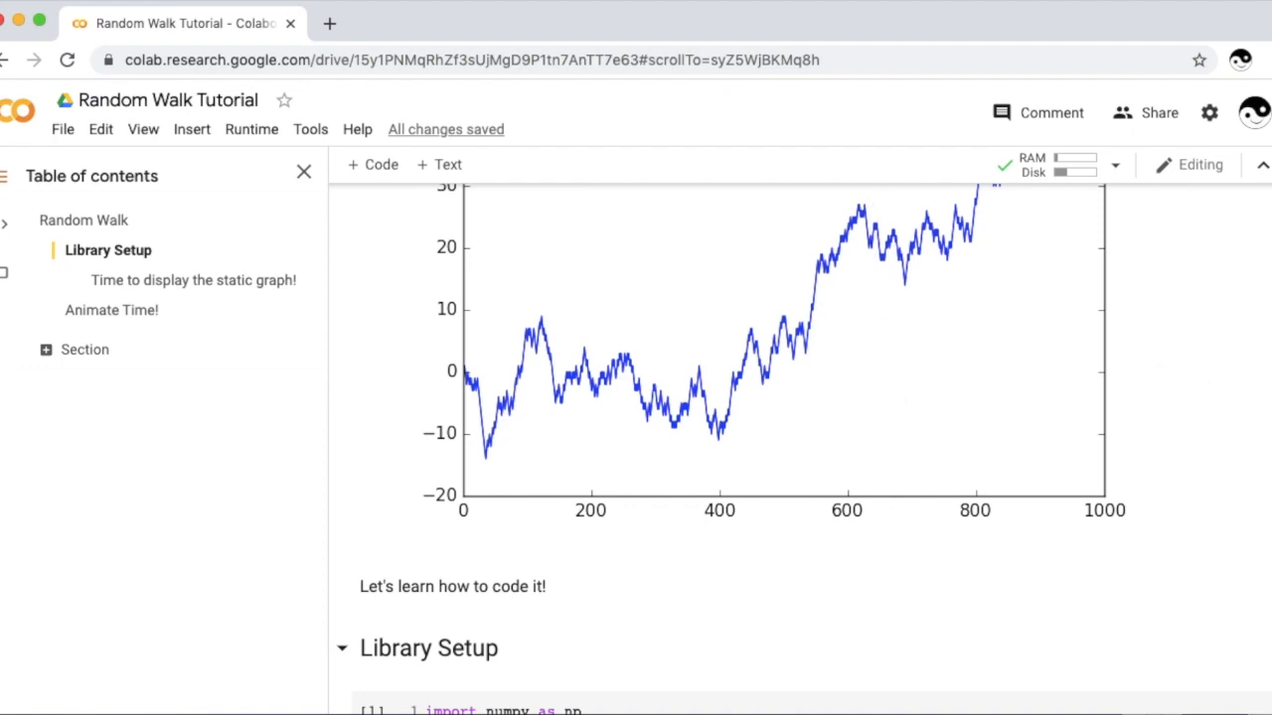
Step: Inside the loop, draw item = np.random.randint(2) and test 'if item % 2 == 0:'
scroll("down", 3)
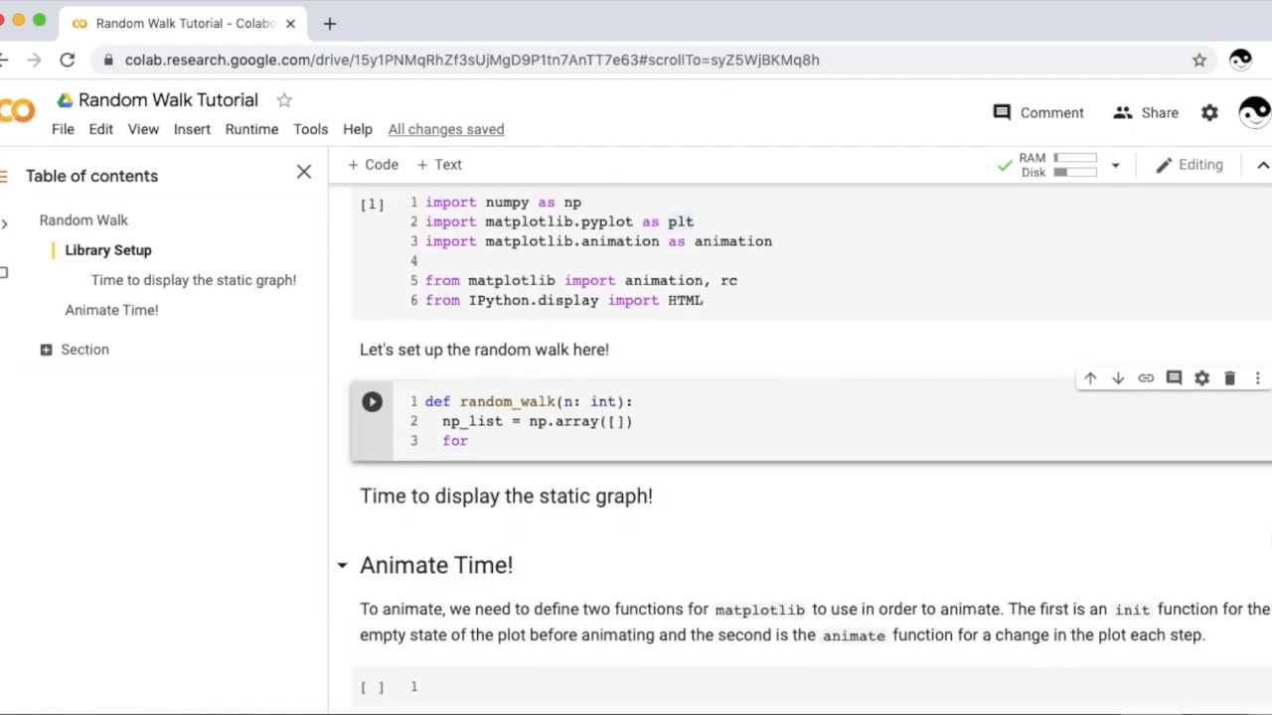
scroll("down", 3)
type(" i in range(n):")
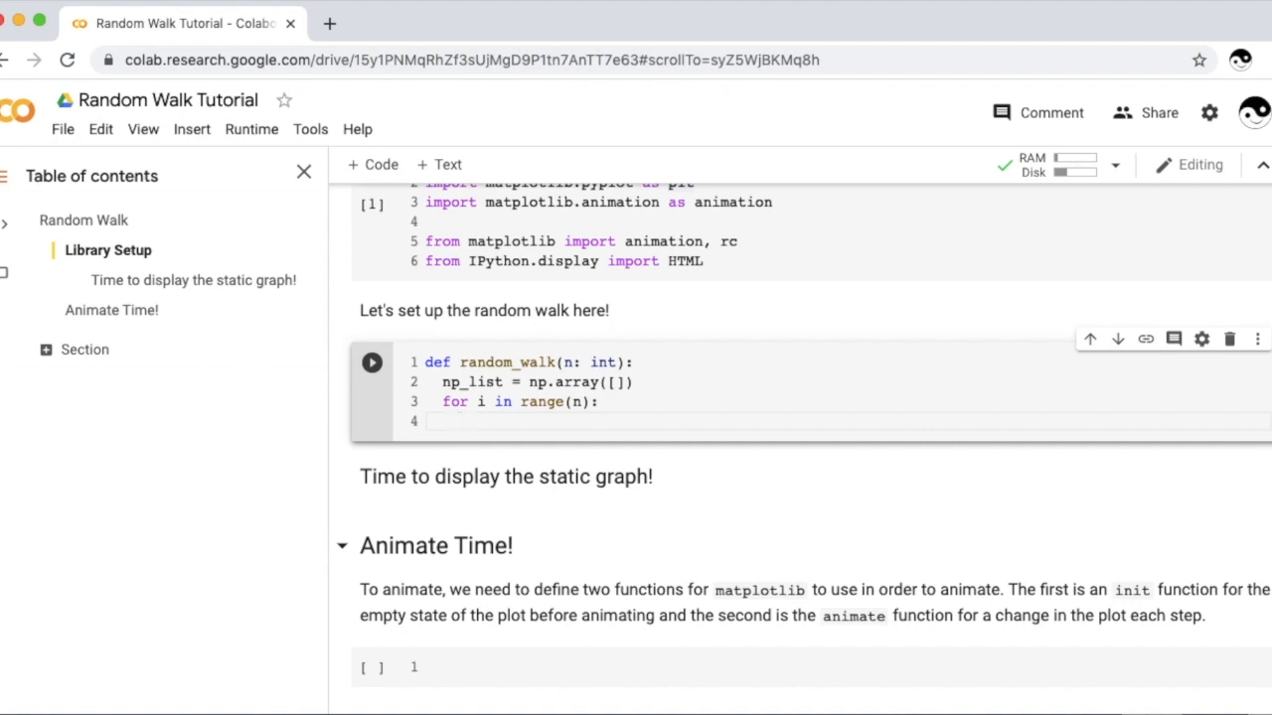
type("item =")
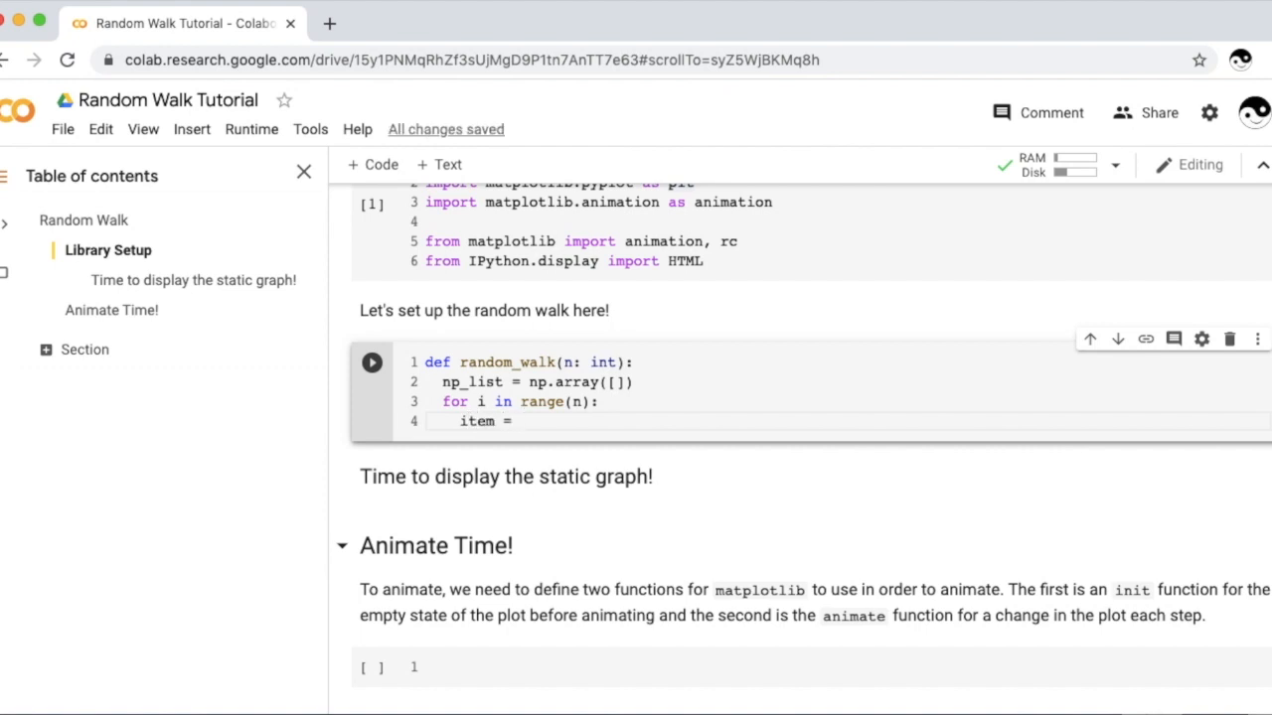
type("np.random.randint(2")
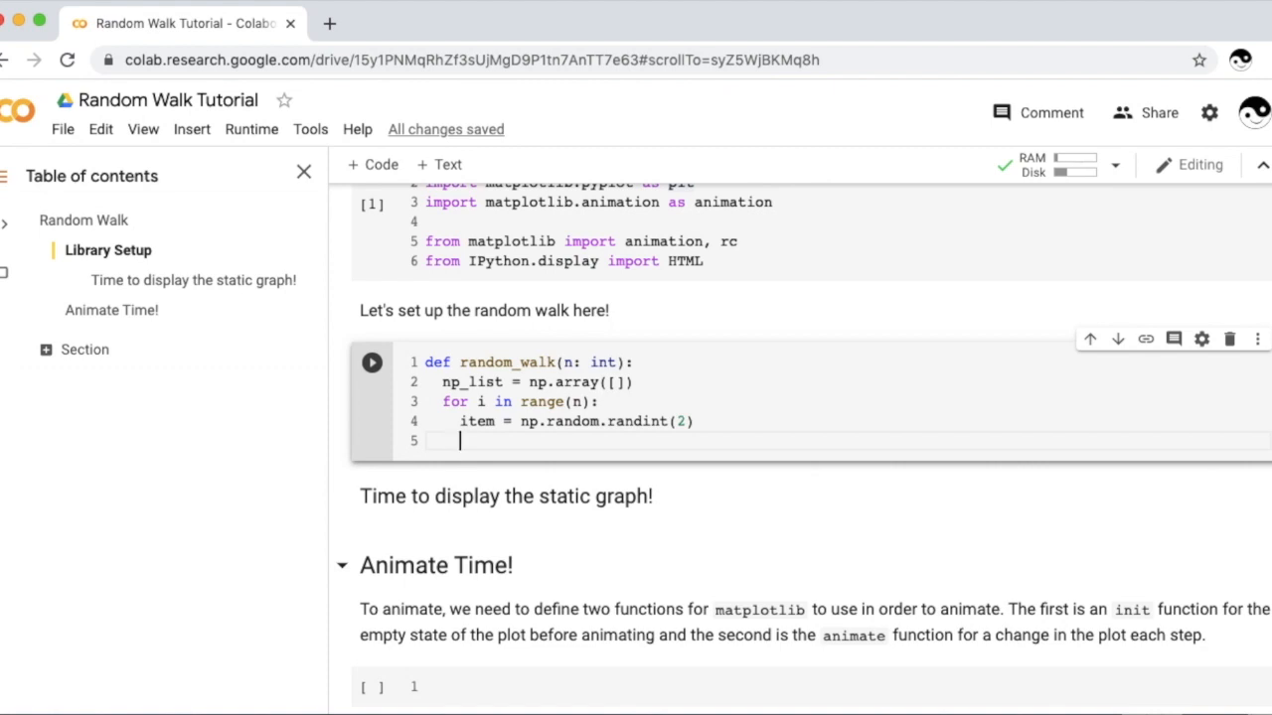
type("if item")
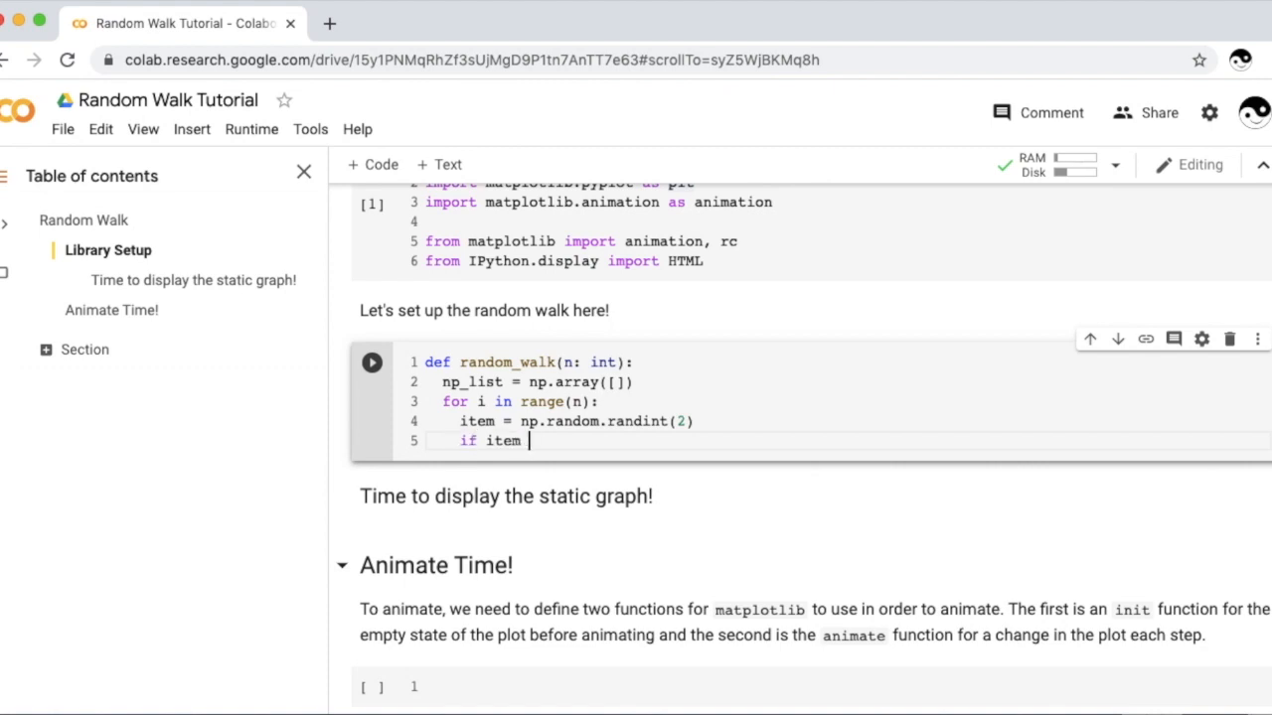
type("% 2 == 0")
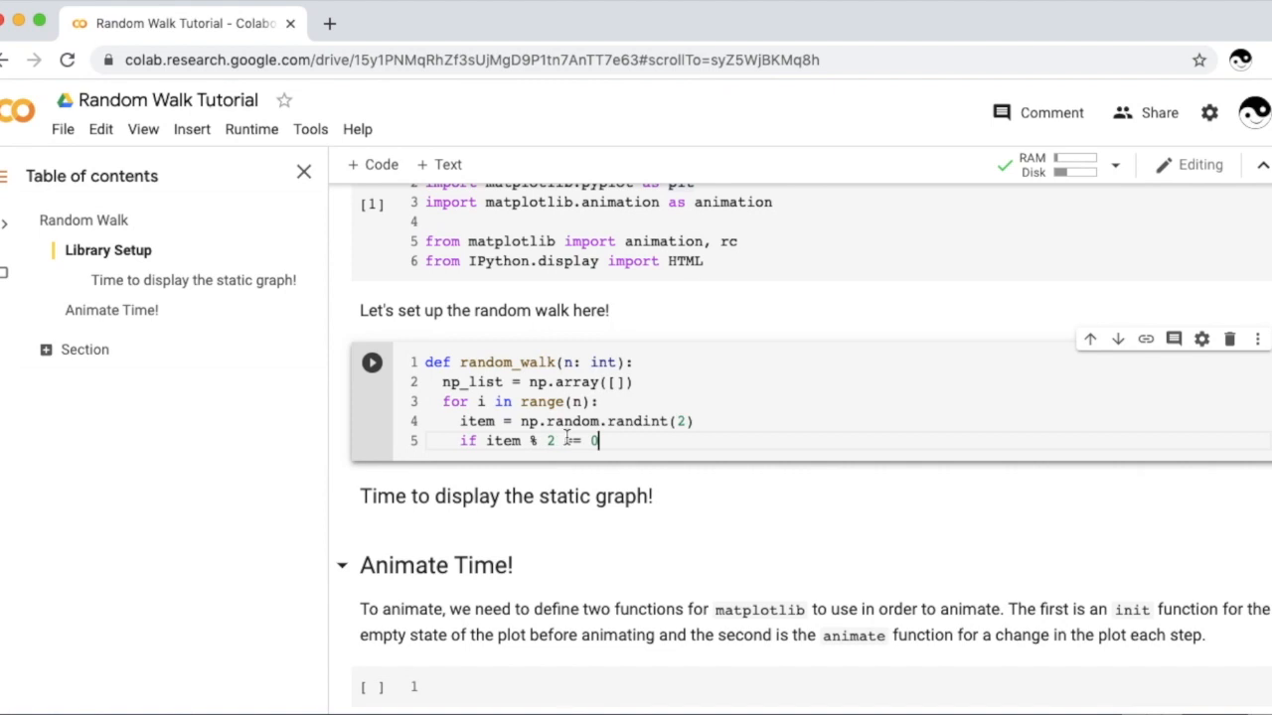
type("=")
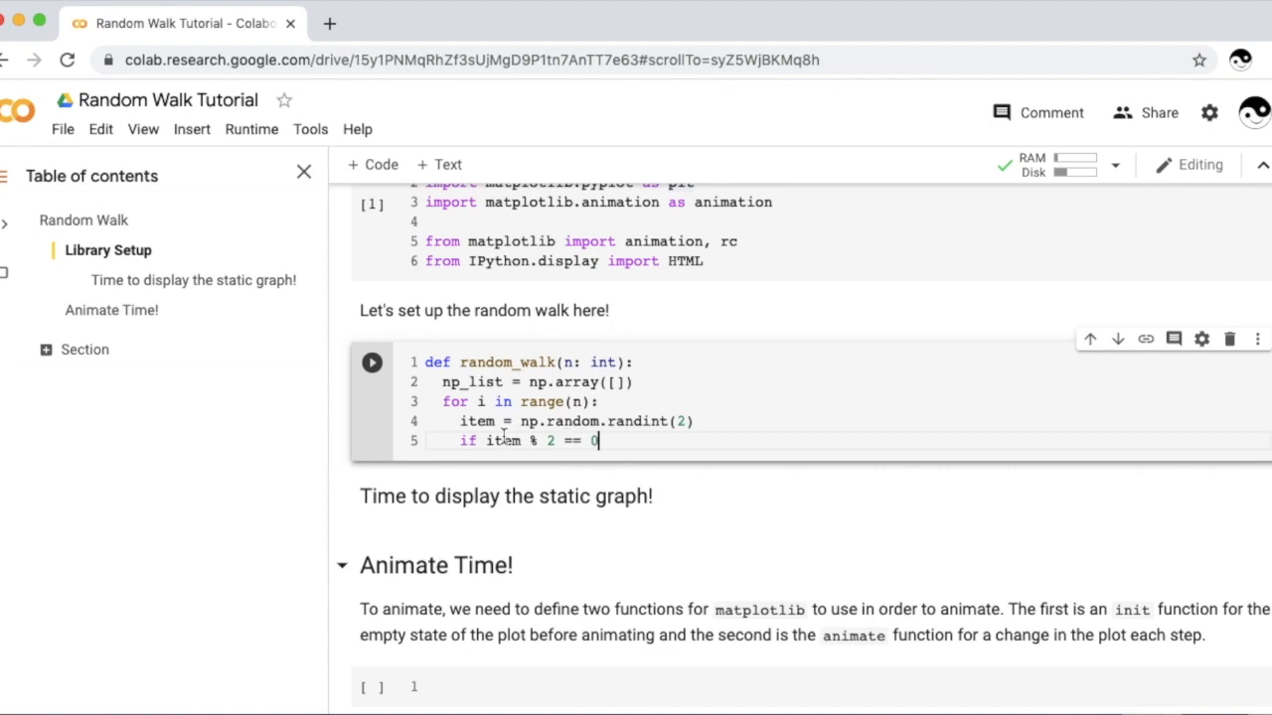
double_click(503, 442)
type(":")
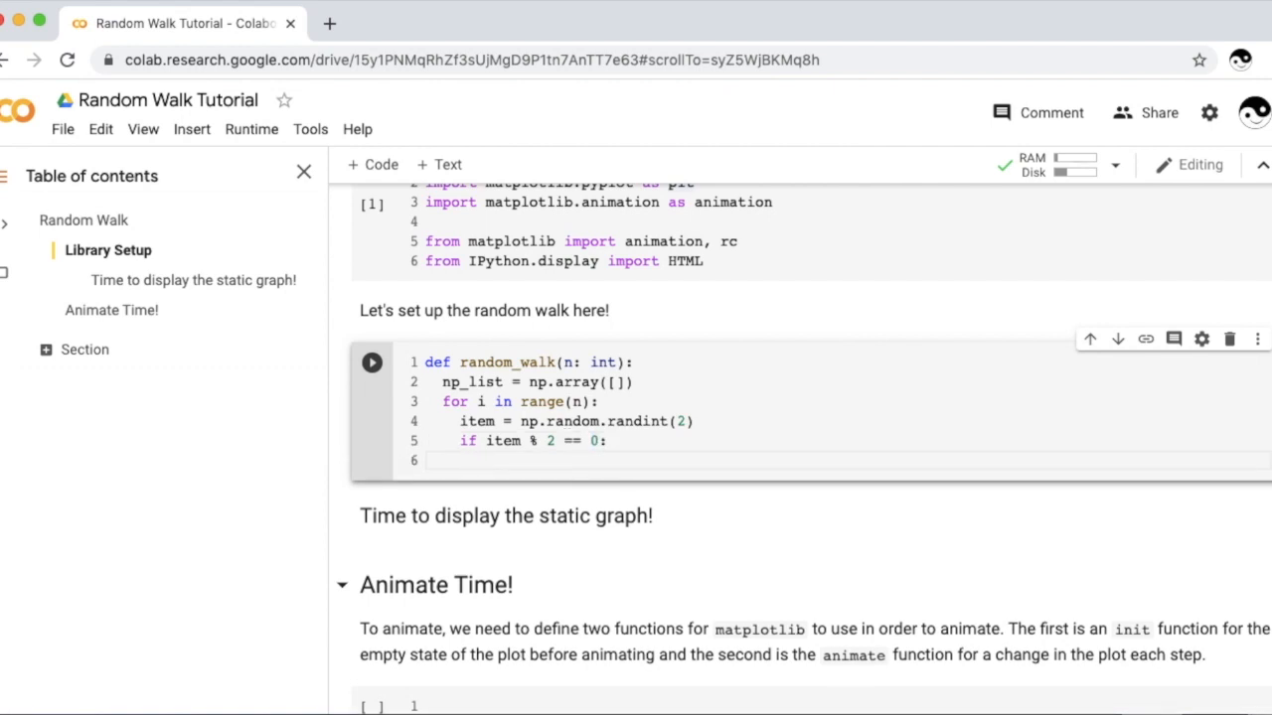
Step: Append -1 to np_list in the even branch and 1 in the else branch
type("np_list = np.append()")
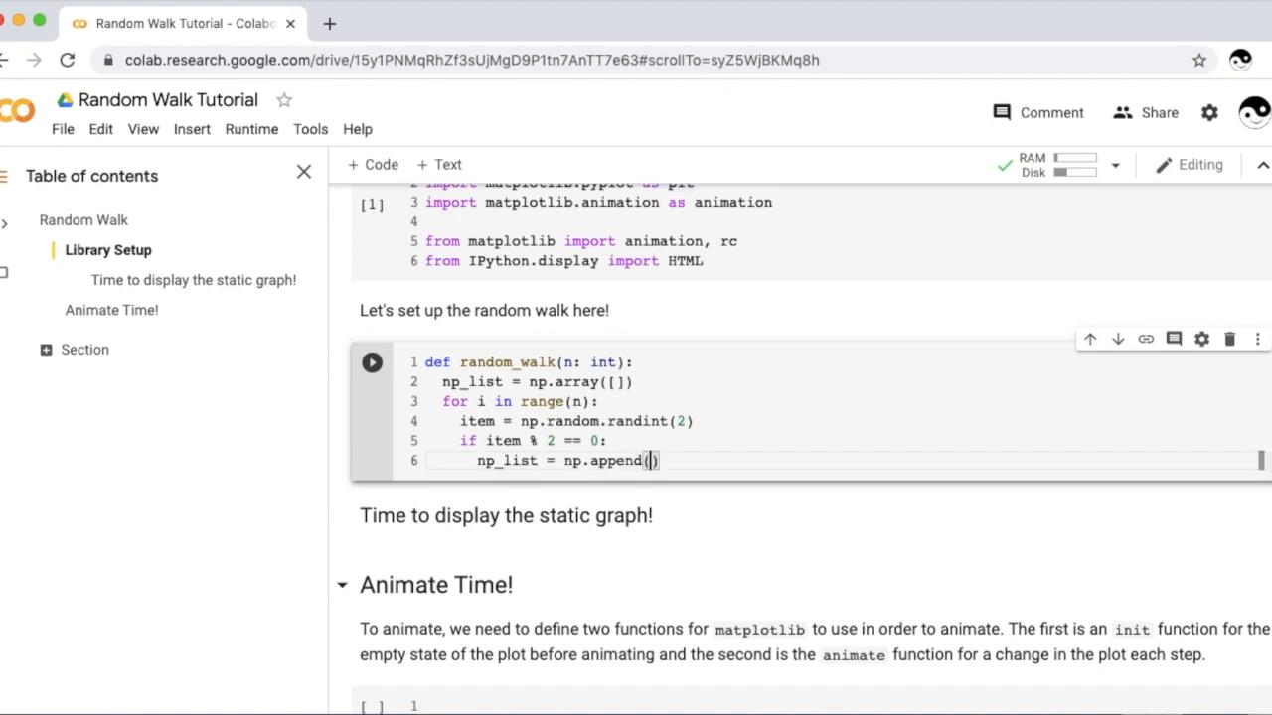
type("np_list,")
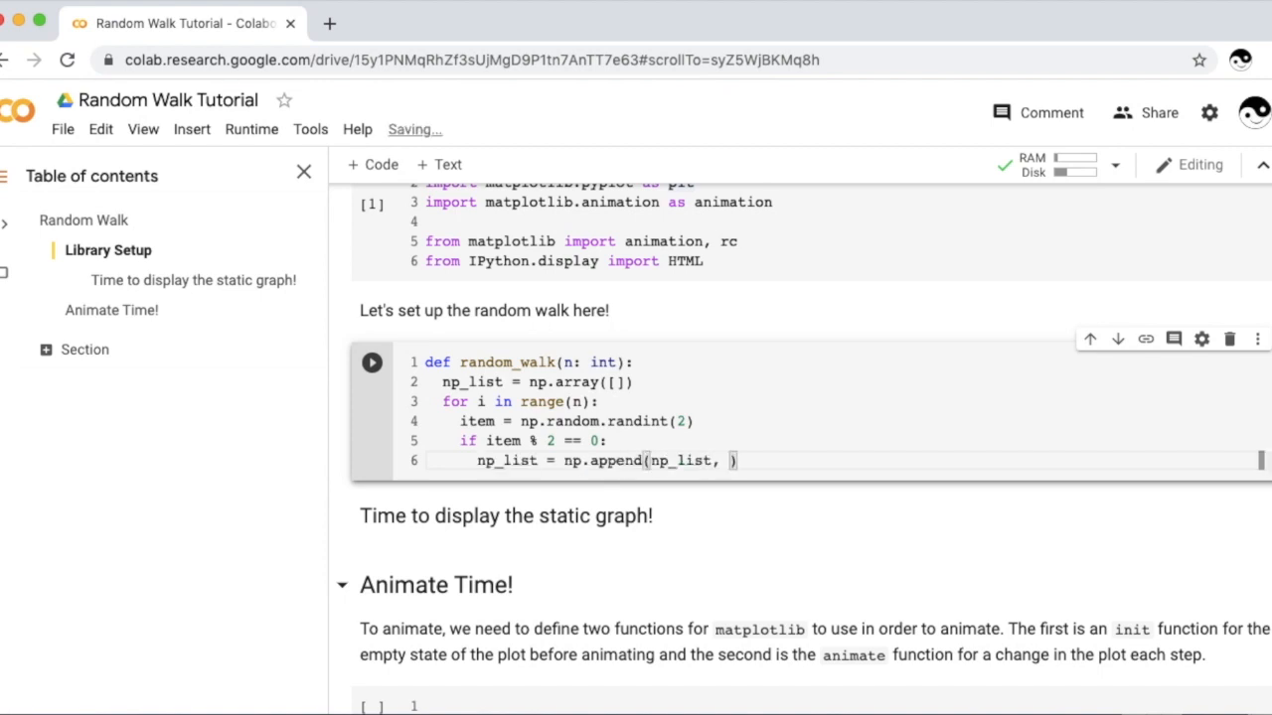
type("-1")
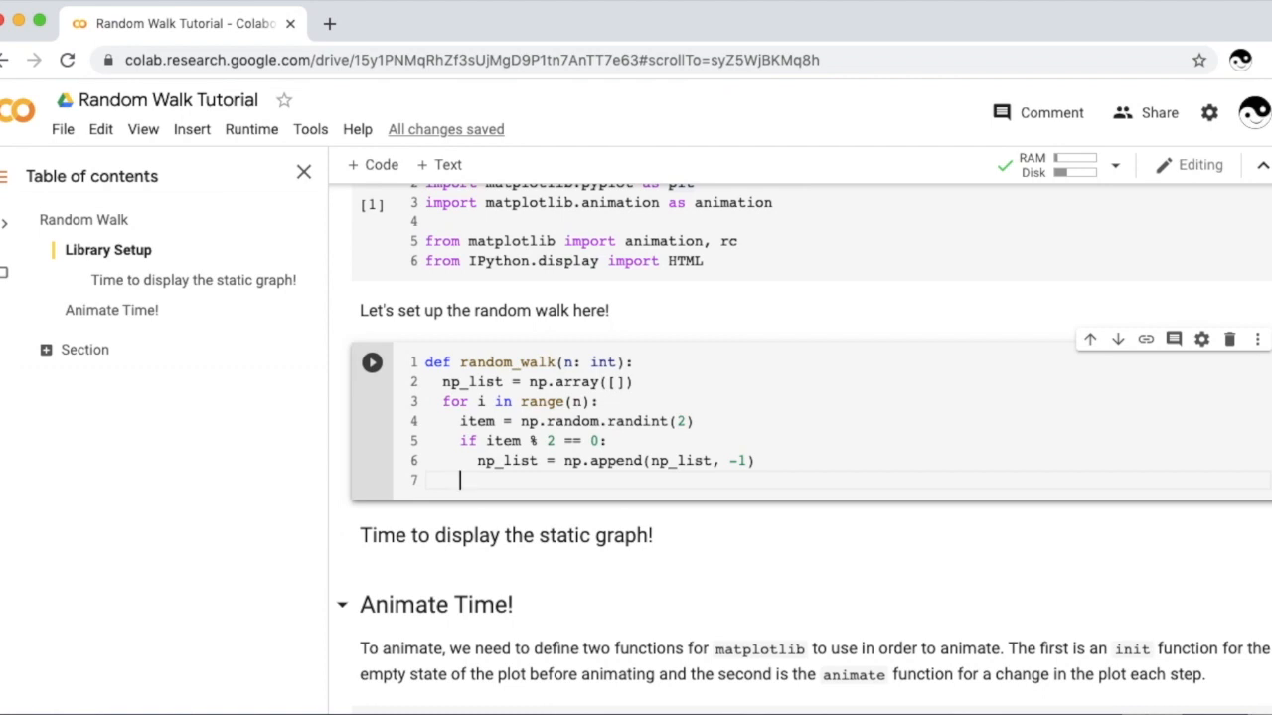
type("else")
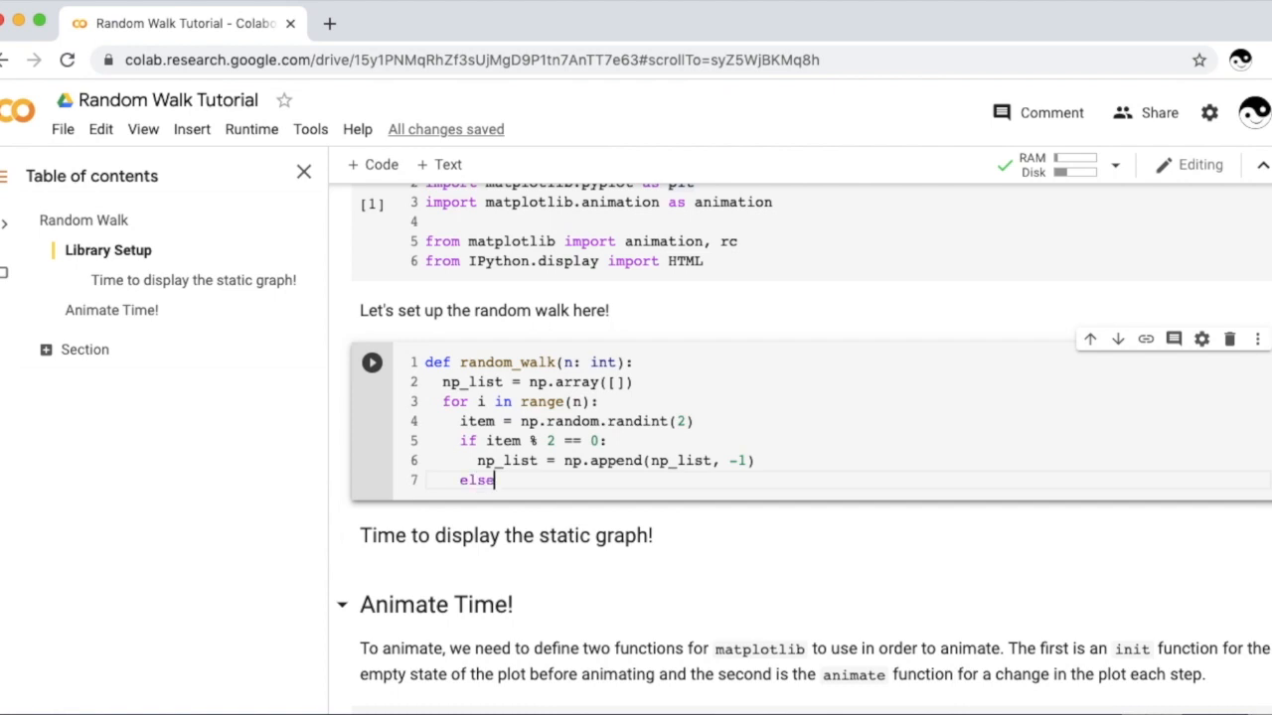
type(":")
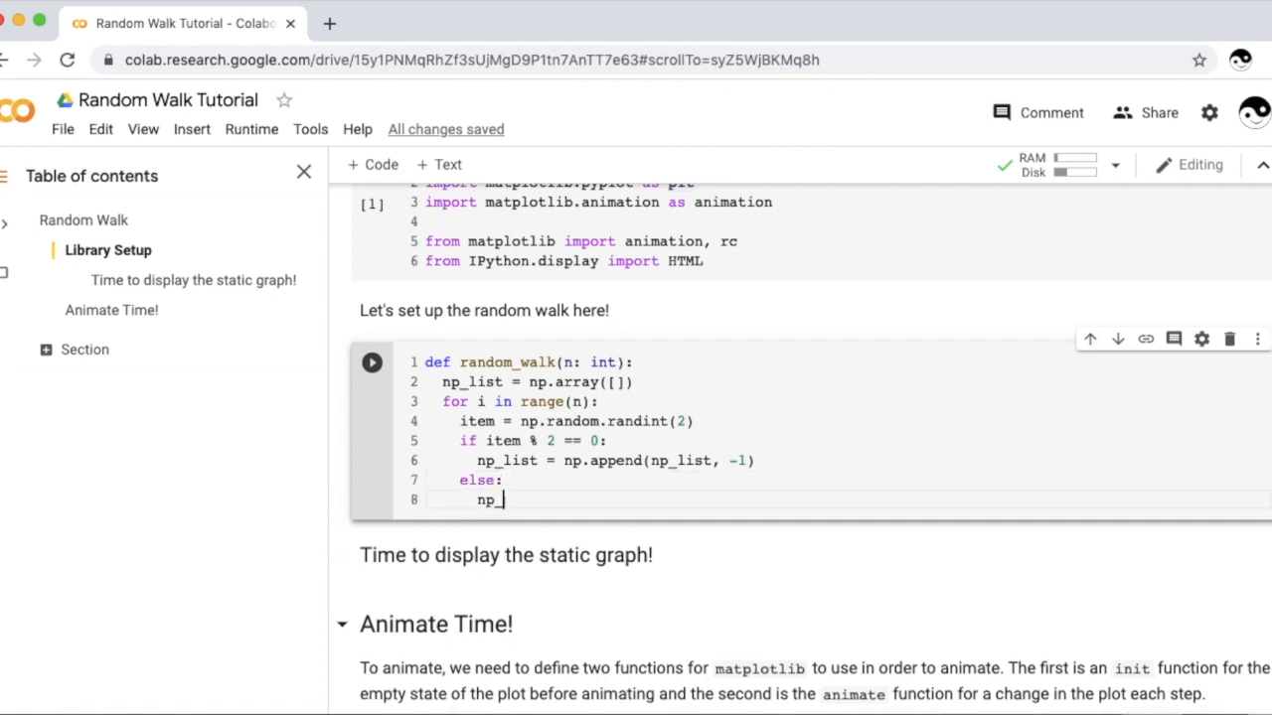
type("list = np.app")
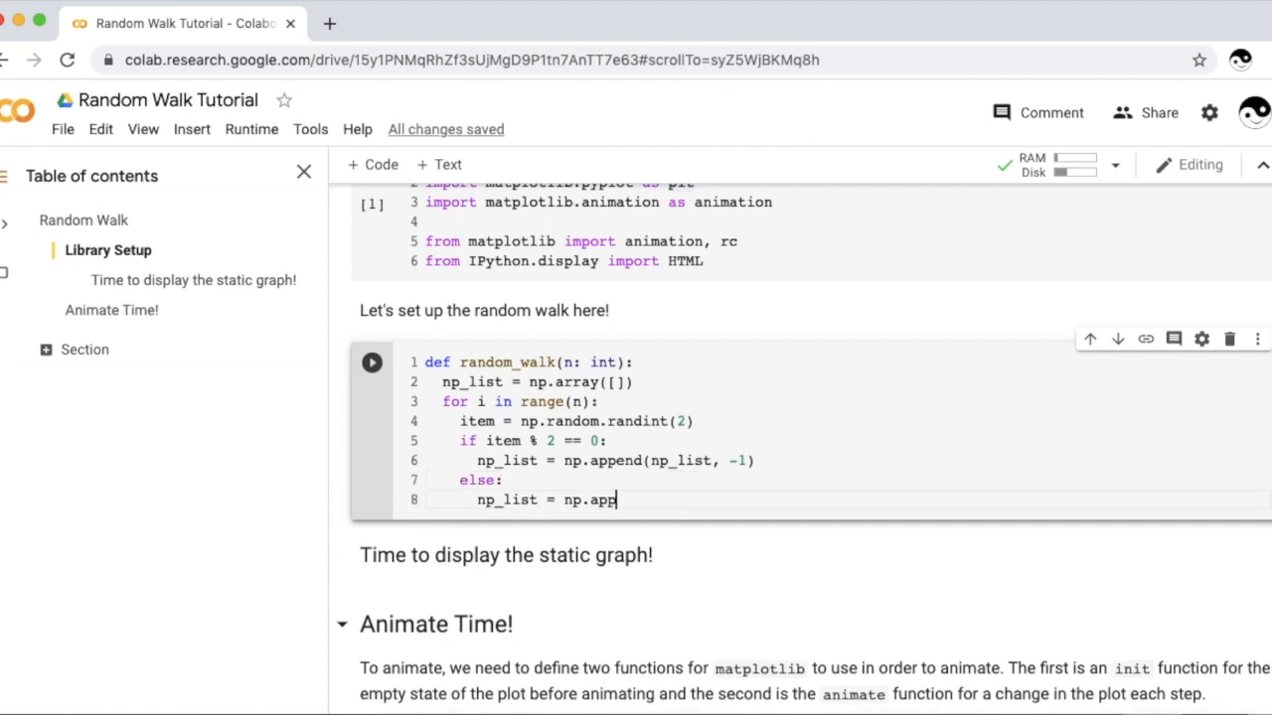
type("end(np_list)")
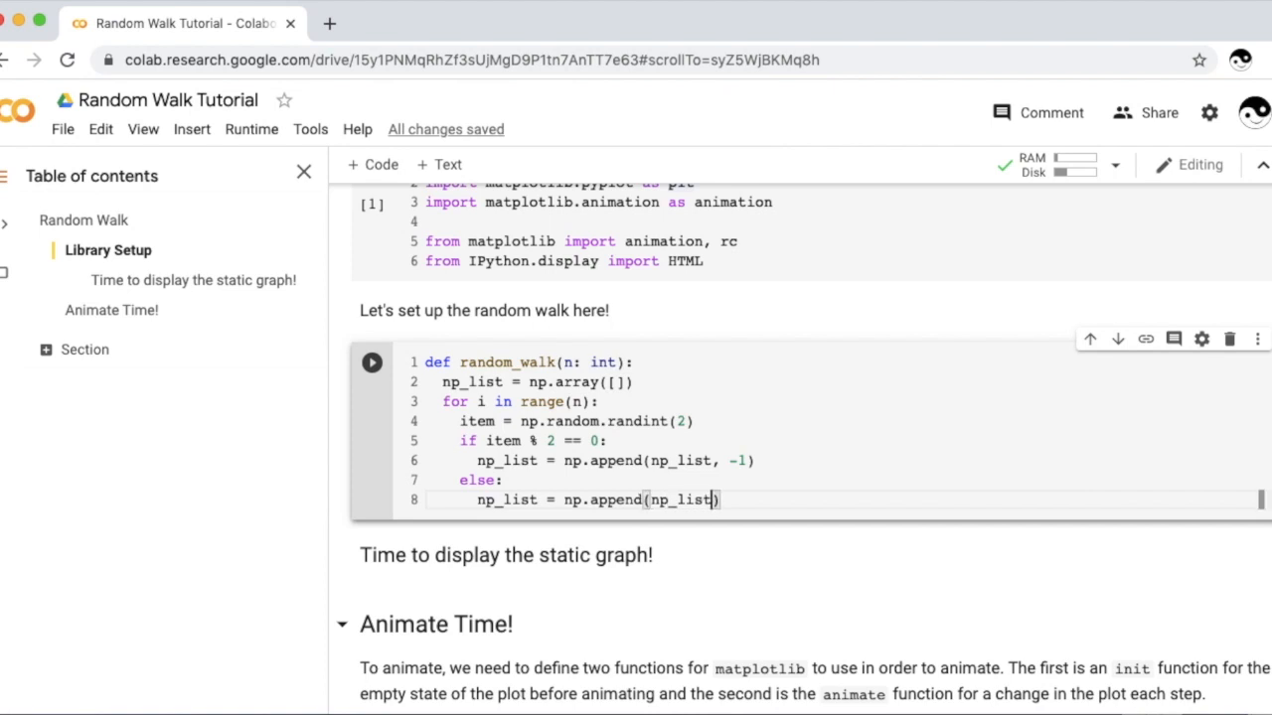
type(", 1")
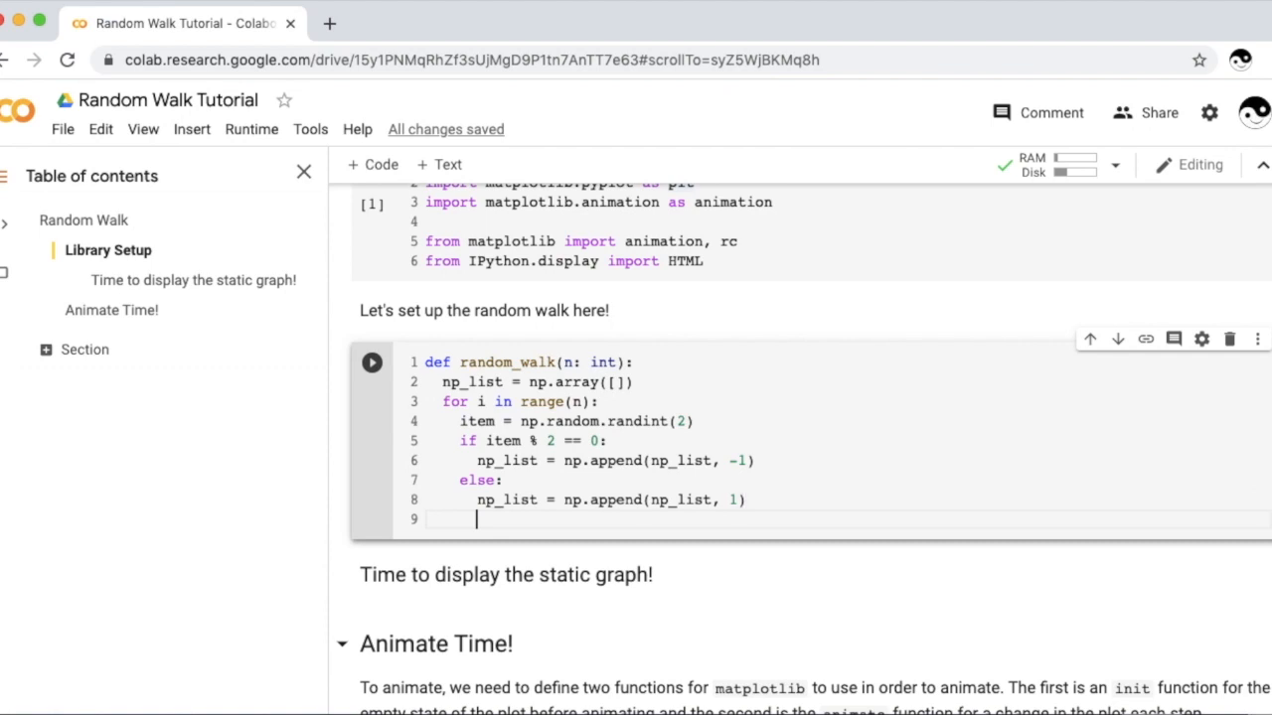
Step: Return np.cumsum(np_list) from random_walk
type("return")
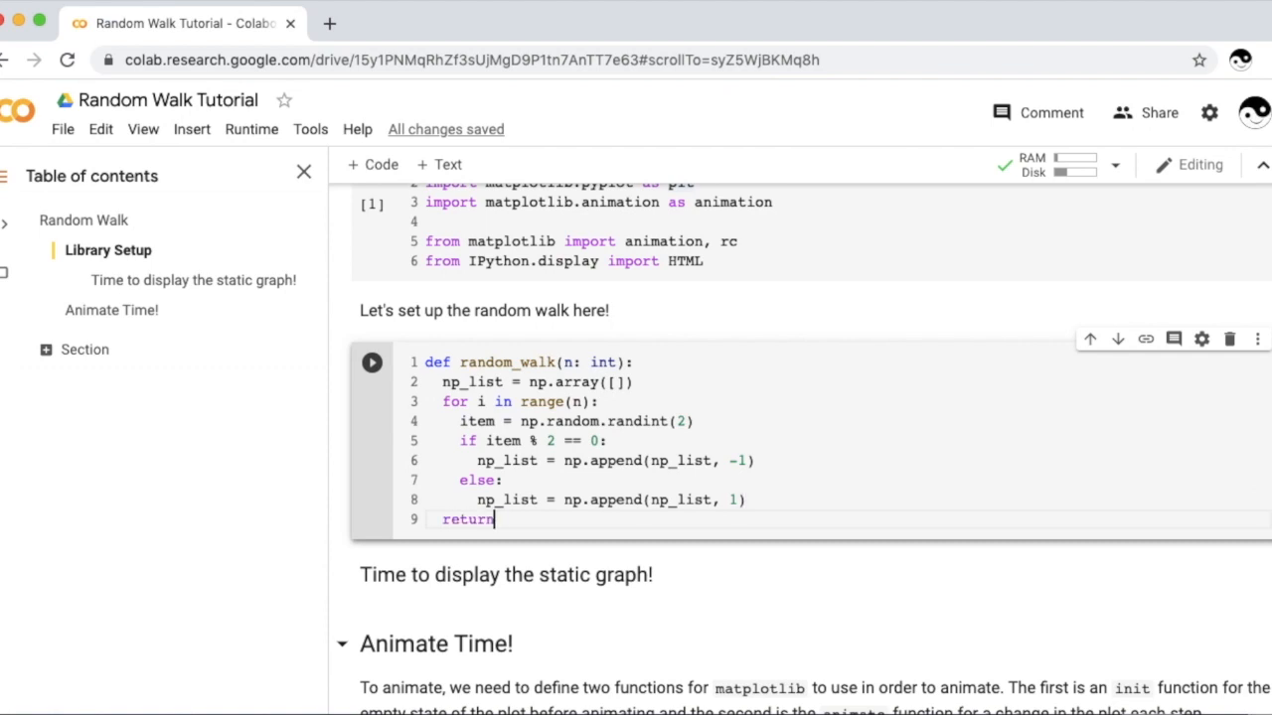
type("np.cumsum(")
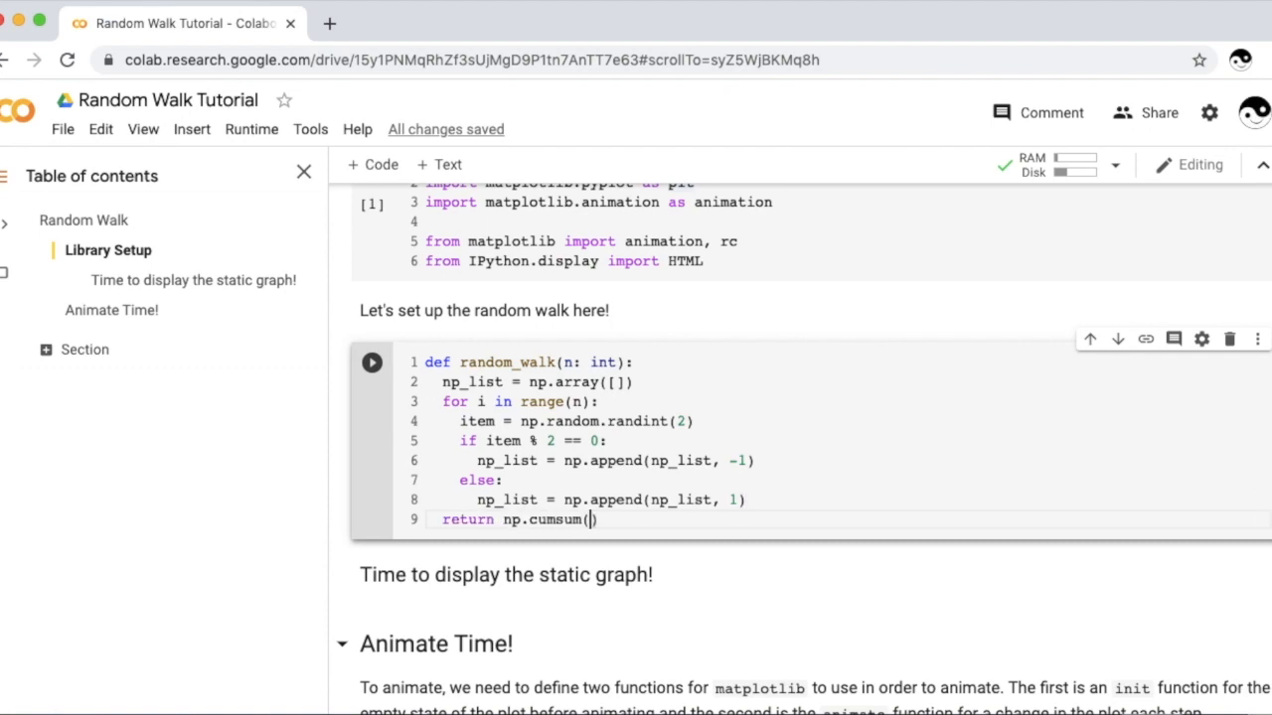
type("np_list")
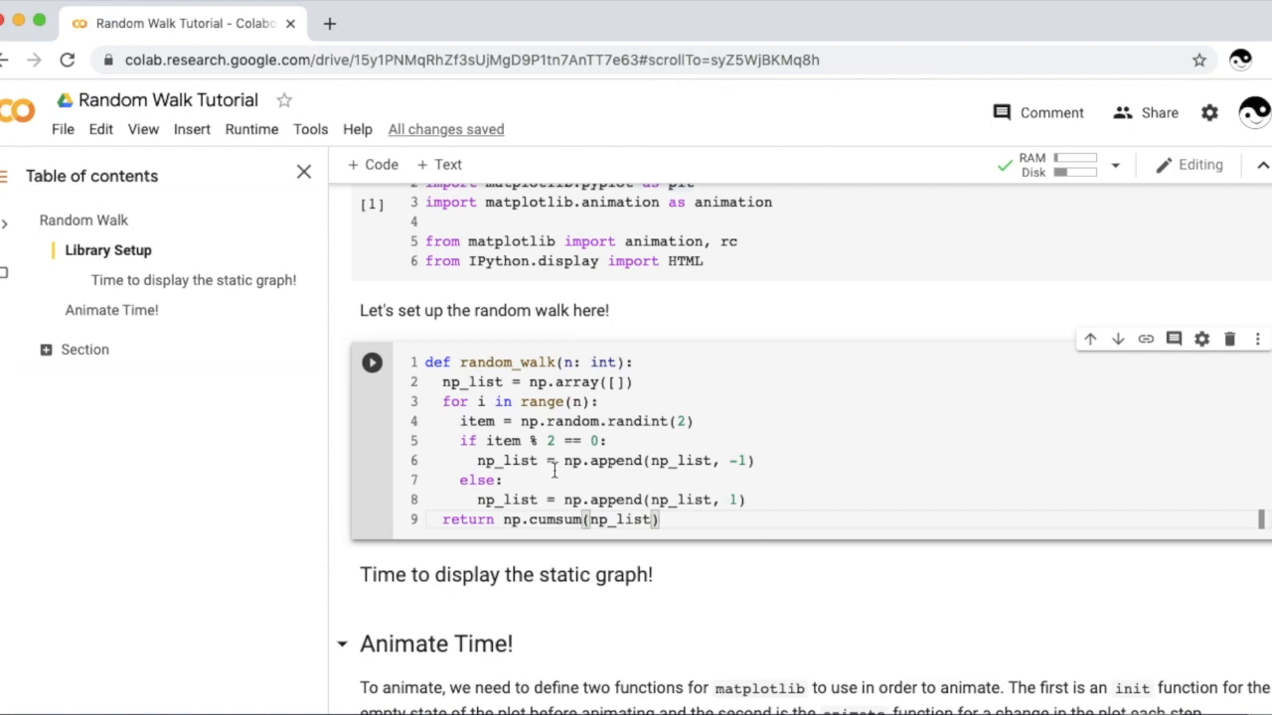
mouse_move(559, 493)
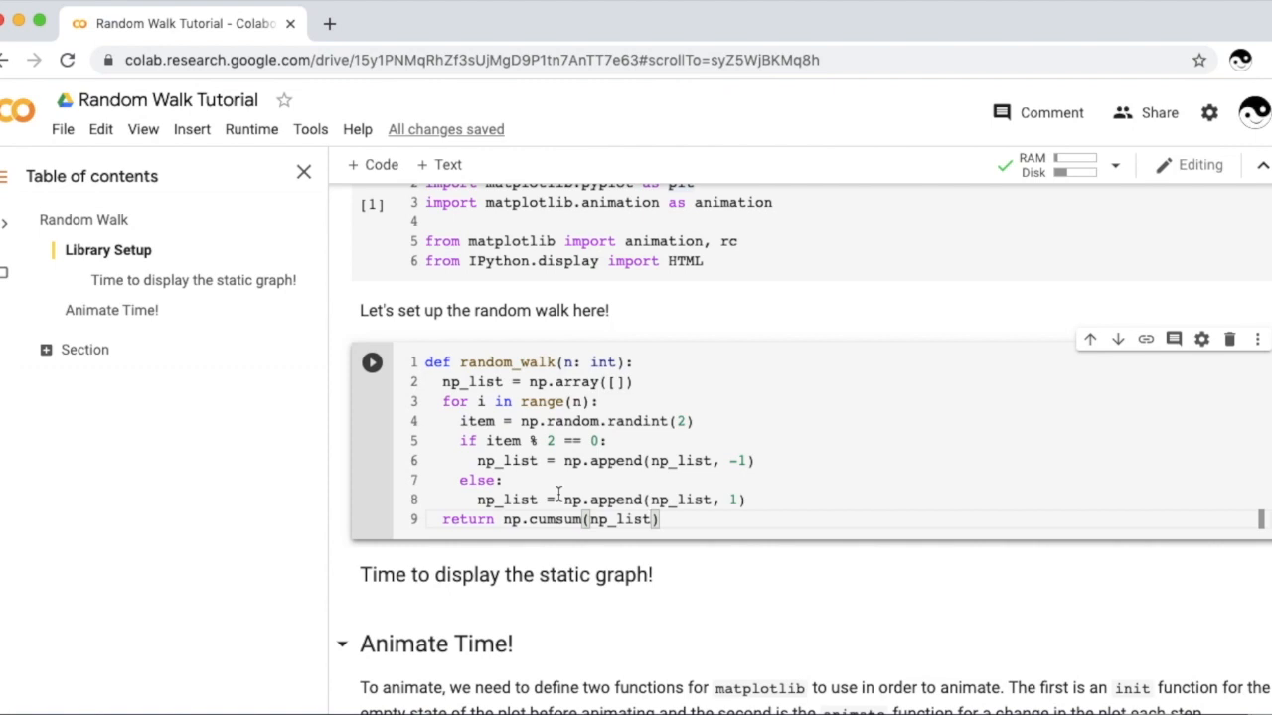
mouse_move(1105, 465)
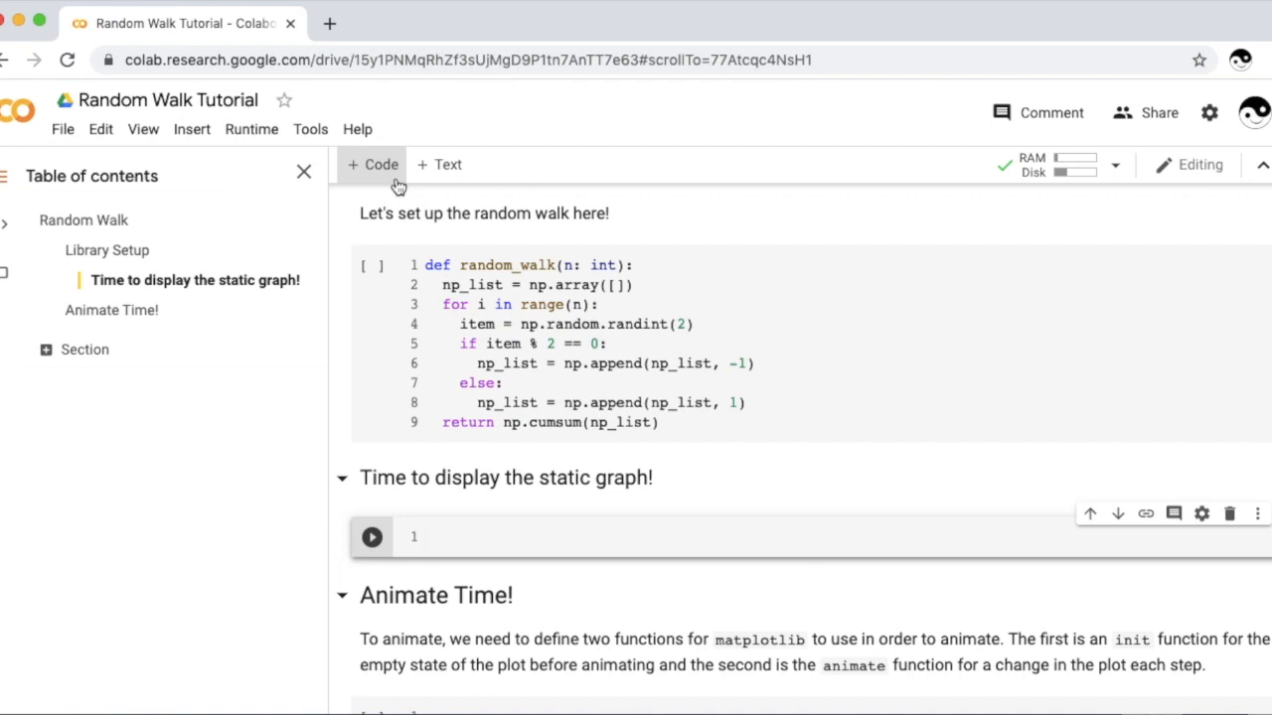
Step: Set up the data: n = 1000, x = np.arange(0, n), y = random_walk(n)
type("n = 10")
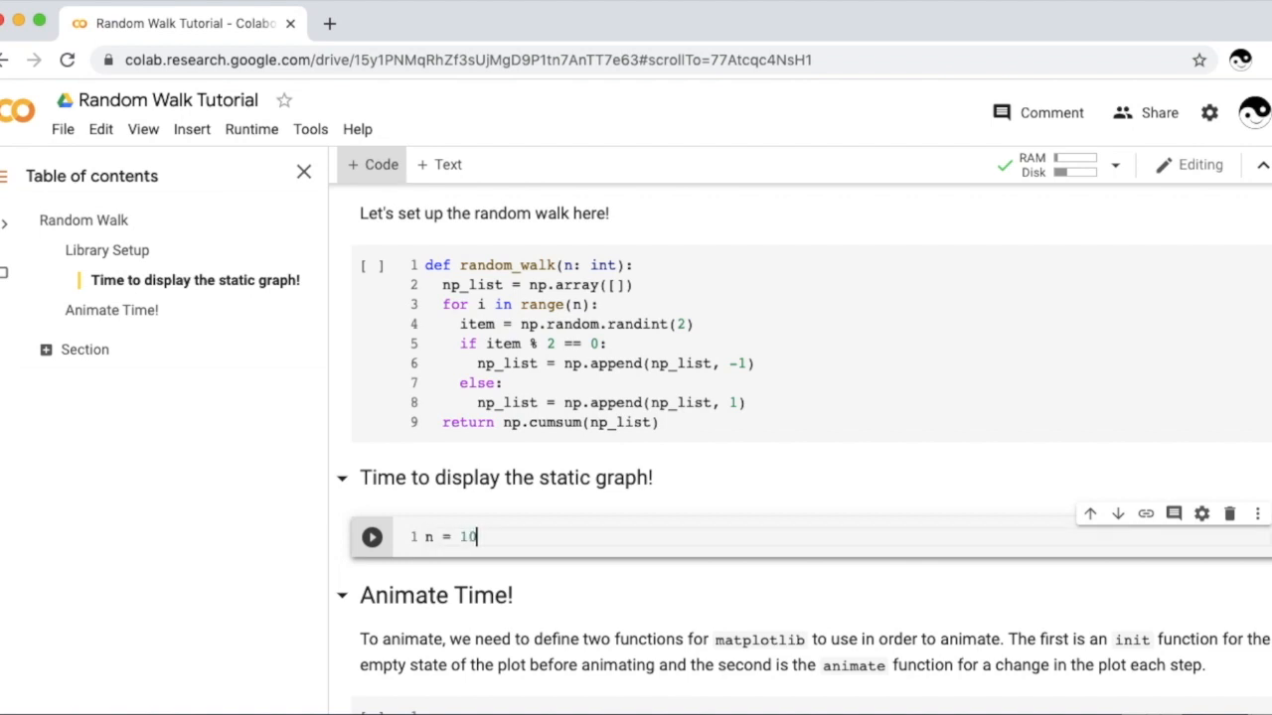
type("00")
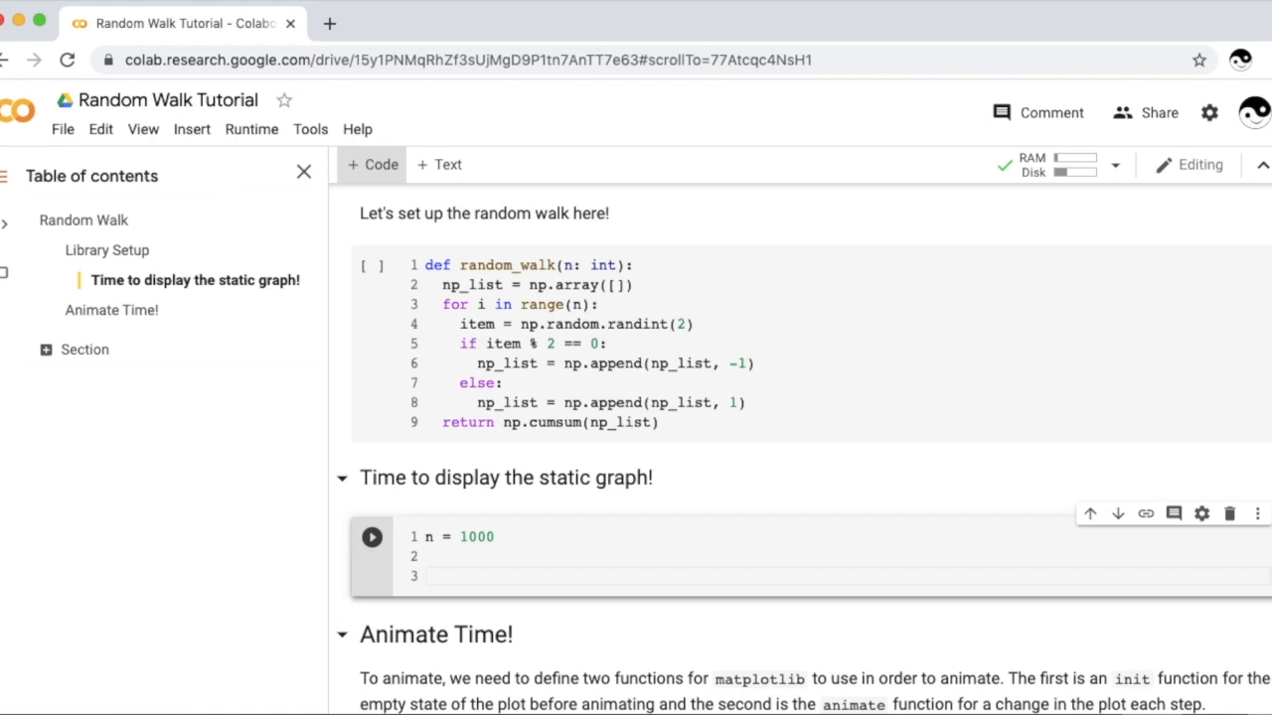
type("x = np.arange(")
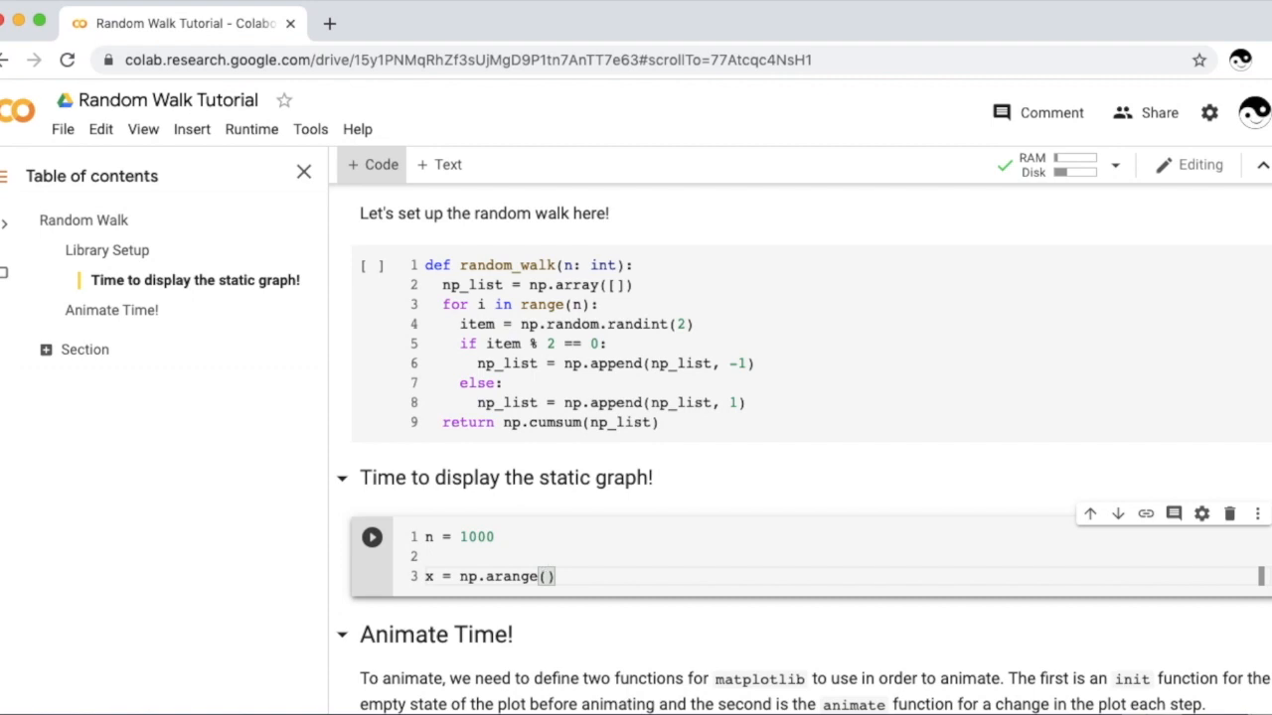
type("0,")
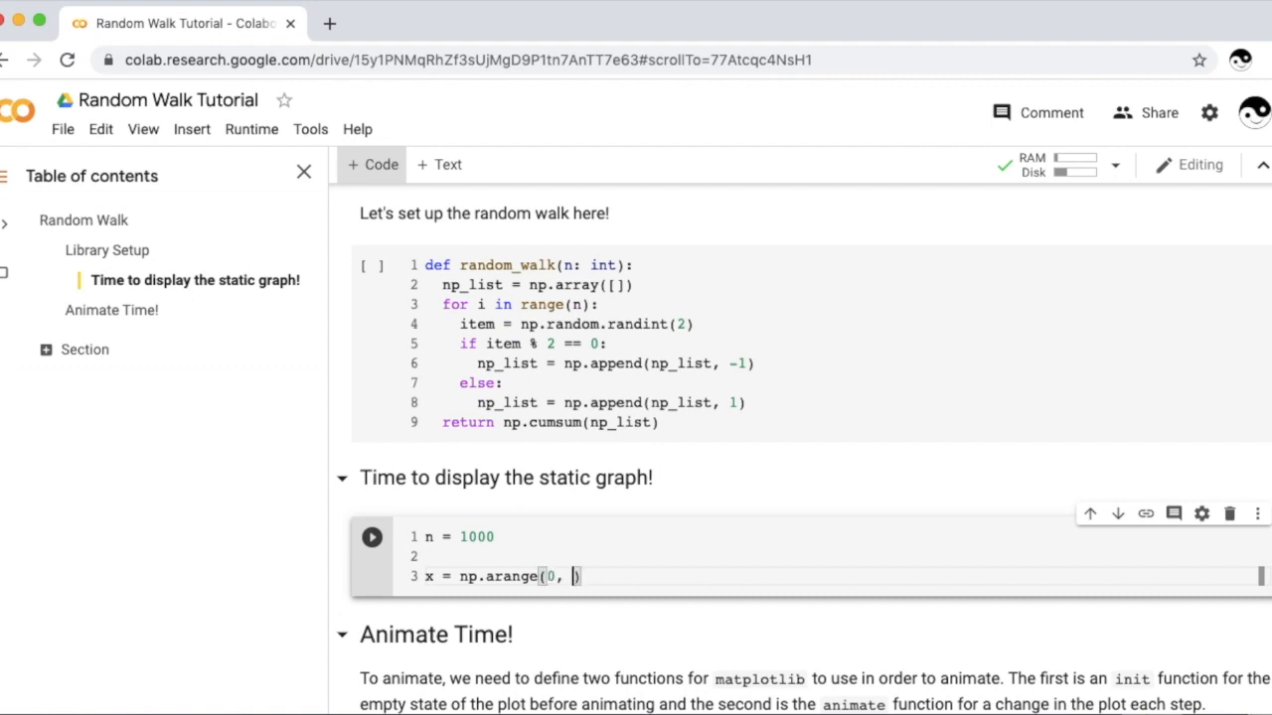
type("x")
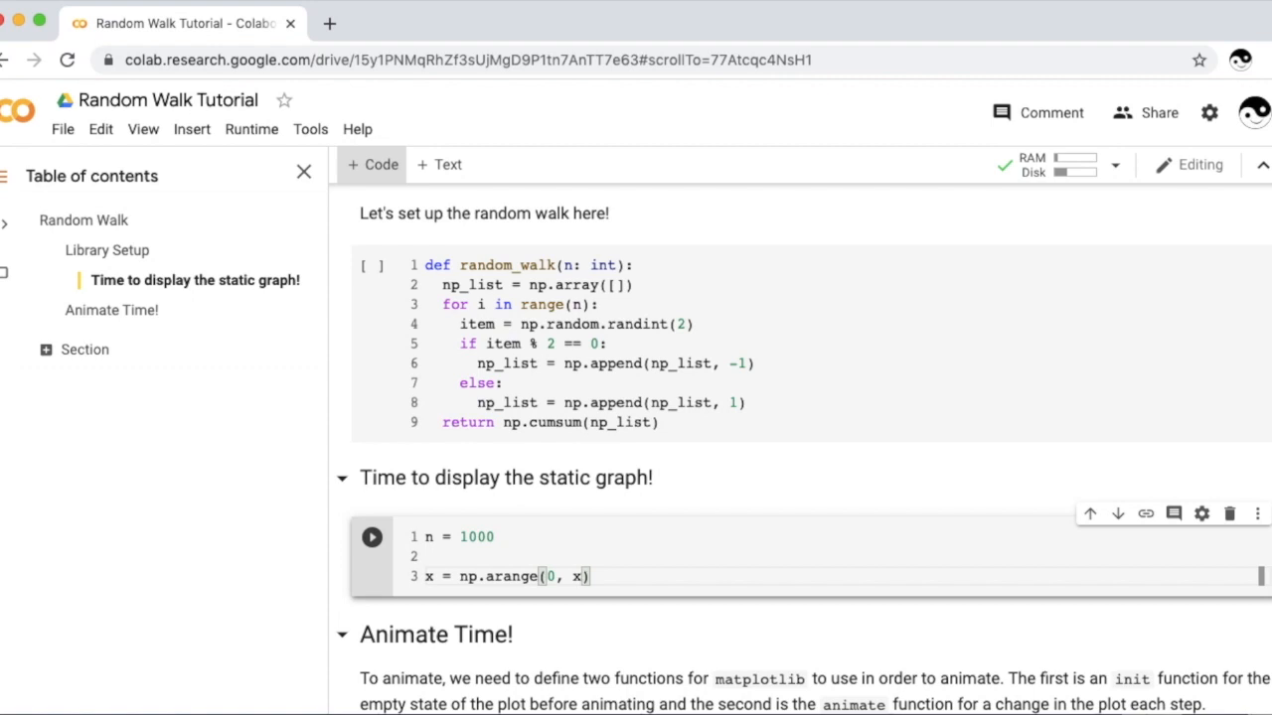
type("n")
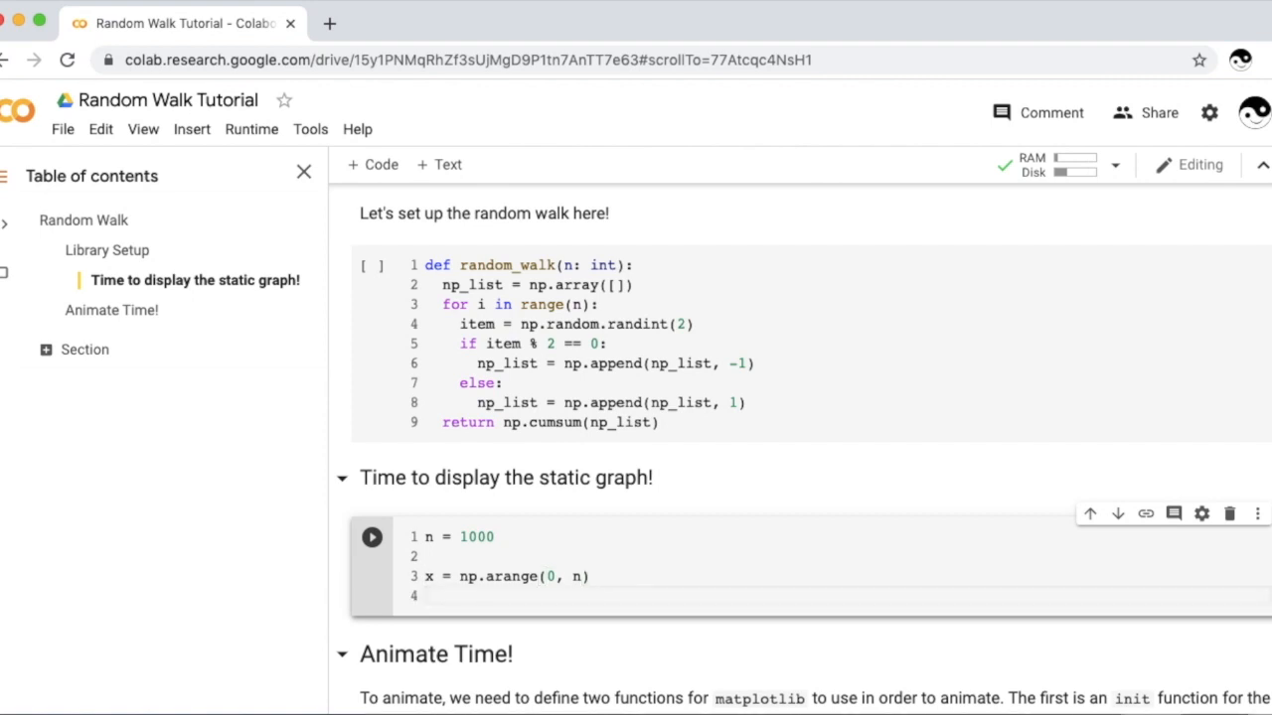
type("y =")
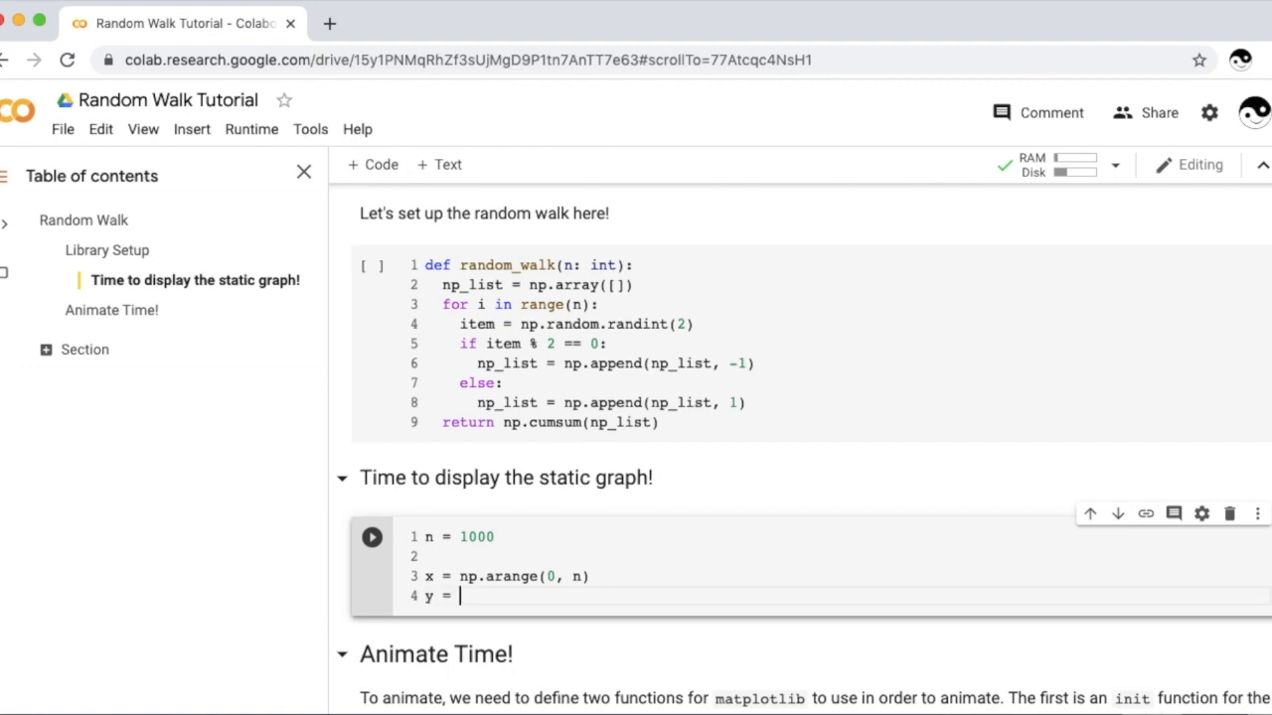
type("random_walk(n")
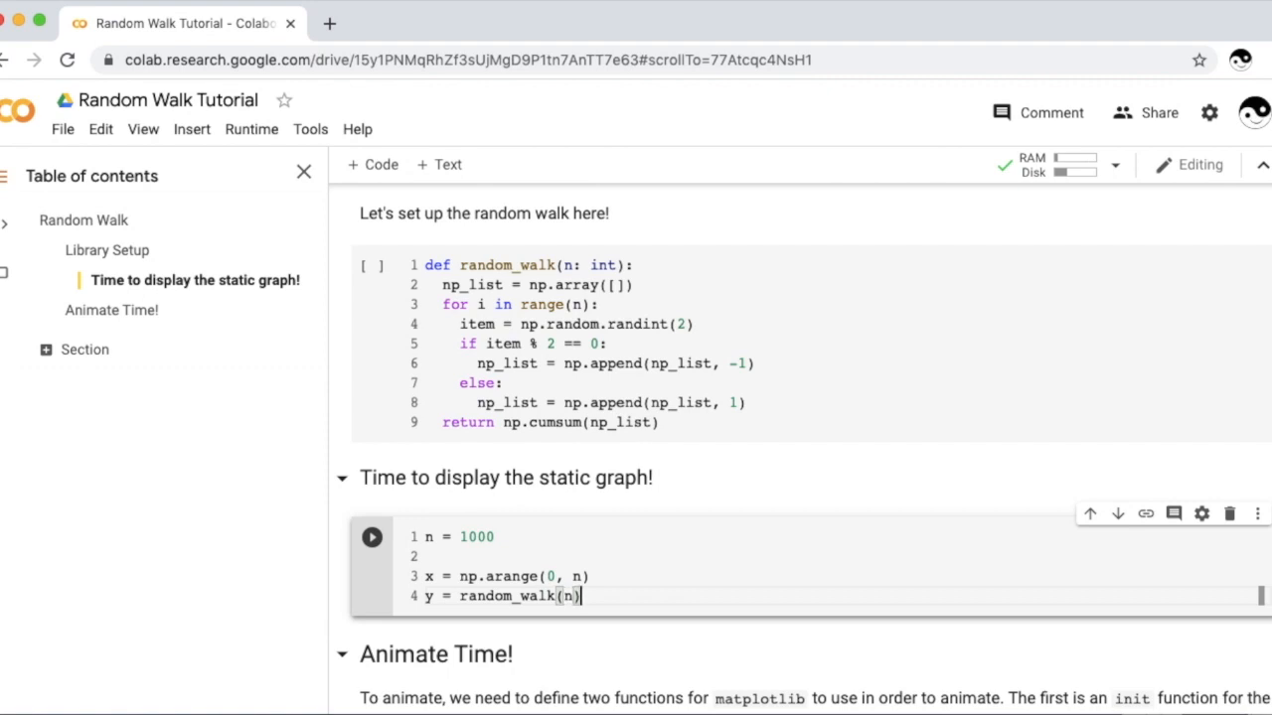
key("enter")
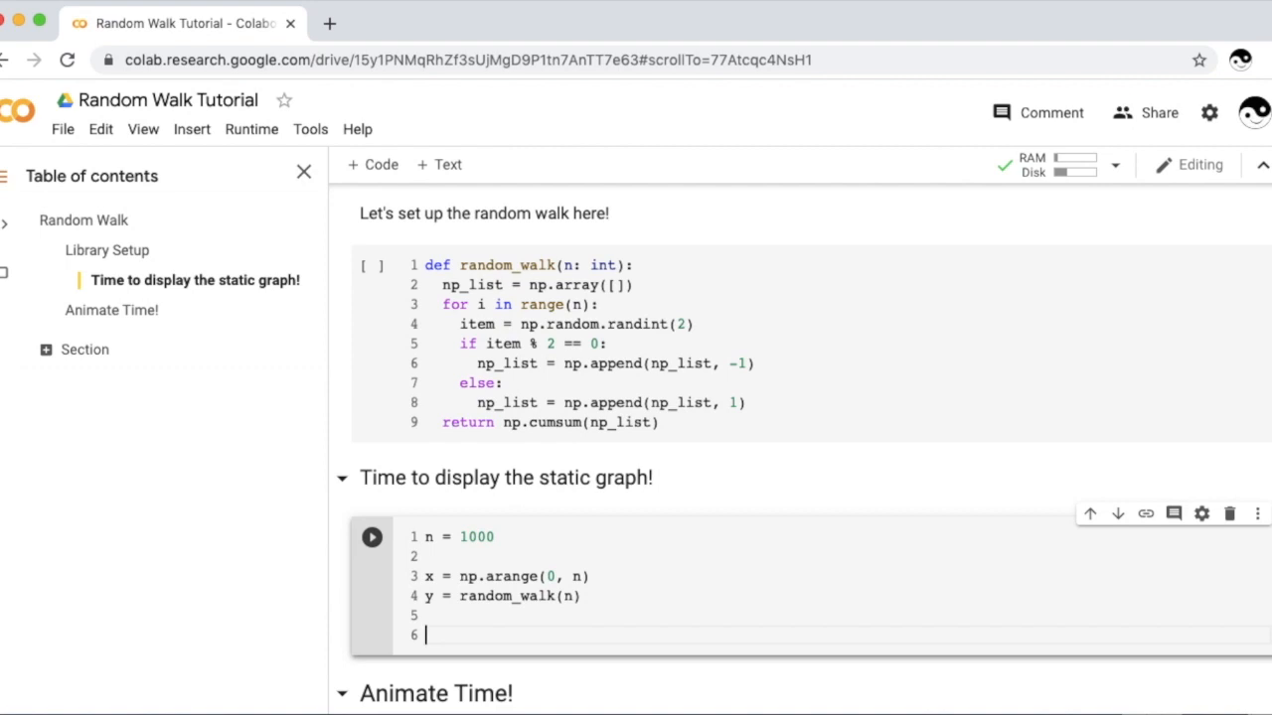
Step: Use the ggplot style and create fig, ax with plt.subplots()
type("plt.style")
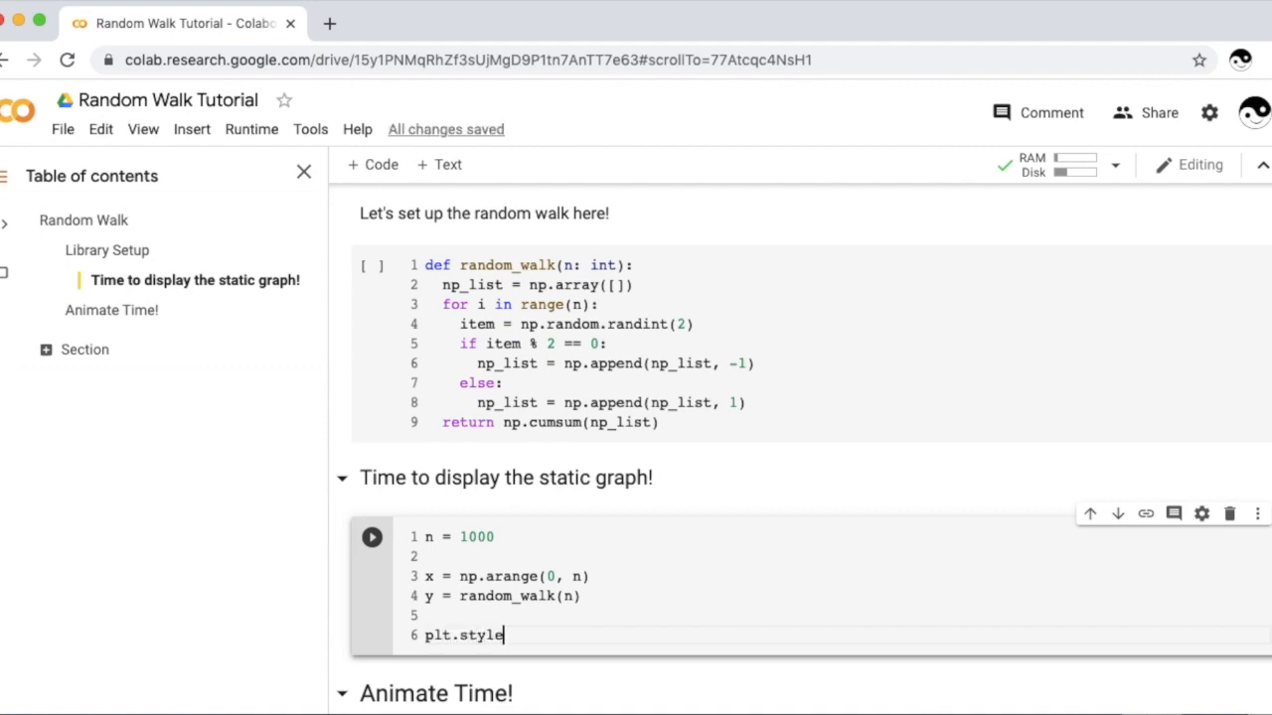
type(".use('g')")
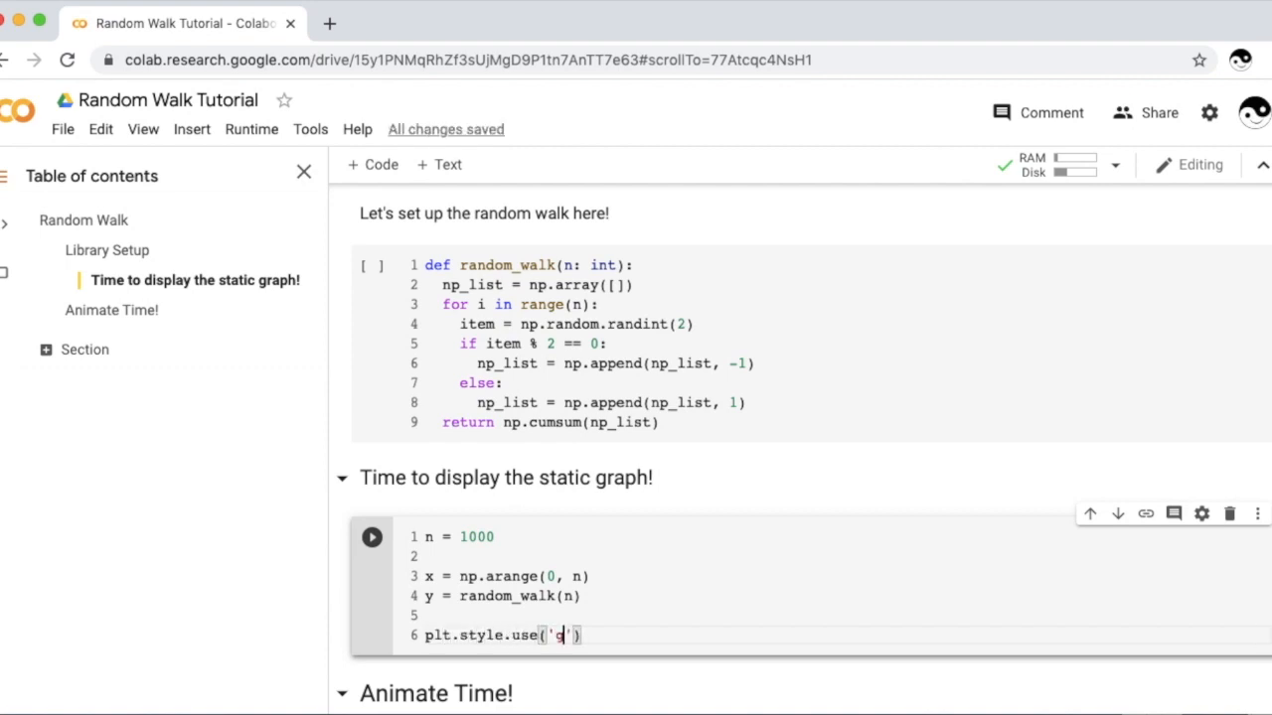
type("gplot")
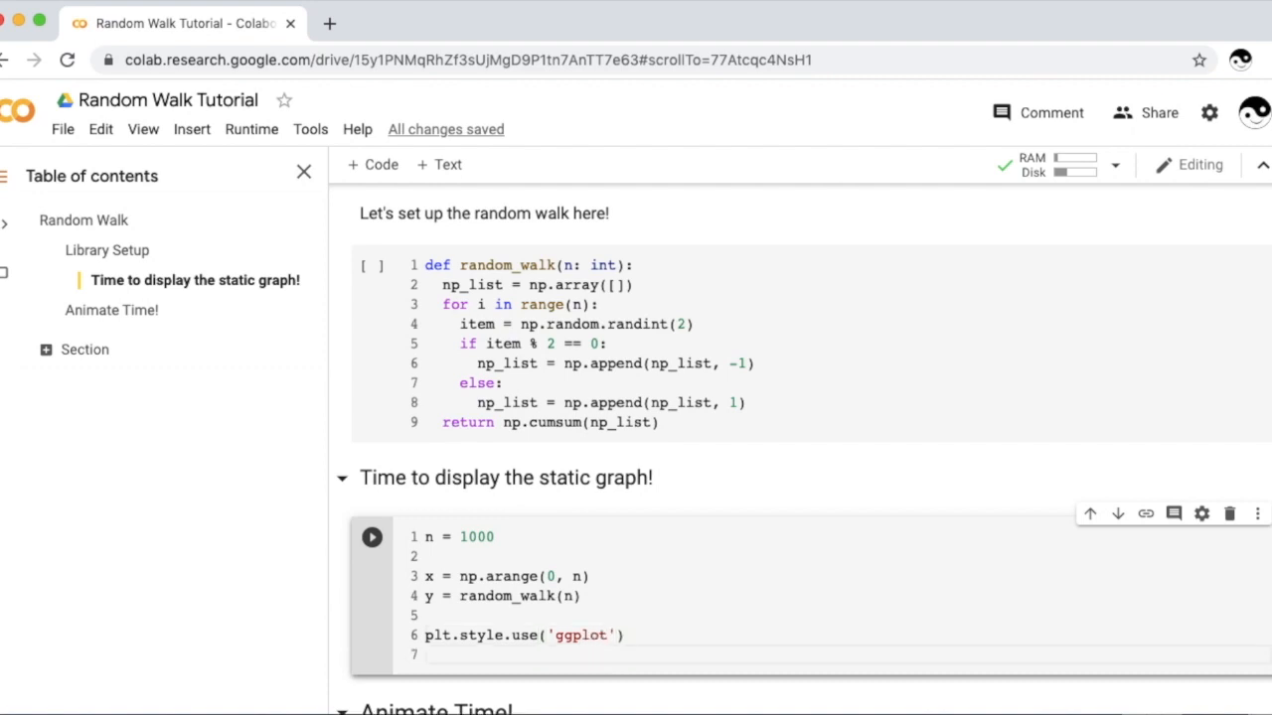
type("fig, ax")
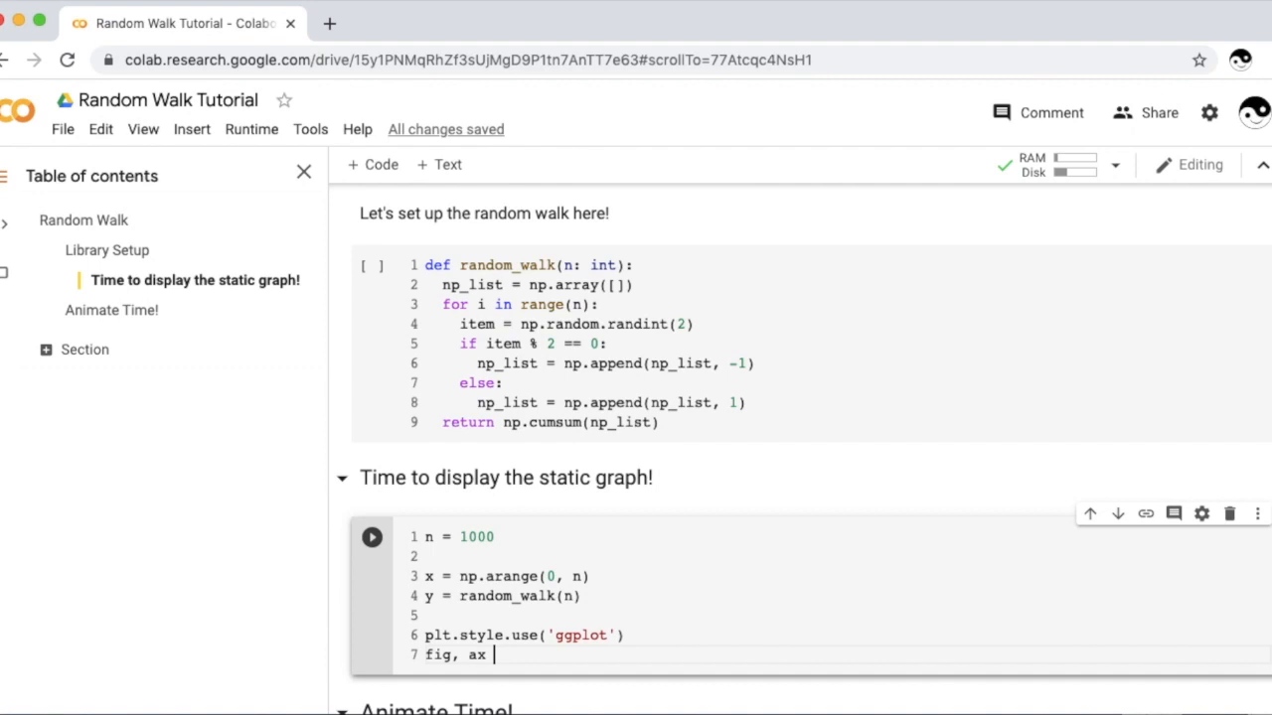
type("= plt.s")
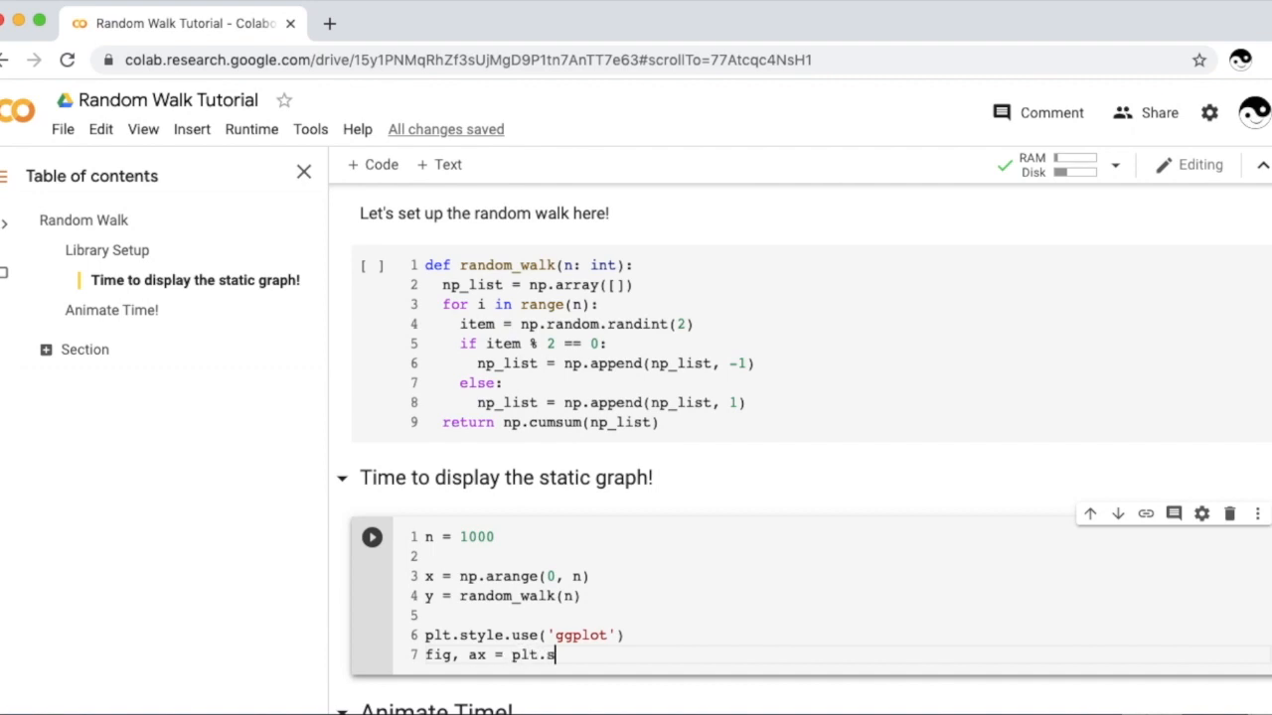
type("ubplts(1, 1")
type("ax")
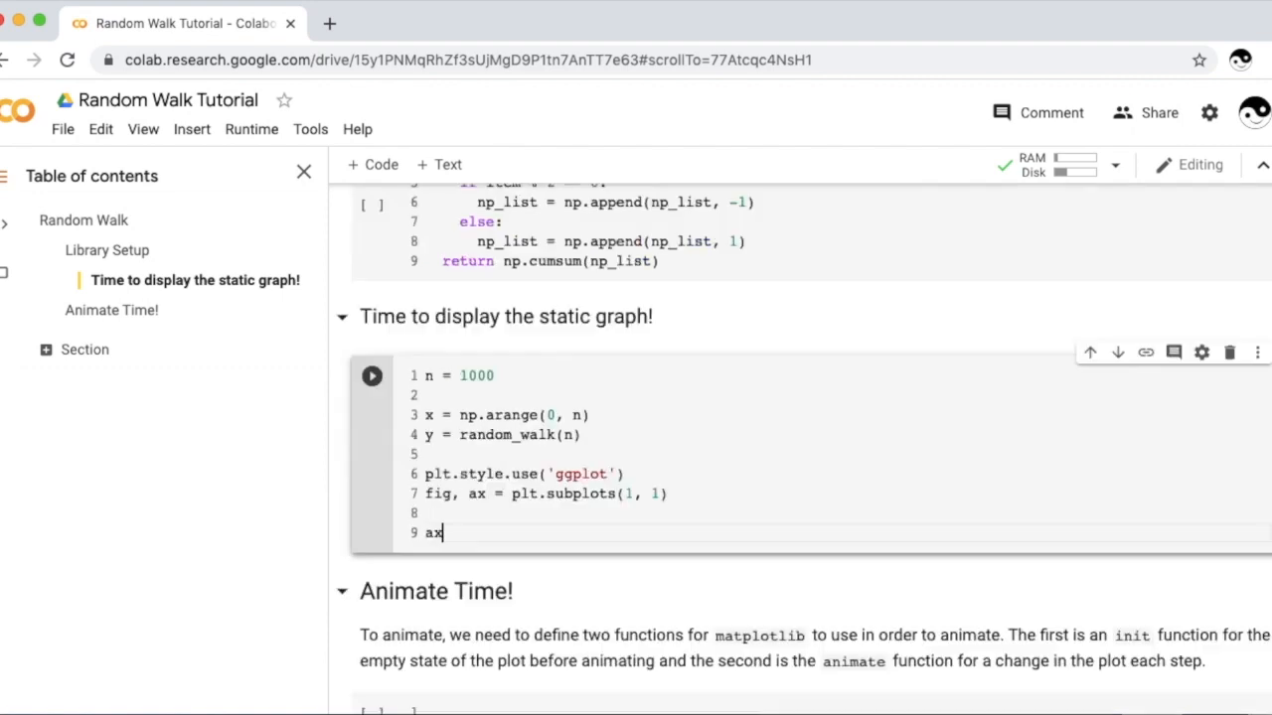
Step: Label the axes with ax.set_xlabel('x') and ax.set_ylabel('Y')
type(".set")
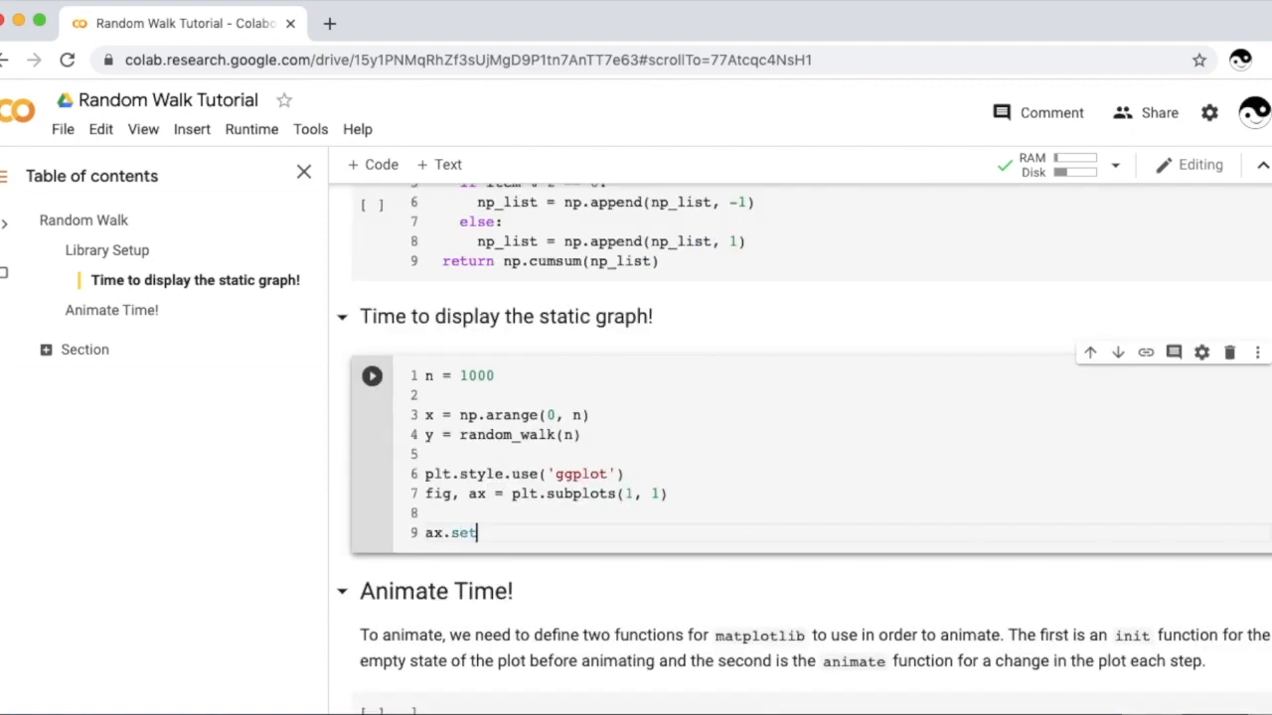
type("_")
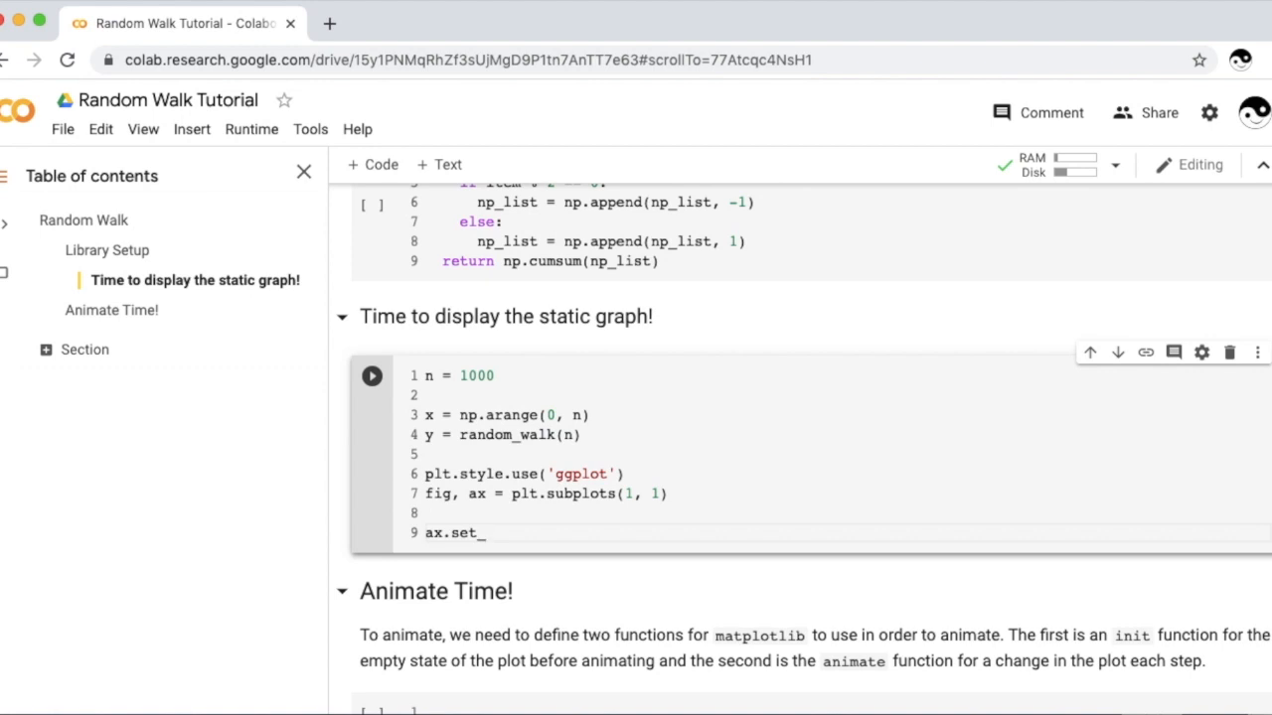
type("x")
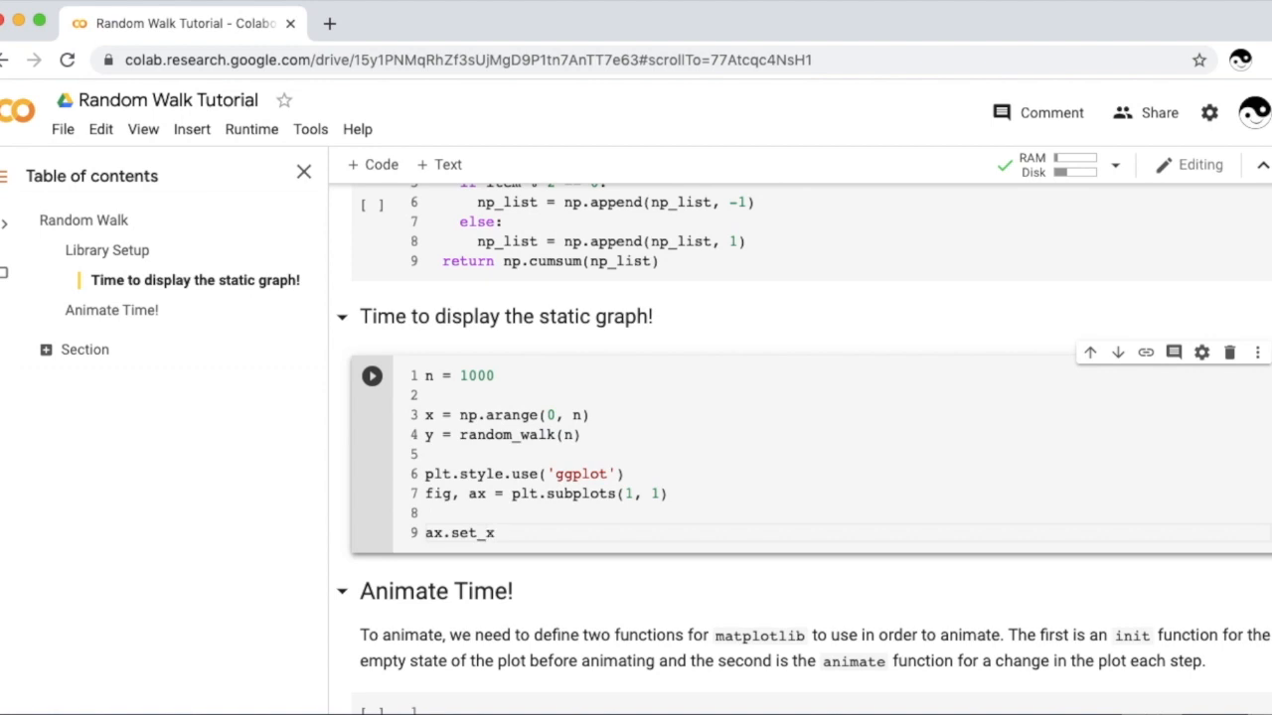
type("label(\"x\")")
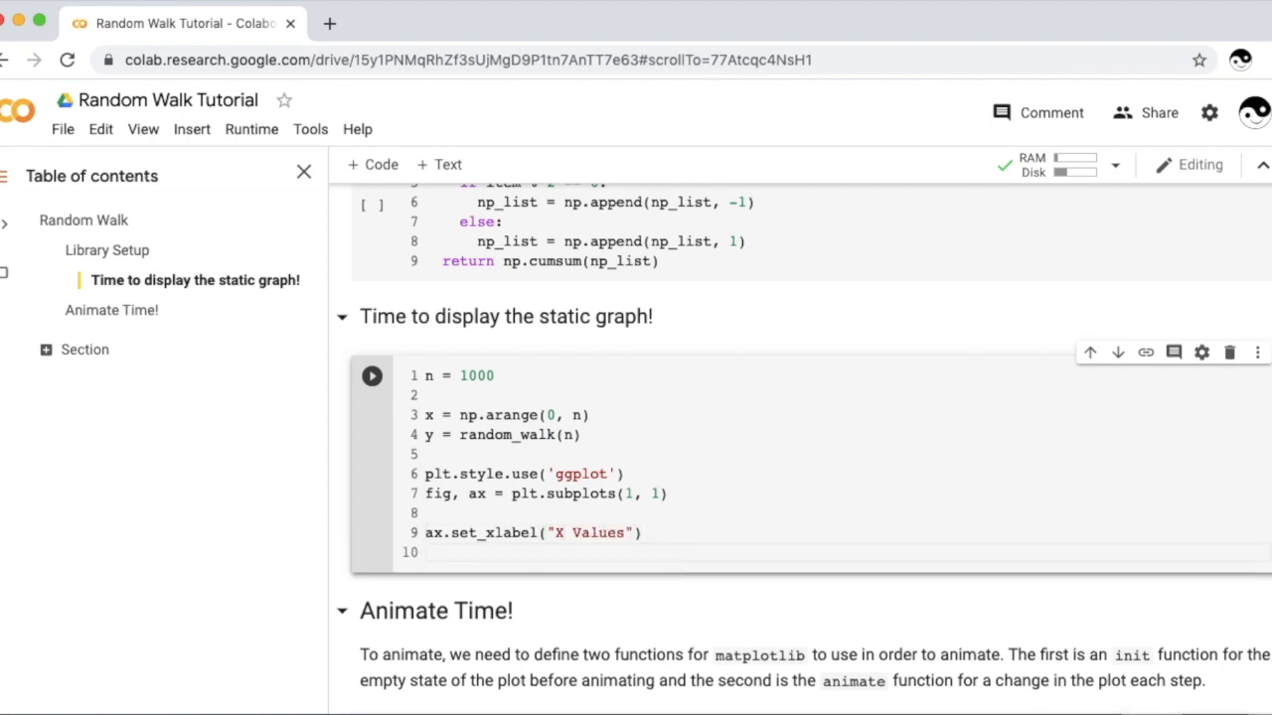
type("a")
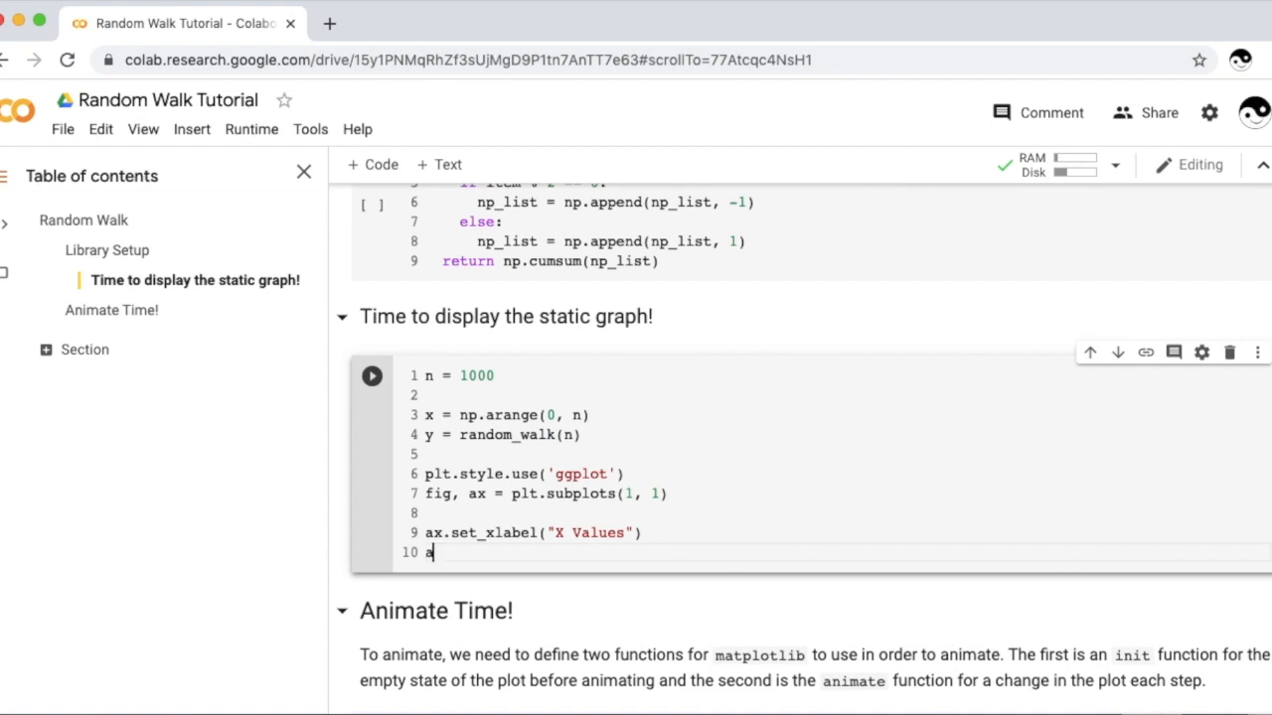
type("x.set_yla")
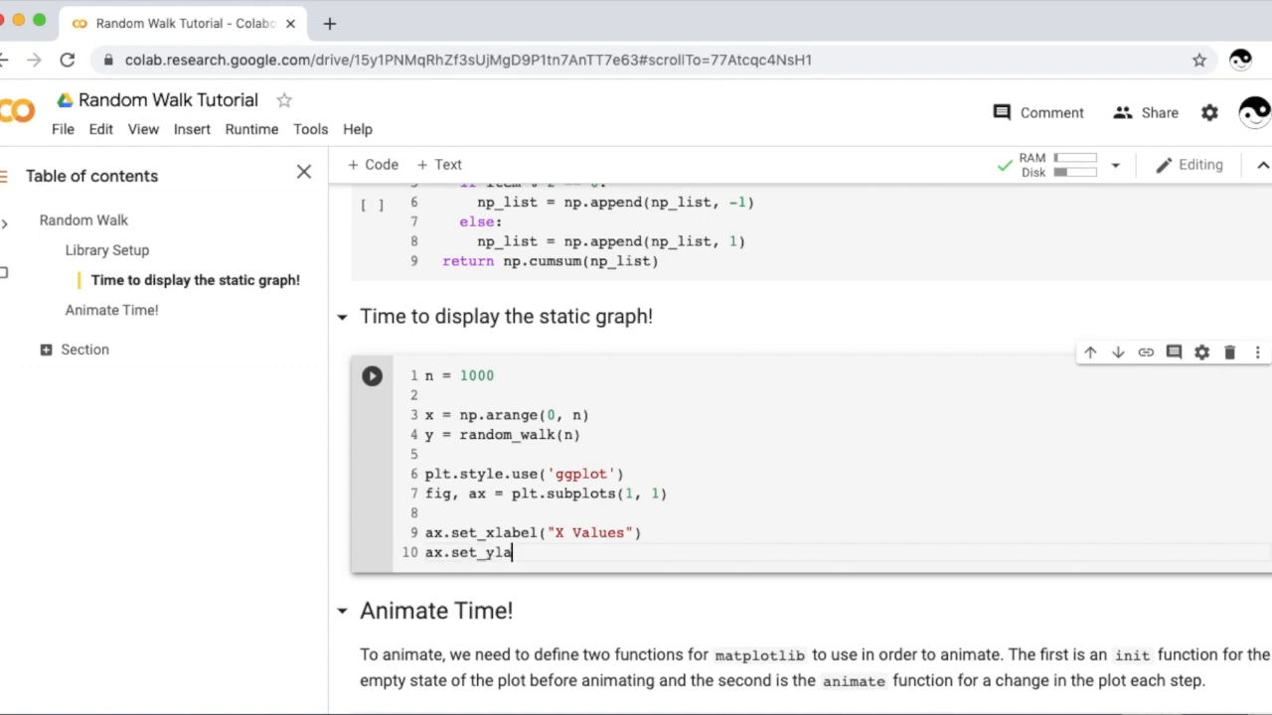
type("bel(' Y')")
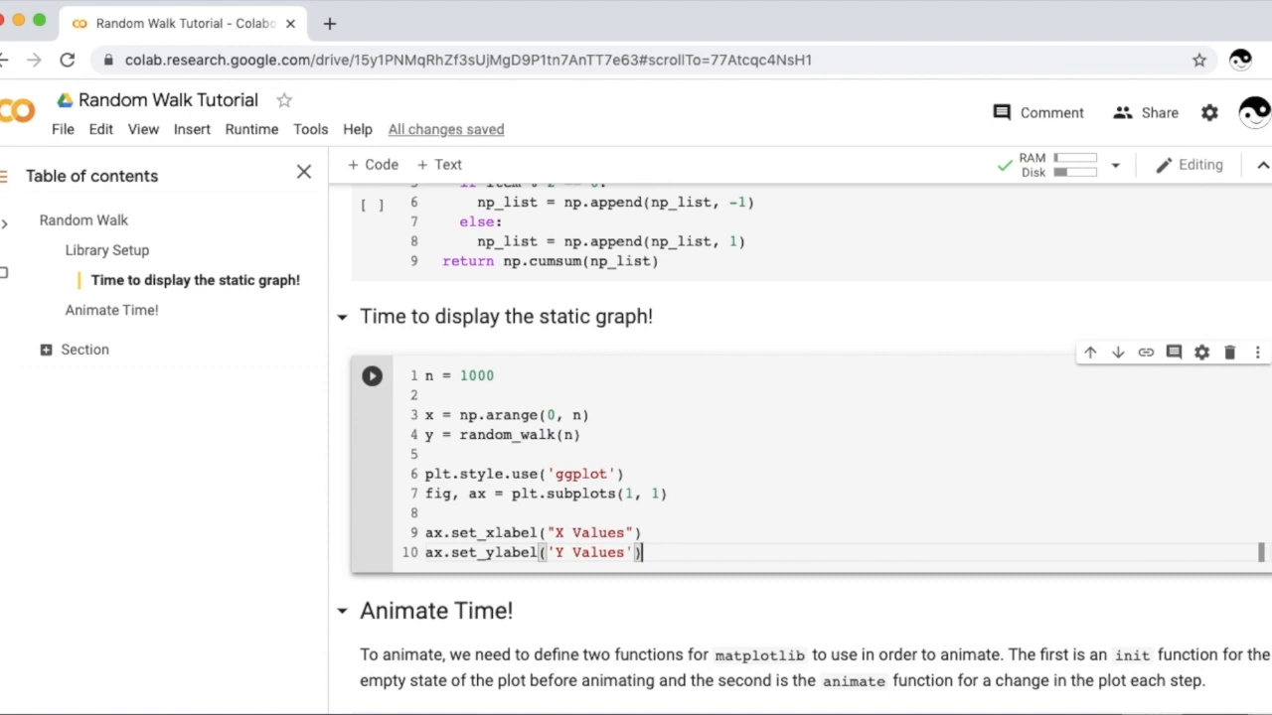
key("enter")
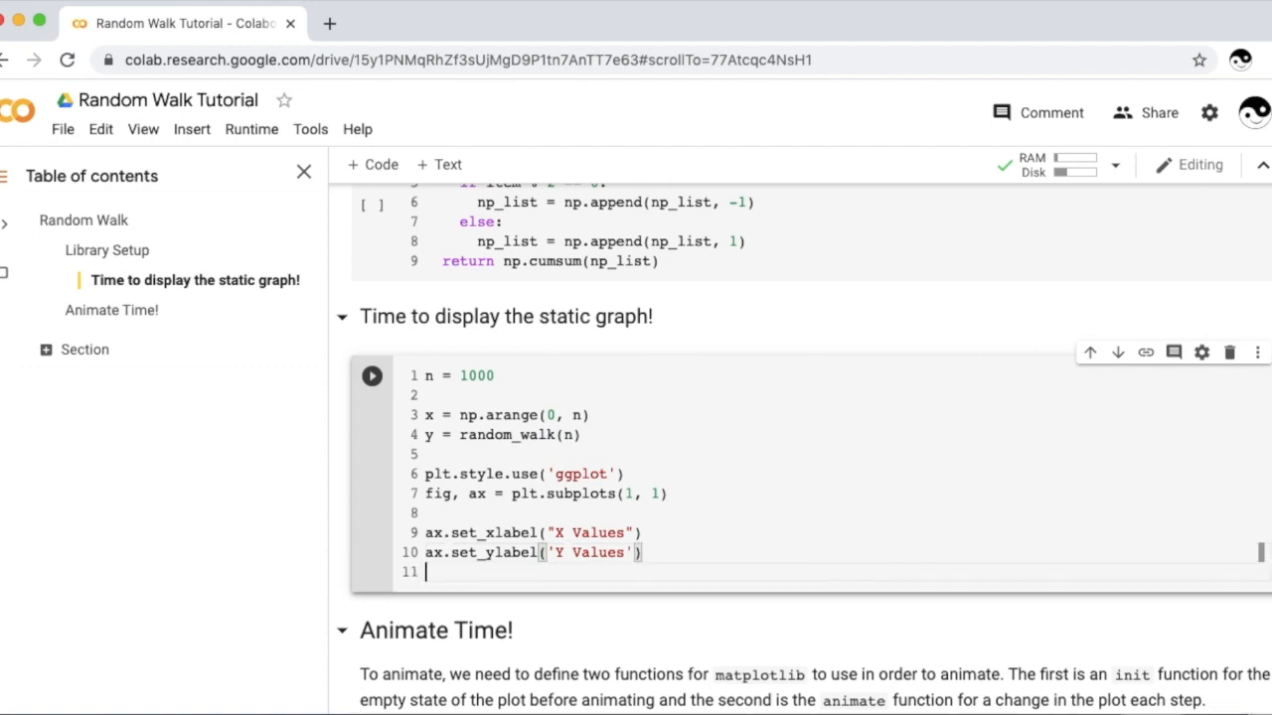
Step: Title the plot 'Random Walk' and plot the walk as a red line with ax.plot(x, y, 'r')
type("ax.set_title")
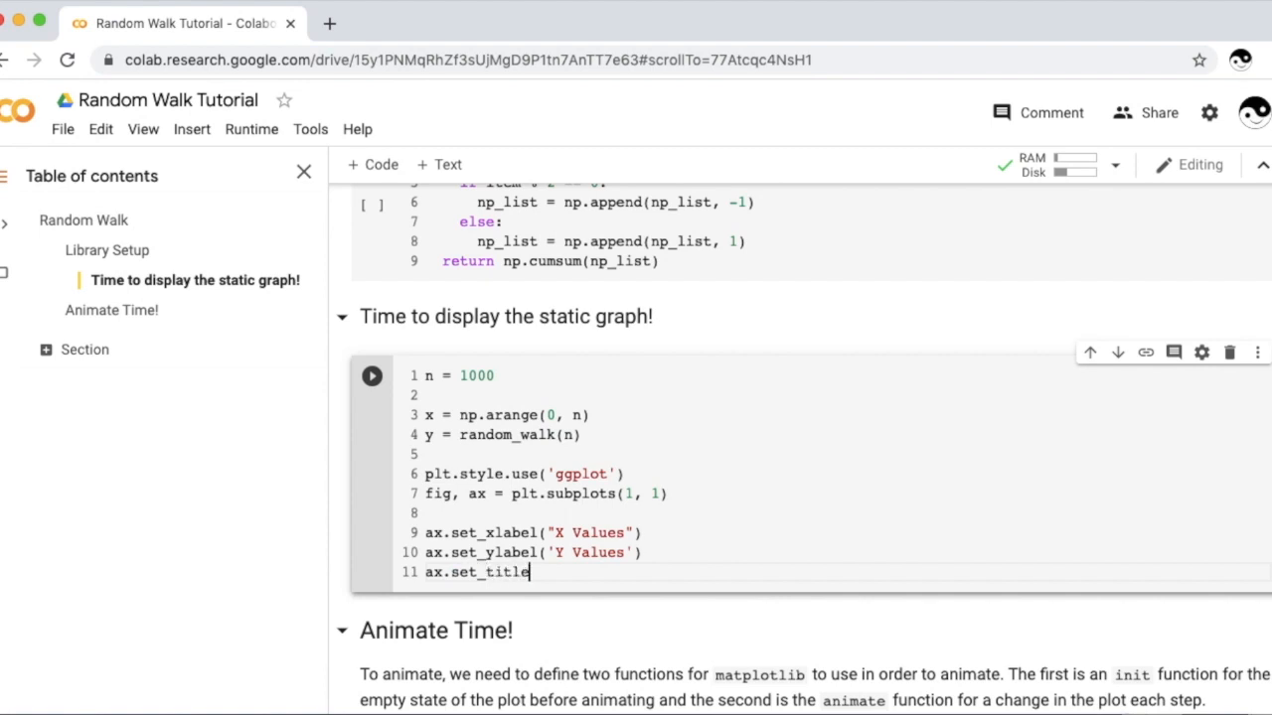
type("('Ran'")
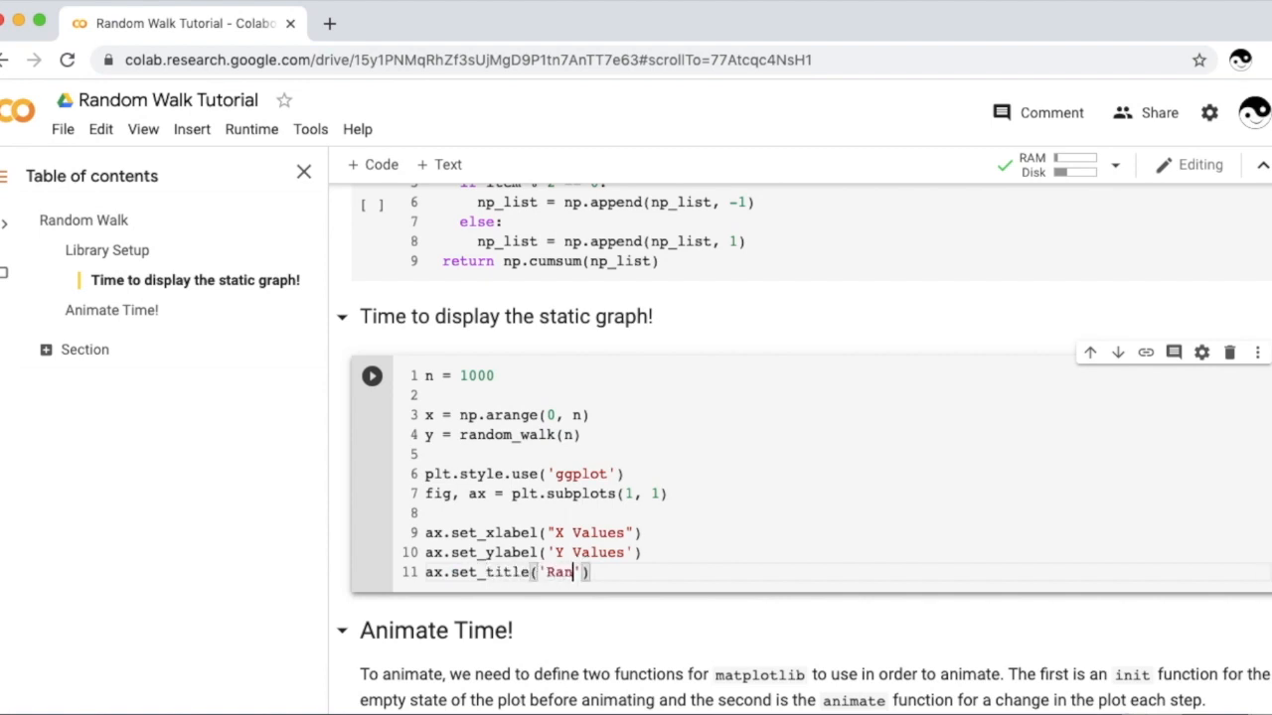
type("dom Walk")
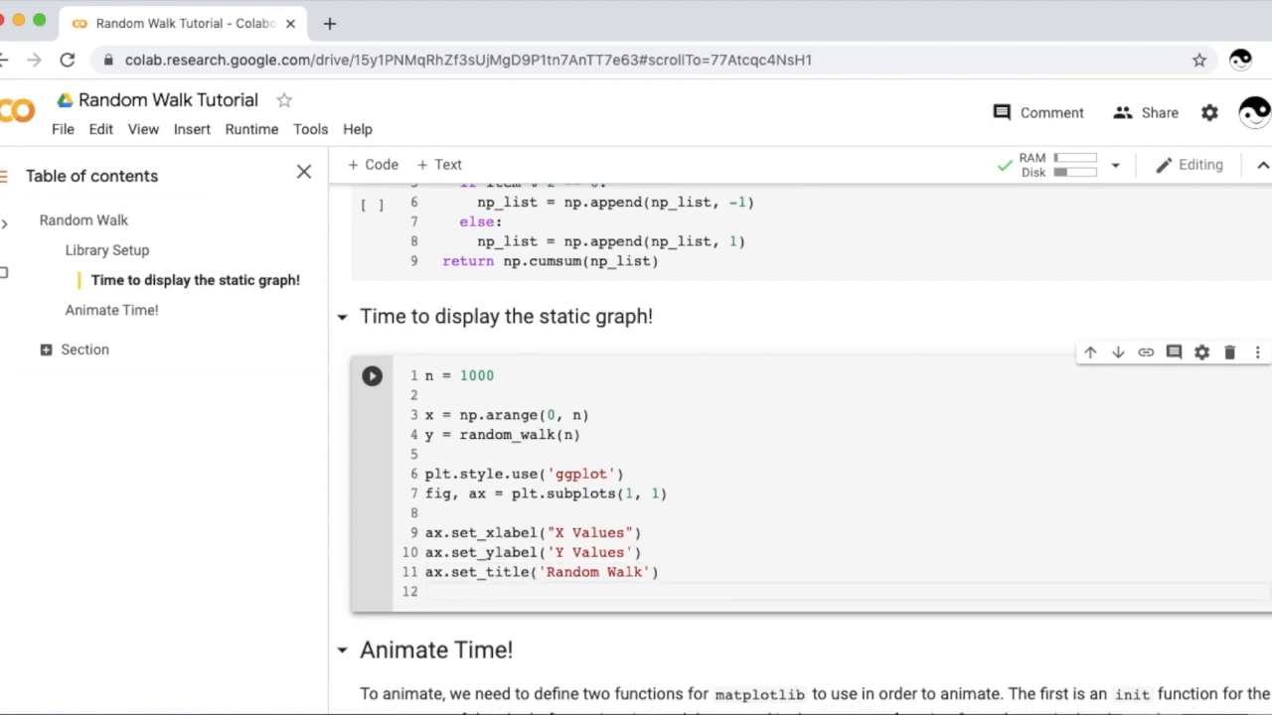
type("ax,p")
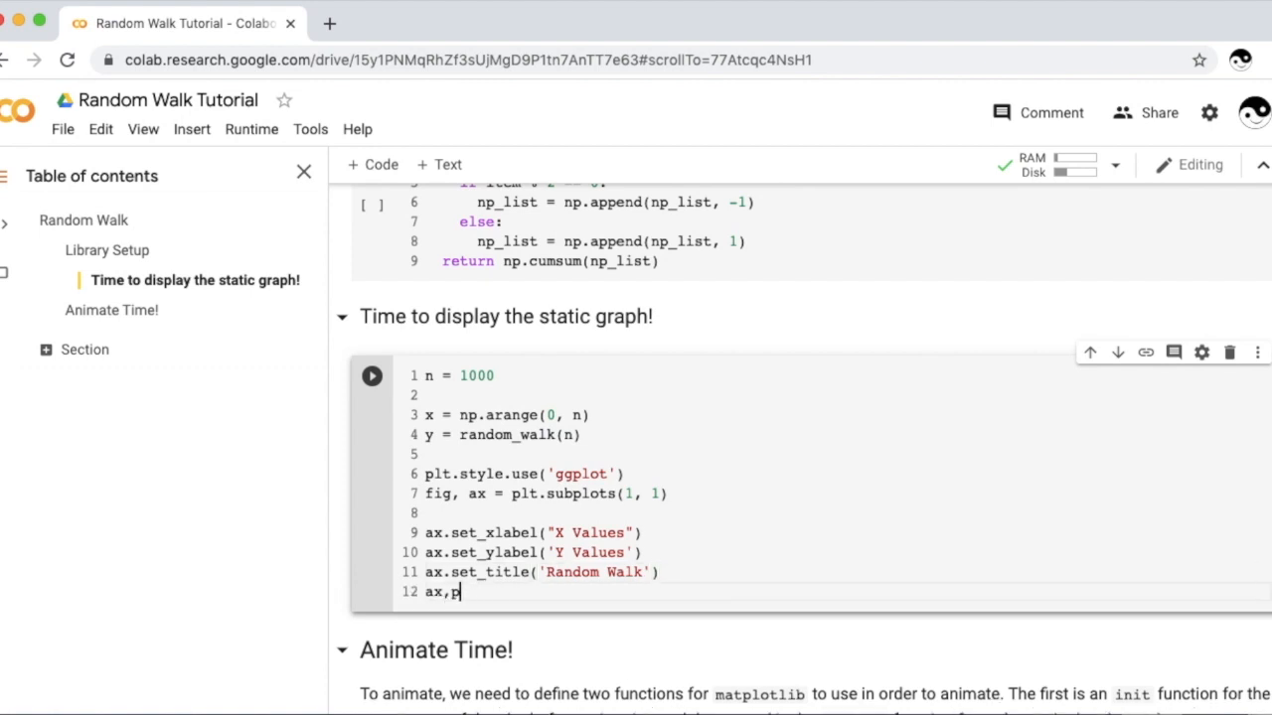
type("lot")
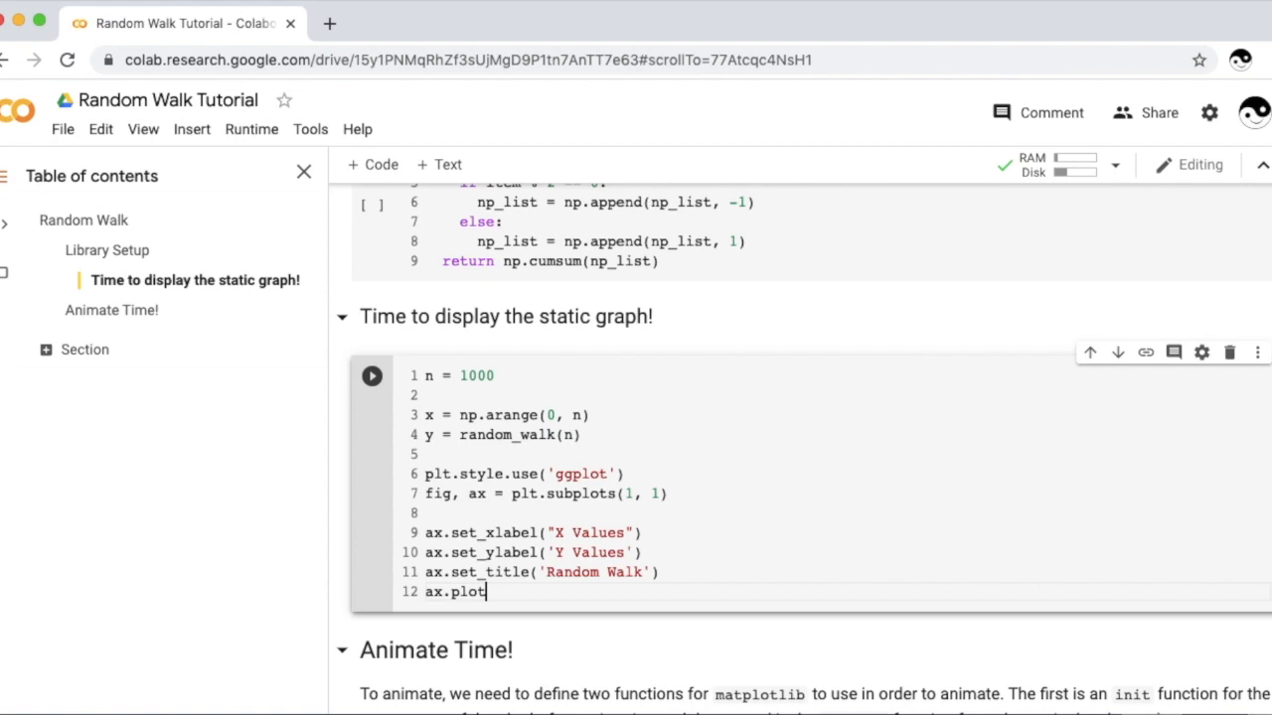
type("(x, y, )")
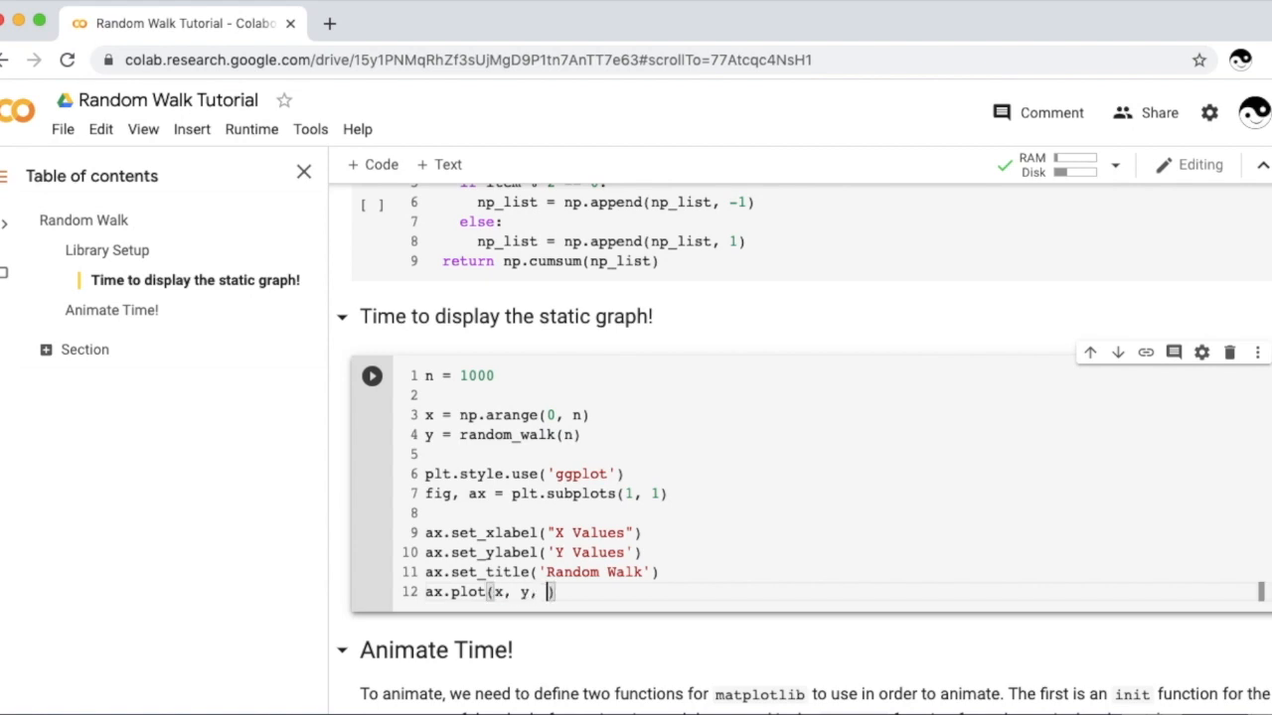
type("'r'")
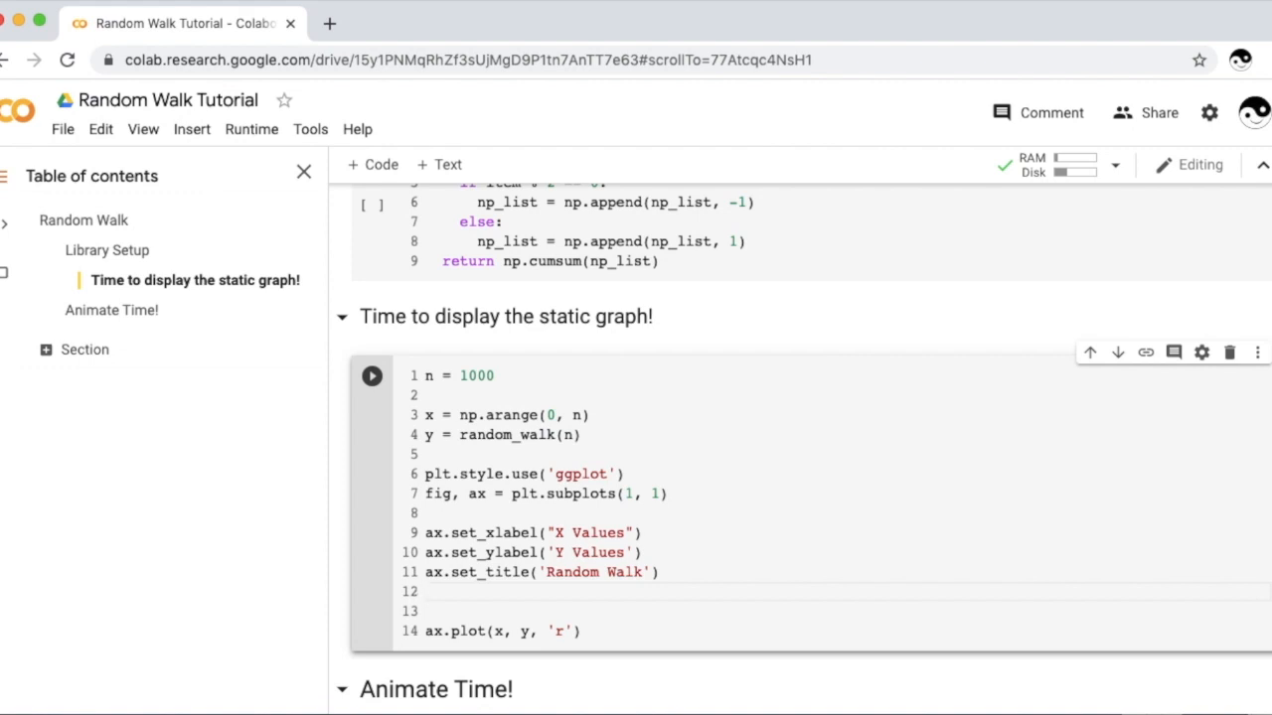
Step: Begin ax.tick_params using the suggested completion
type("ax")
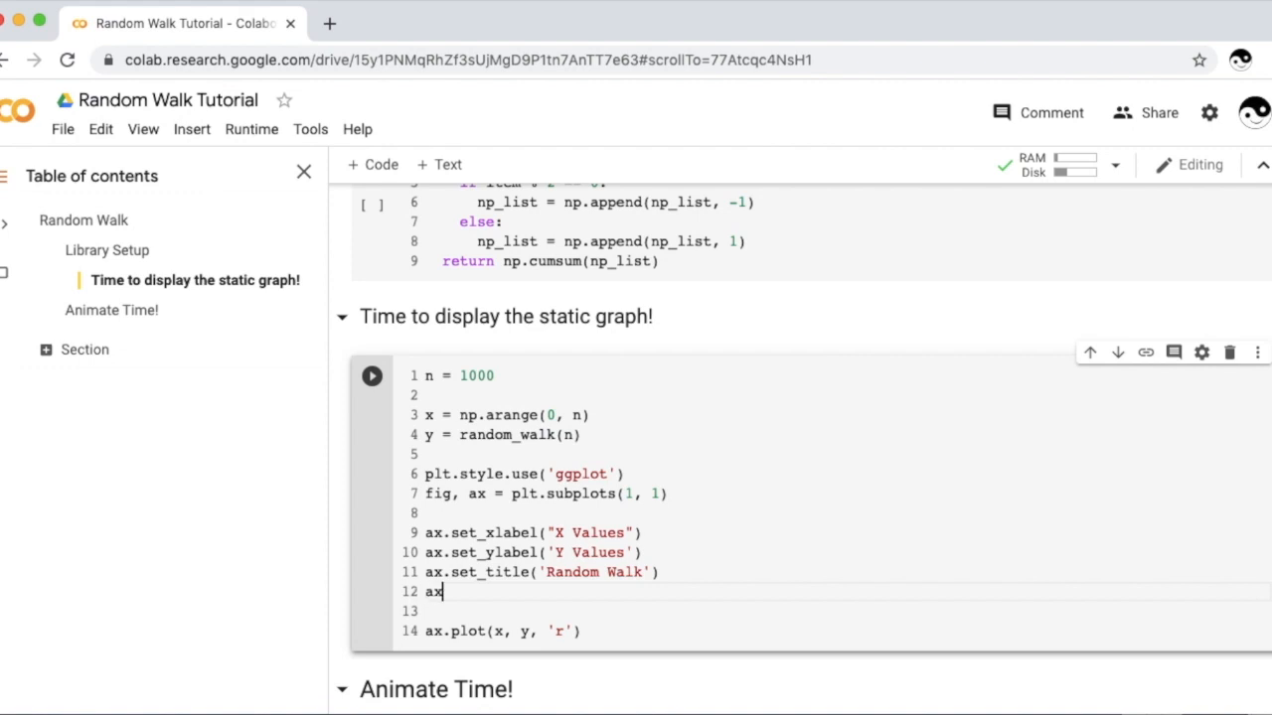
type(".tick_parm")
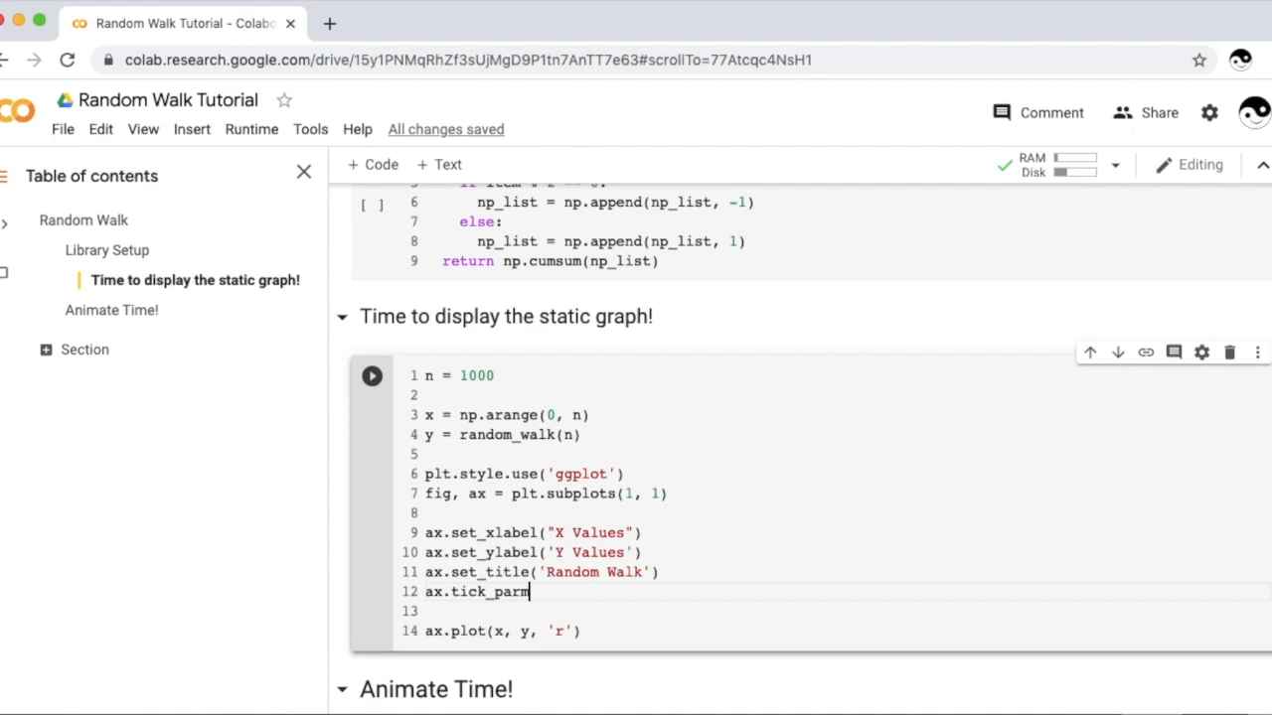
key("backspace")
type("ams(label")
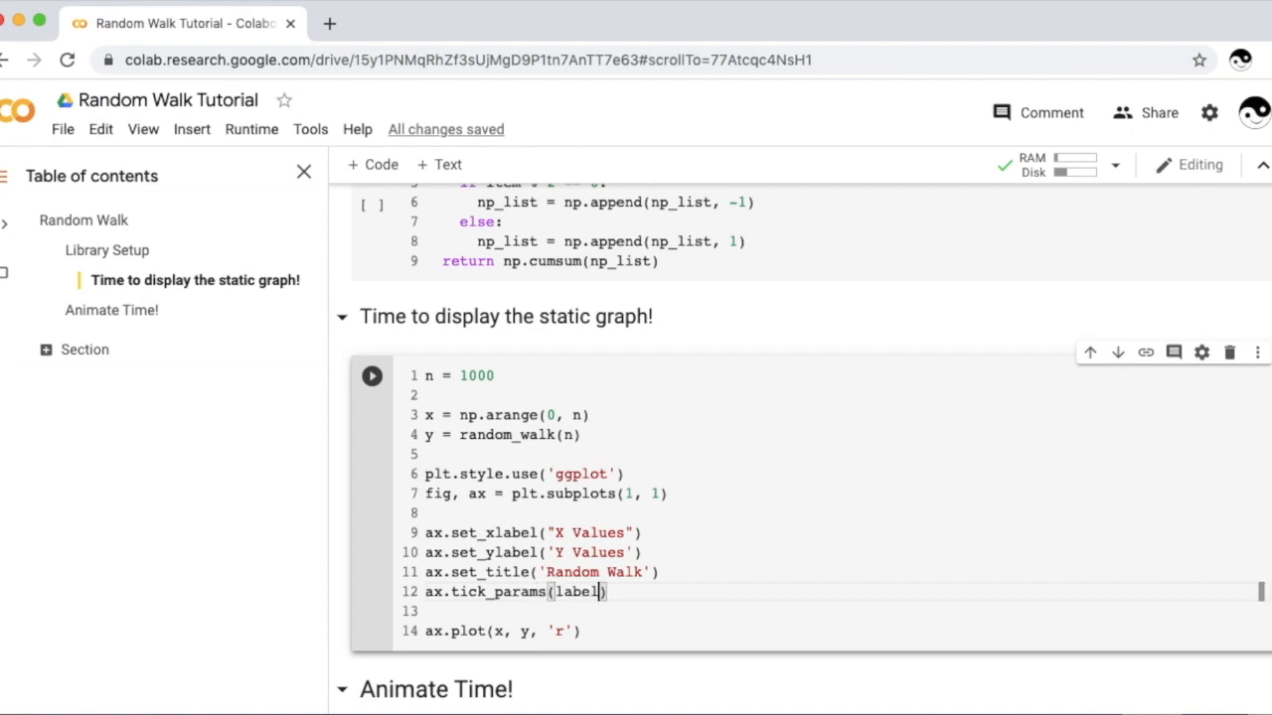
Step: Finish labelsize=12, run the cell, and rerun earlier cells after the NameError so the plot renders
type("size=12")
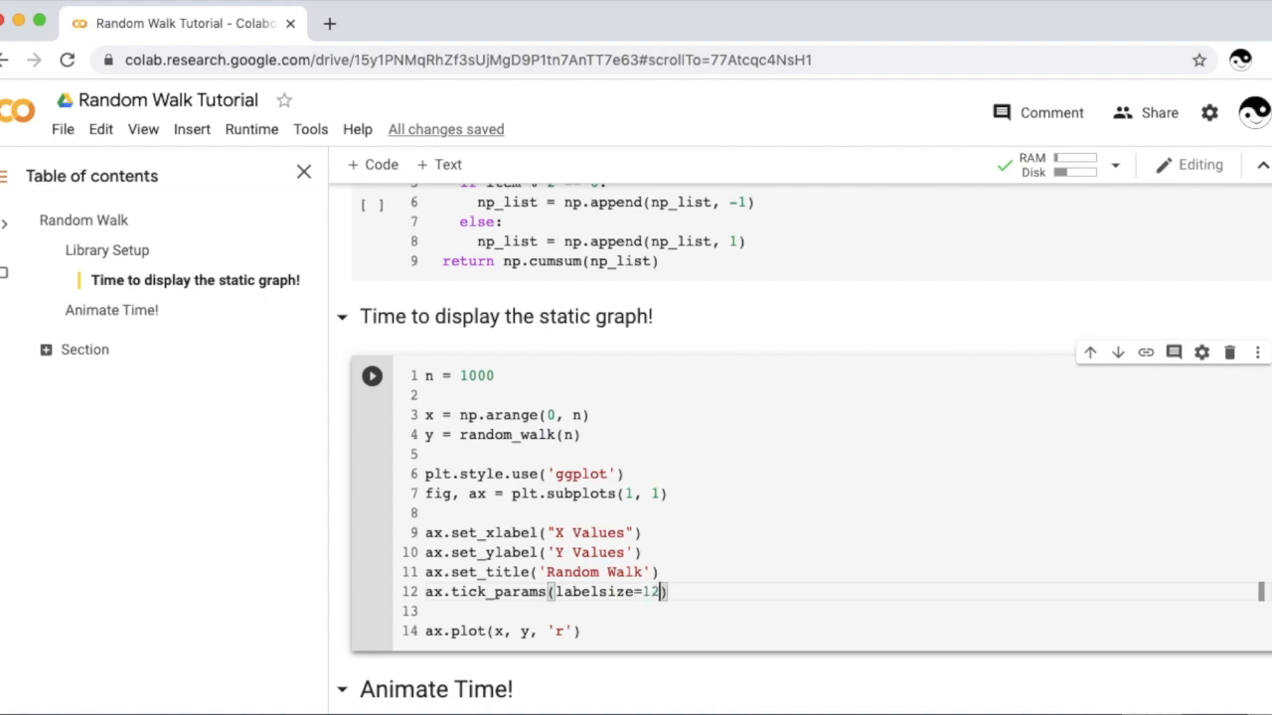
left_click(372, 376)
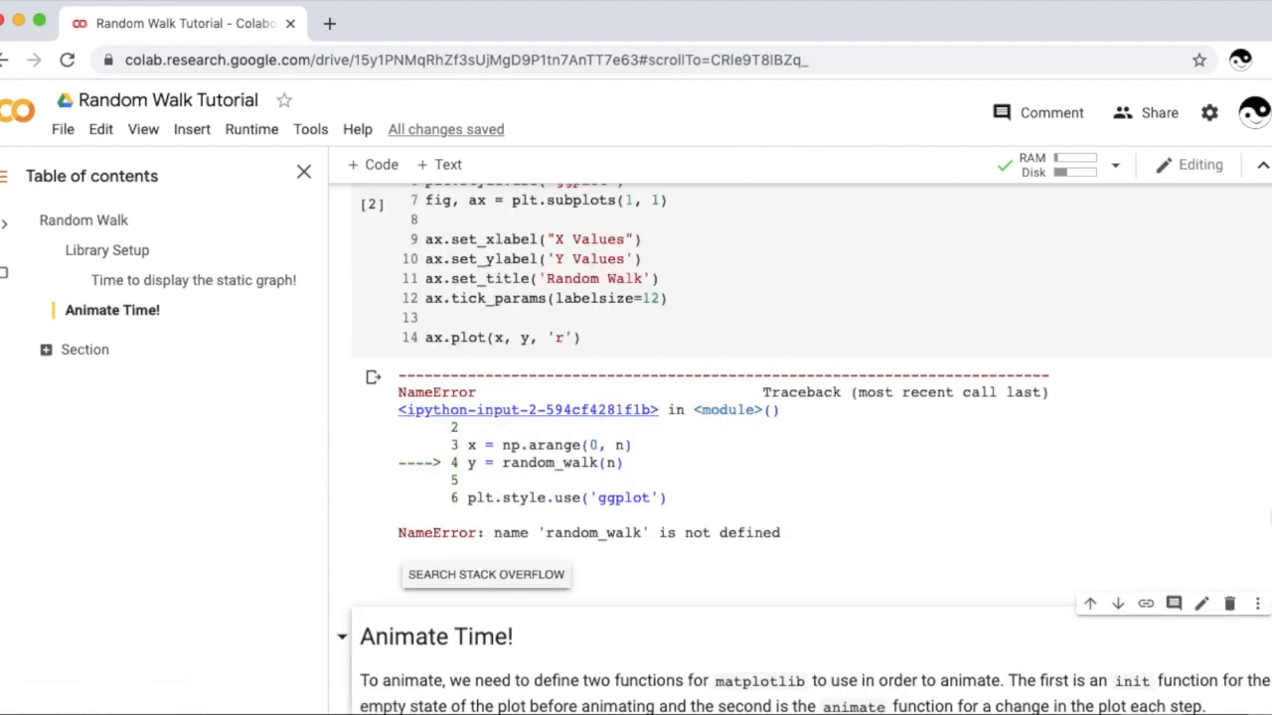
left_click(371, 199)
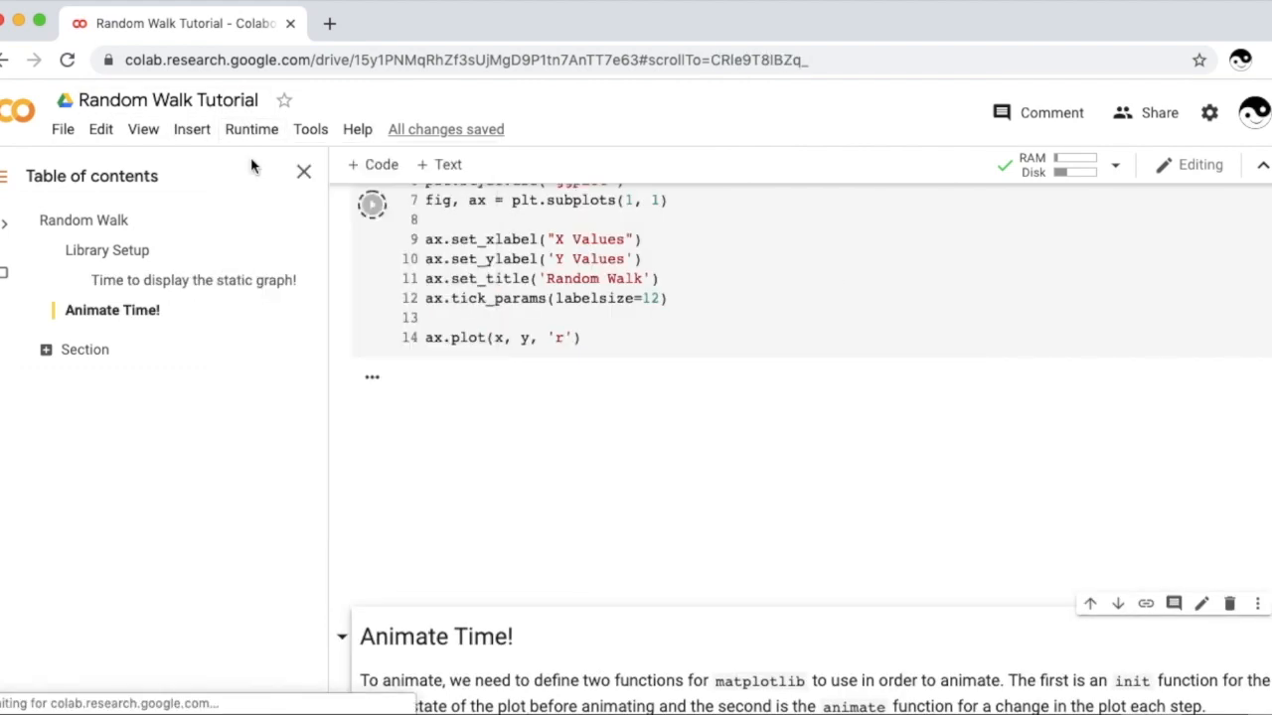
left_click(372, 203)
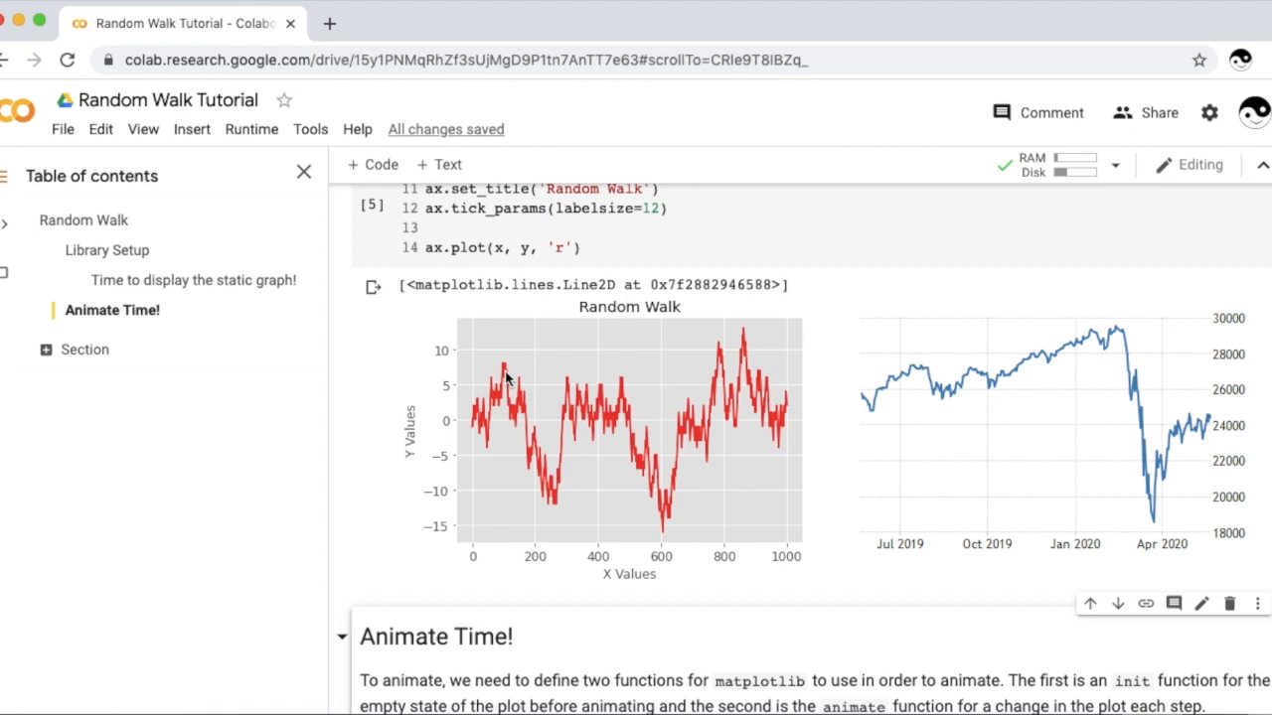
mouse_move(545, 515)
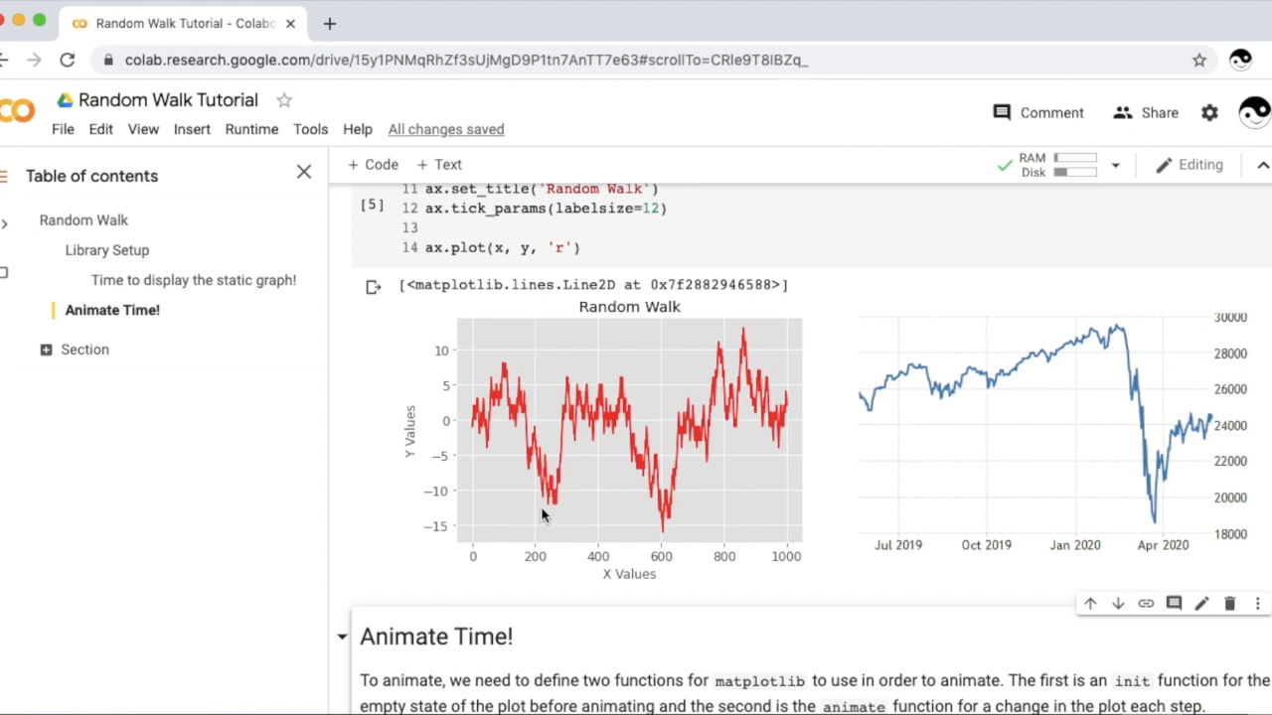
mouse_move(585, 416)
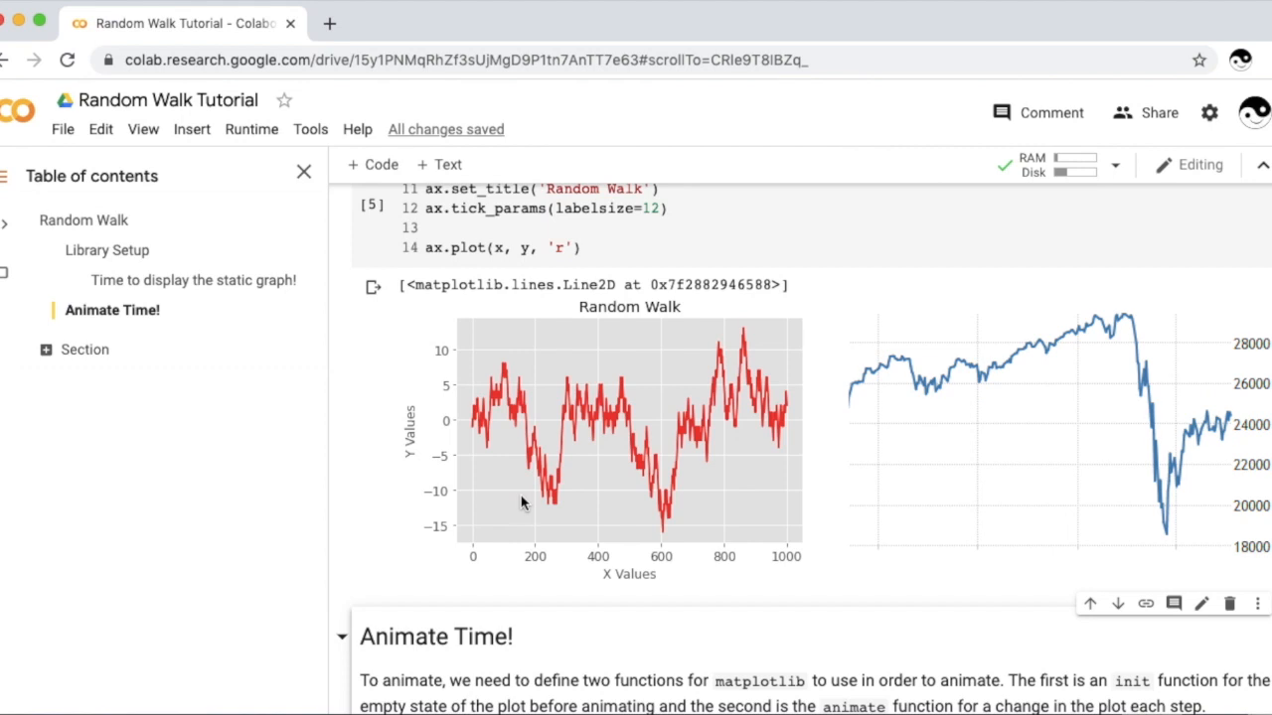
mouse_move(459, 527)
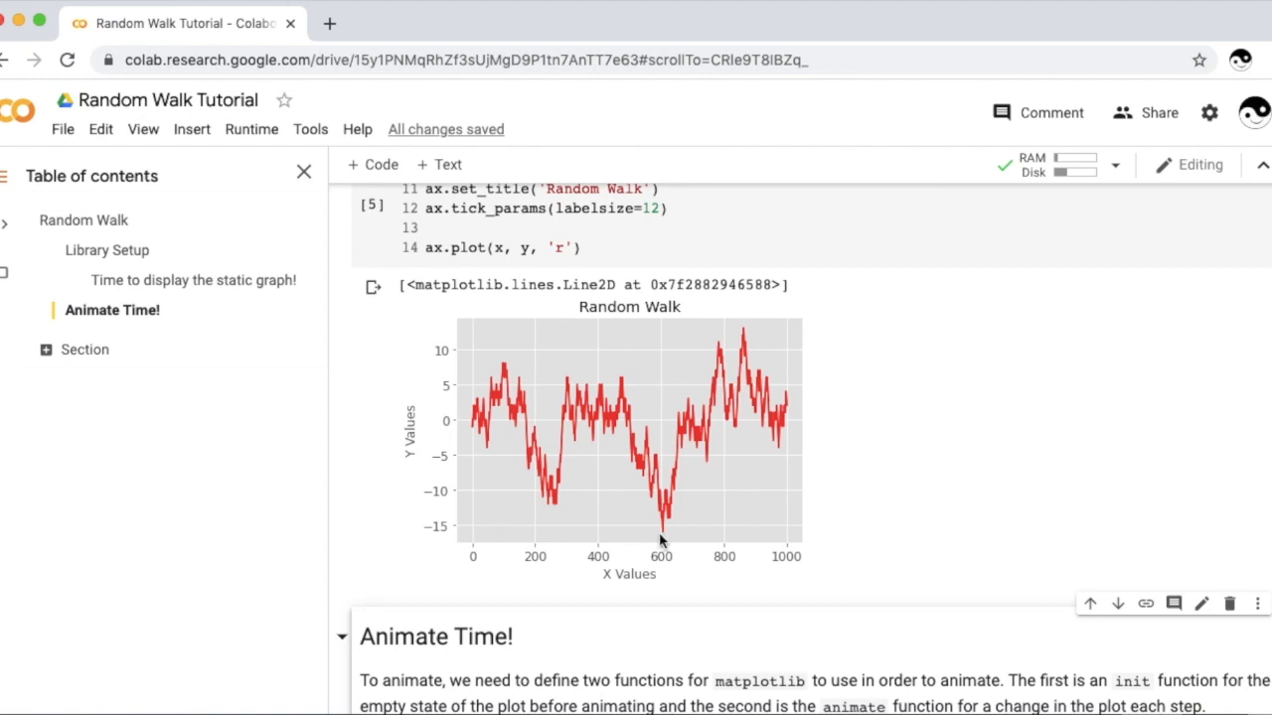
mouse_move(854, 541)
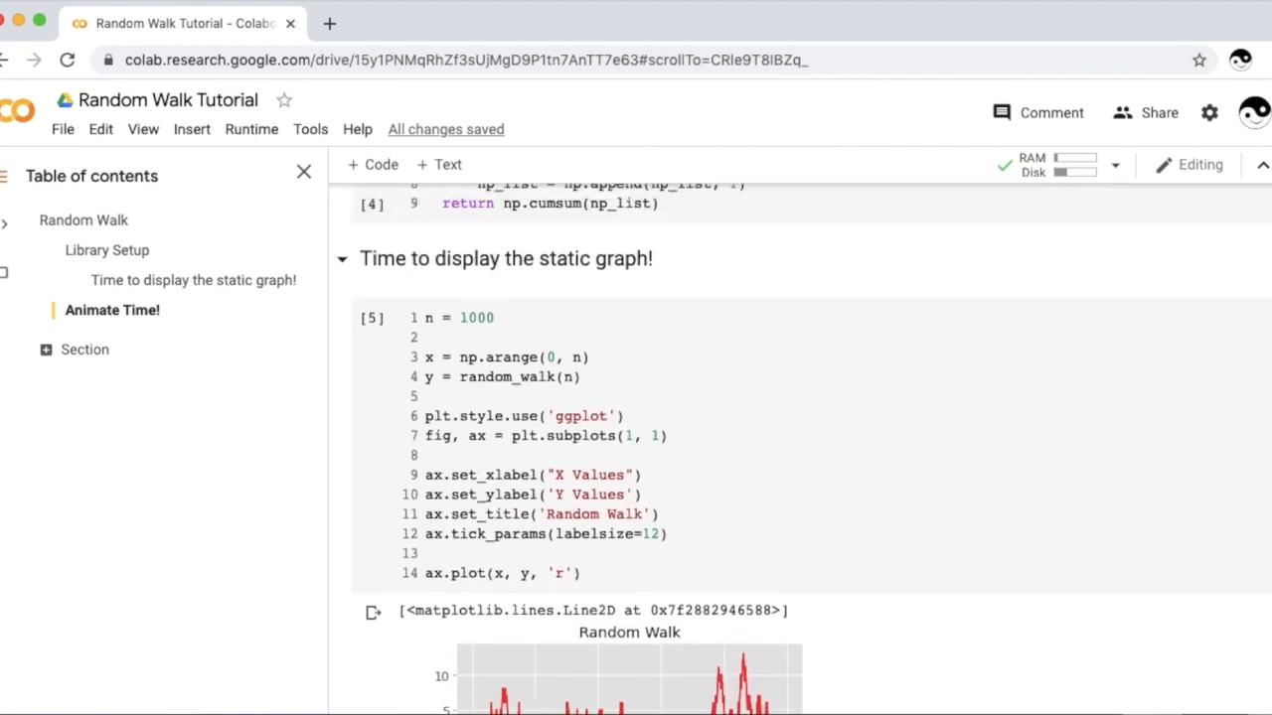
Step: Add oy = np.zeros(n) and plot it with ax.plot(x, oy, 'black') as a zero baseline
scroll("down", 3)
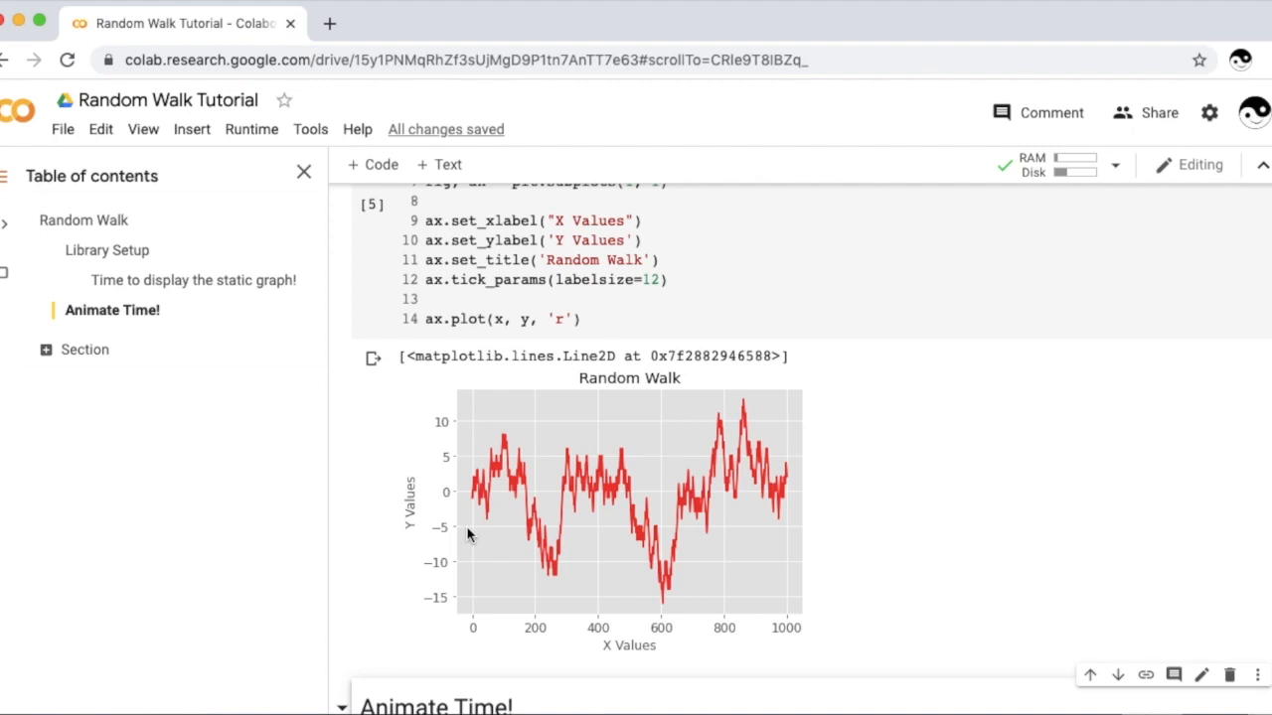
mouse_move(469, 560)
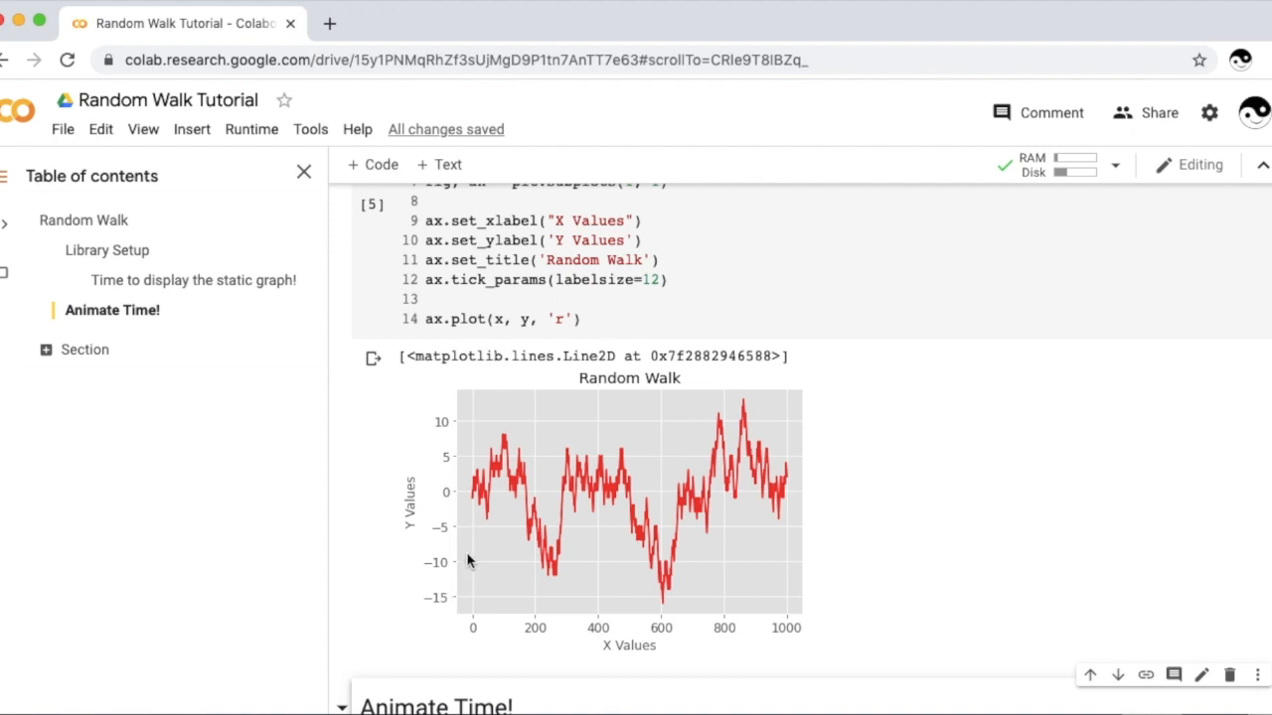
mouse_move(542, 501)
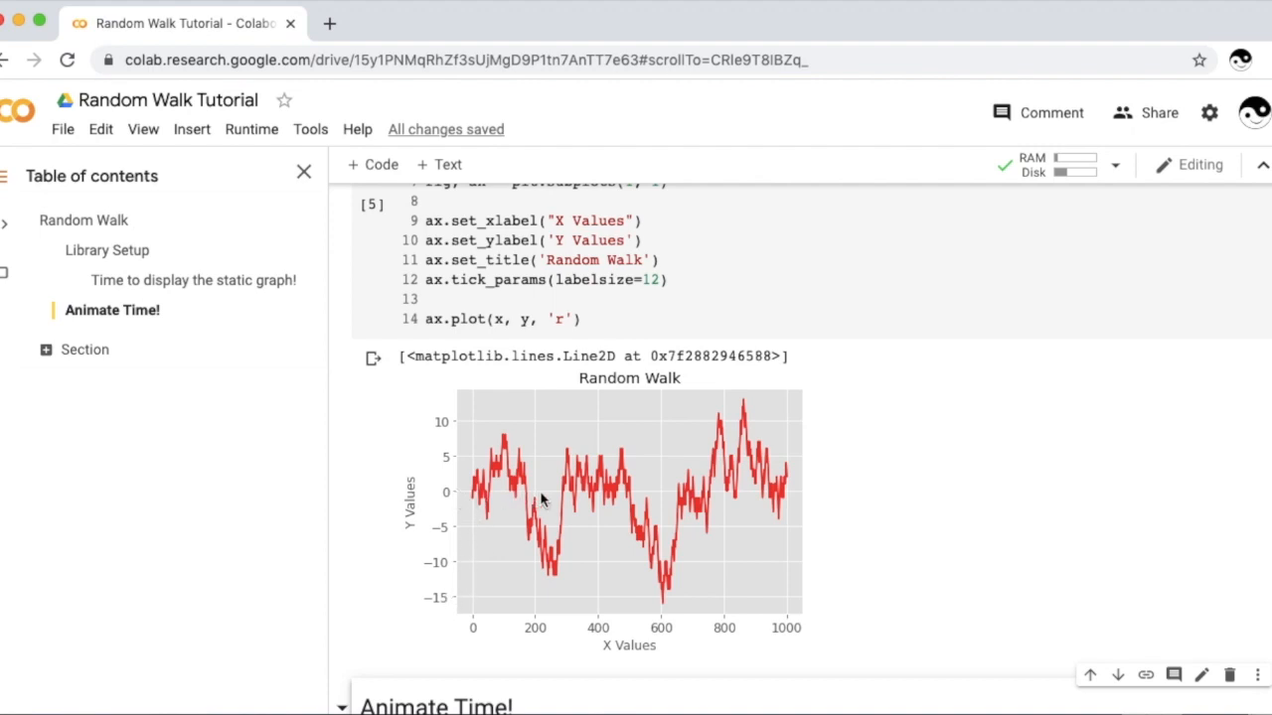
mouse_move(1169, 509)
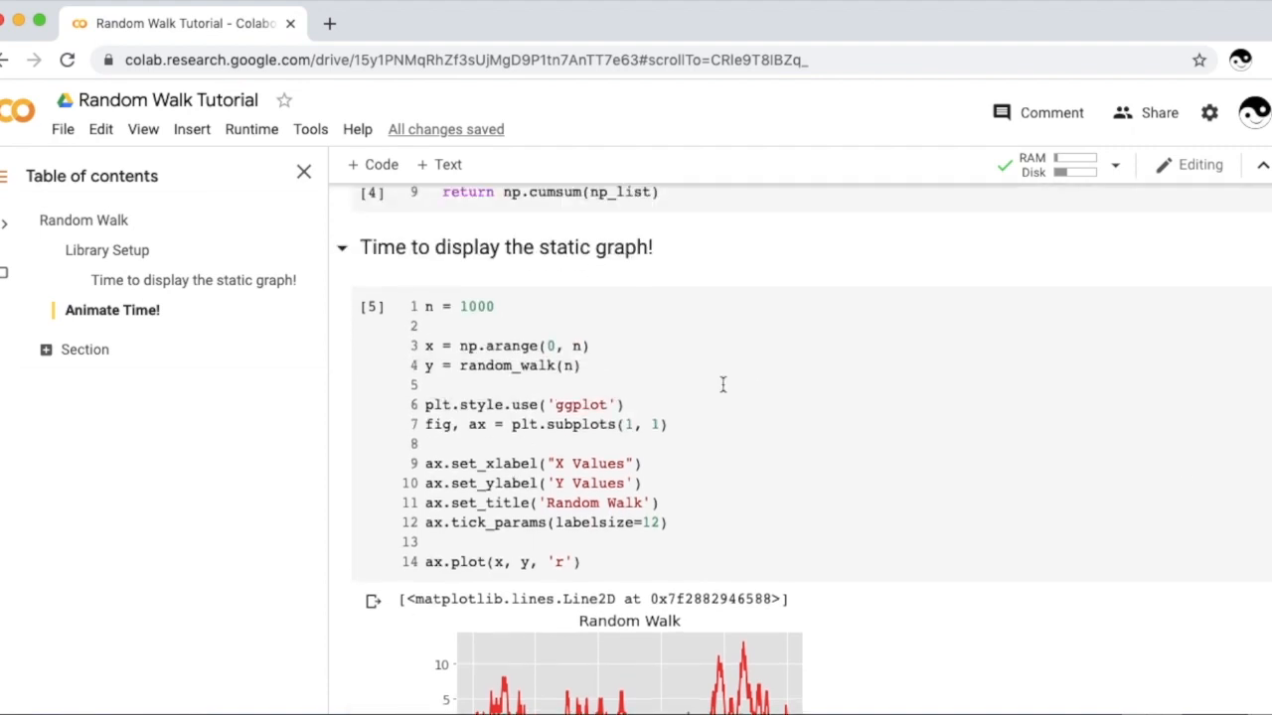
type("oy")
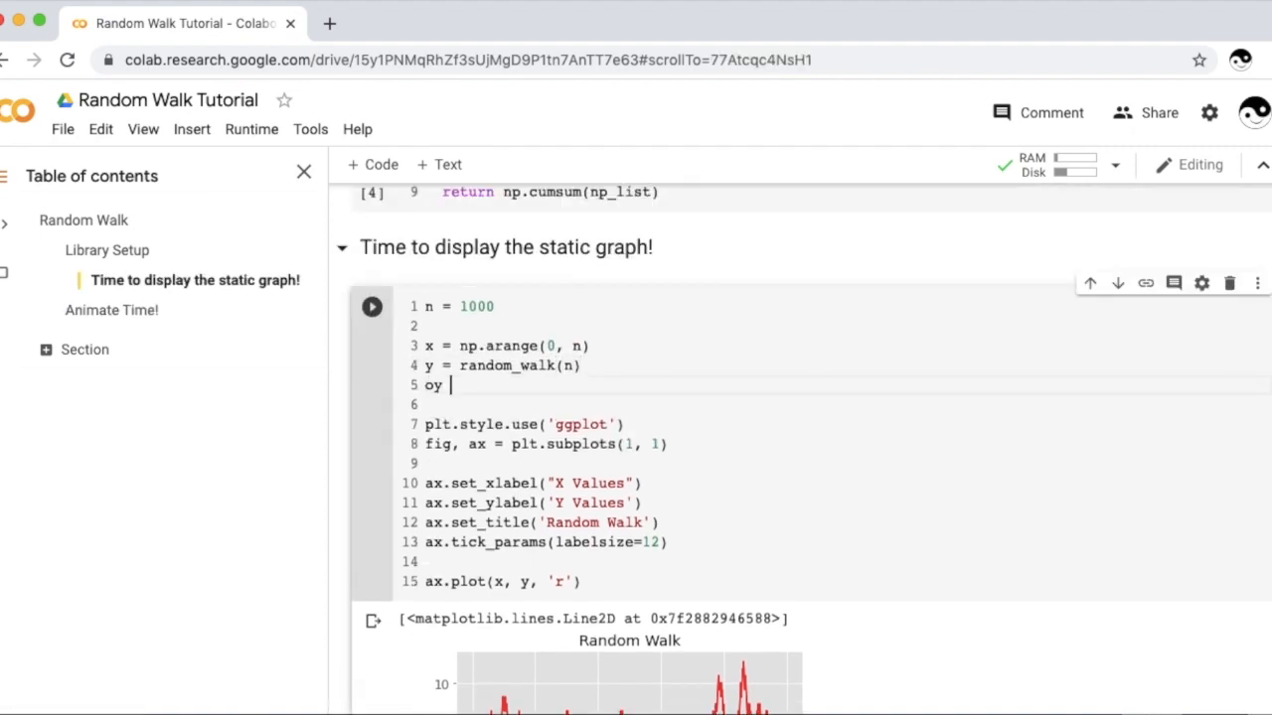
type("= np.")
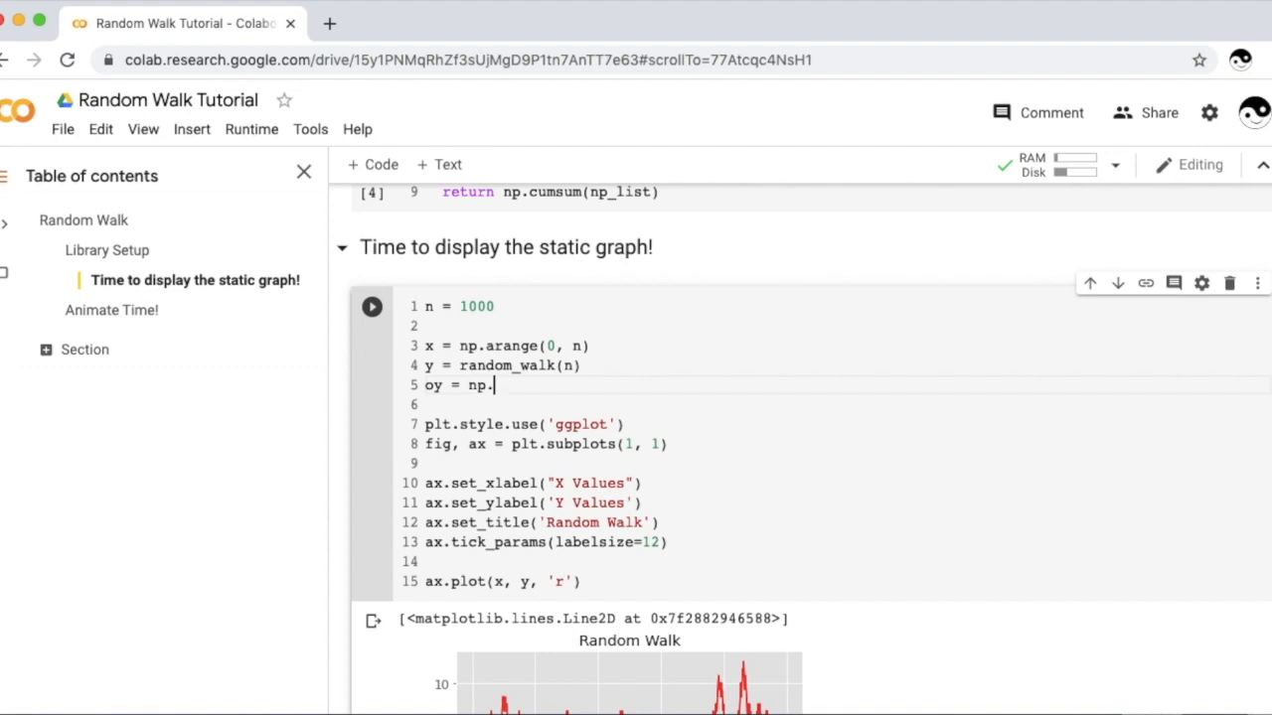
type("zeros(n)")
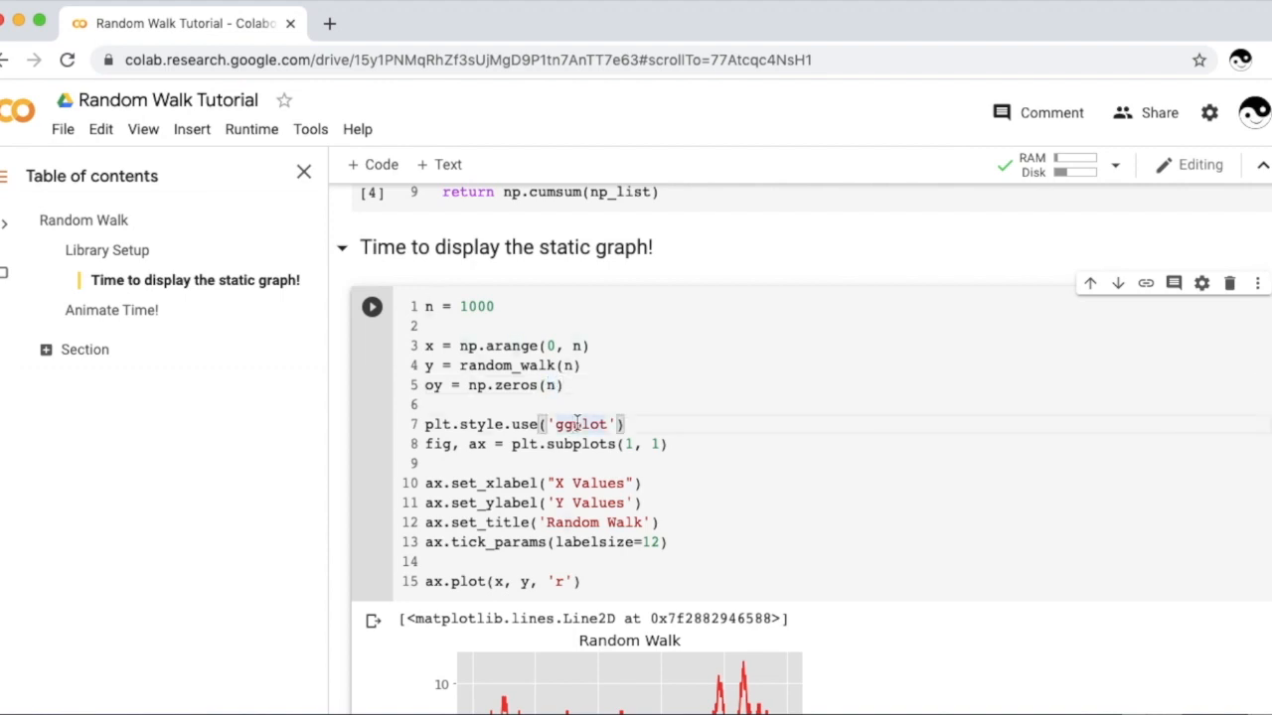
left_click(584, 581)
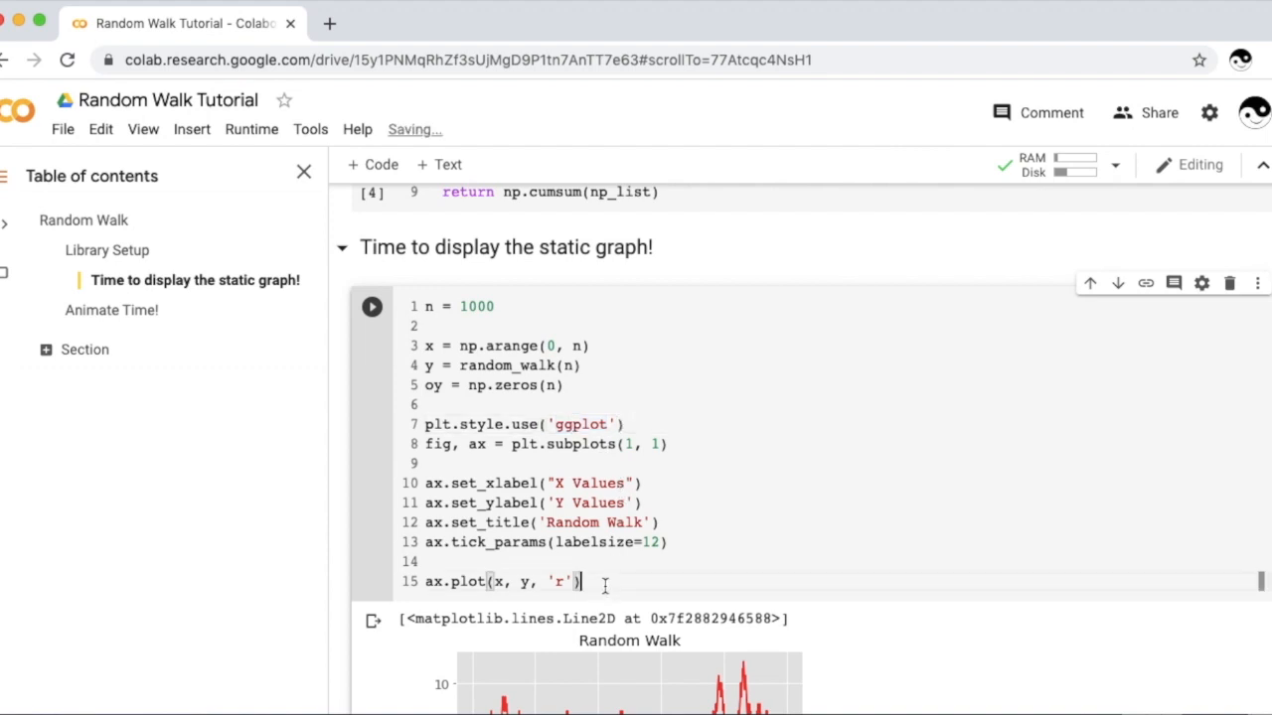
type("ax.plot(x, oy, '")
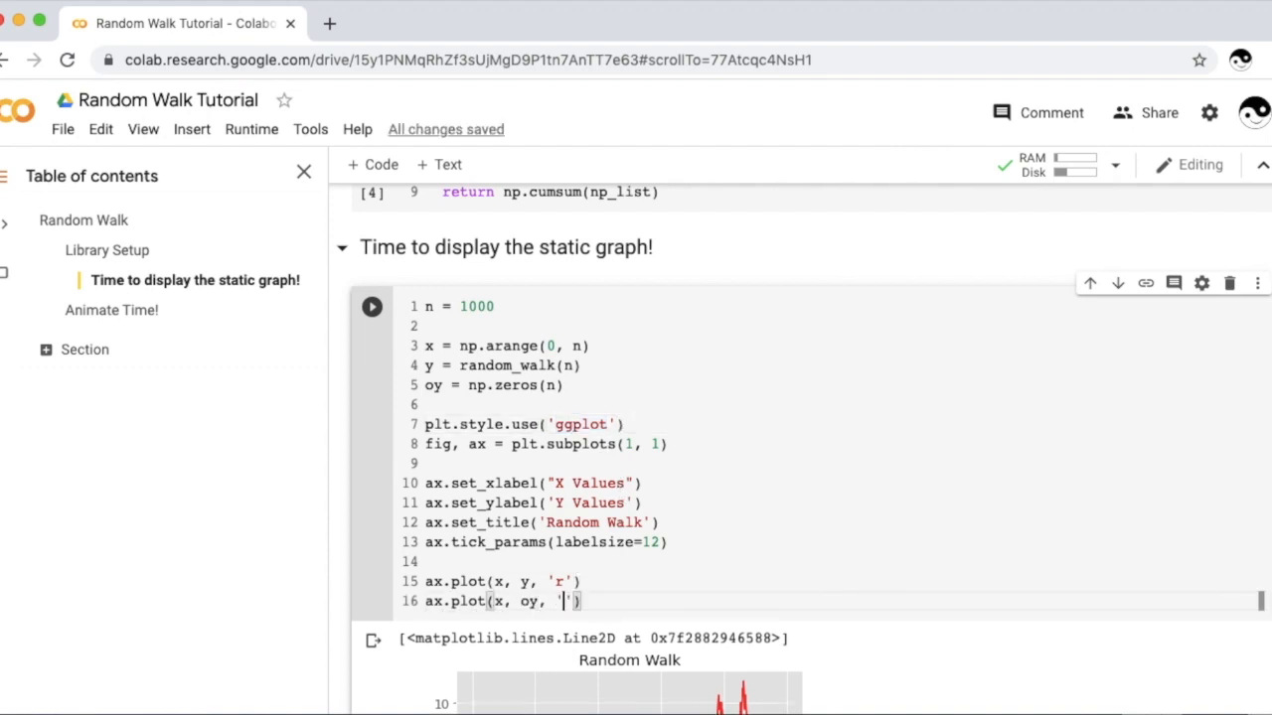
type("black")
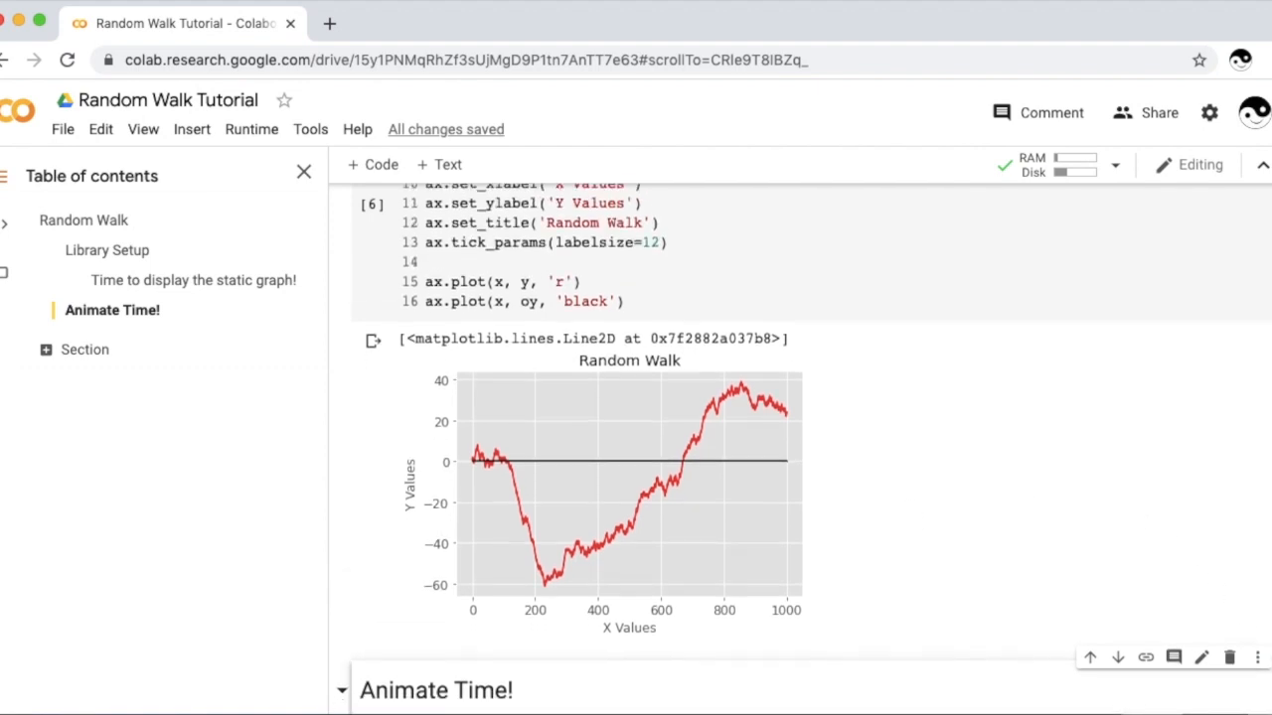
mouse_move(934, 537)
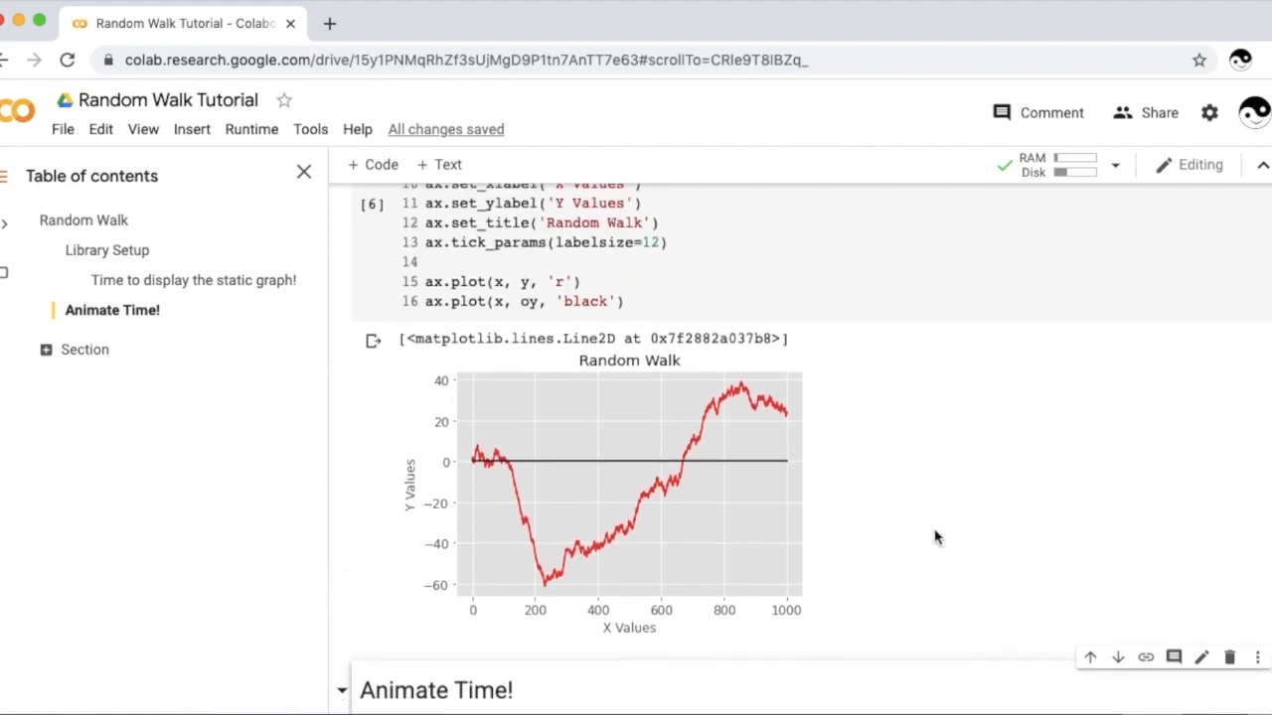
mouse_move(475, 479)
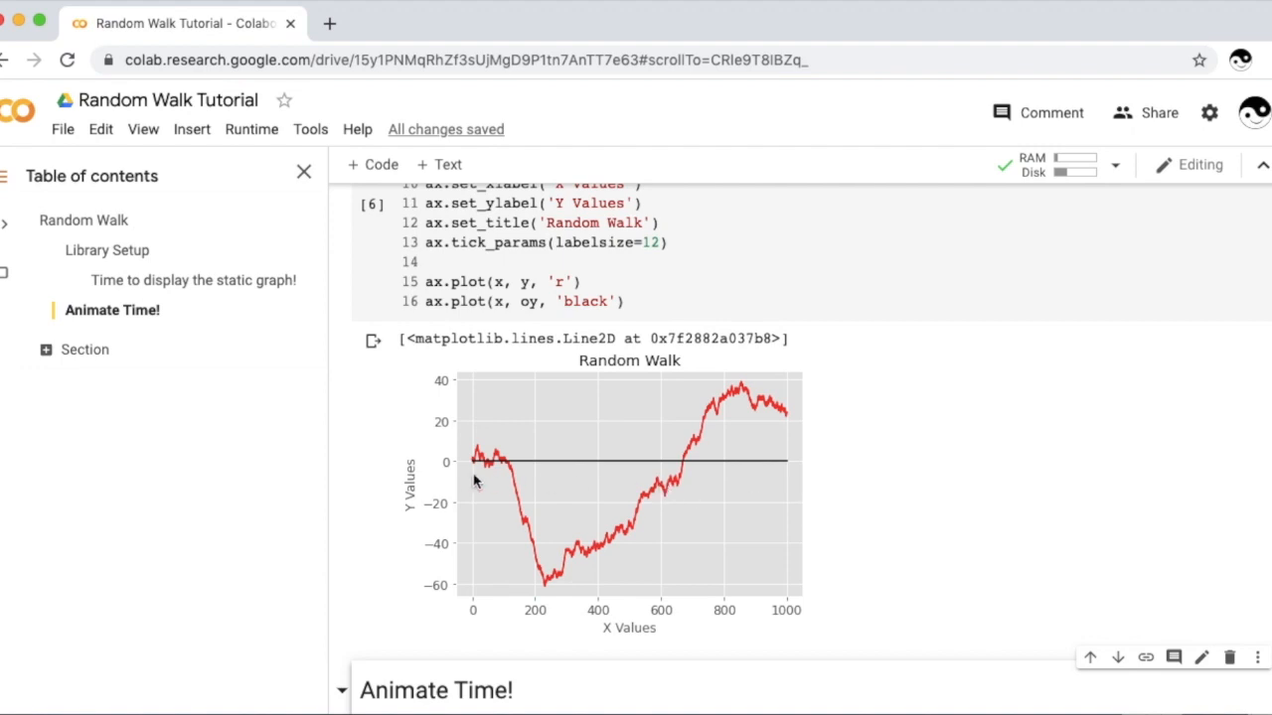
mouse_move(477, 571)
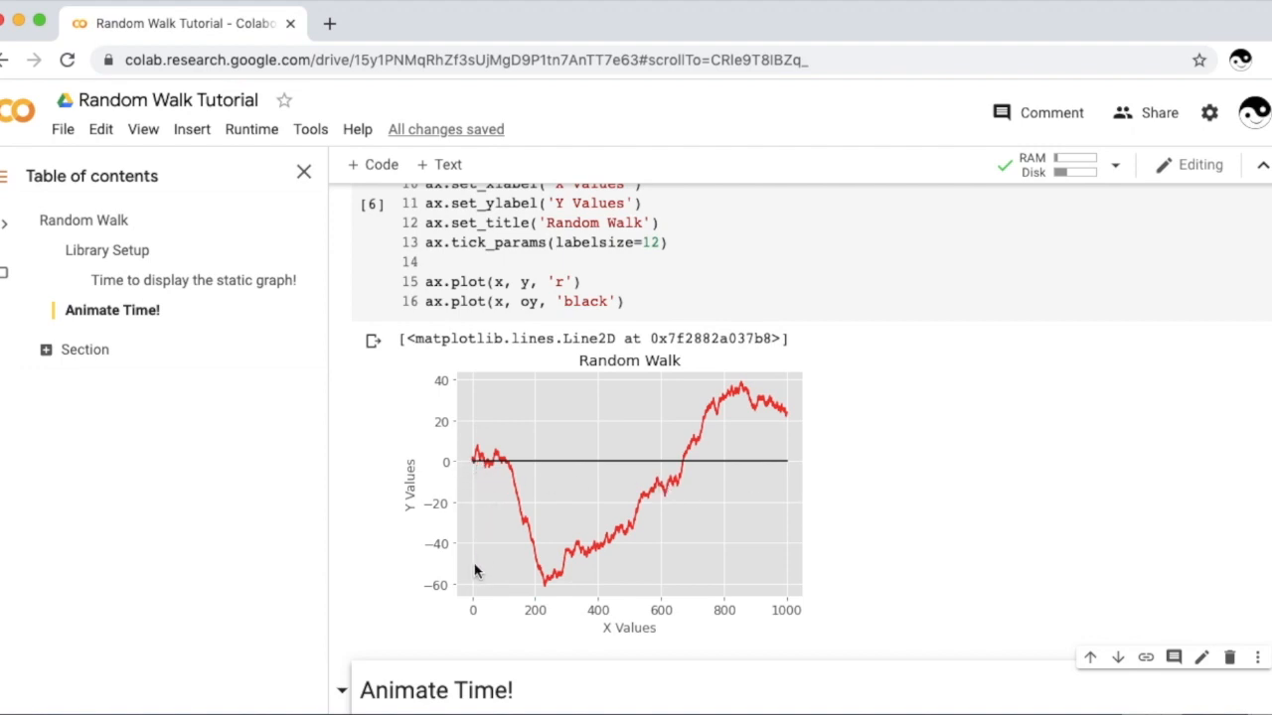
mouse_move(501, 594)
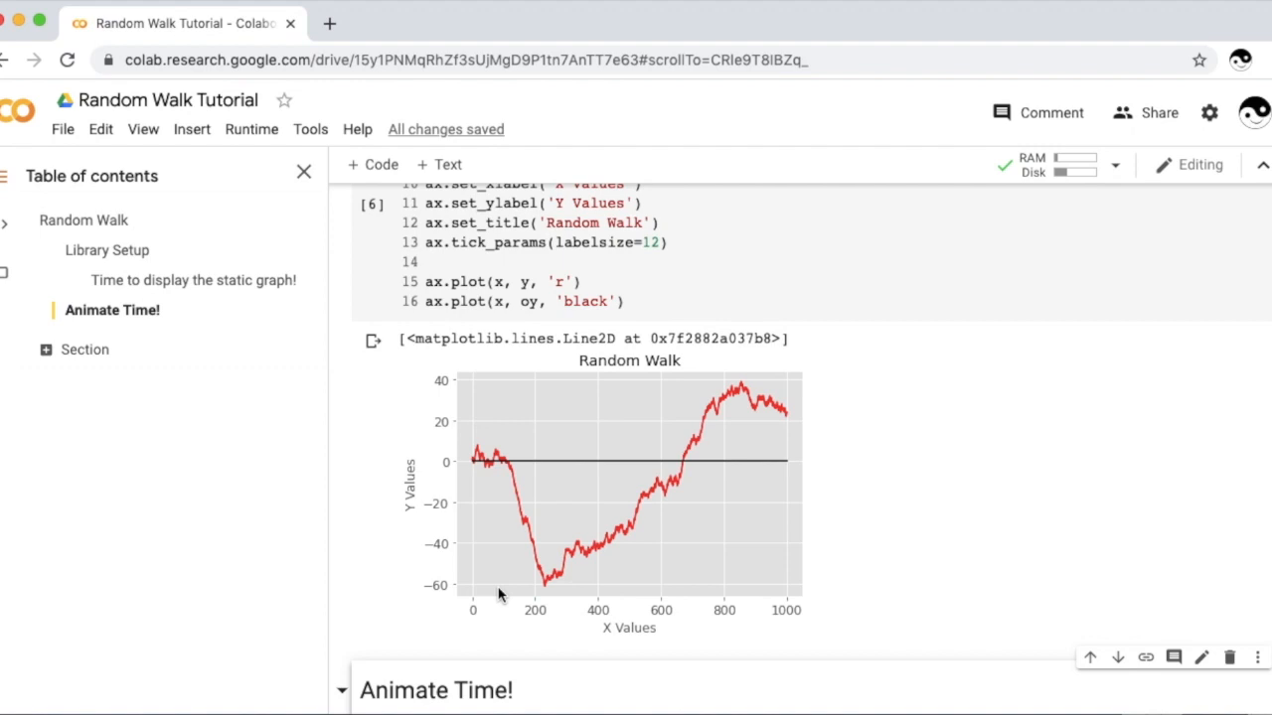
mouse_move(700, 414)
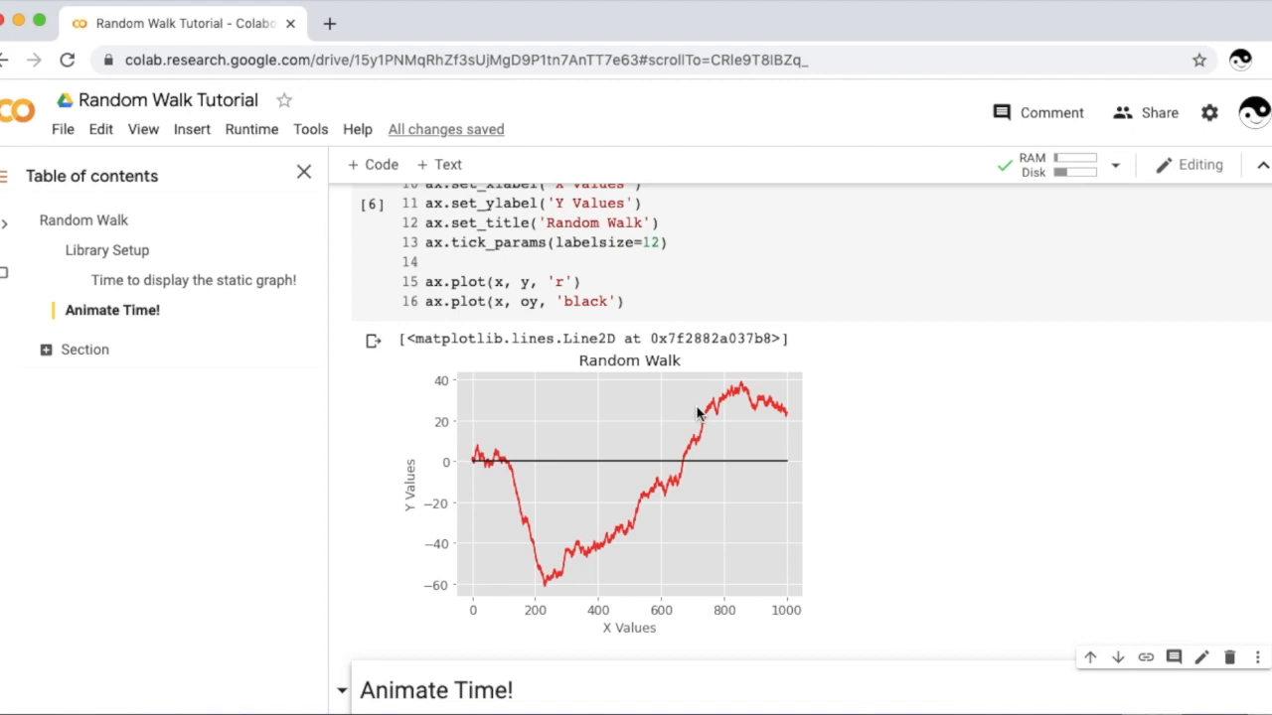
mouse_move(636, 555)
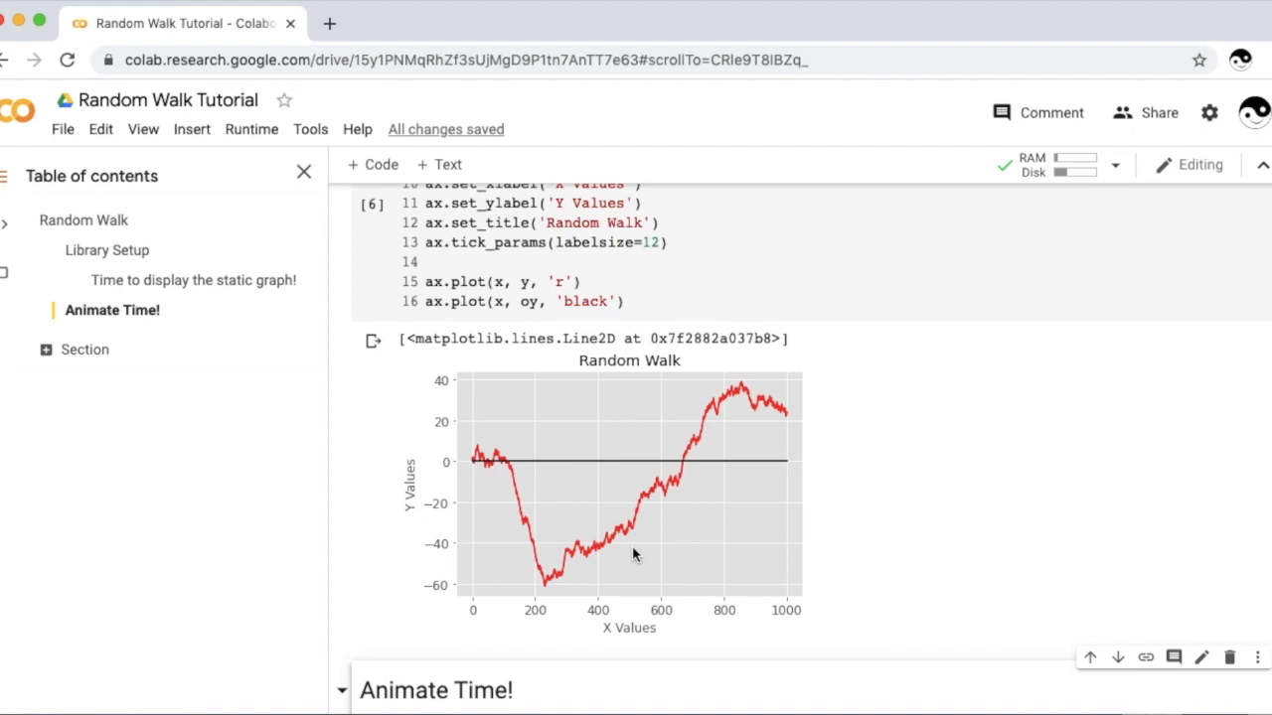
mouse_move(545, 506)
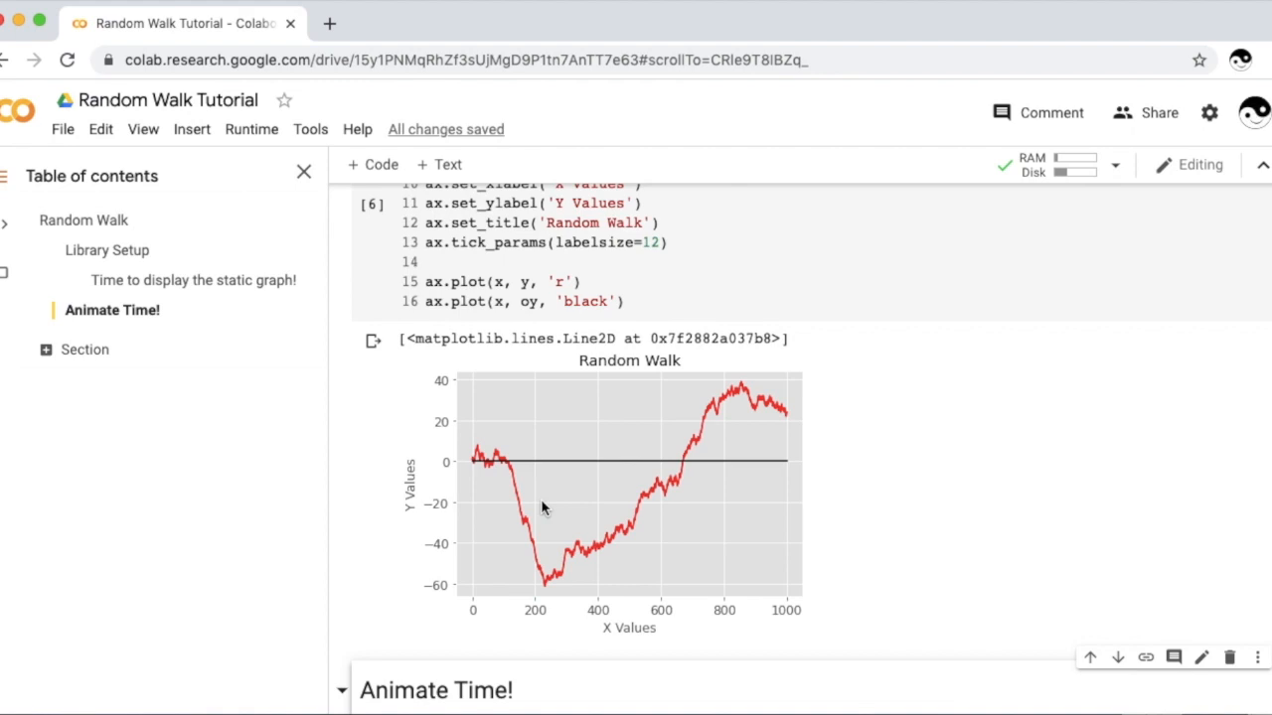
mouse_move(537, 505)
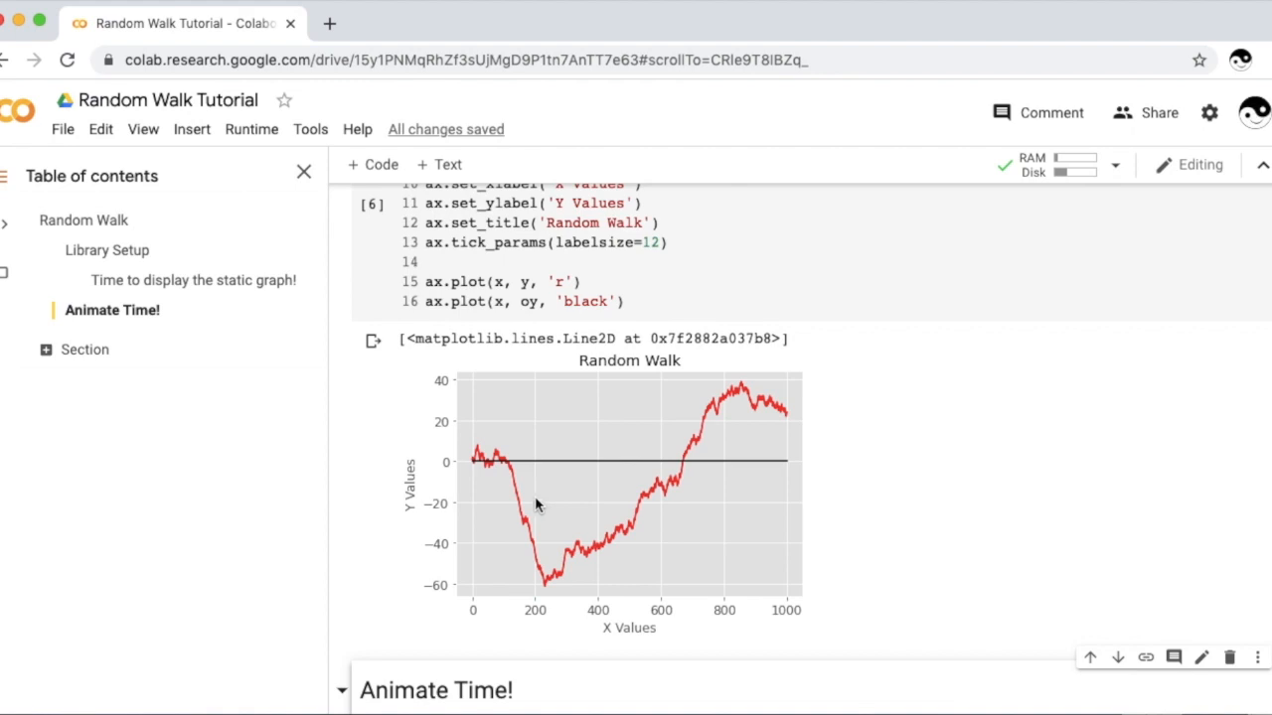
mouse_move(473, 467)
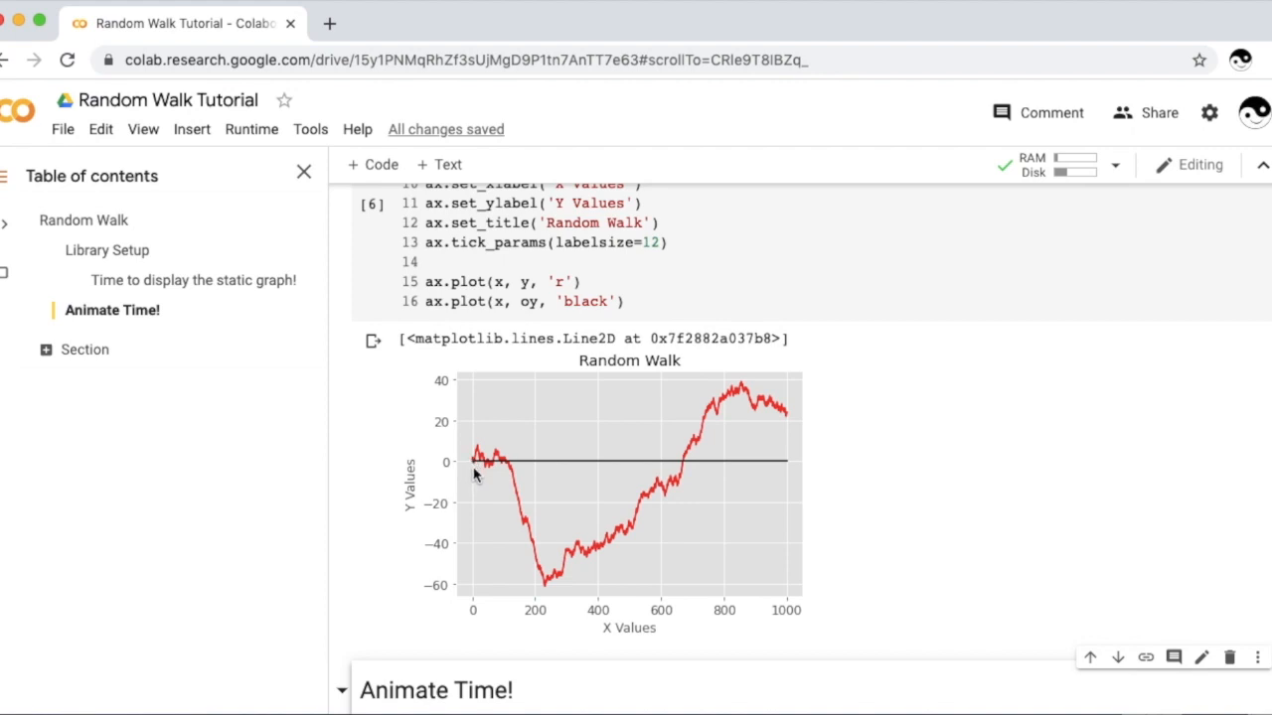
mouse_move(475, 465)
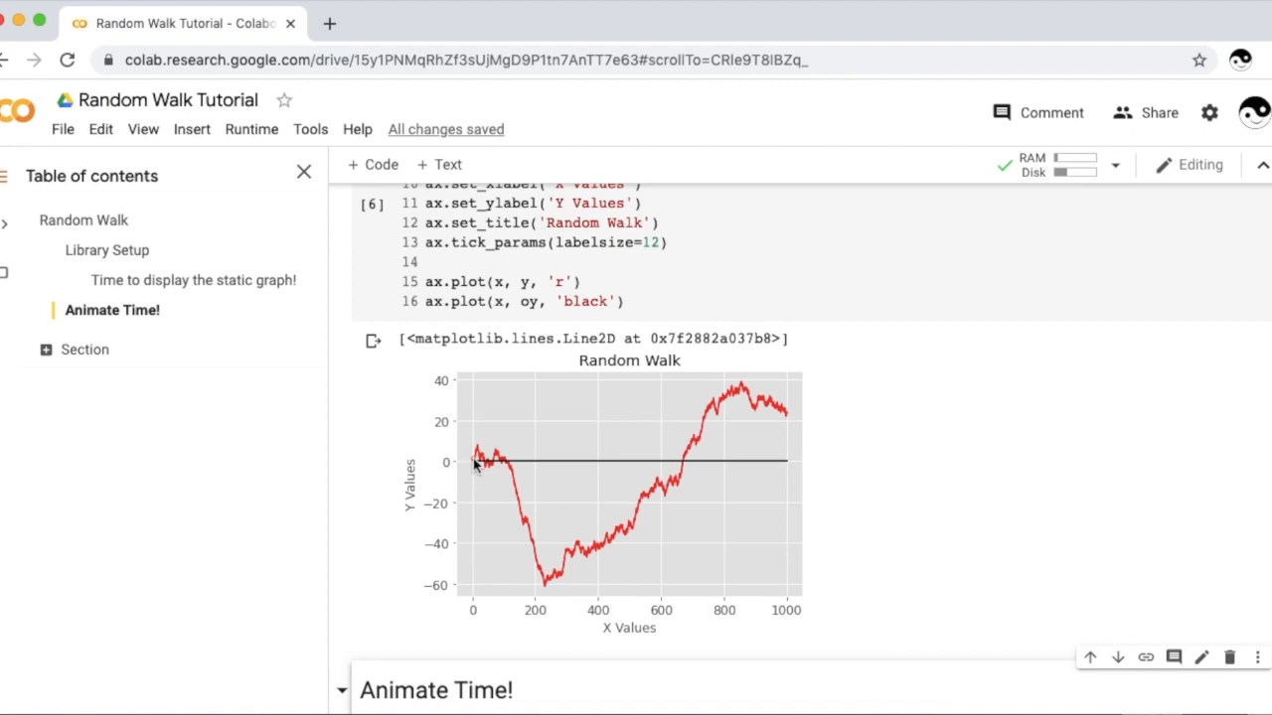
mouse_move(427, 471)
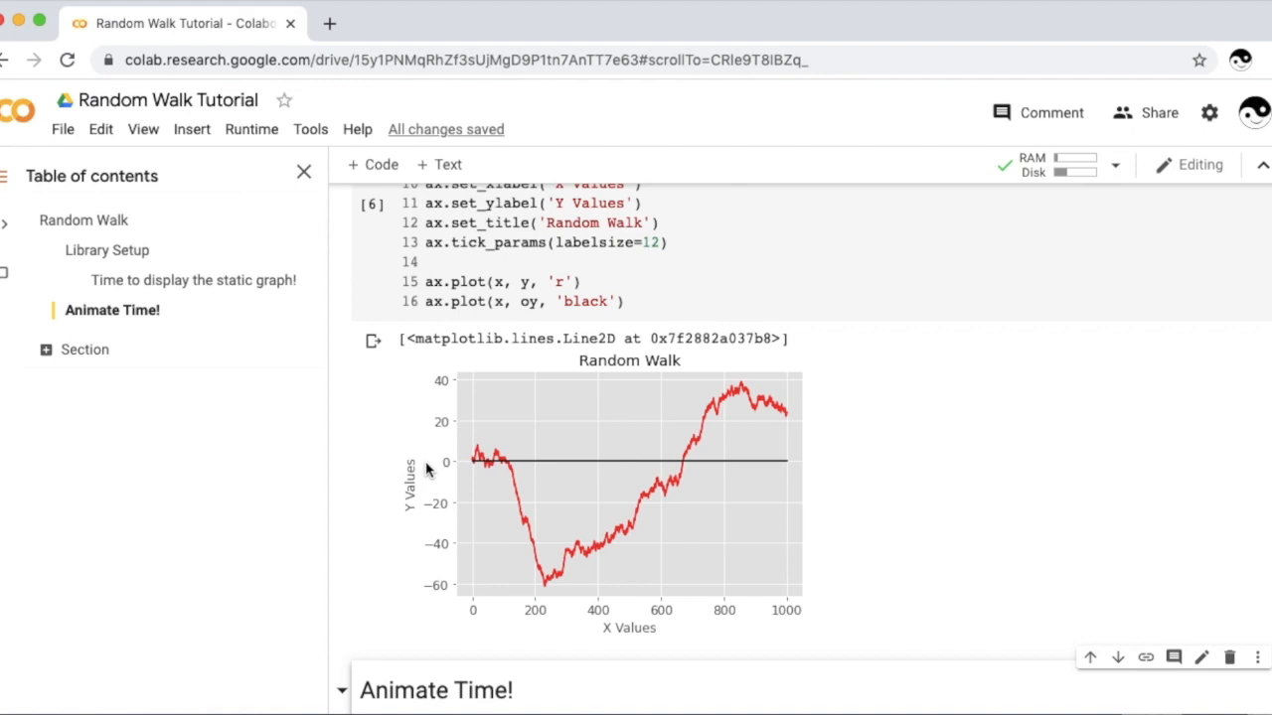
mouse_move(458, 473)
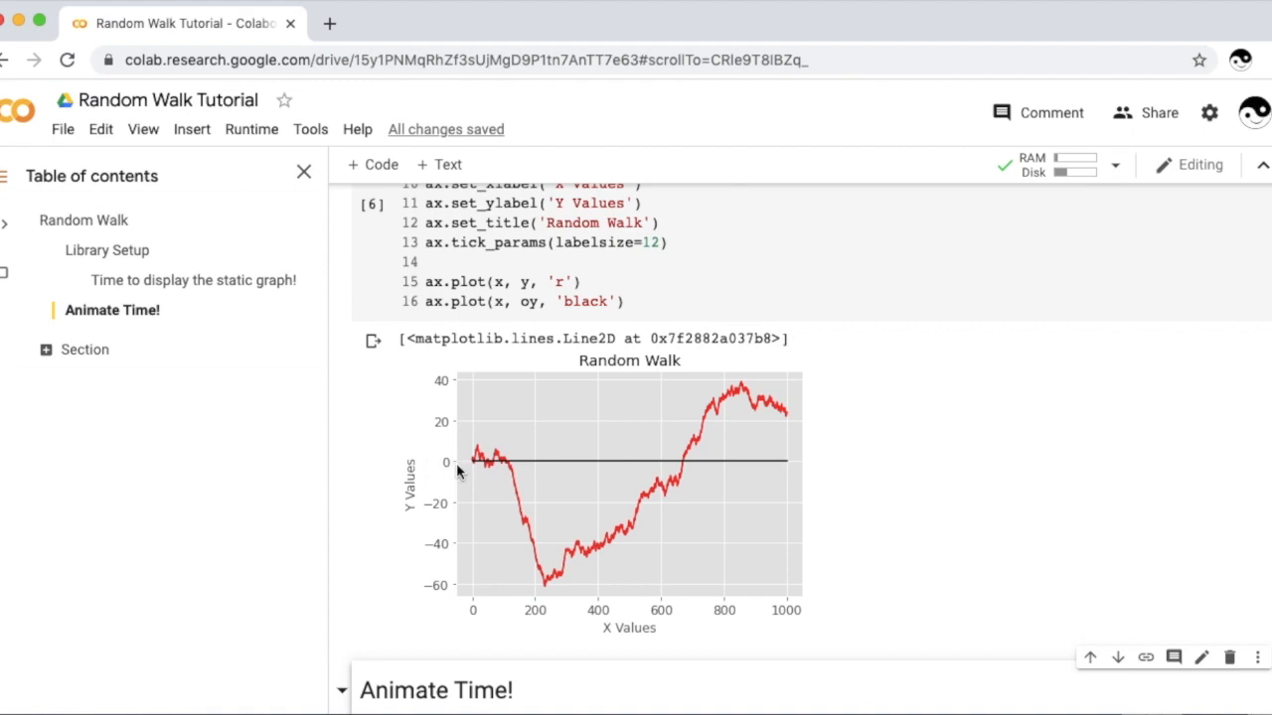
mouse_move(495, 483)
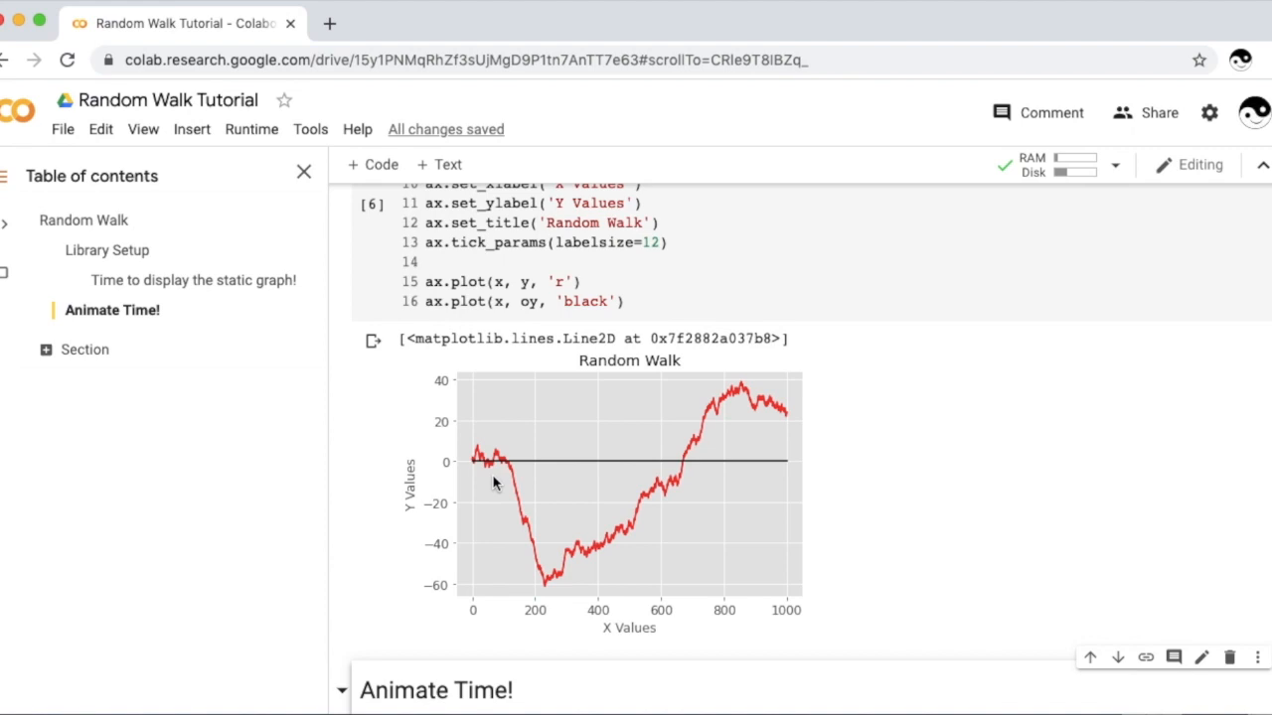
mouse_move(487, 469)
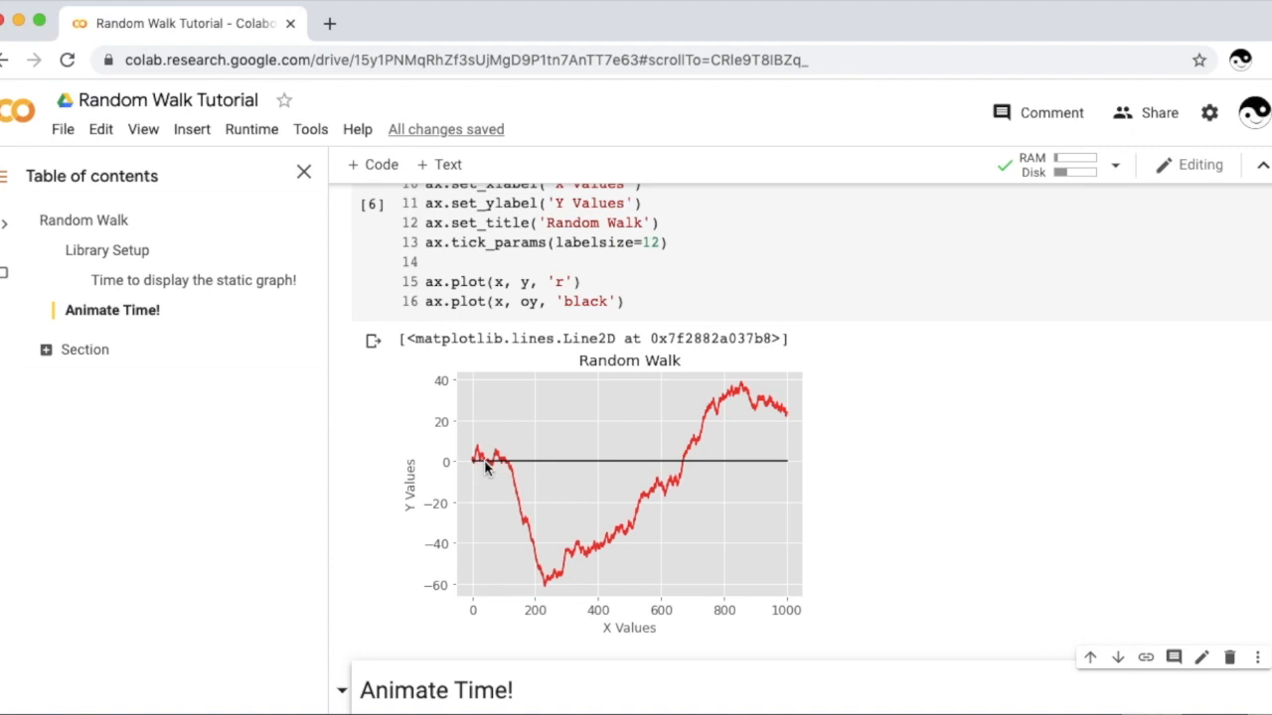
mouse_move(497, 532)
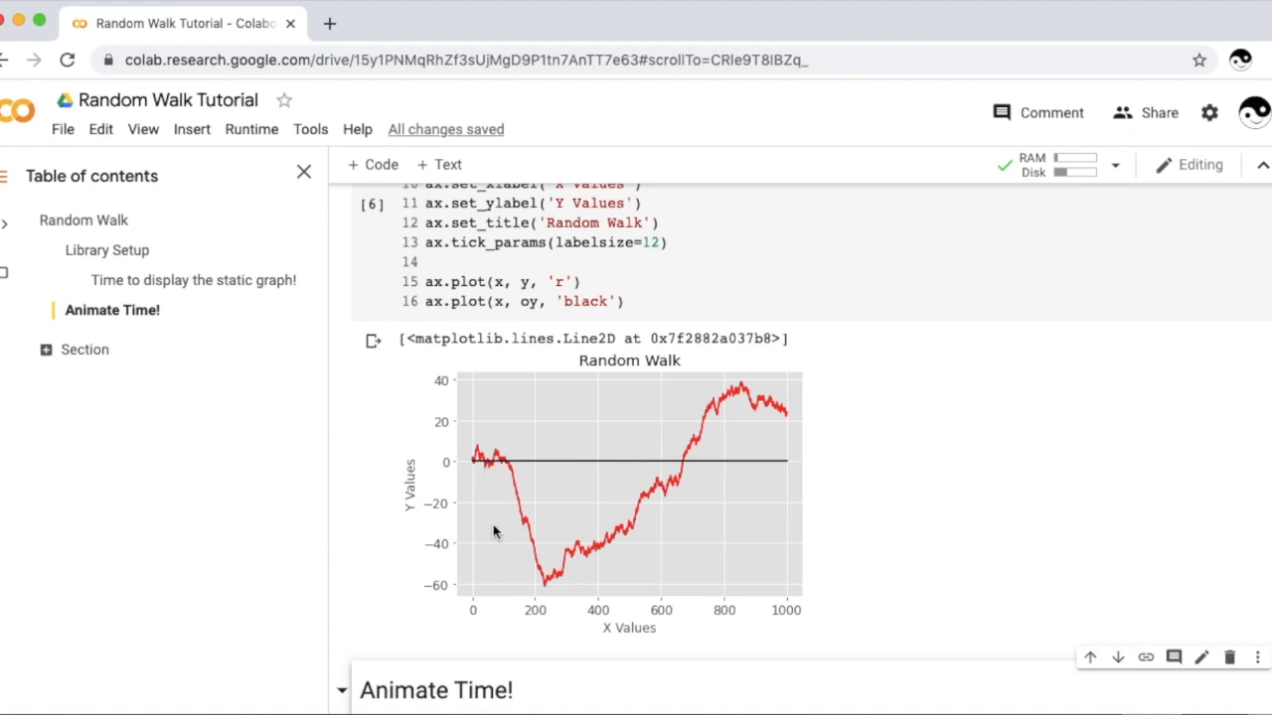
mouse_move(553, 596)
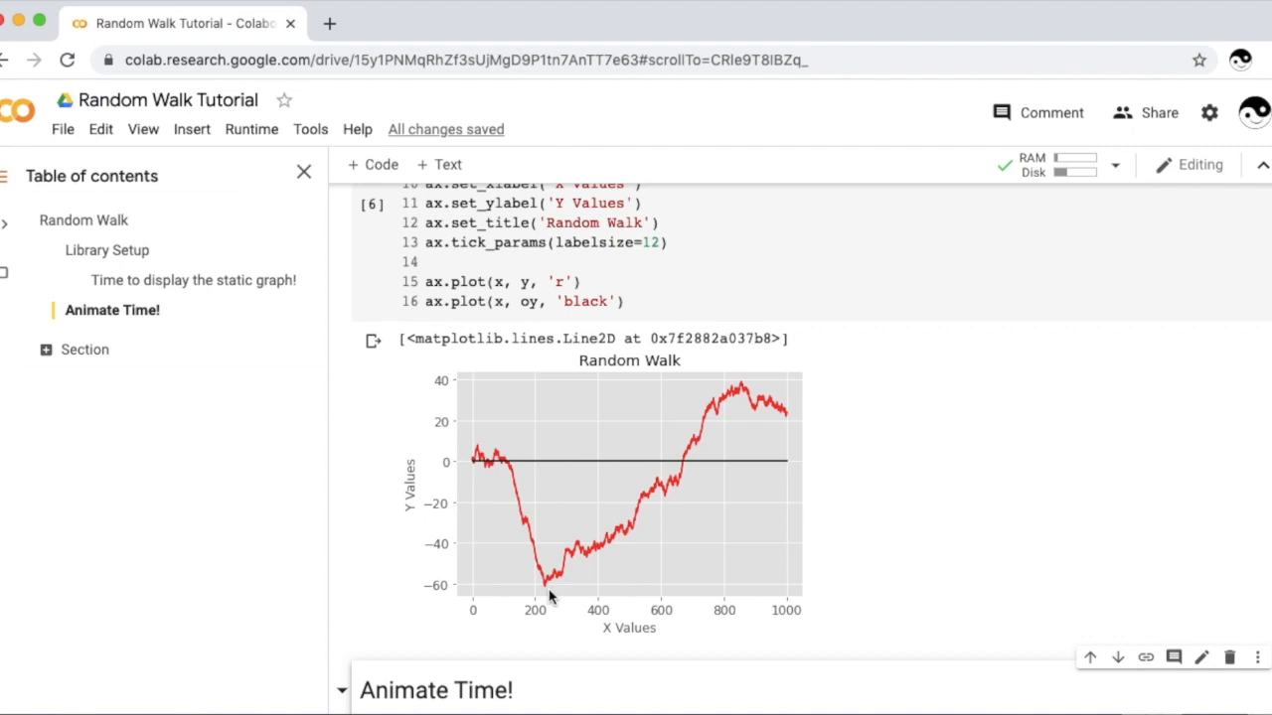
mouse_move(509, 467)
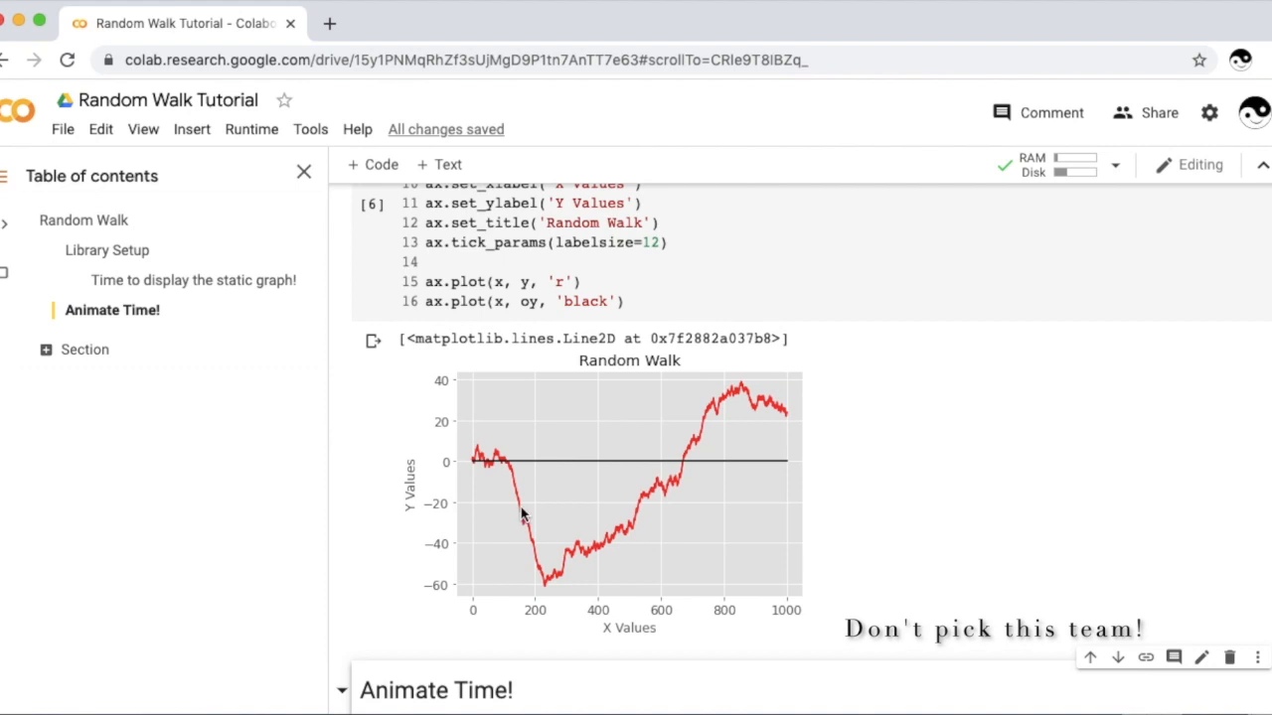
mouse_move(536, 513)
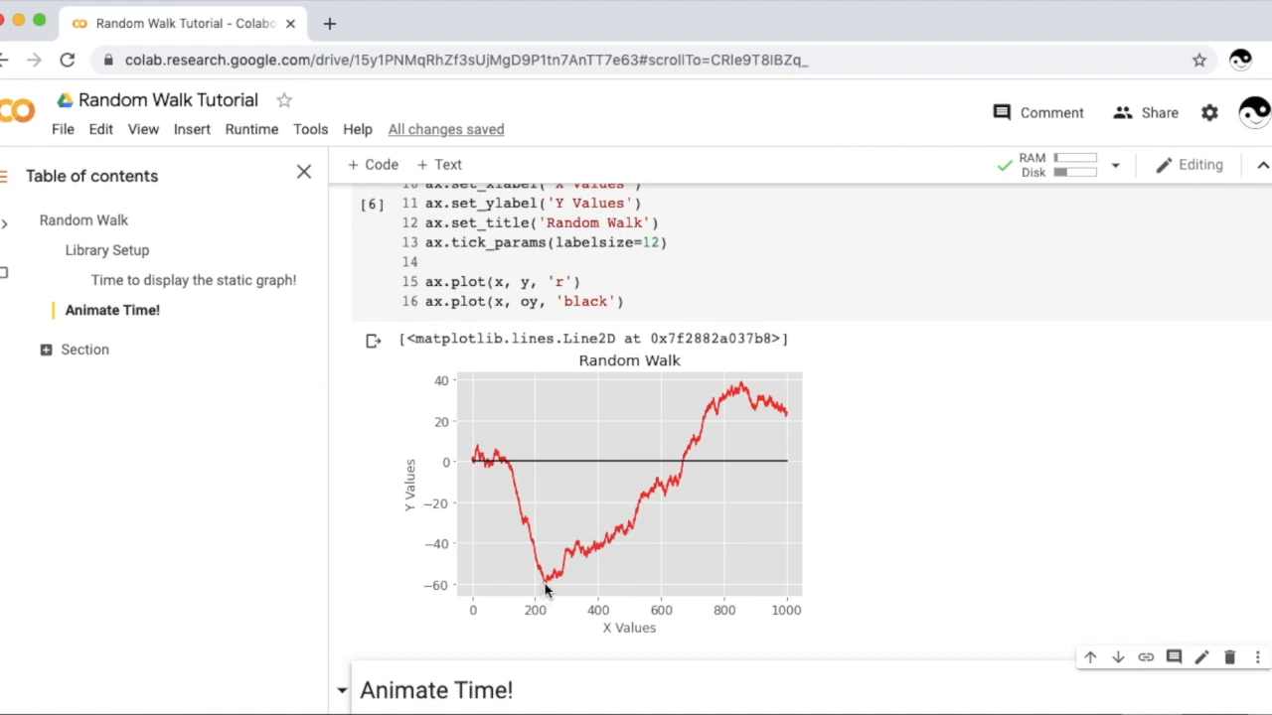
mouse_move(658, 495)
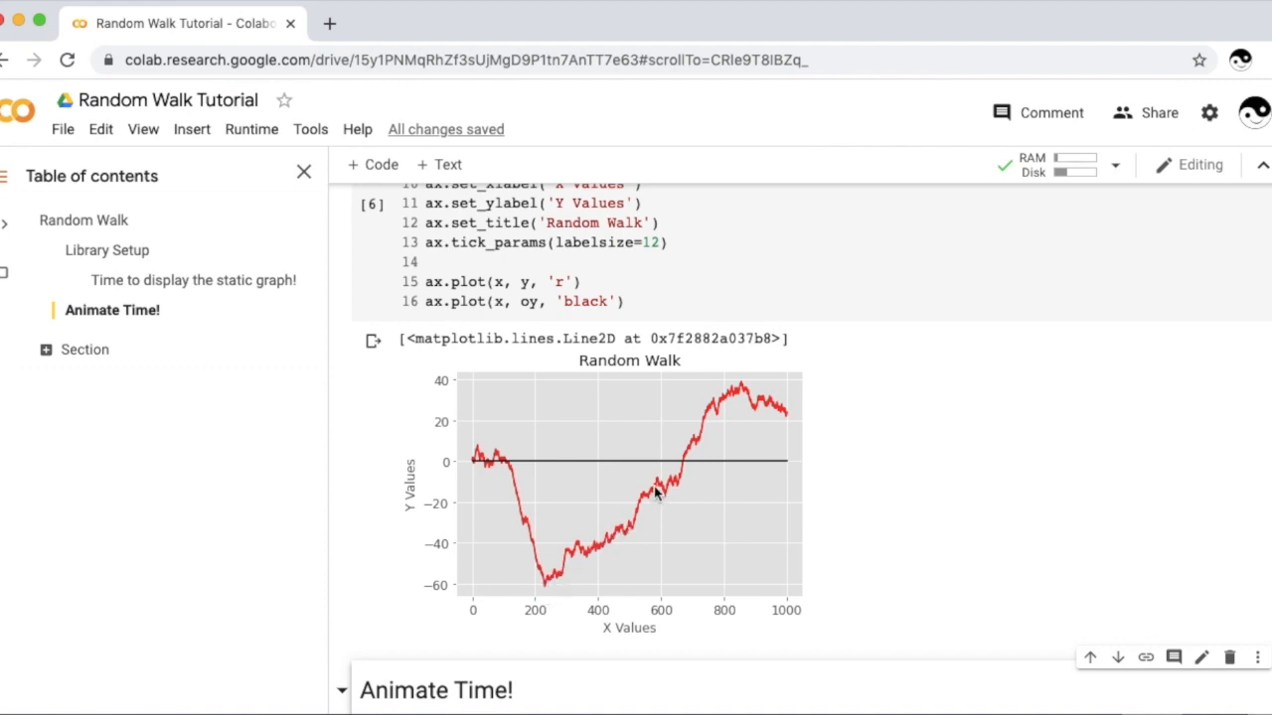
mouse_move(1208, 540)
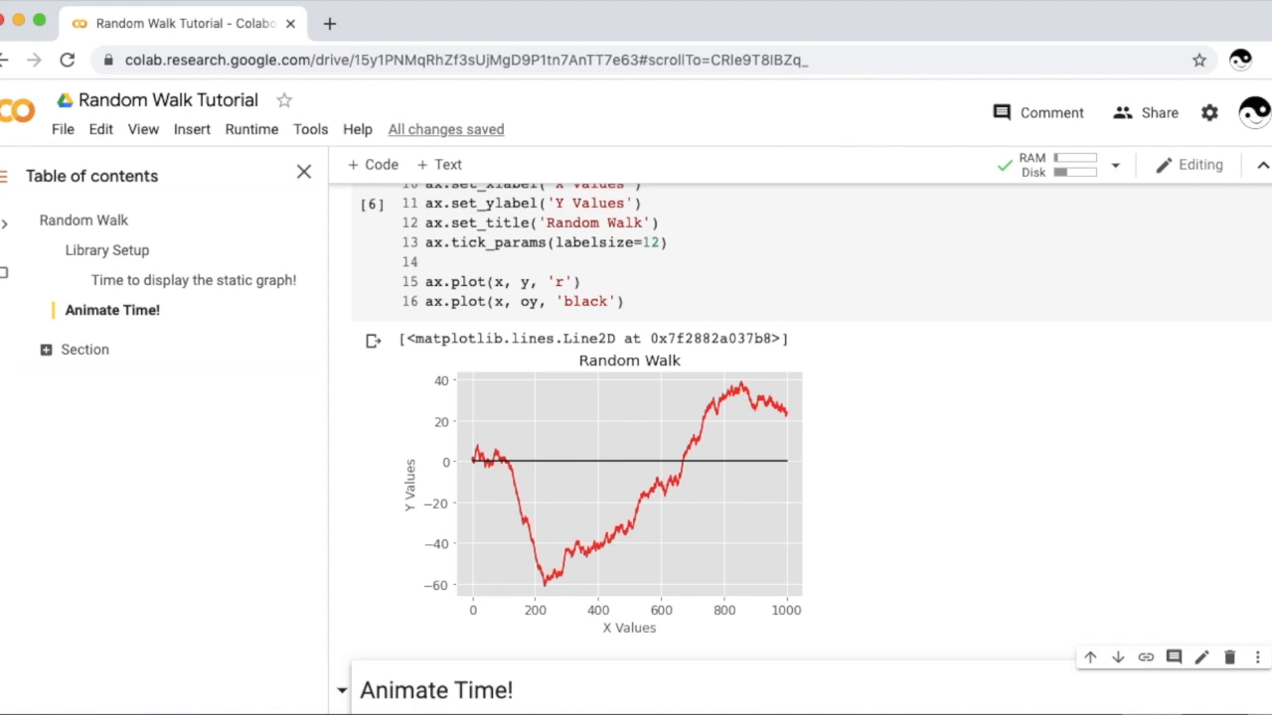
scroll("down", 3)
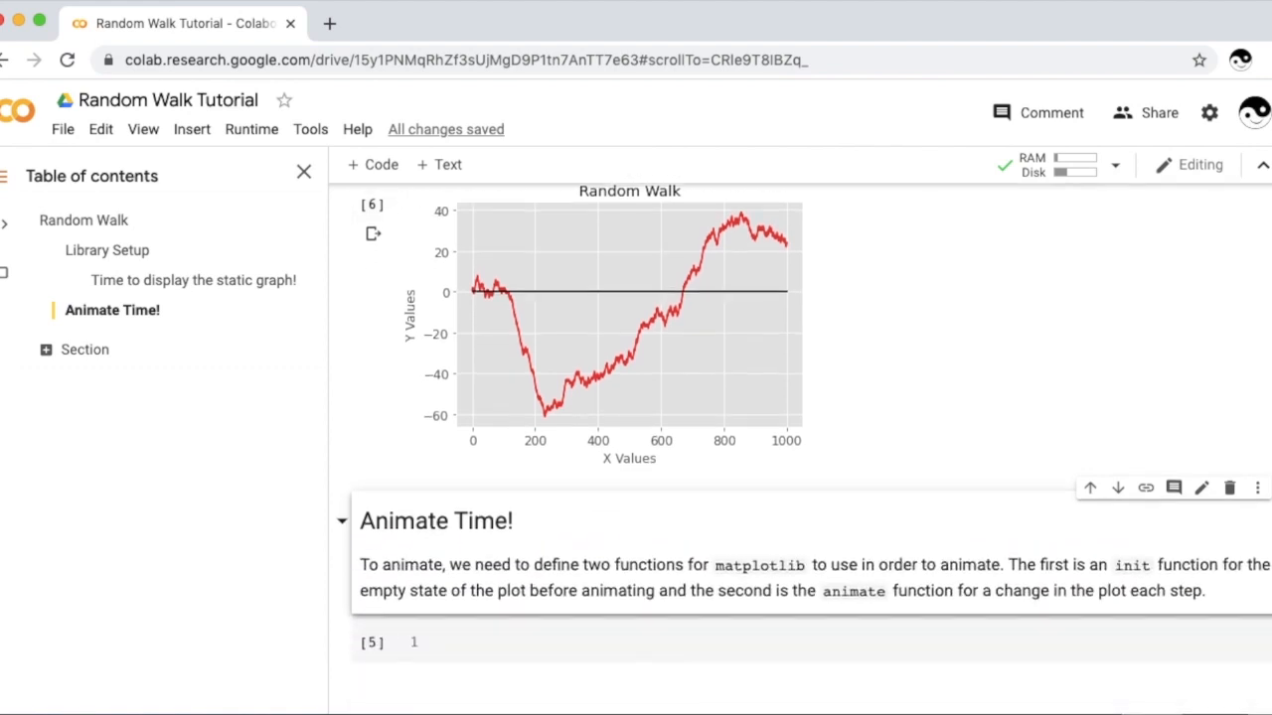
scroll("down", 3)
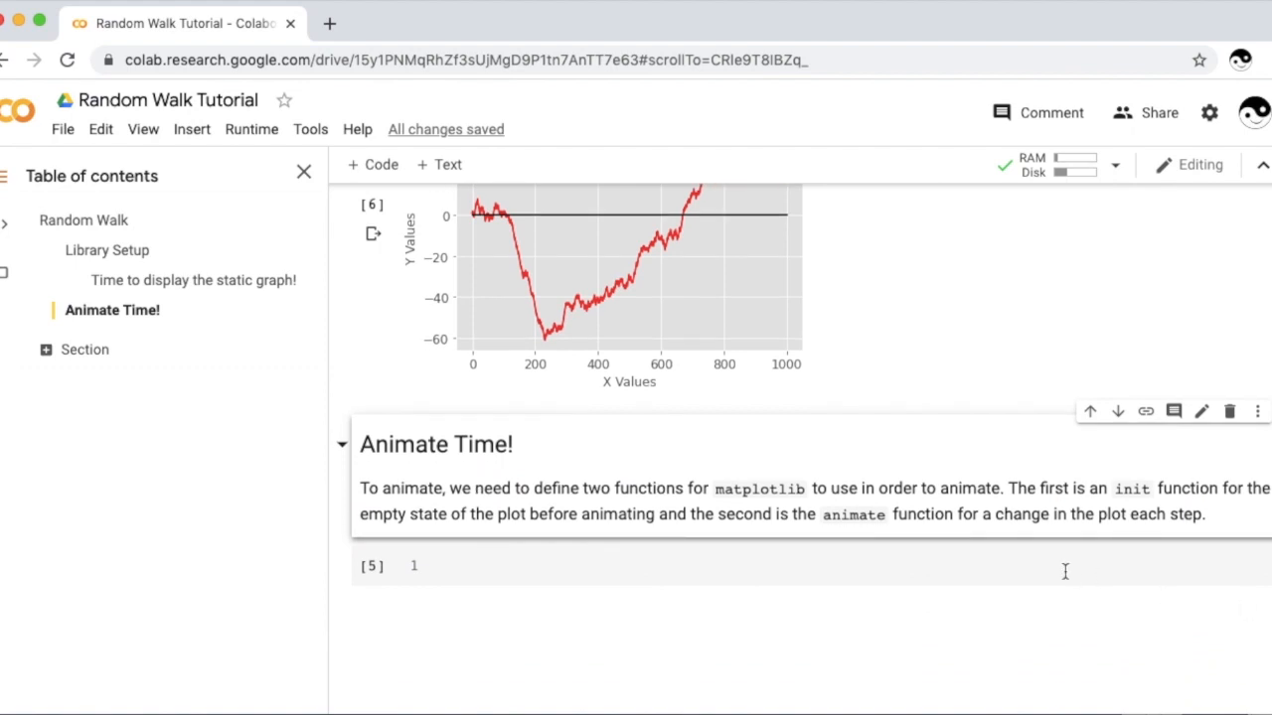
Step: Set anim_num = 3 in the Animate Time cell and run it
left_click(696, 564)
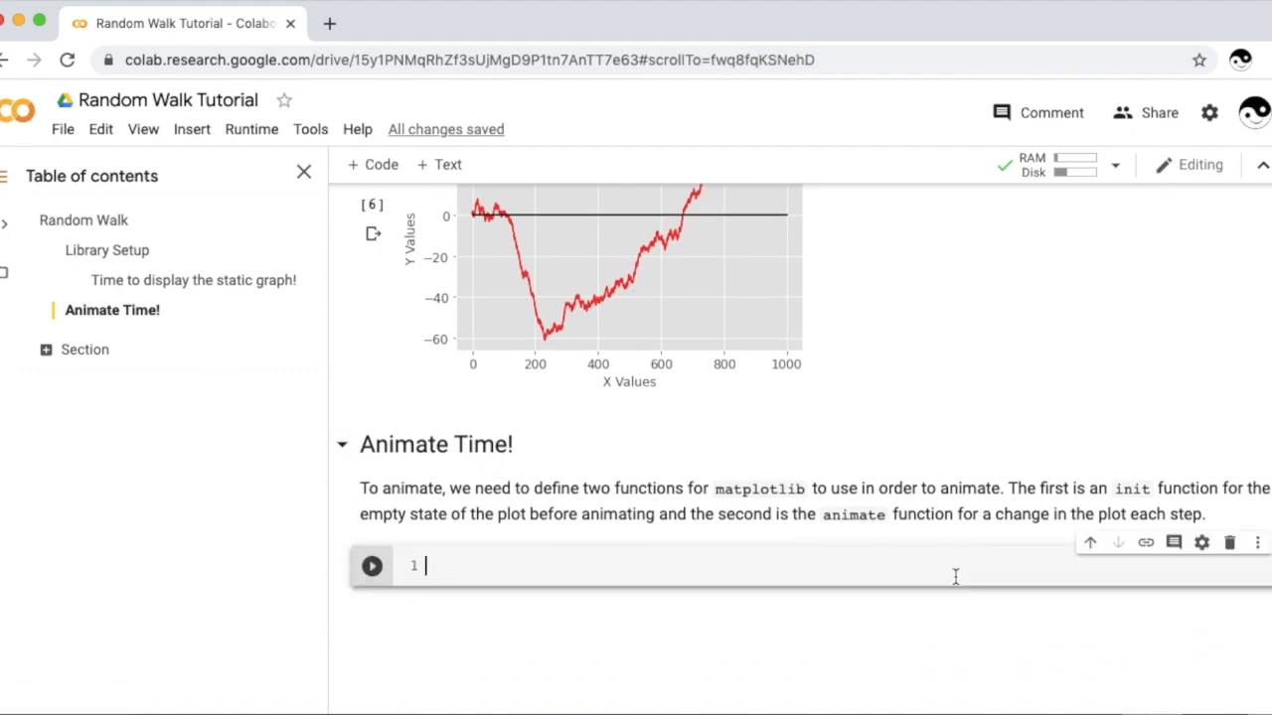
type("a")
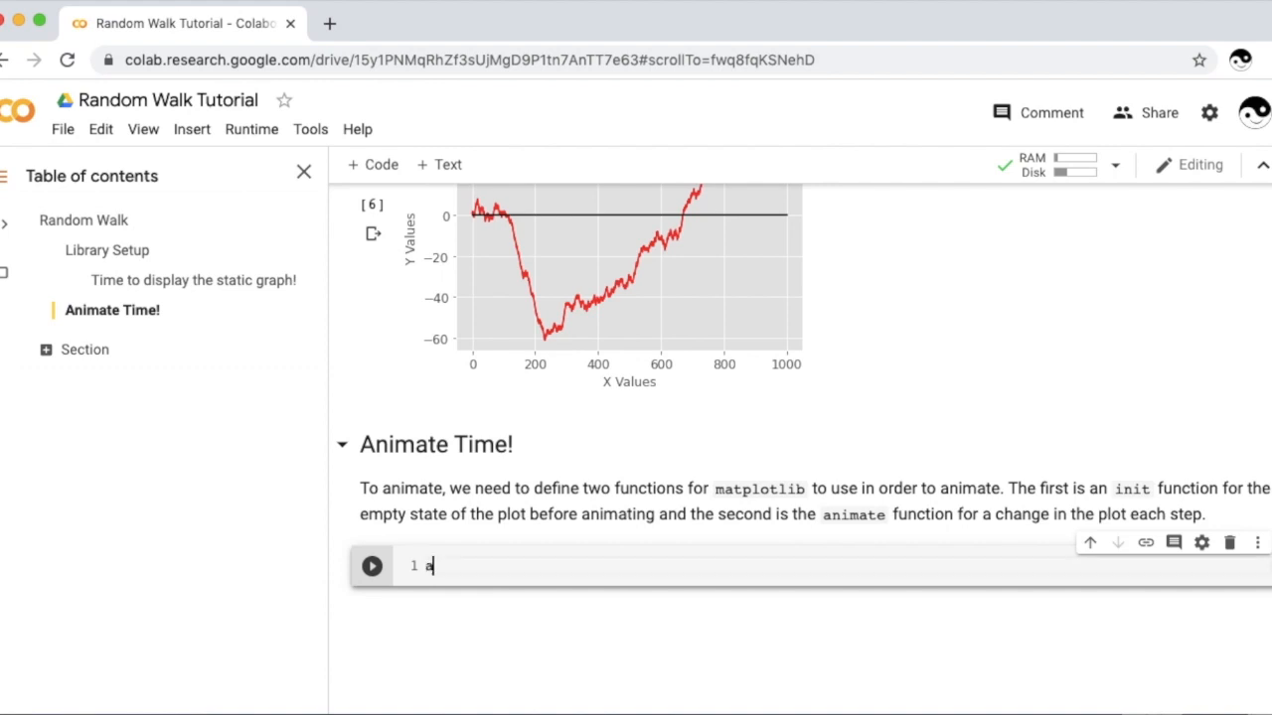
type("nim_num")
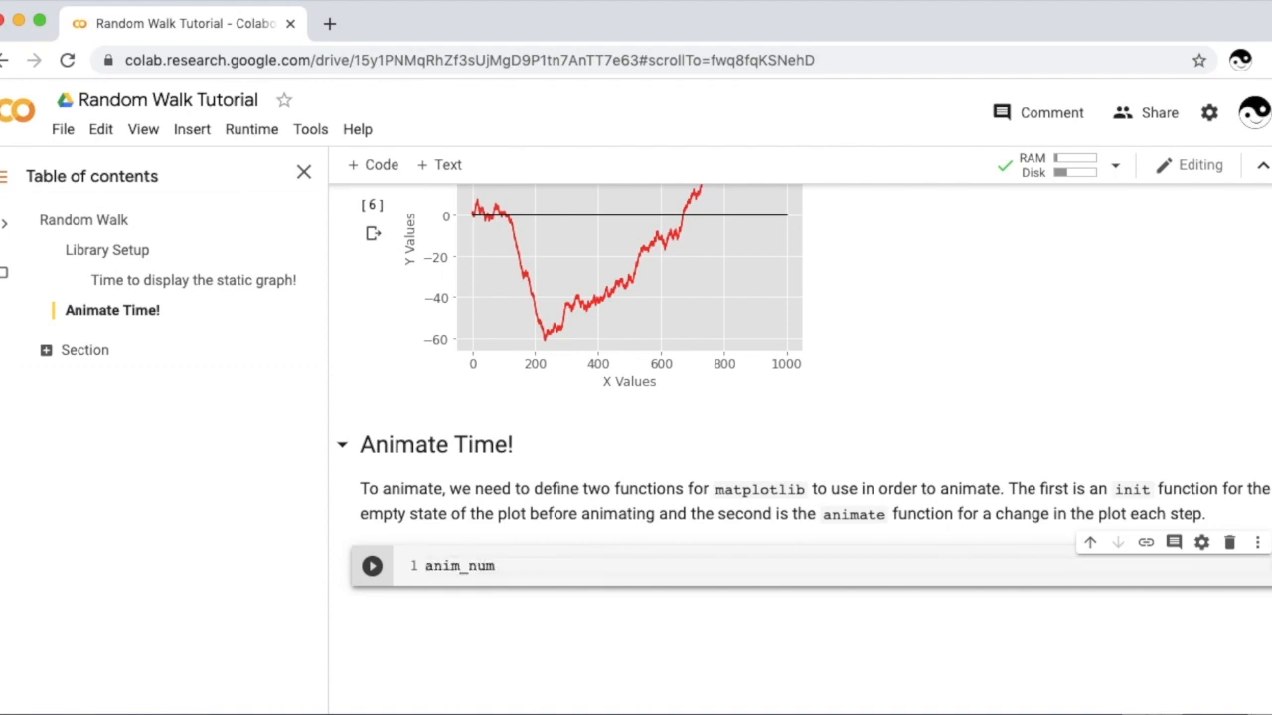
type("= 3")
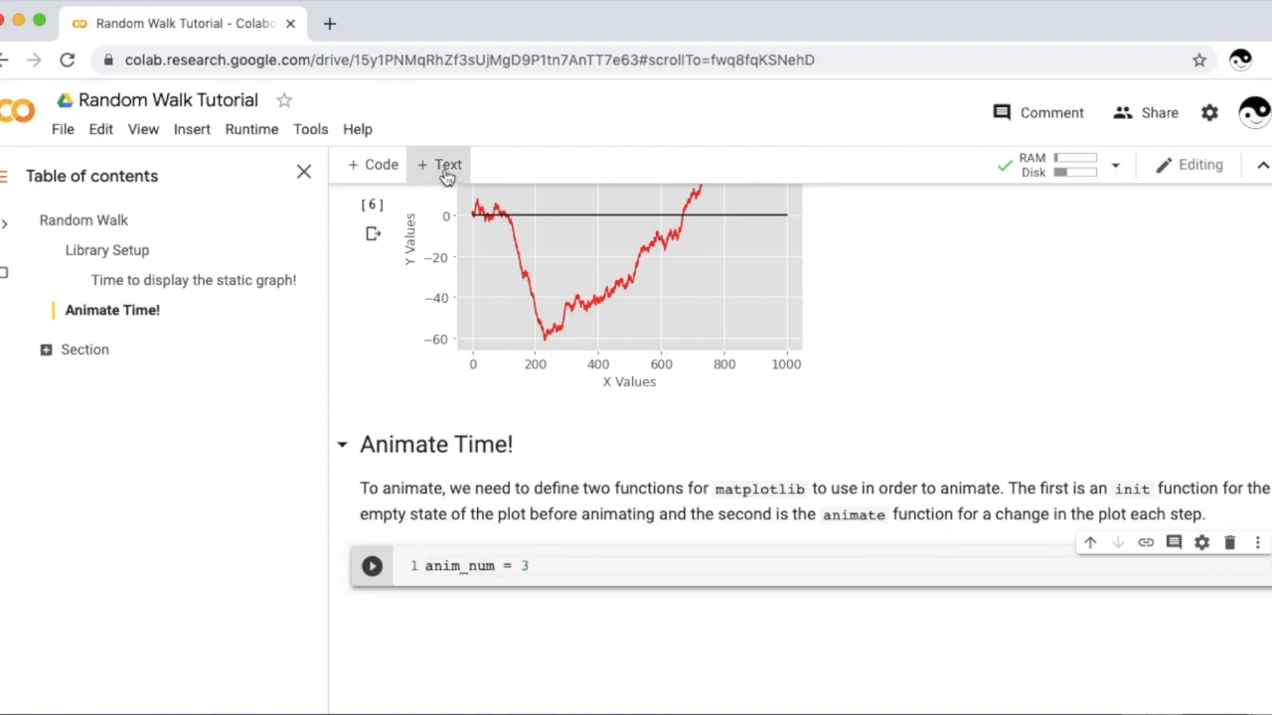
left_click(439, 163)
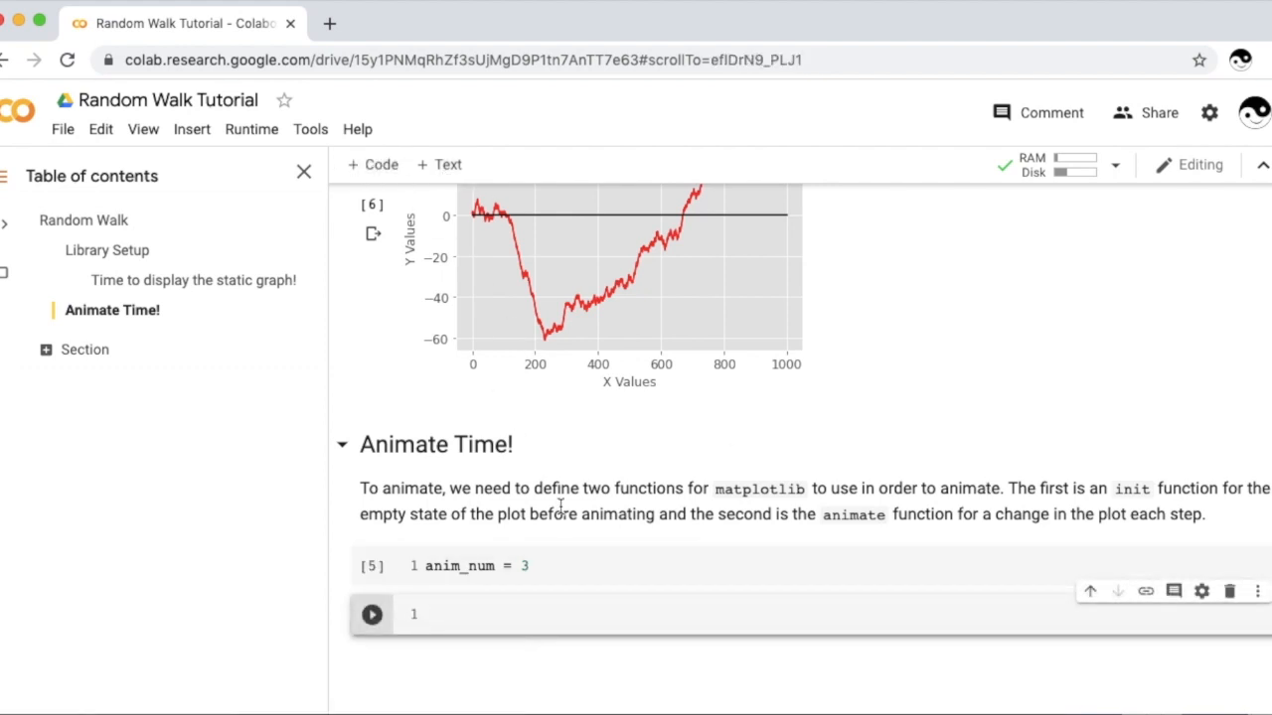
Step: Set the animation axis y-limits to -100 to 100 with ax.set_ylim
scroll("down", 3)
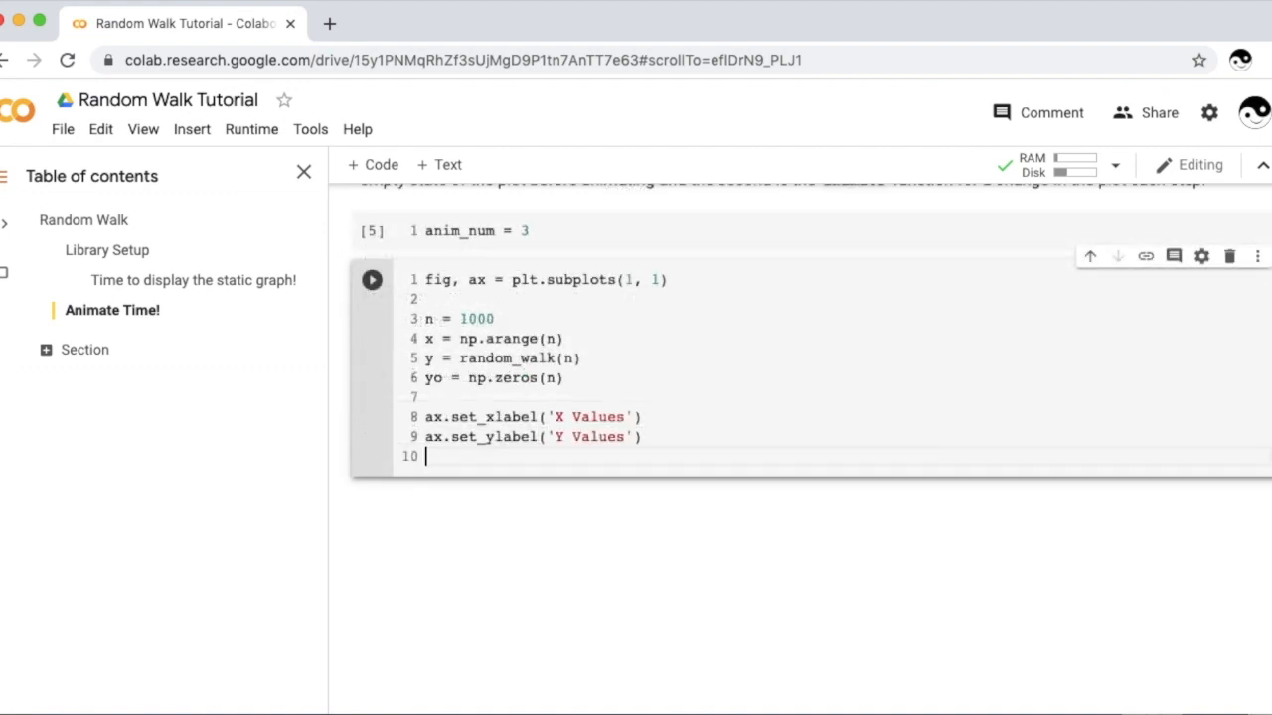
type("ax.set")
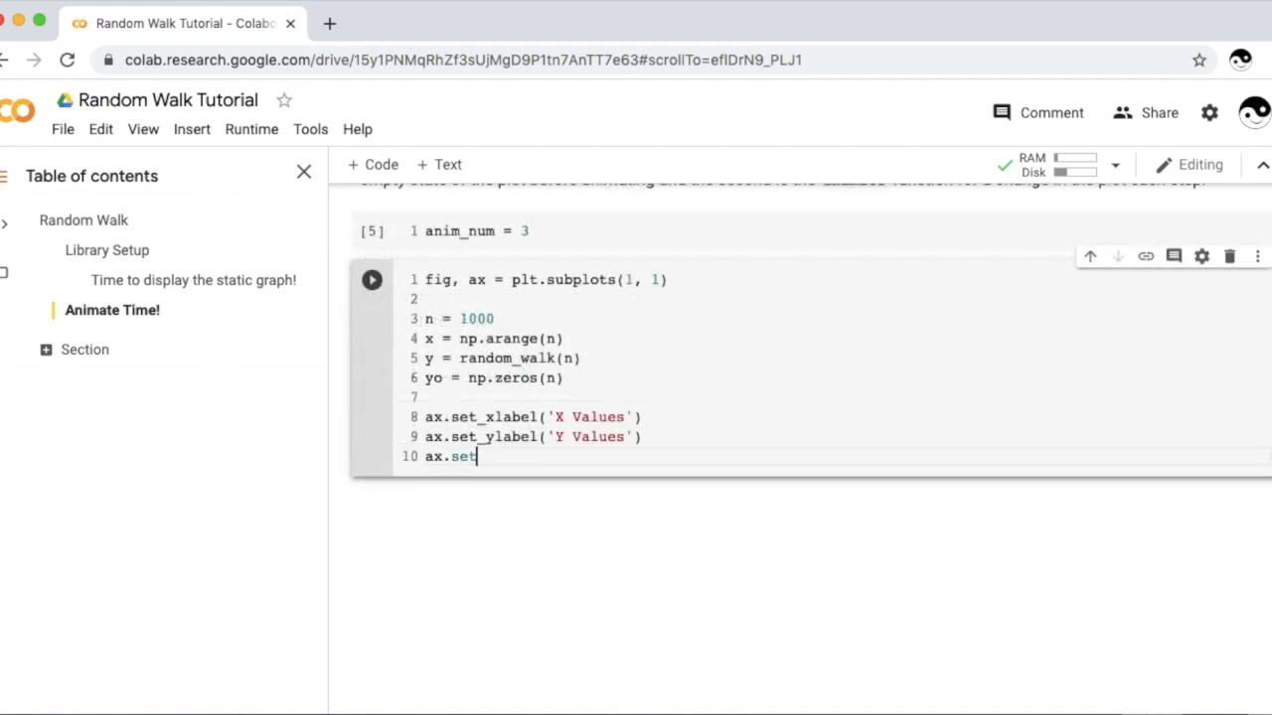
type("_ylim()")
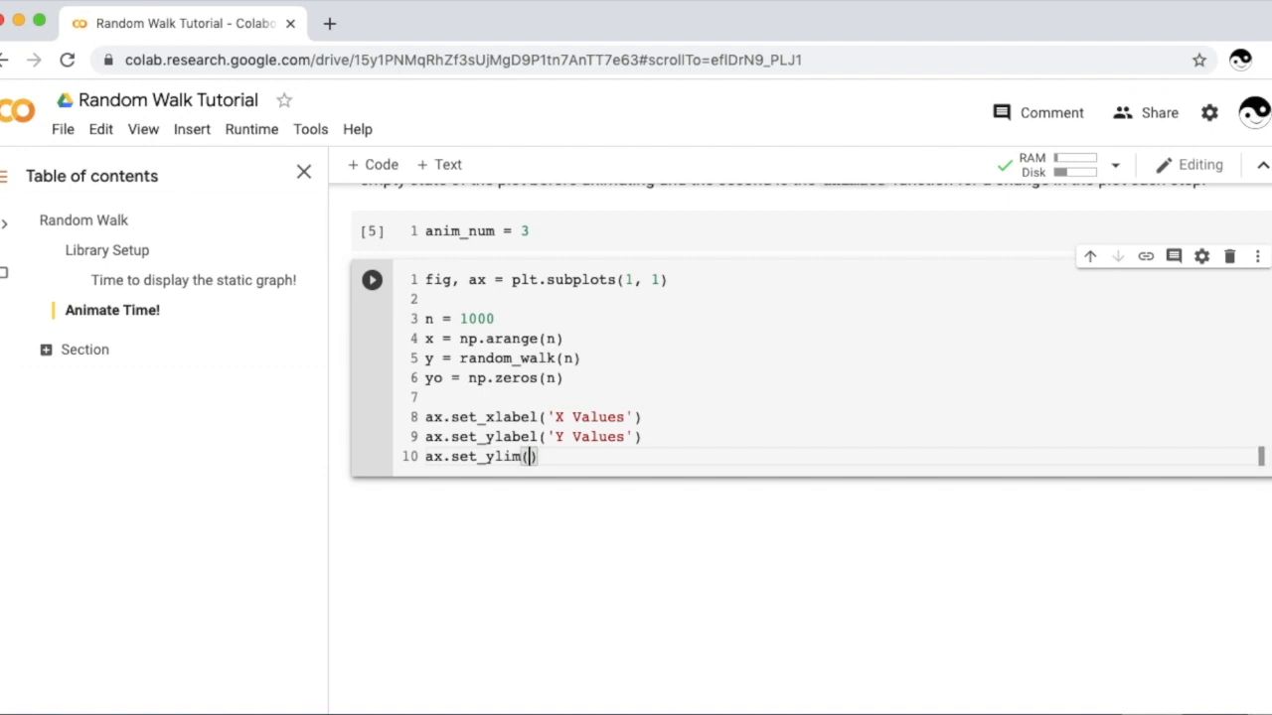
type("[-]")
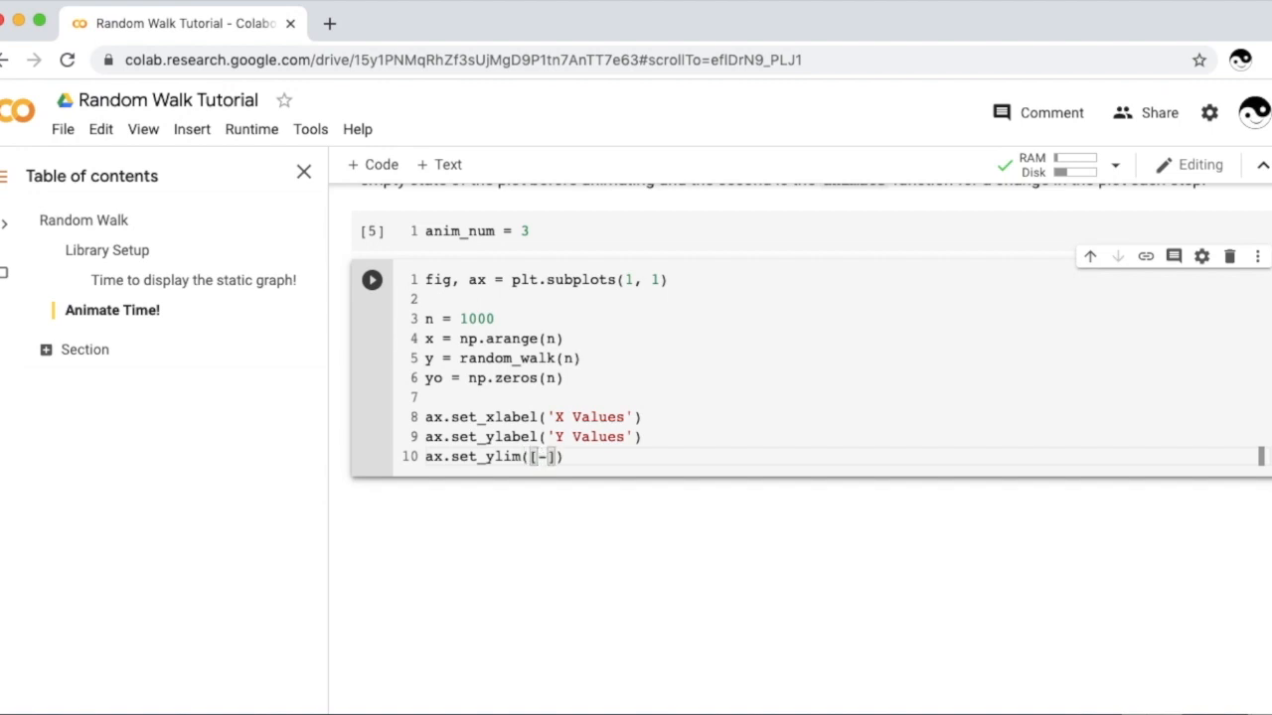
type("100, 100")
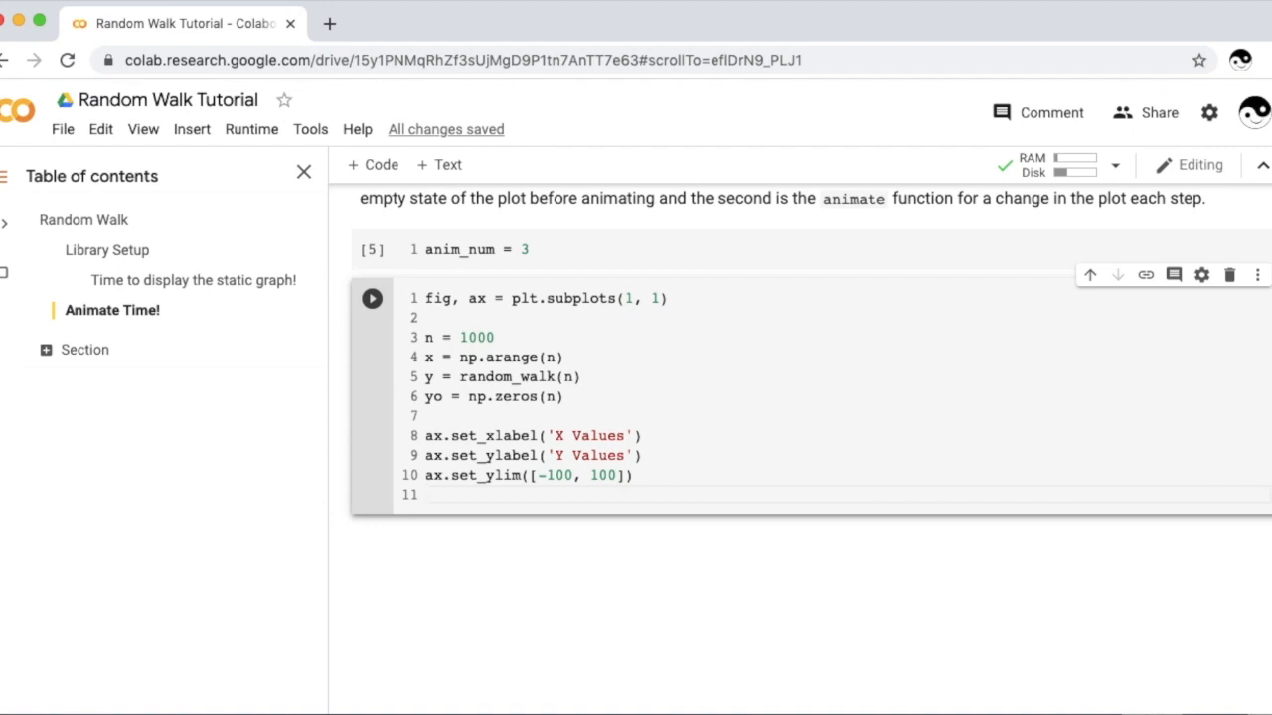
Step: Title the figure 'Random Walk ANIMATED!' and plot the black zero baseline ax.plot(x, yo, 'black')
type("ax.")
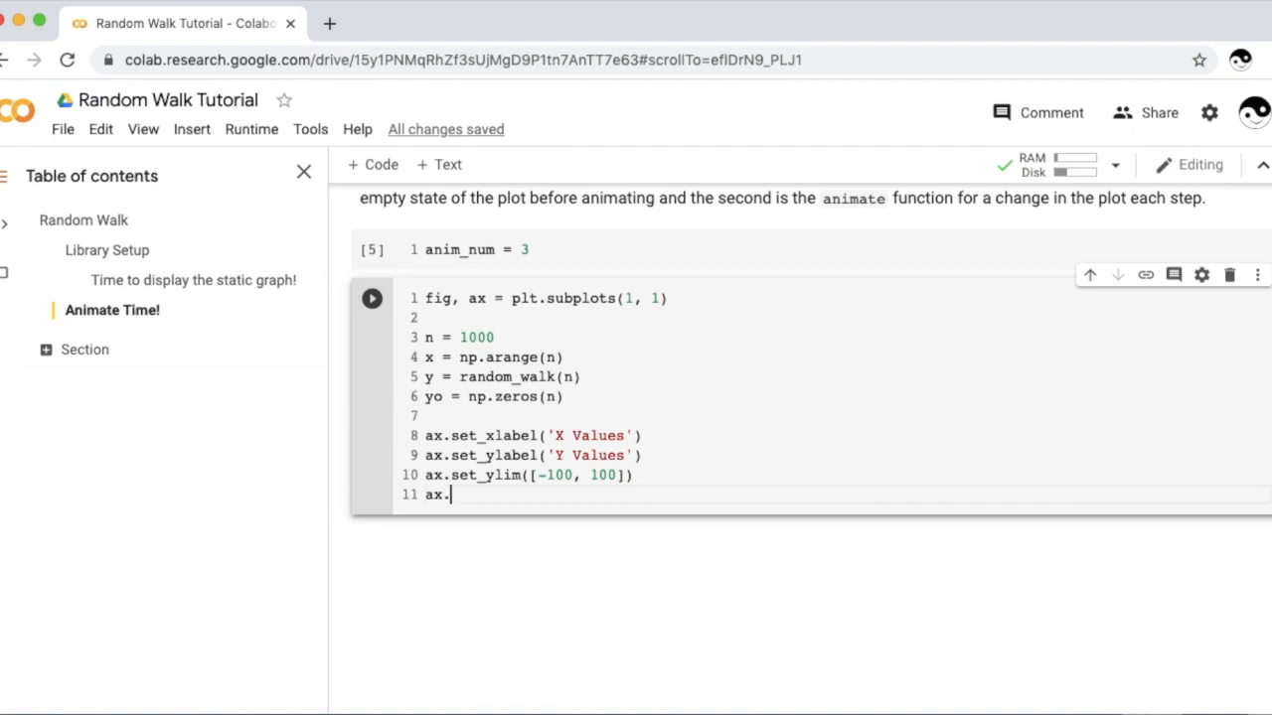
type("set_title")
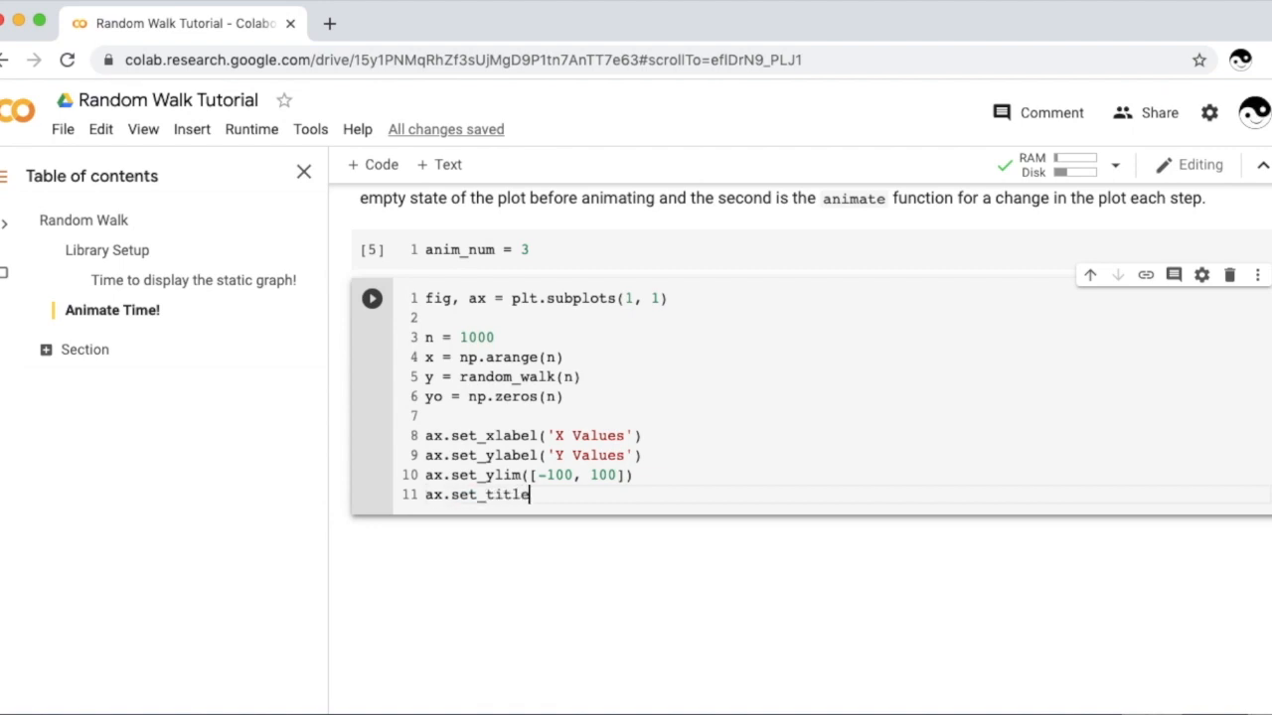
type("('Ranom '")
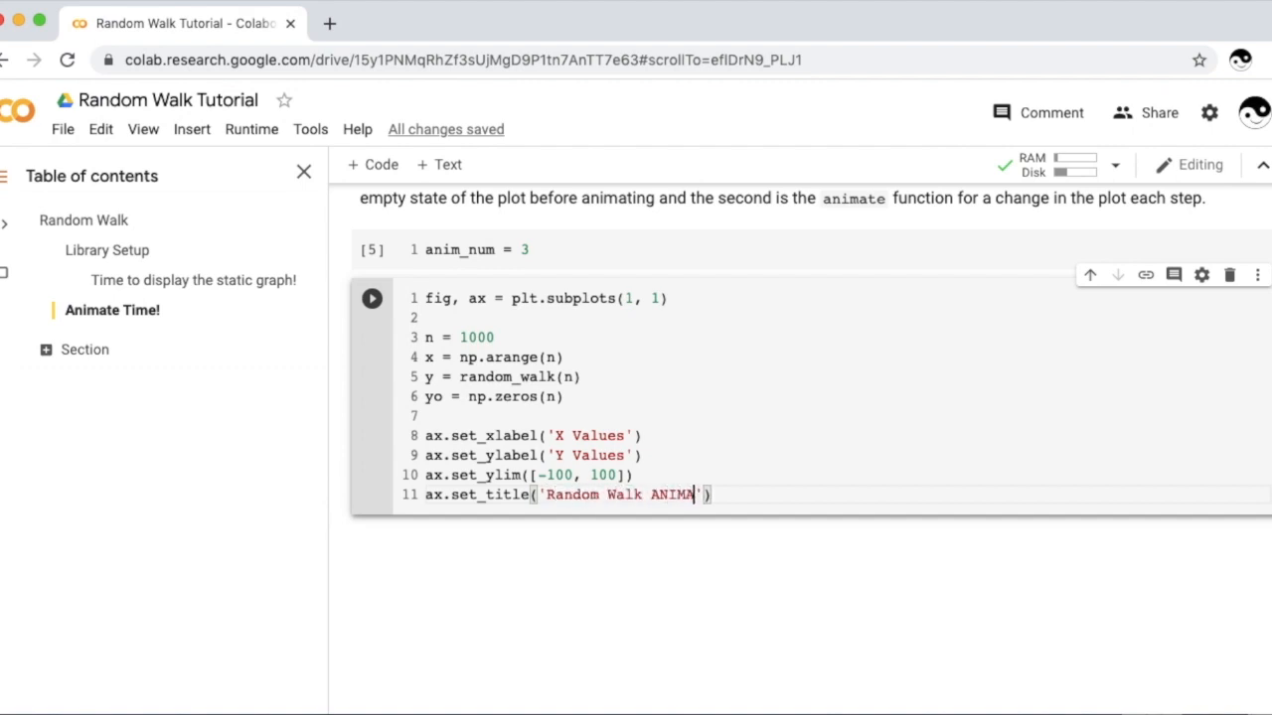
type("TED!')")
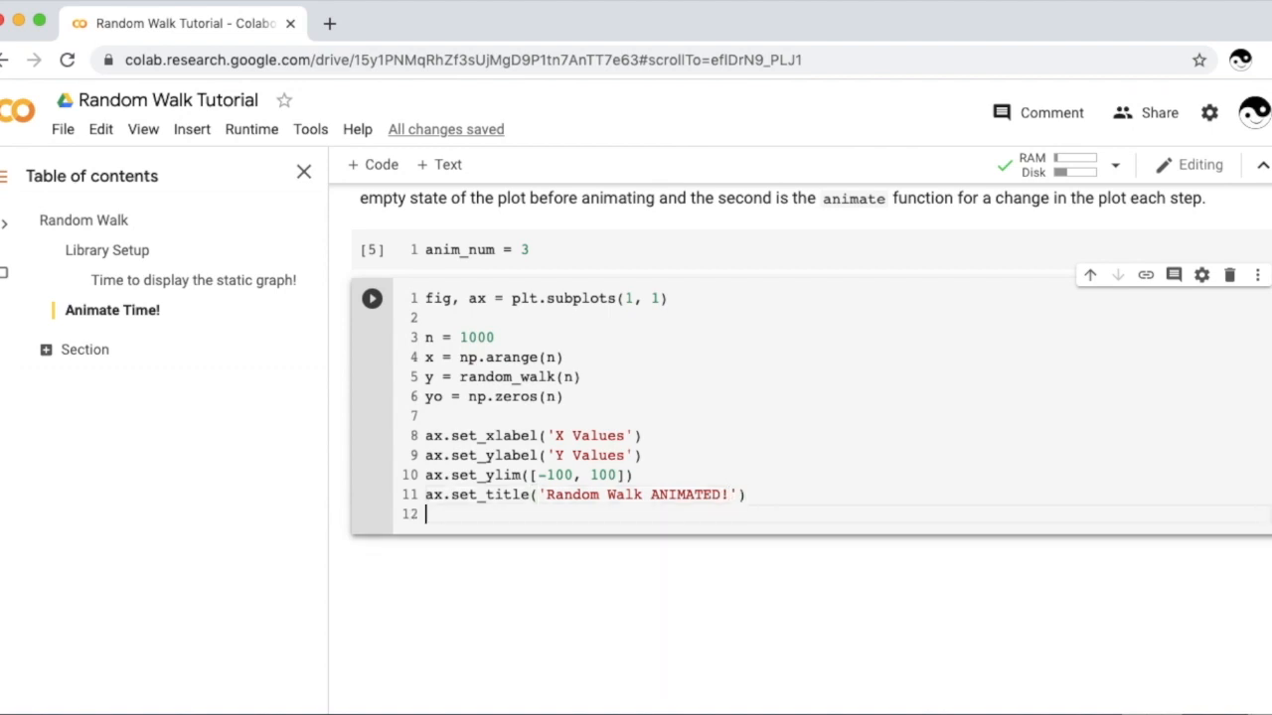
type("ax.plot(x, yo, 'black')")
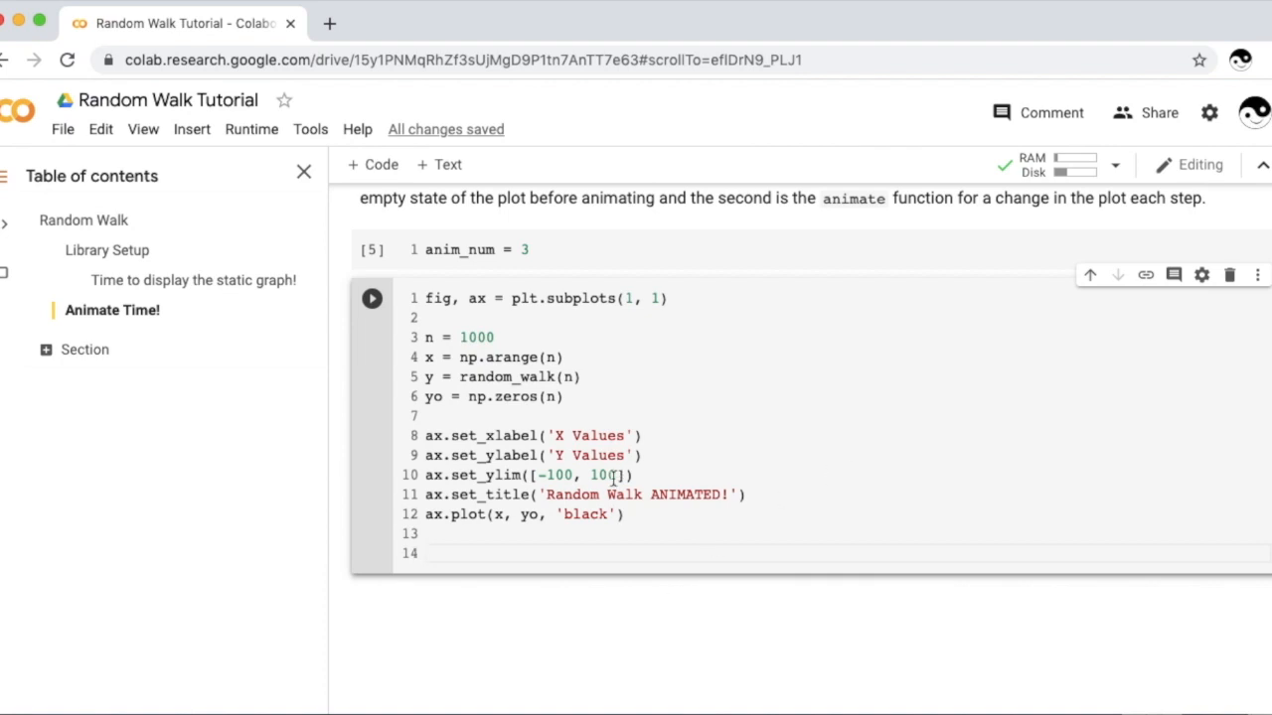
mouse_move(727, 531)
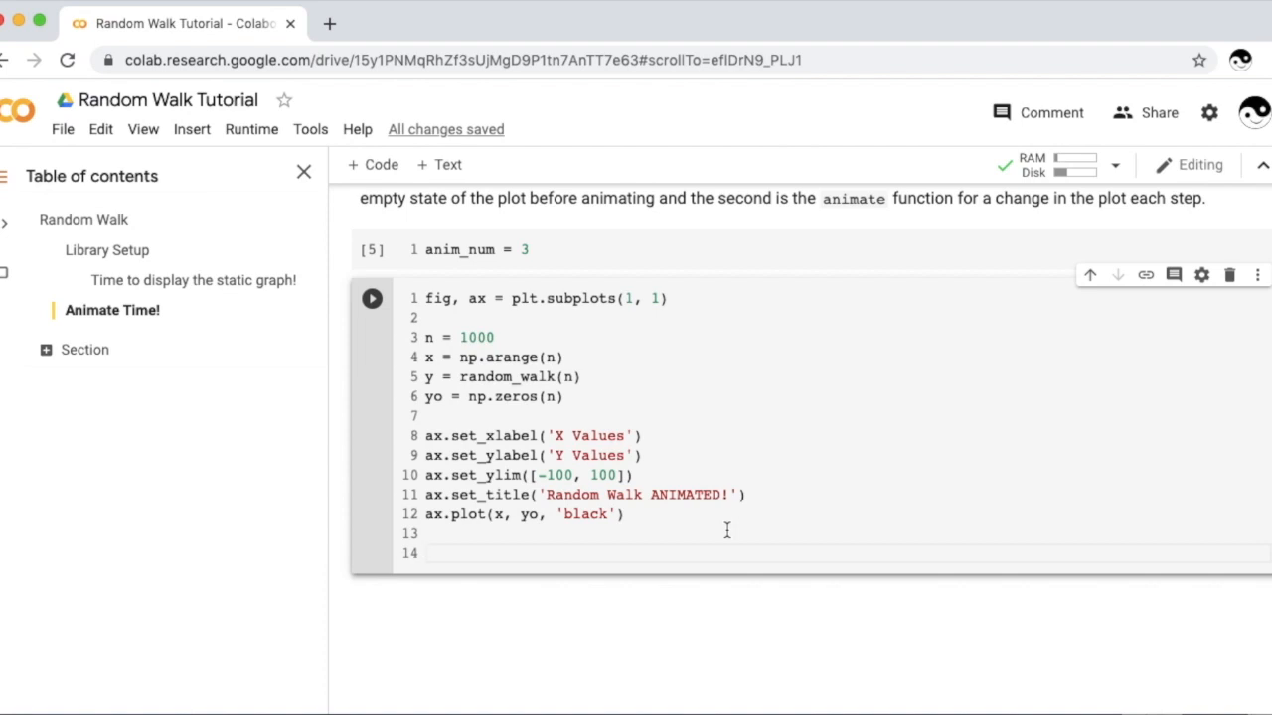
Step: Define empty plot line line1, = ax.plot([], [], lw=2)
type("line1, = ax.plot(")
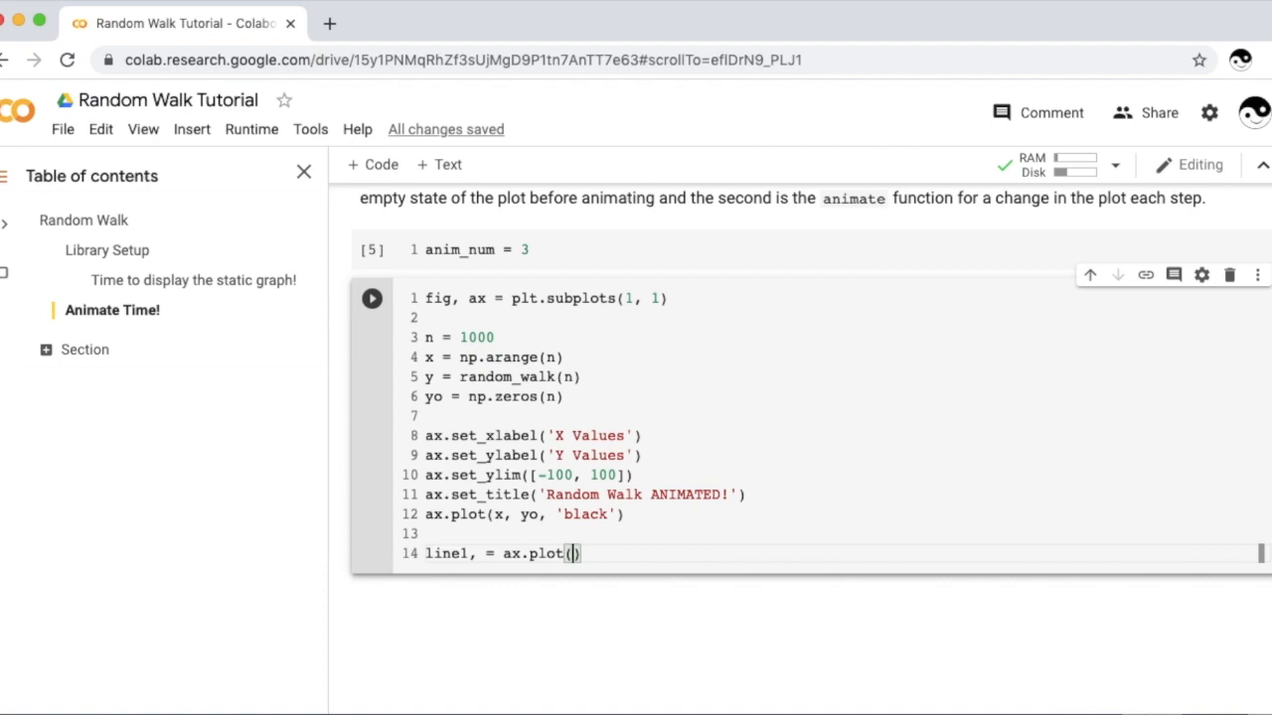
type("[], []")
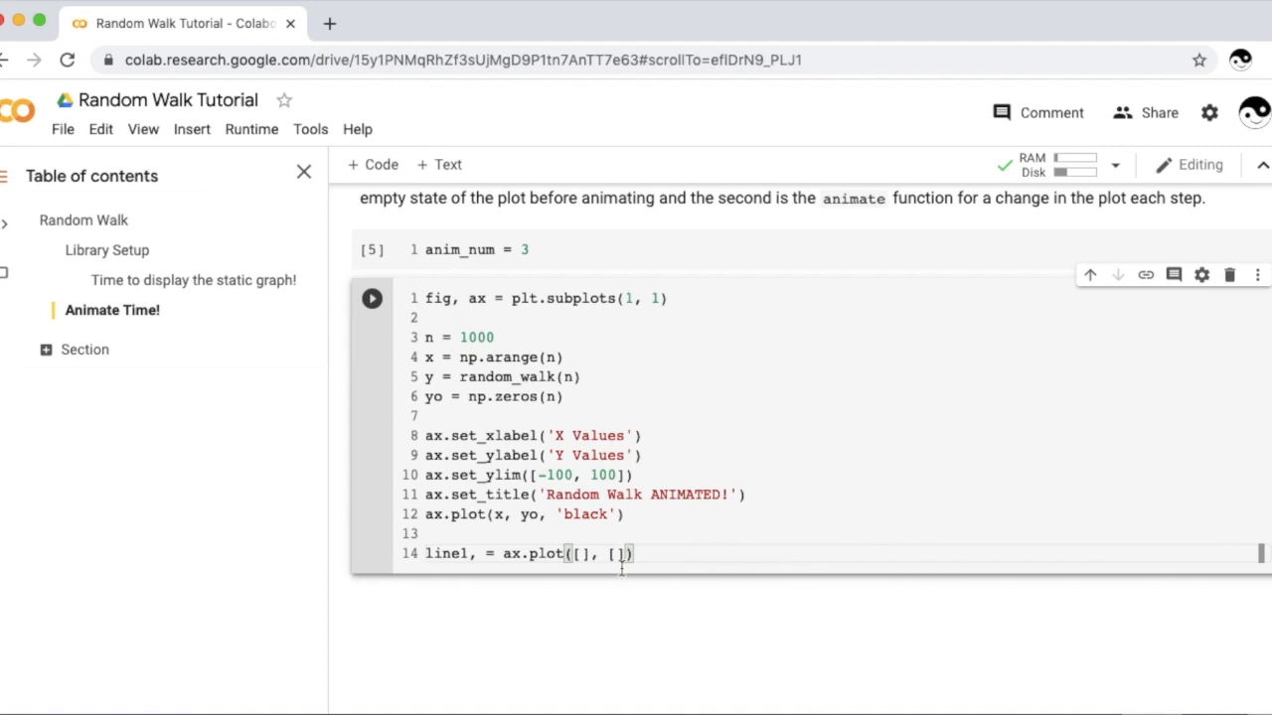
type(",")
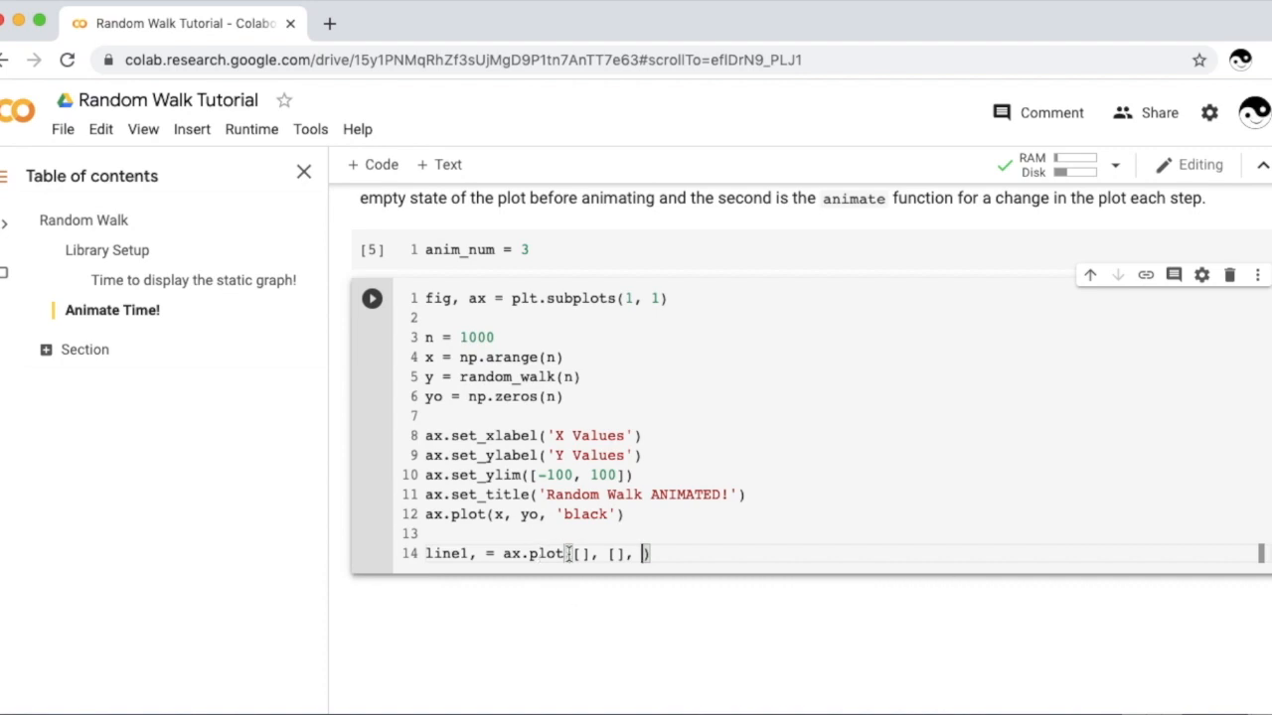
type("1")
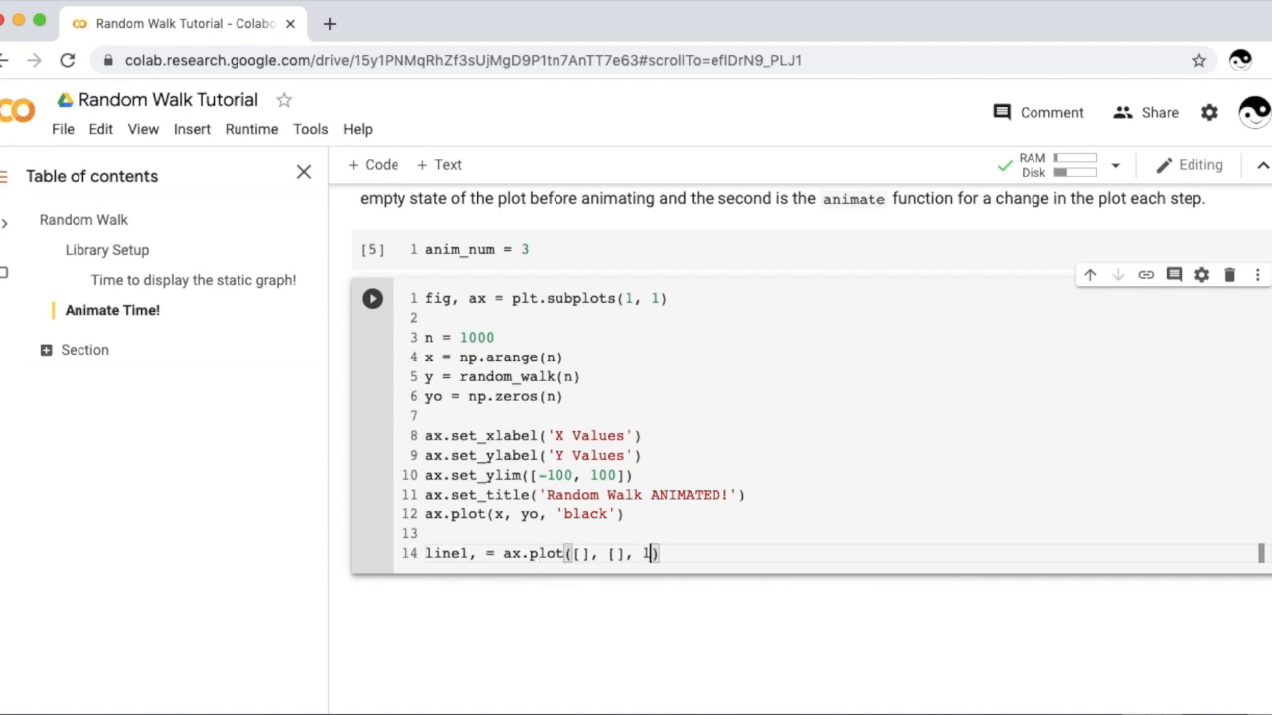
type("w=2")
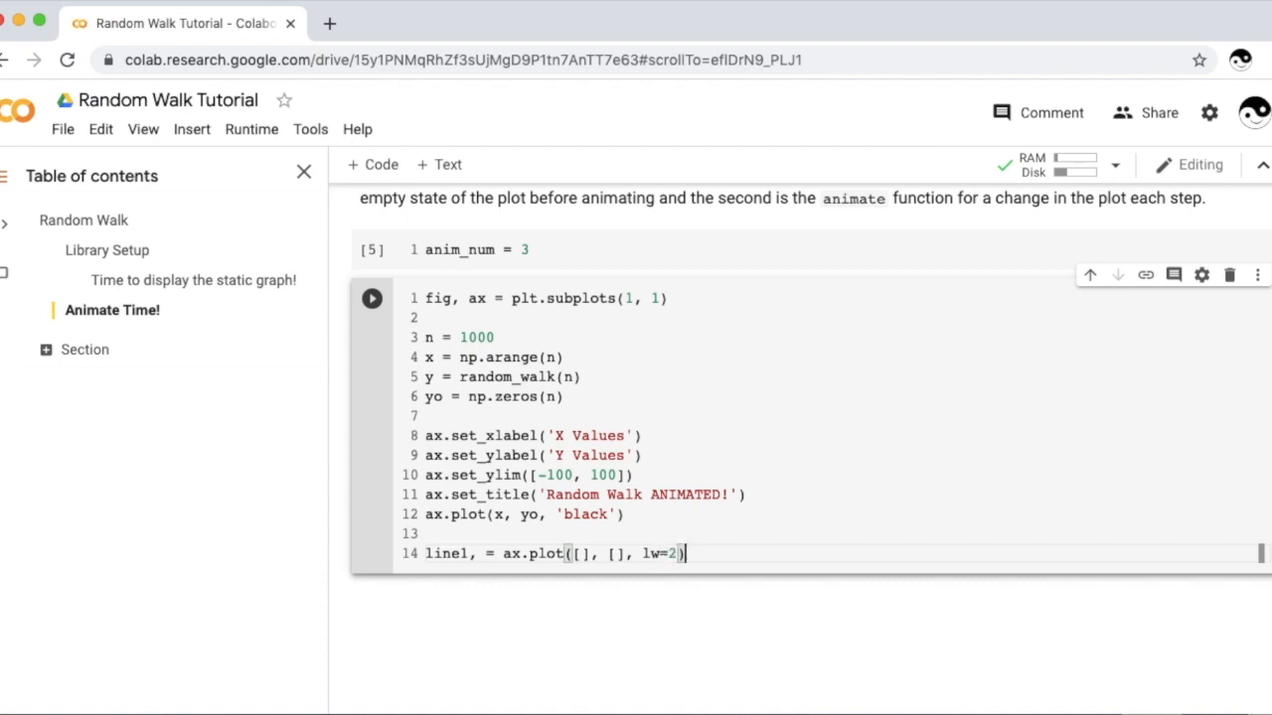
Step: Define empty plot line line2, = ax.plot([], [], lw=2) and start a fresh line
type("line")
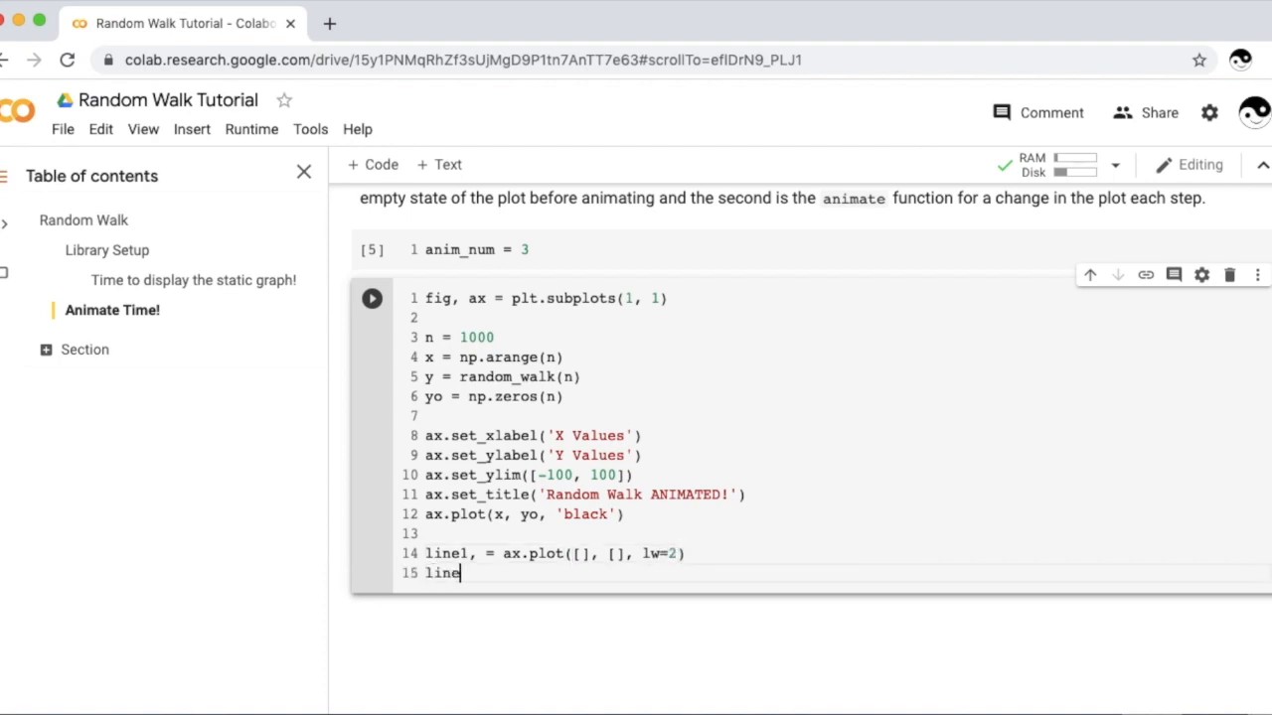
type("2, = ax.pl")
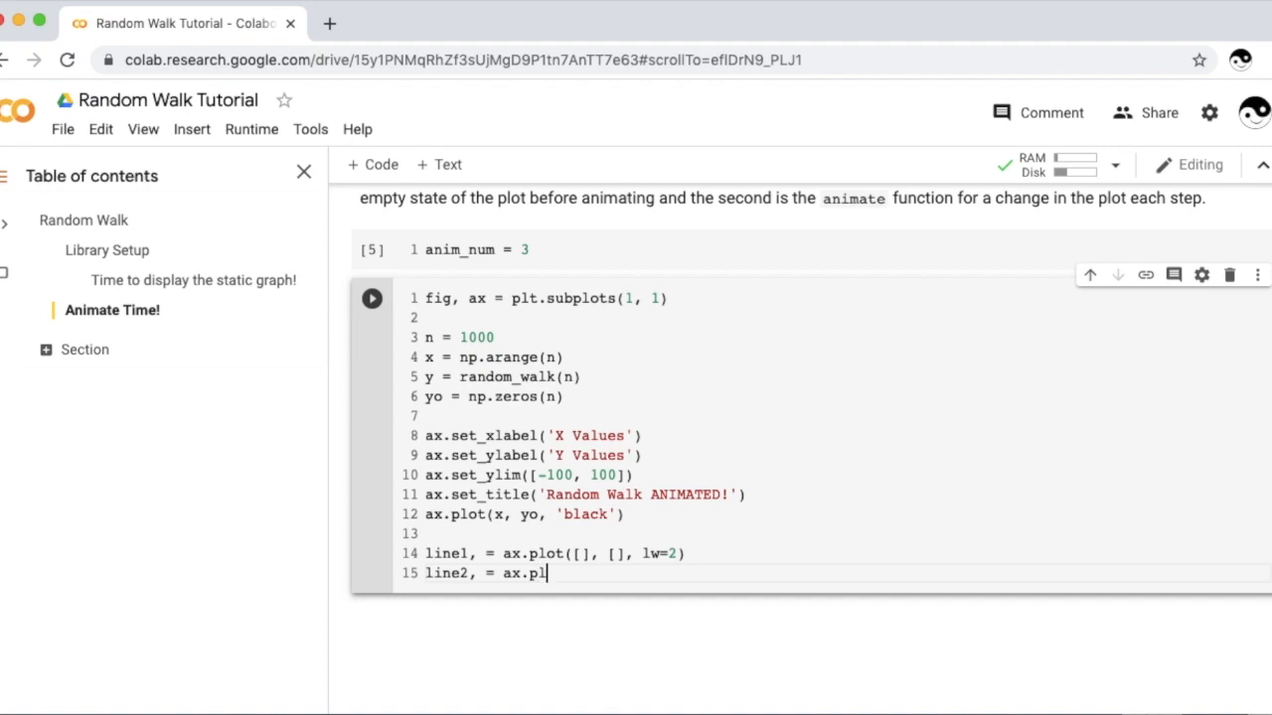
type("ot([], [])")
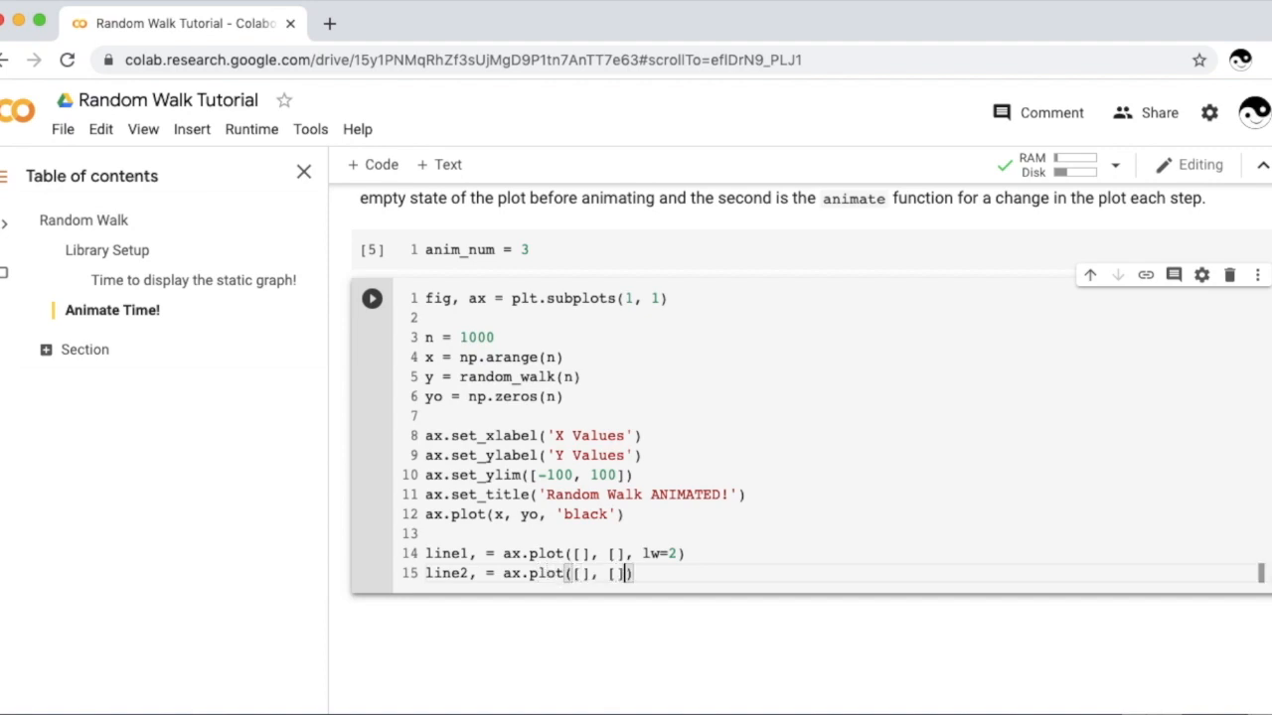
type("l")
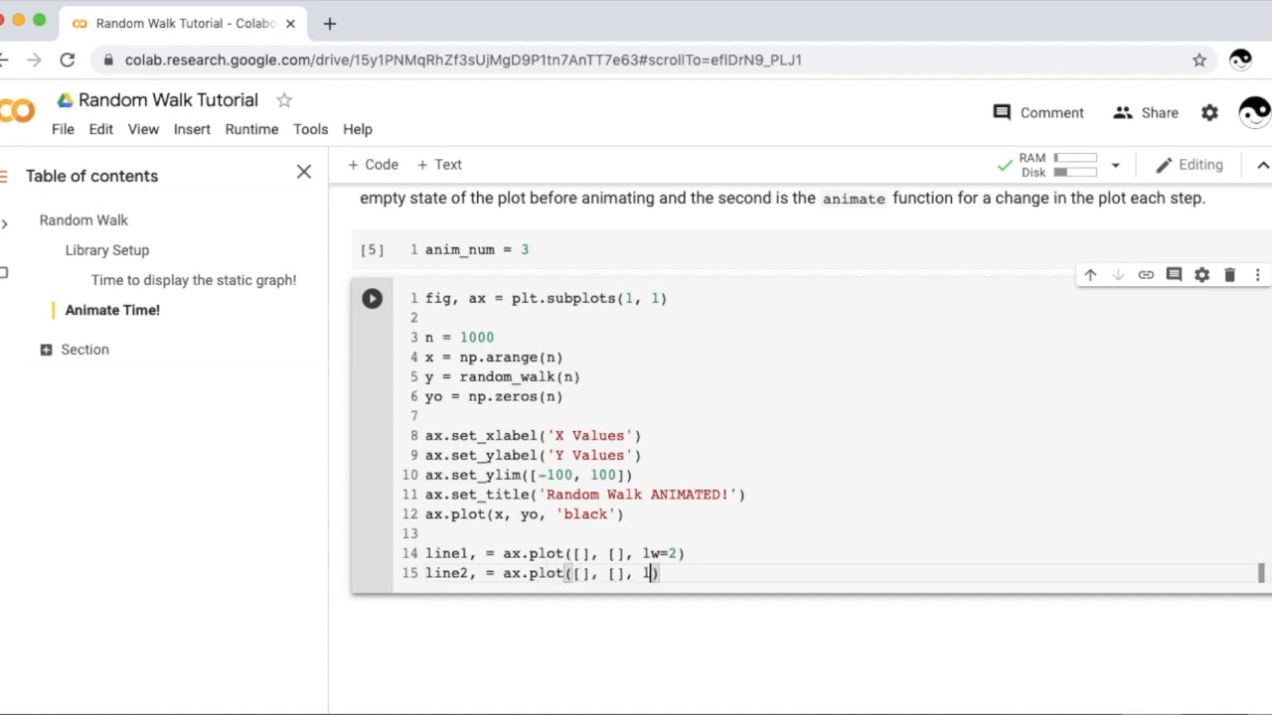
type("w2")
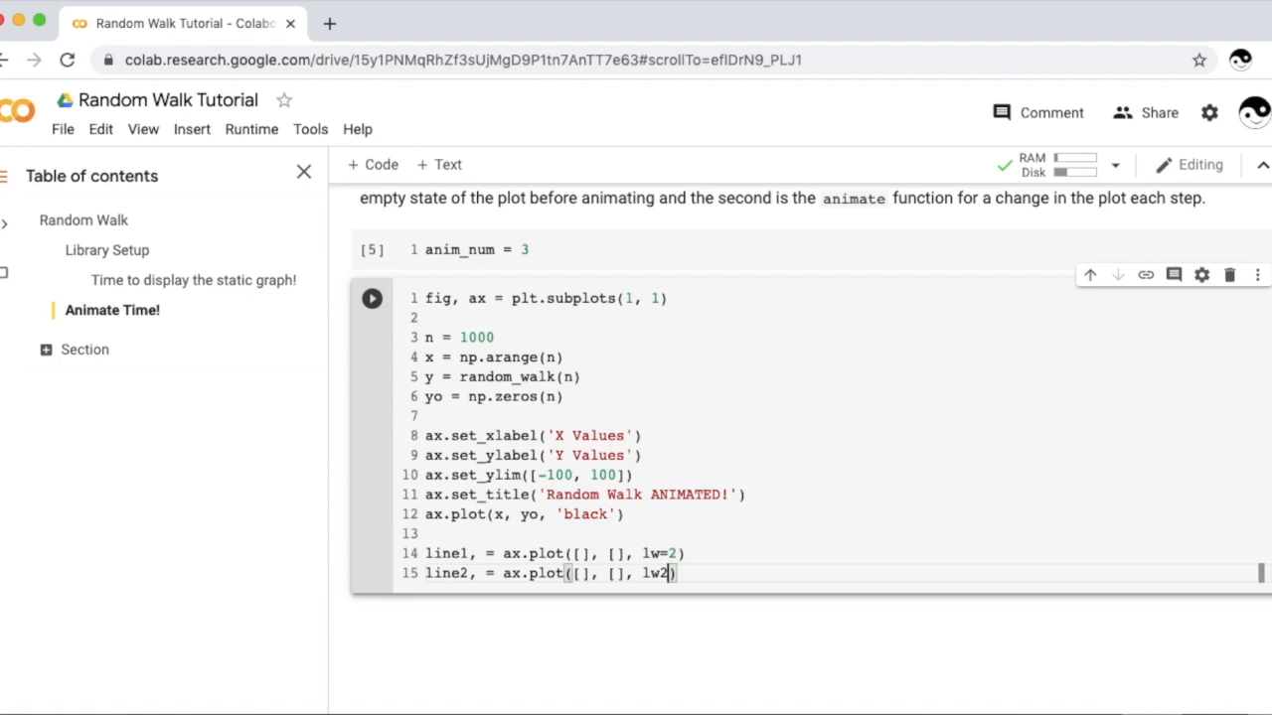
type("=")
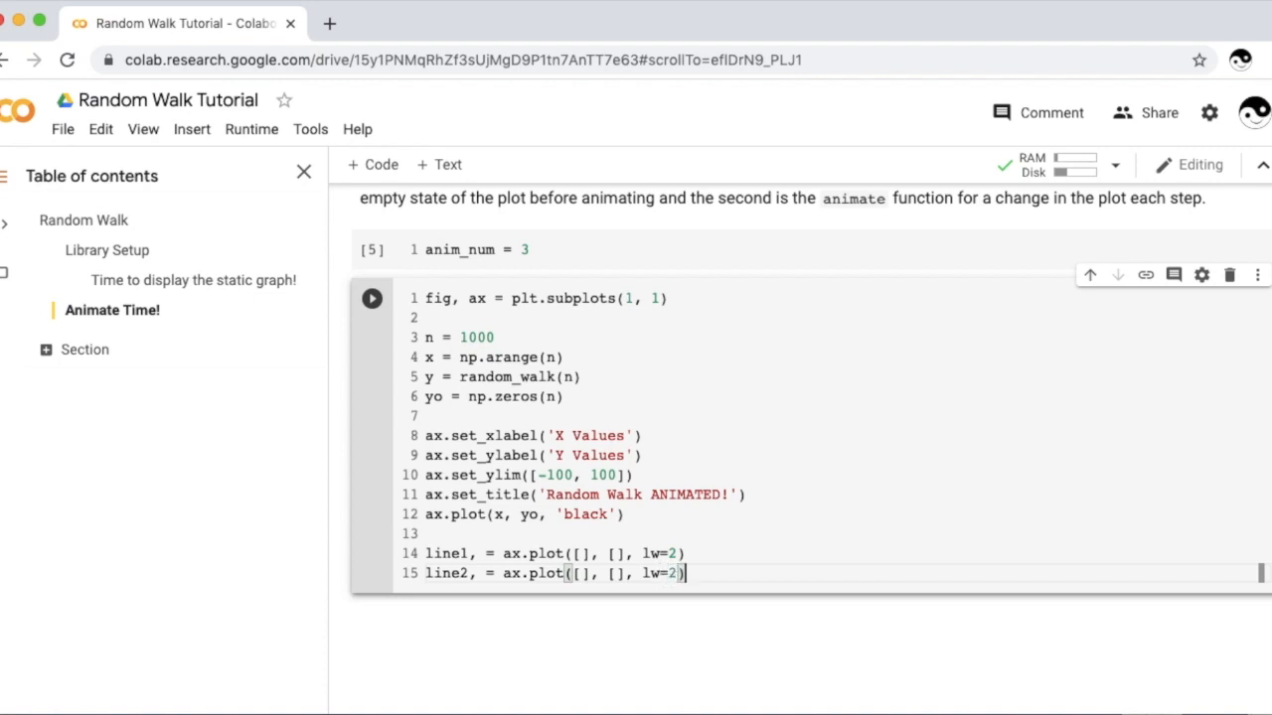
key("enter")
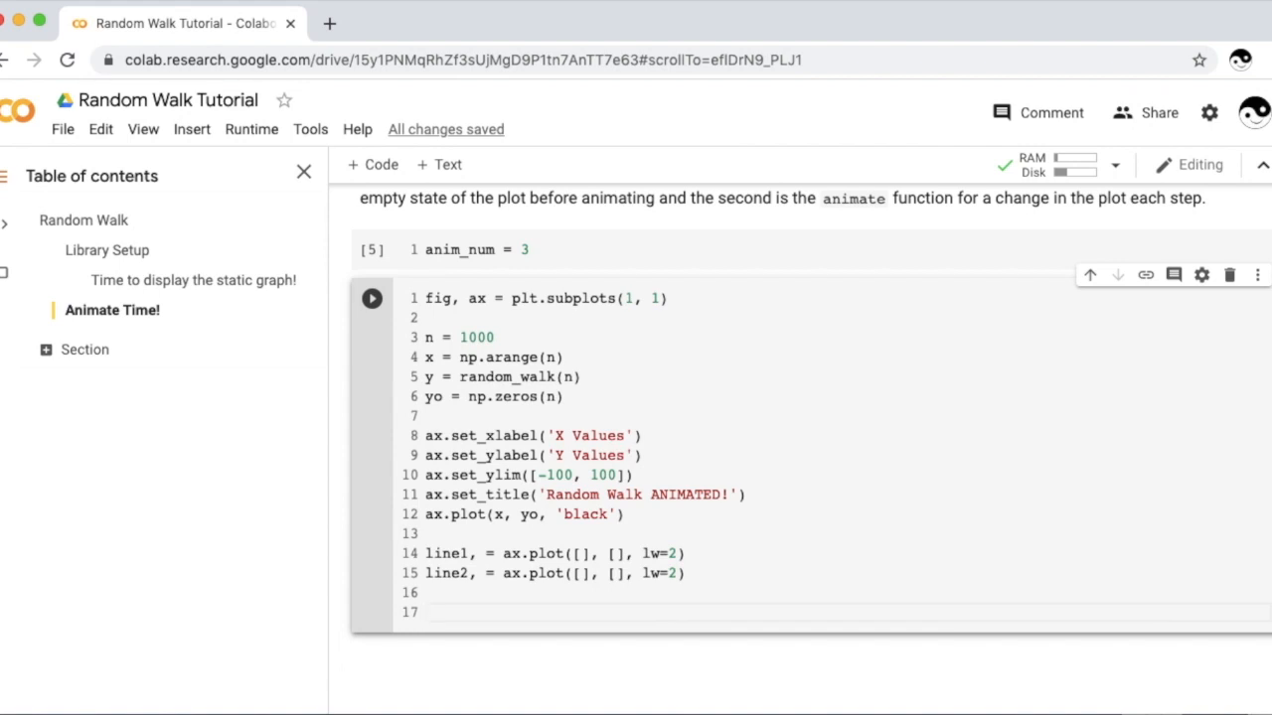
Step: Start def init(): with a comment and line1.set_data([], [])
type("def init()")
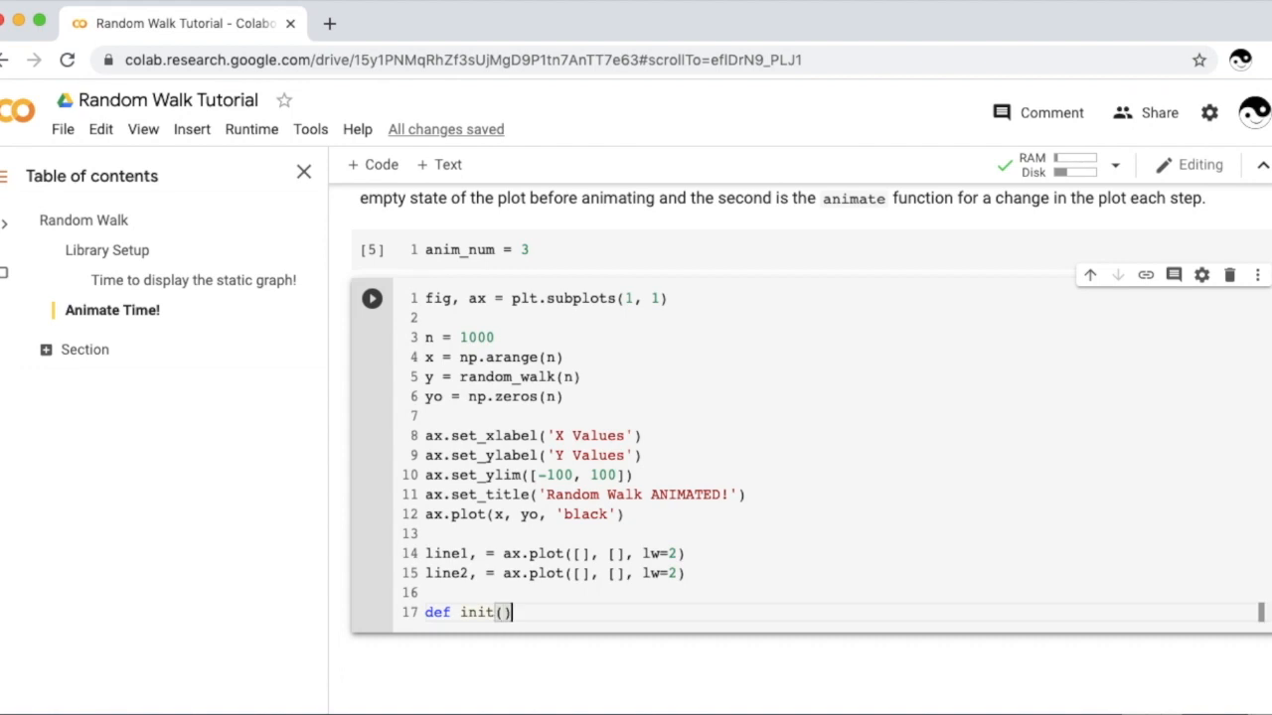
type(":")
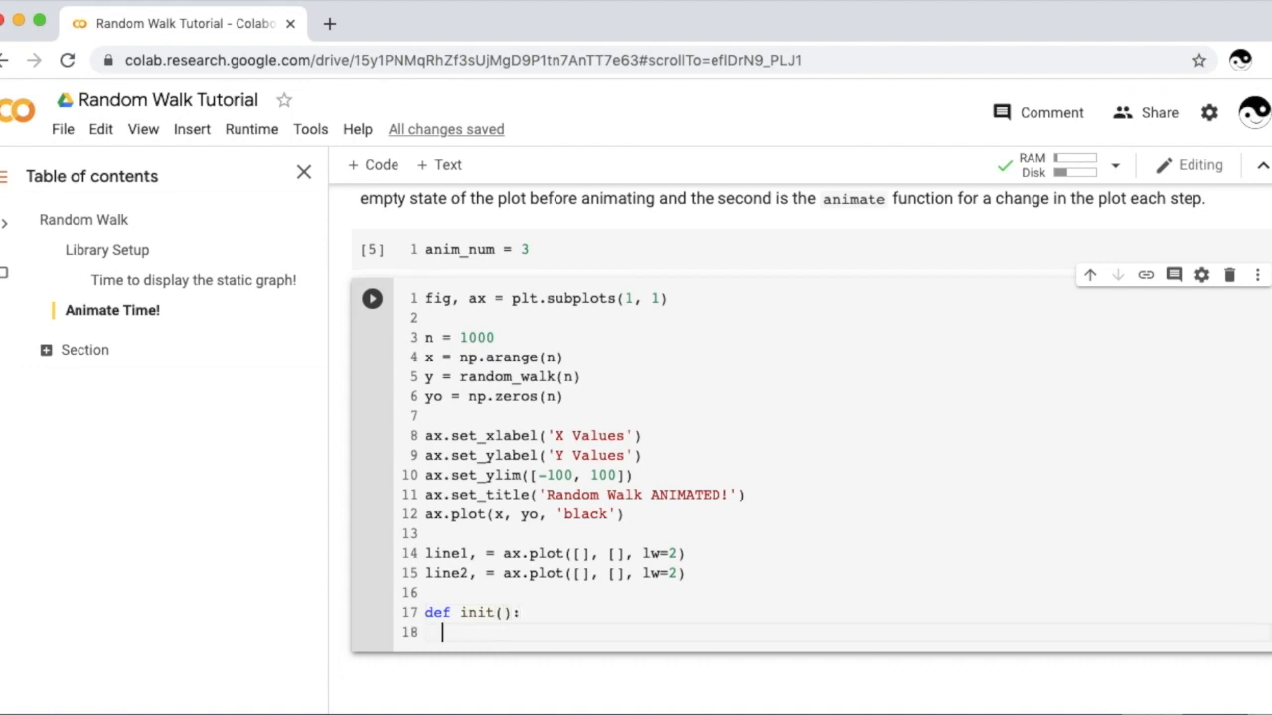
type("# The first step will be an empty plot")
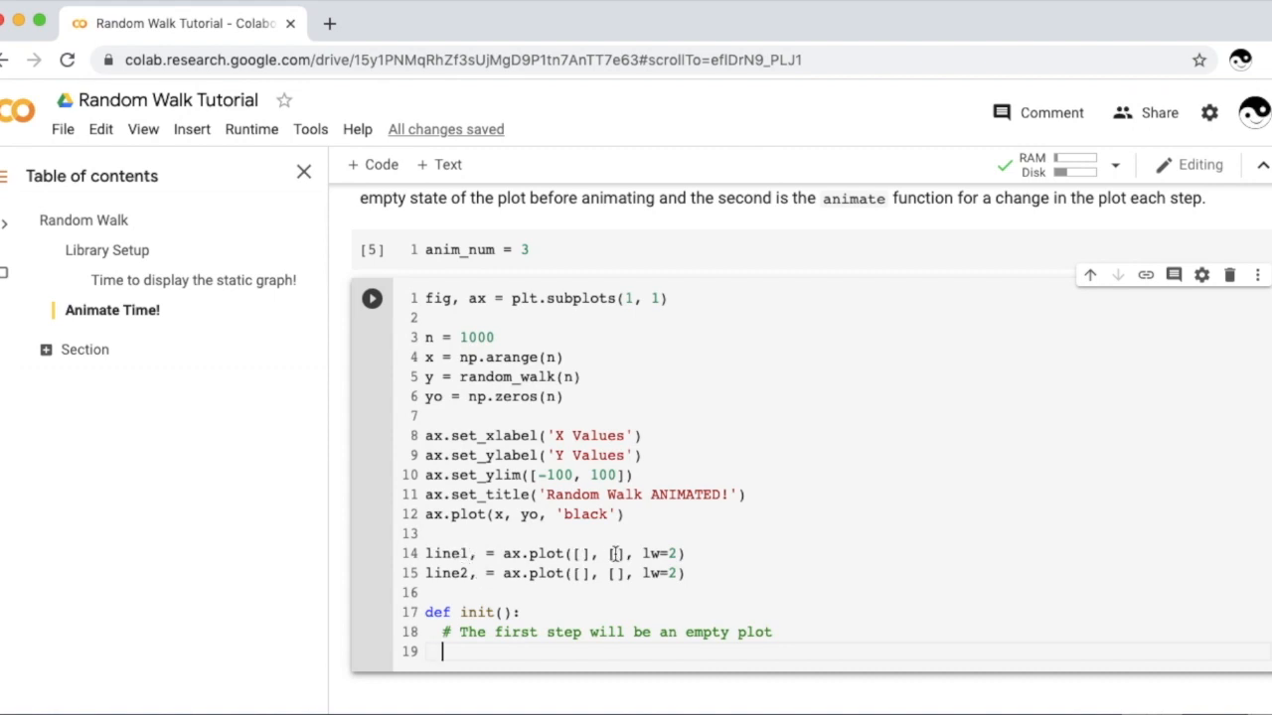
type("line1.s")
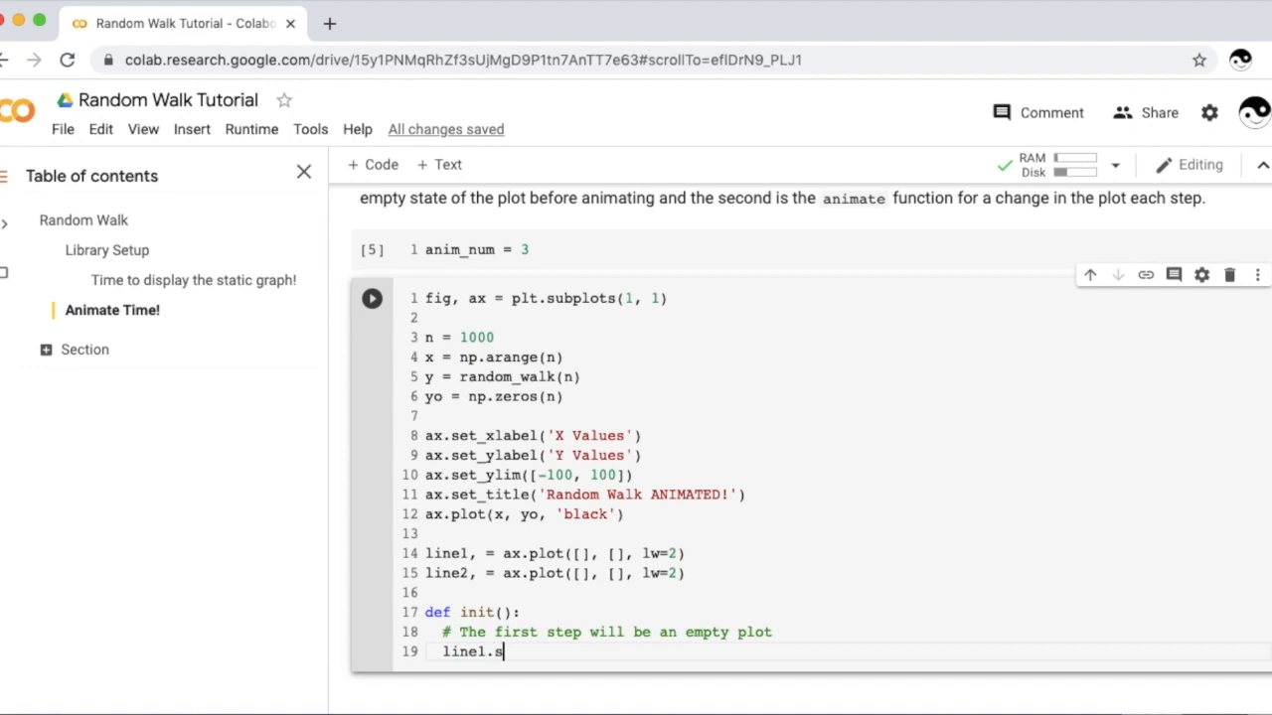
type("et_data(")
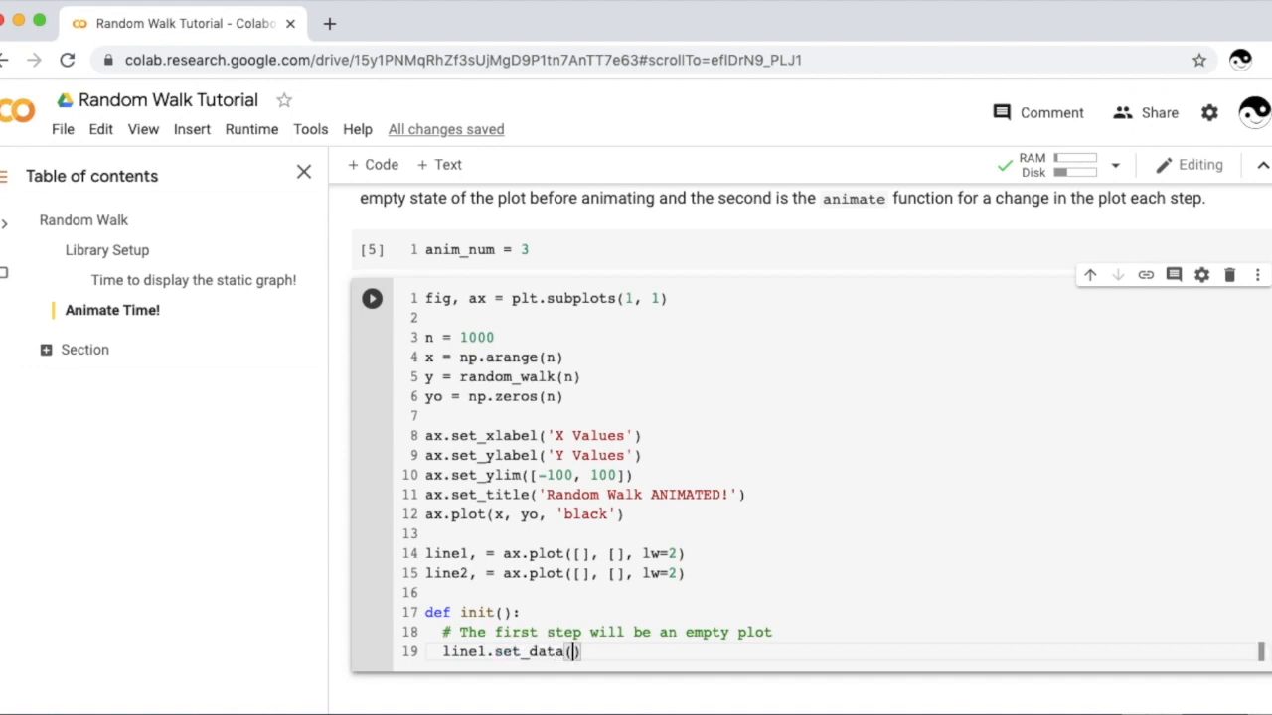
type("[],")
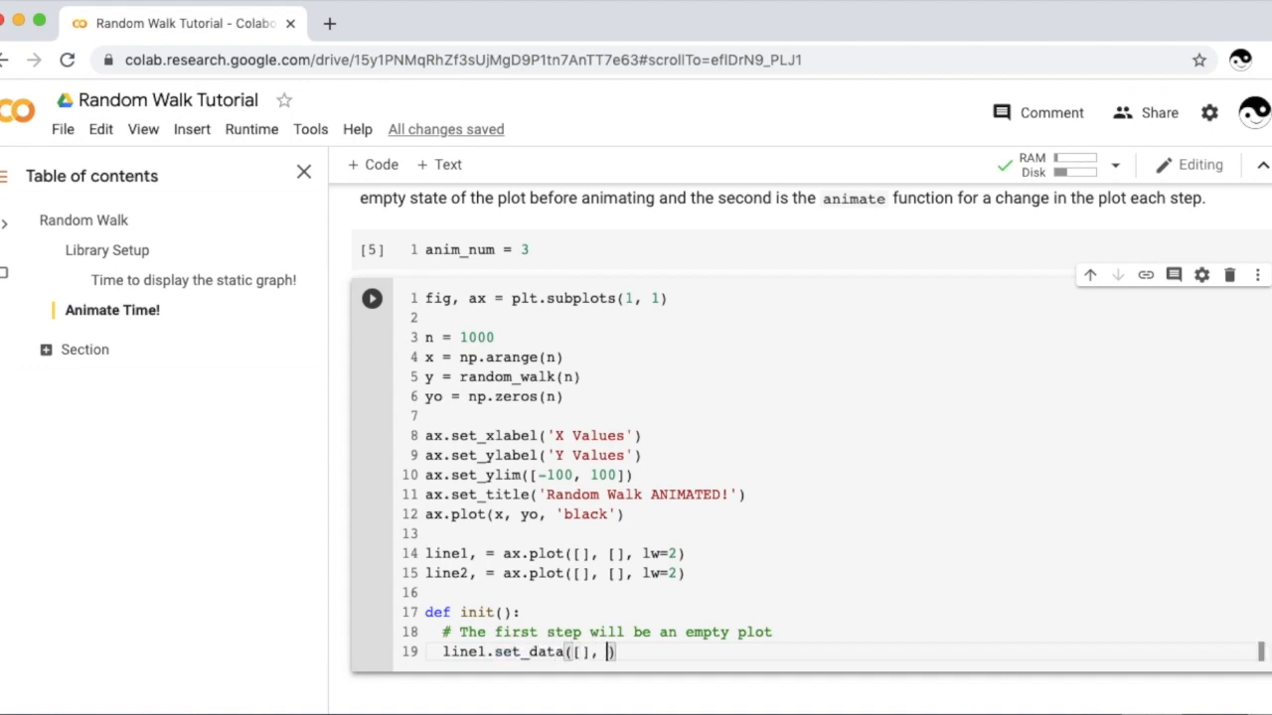
type("])")
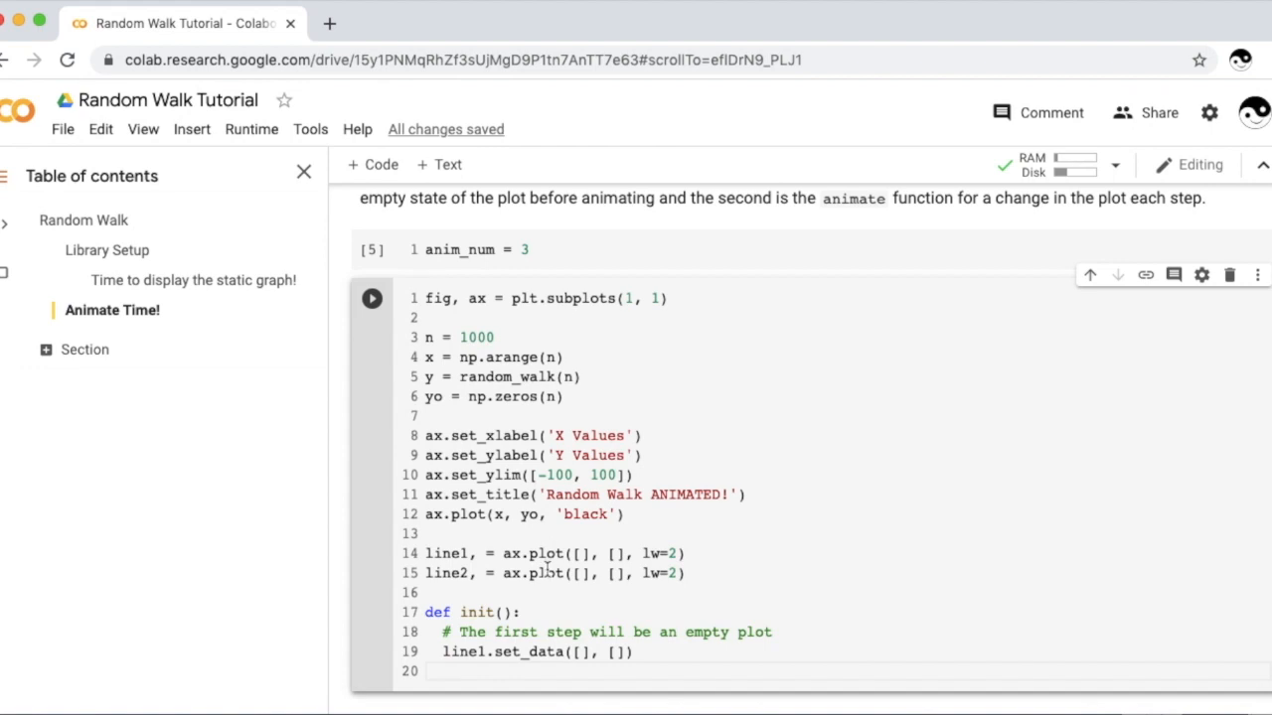
mouse_move(533, 580)
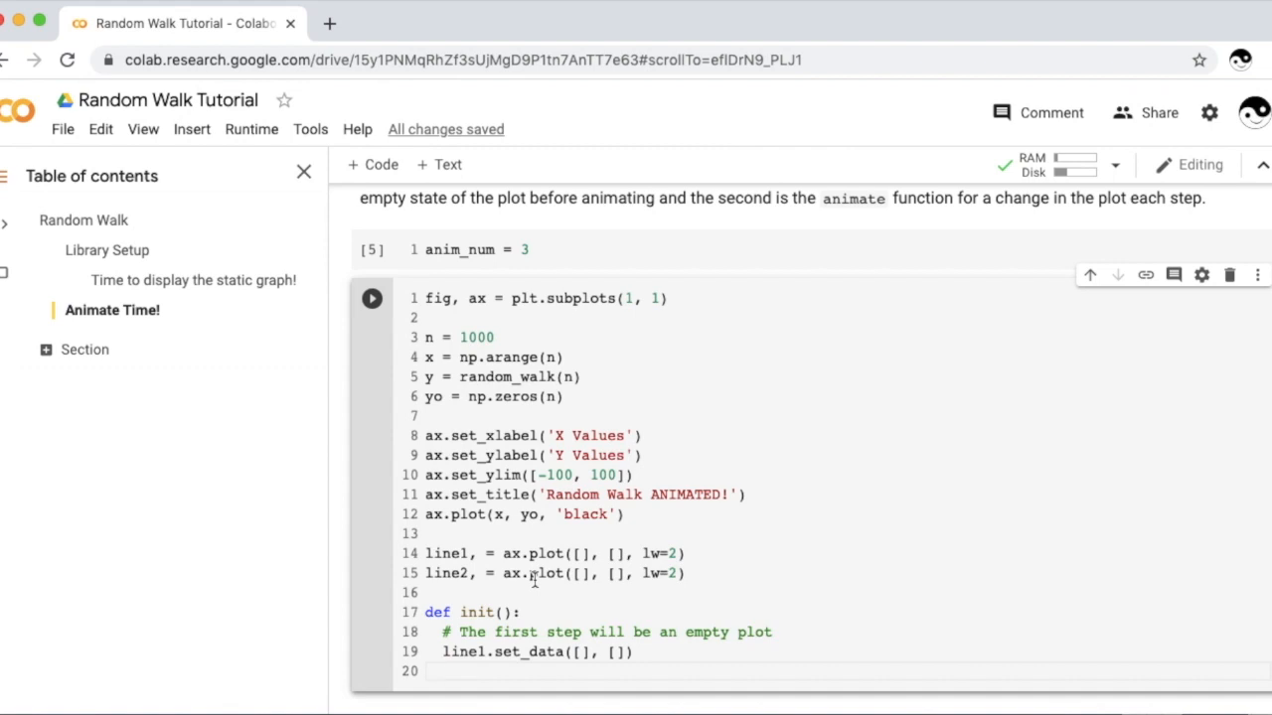
Step: Add line2.set_data([], []) to init so both lines start empty
type("line2.")
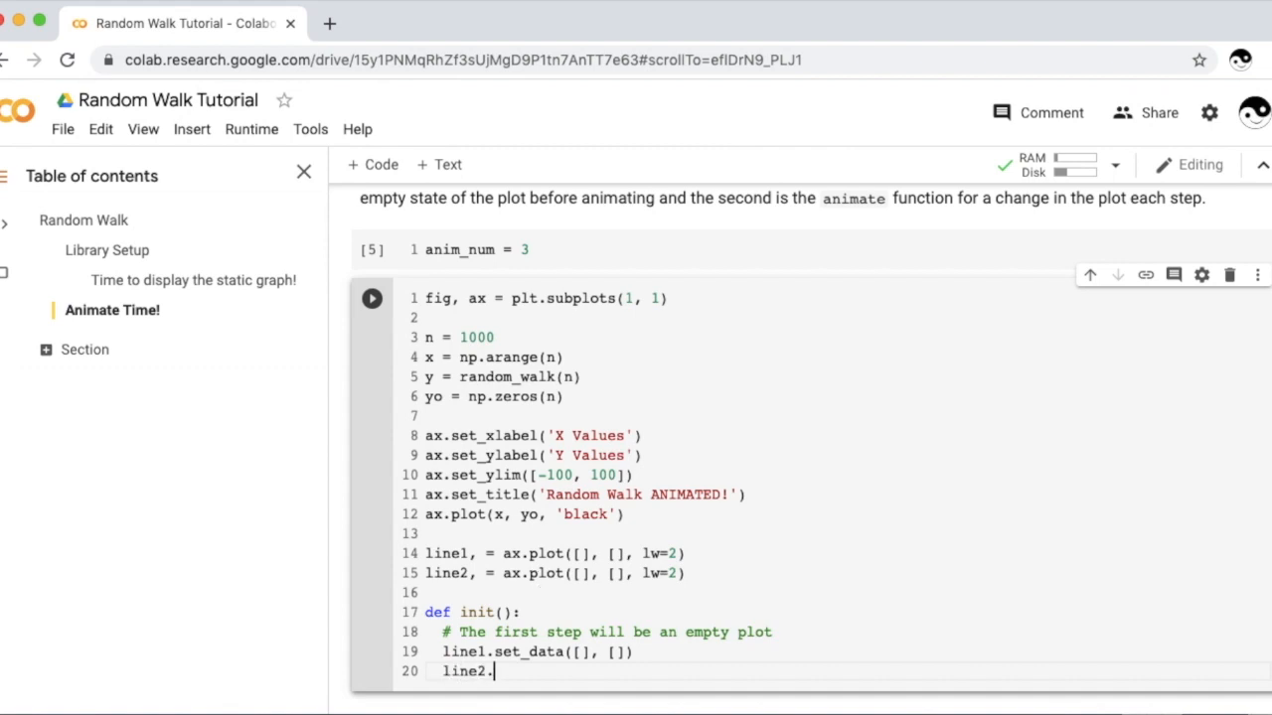
type("set_data()")
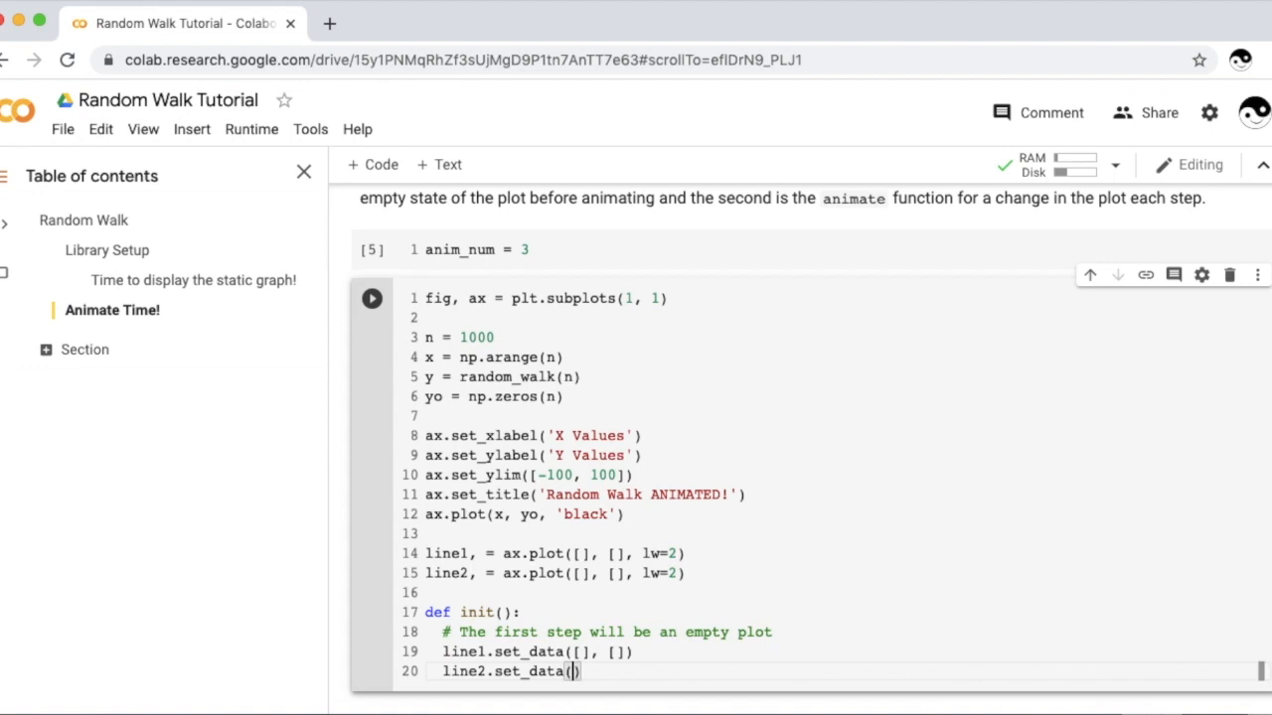
type("[], []")
type("return line1, line2")
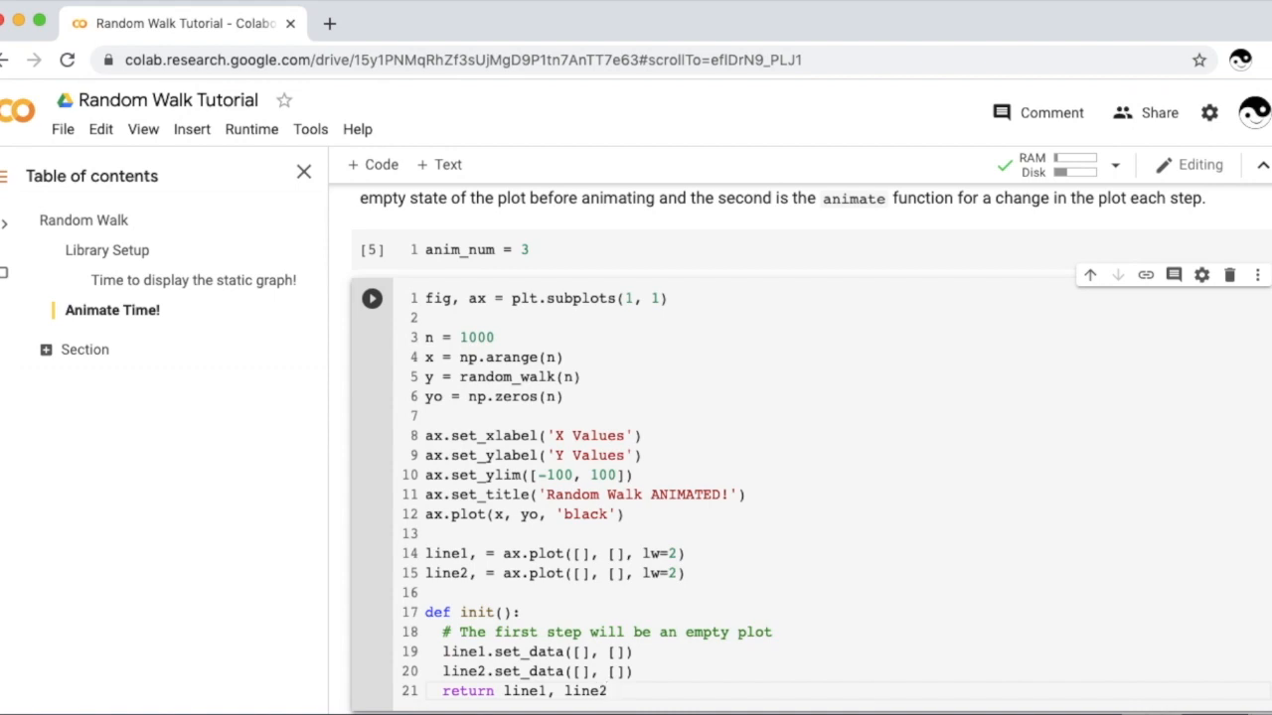
double_click(446, 573)
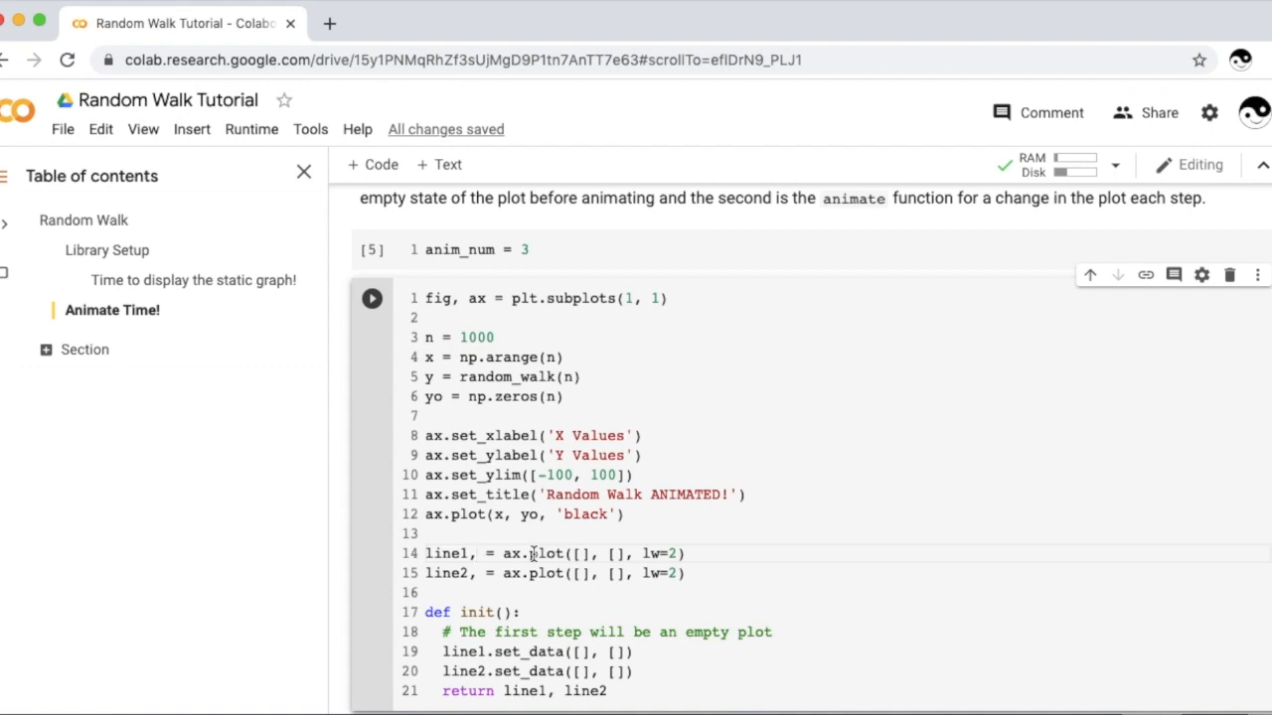
mouse_move(556, 545)
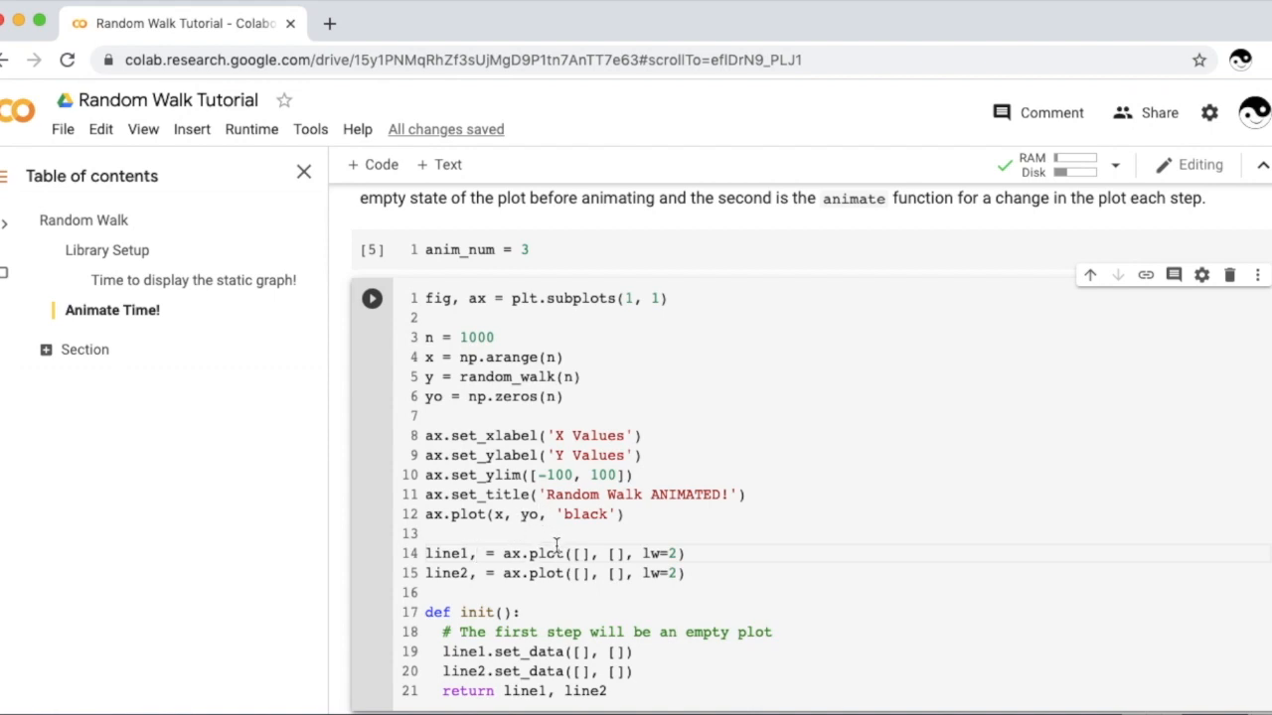
mouse_move(597, 556)
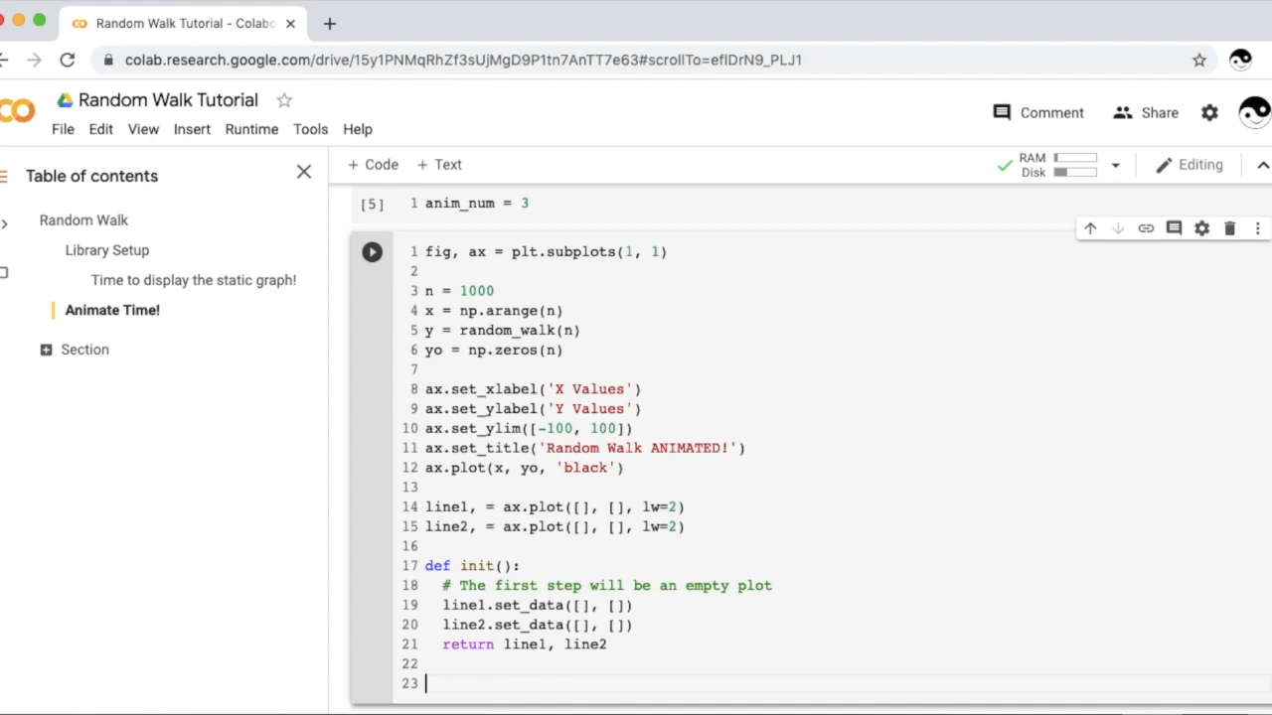
Step: Define empty lists x_data, y_data = [], [] below init
type("x")
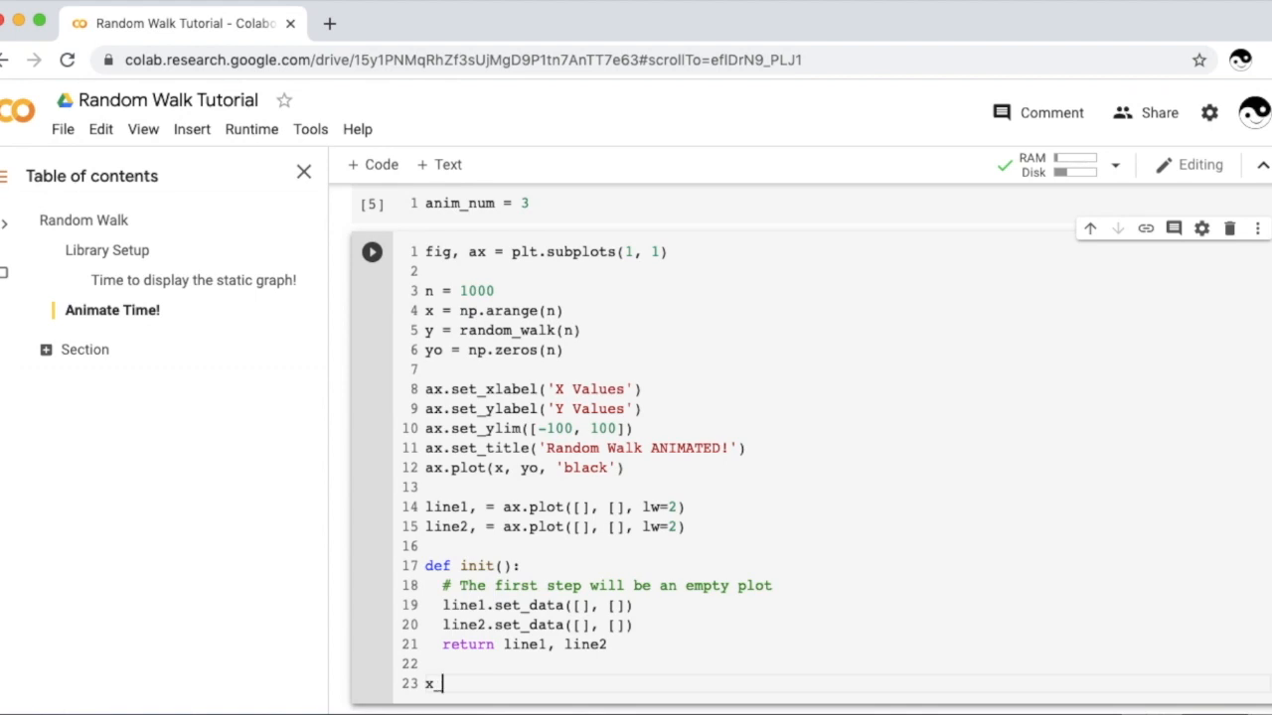
type("_data, y")
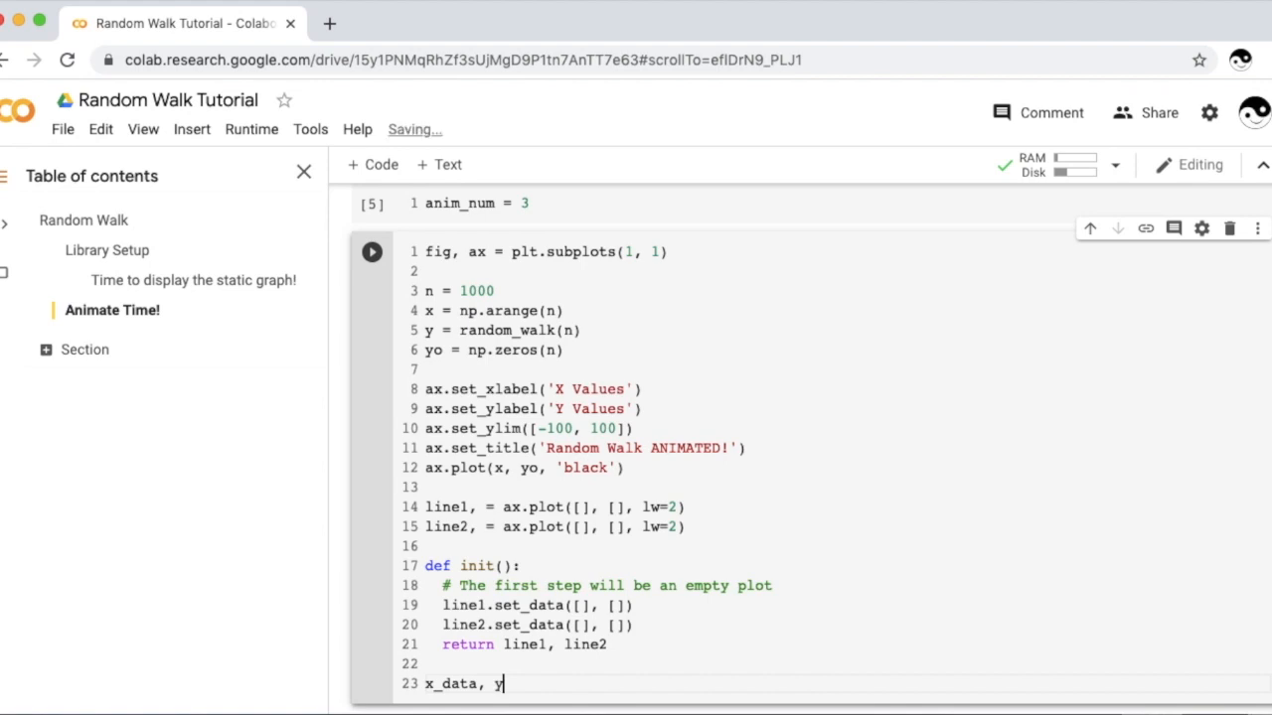
type("_data =")
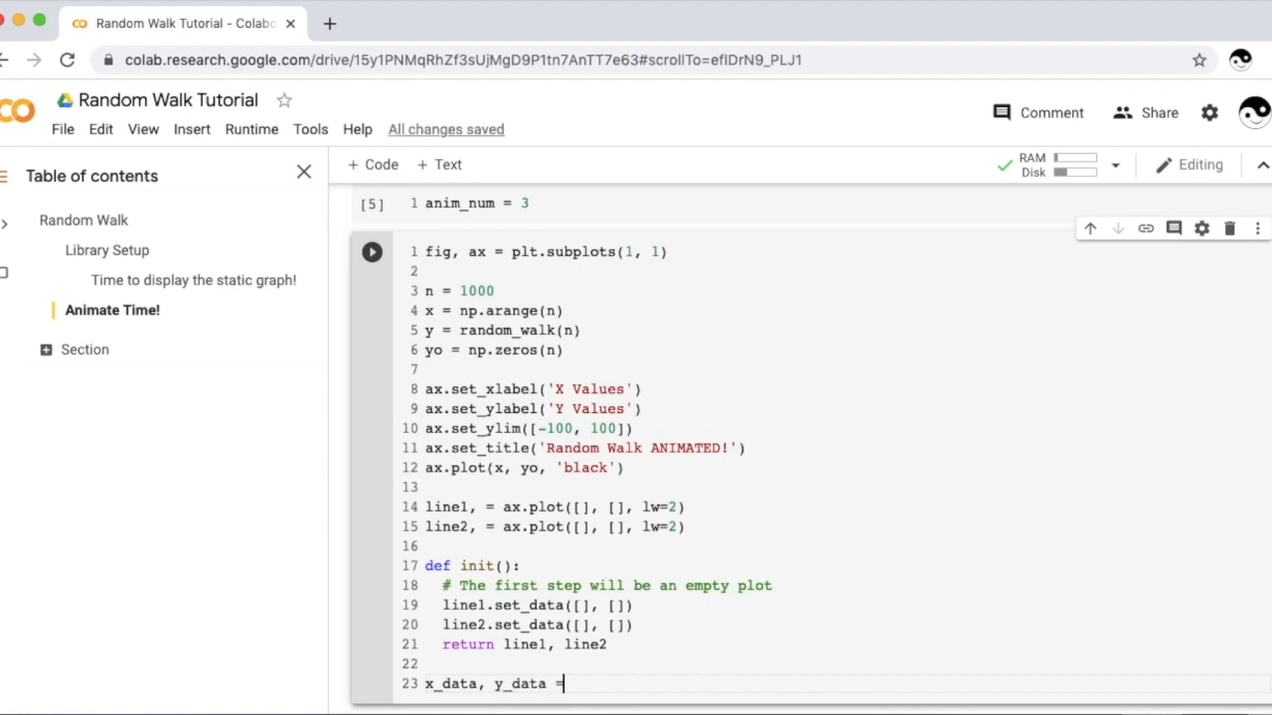
type("[], []")
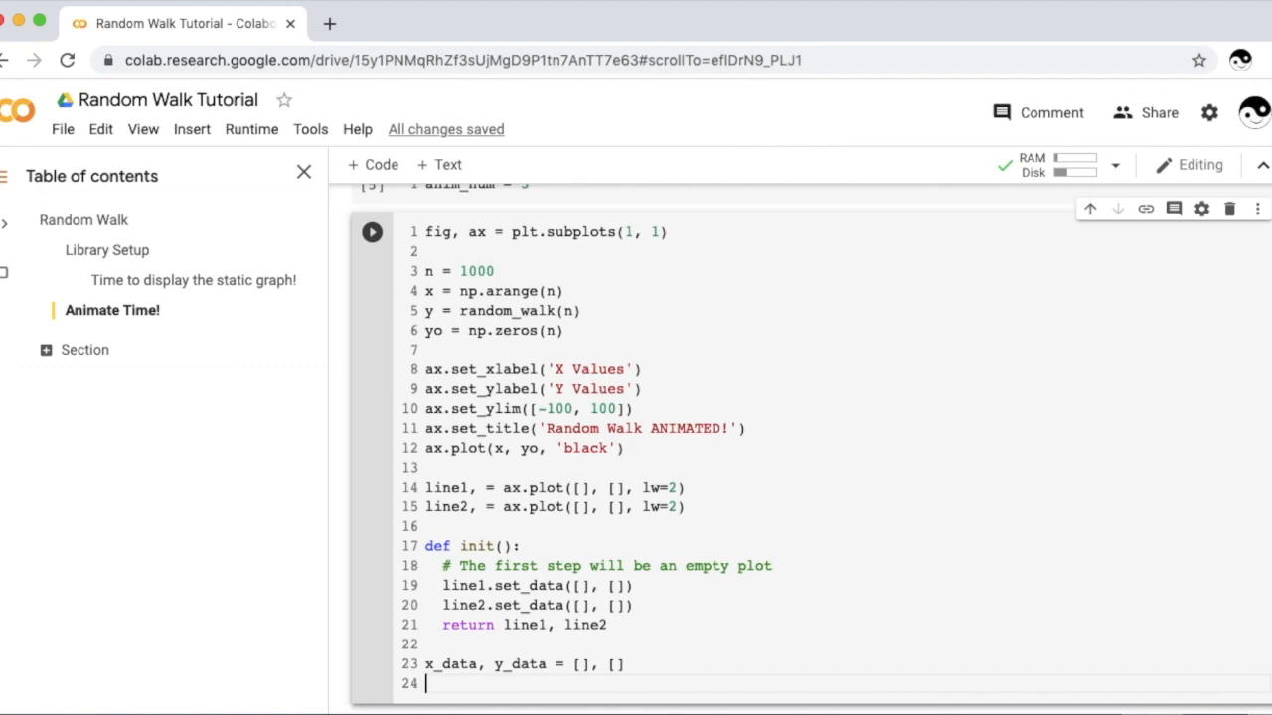
Step: Define empty lists xo_data, yo_data = [], [] for the baseline
type("xx")
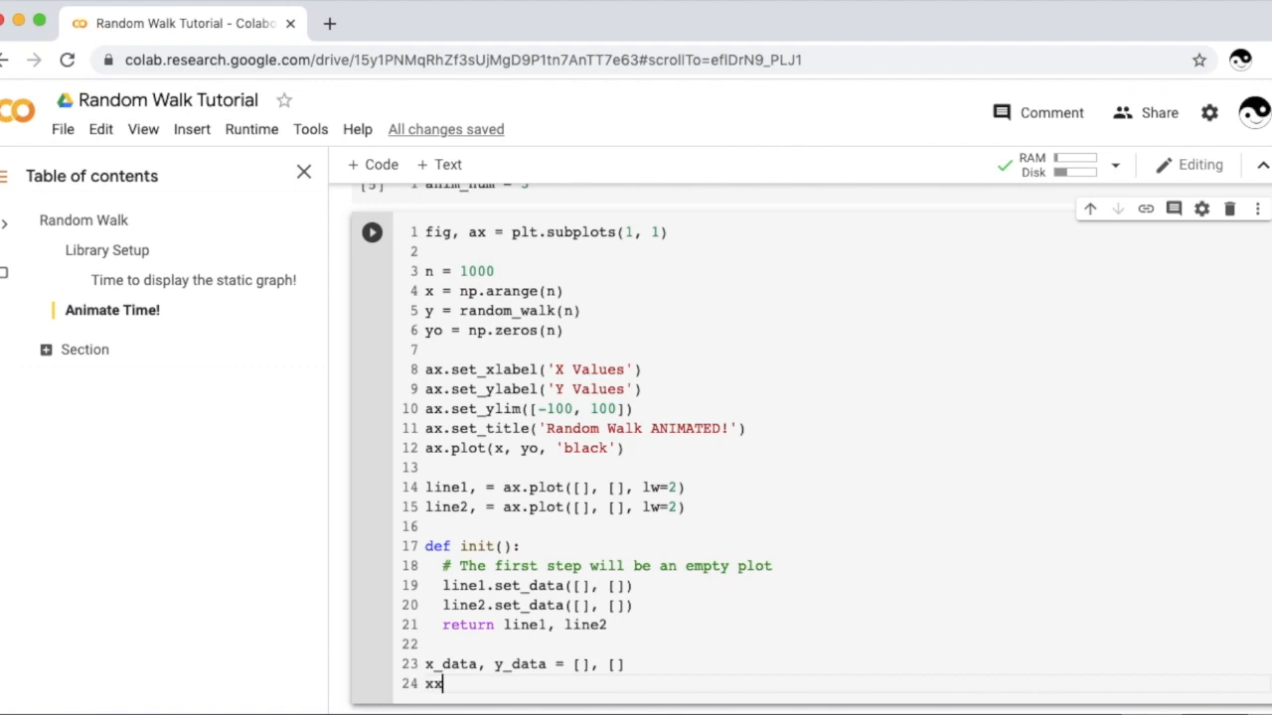
type("o_data")
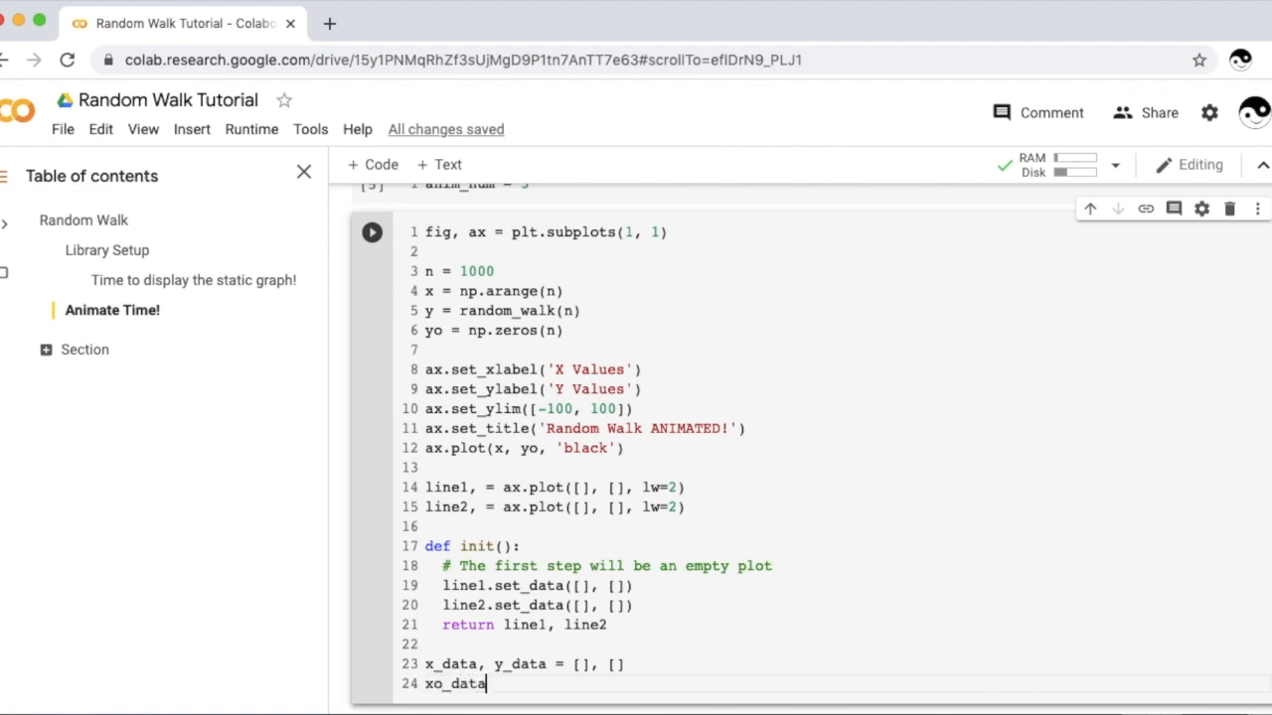
type(", yo_data")
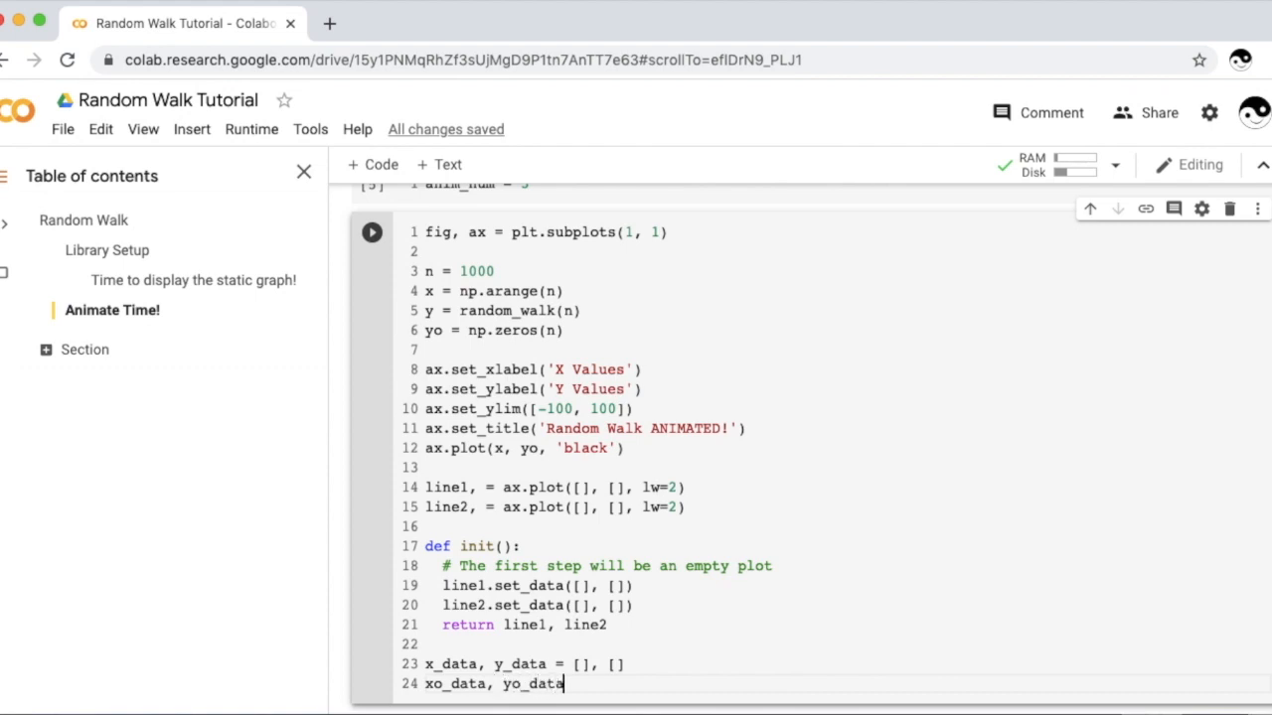
type("= [], []")
type("def anima")
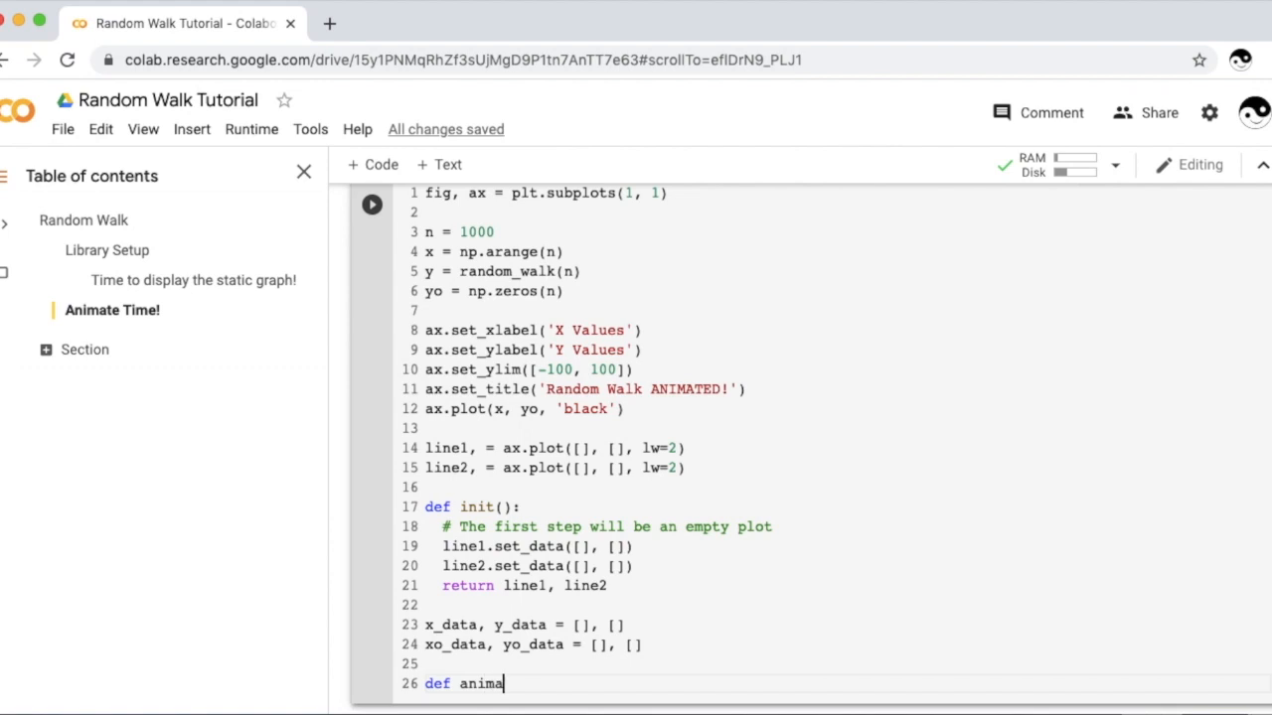
Step: Finish the def animate(i): header and scroll to review the static random walk graph
type("te()")
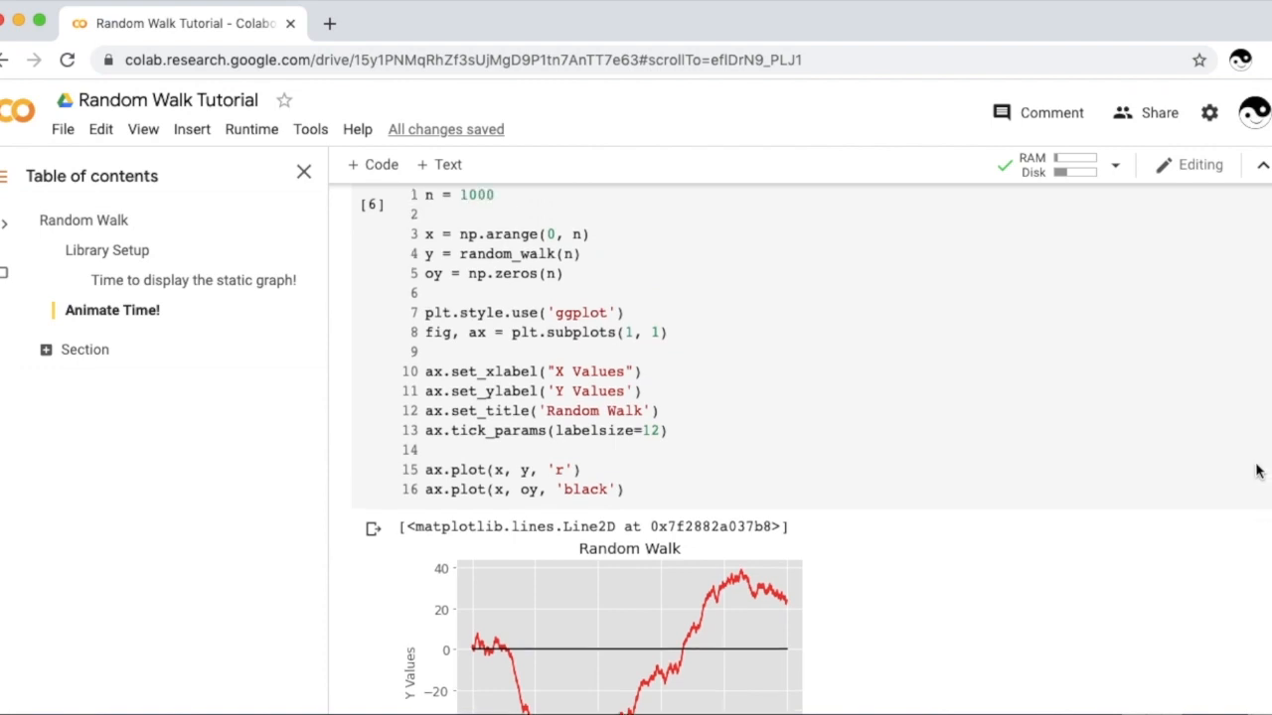
scroll("down", 3)
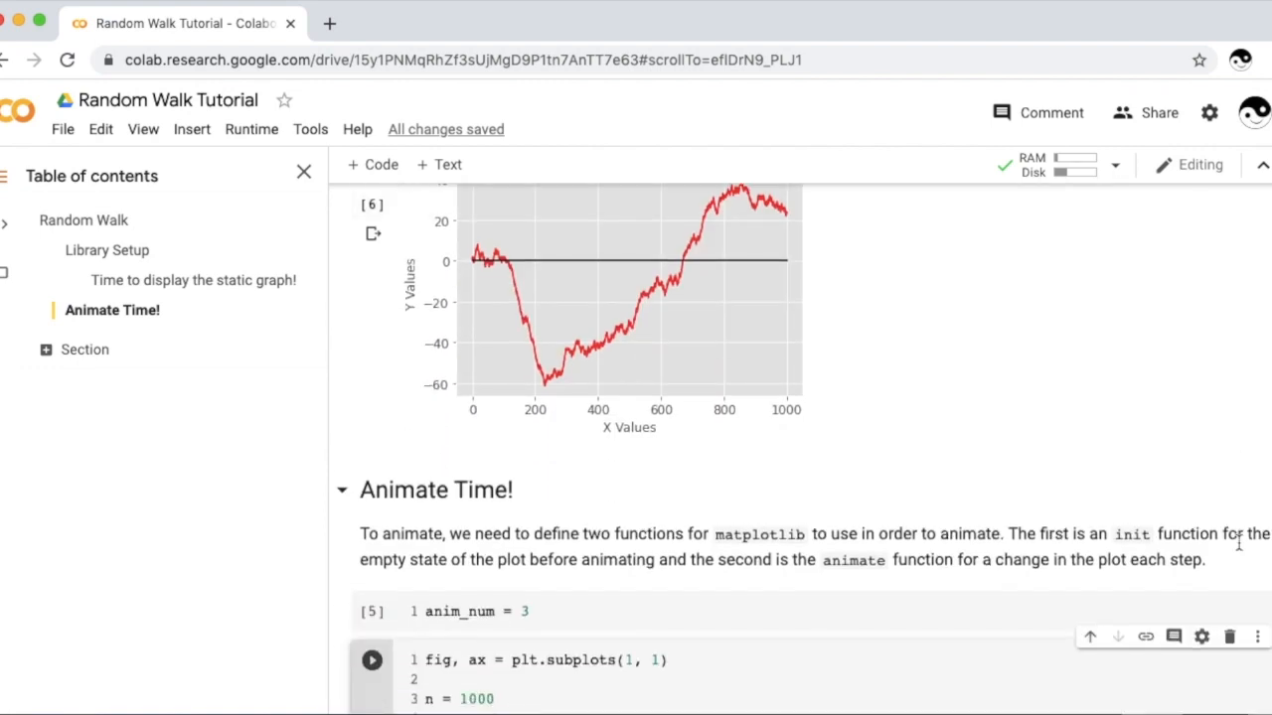
mouse_move(477, 279)
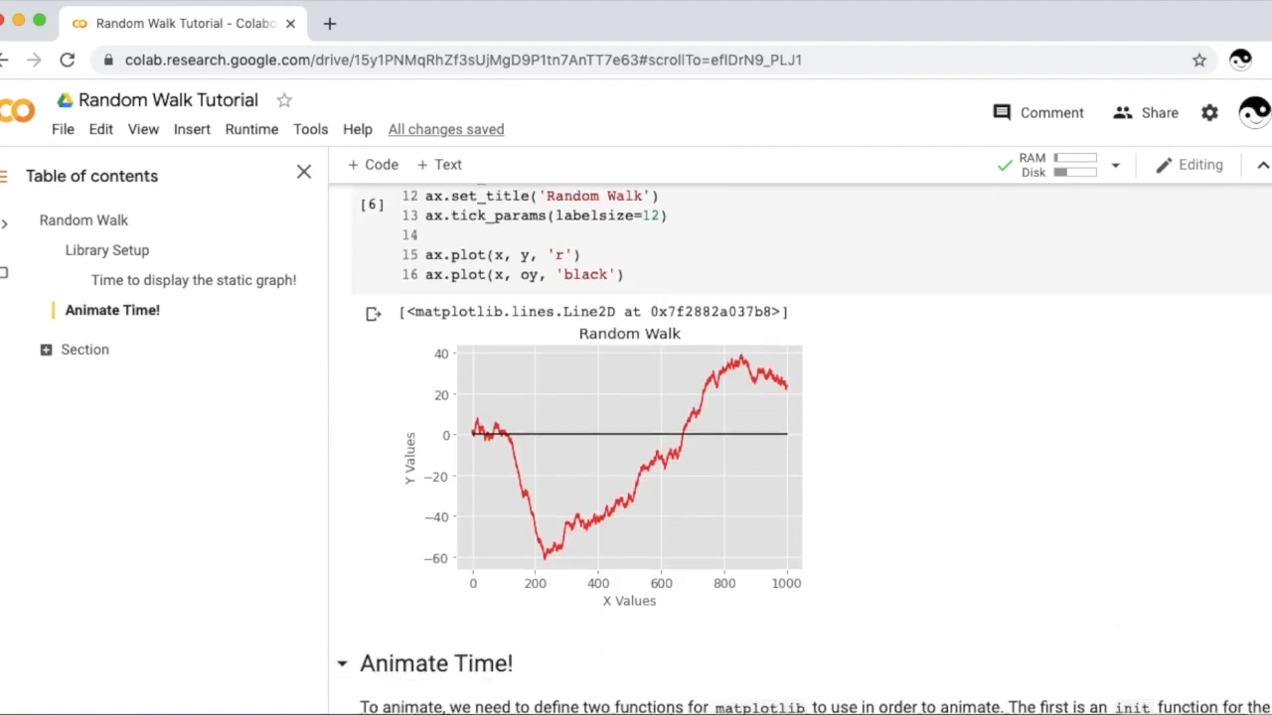
scroll("down", 3)
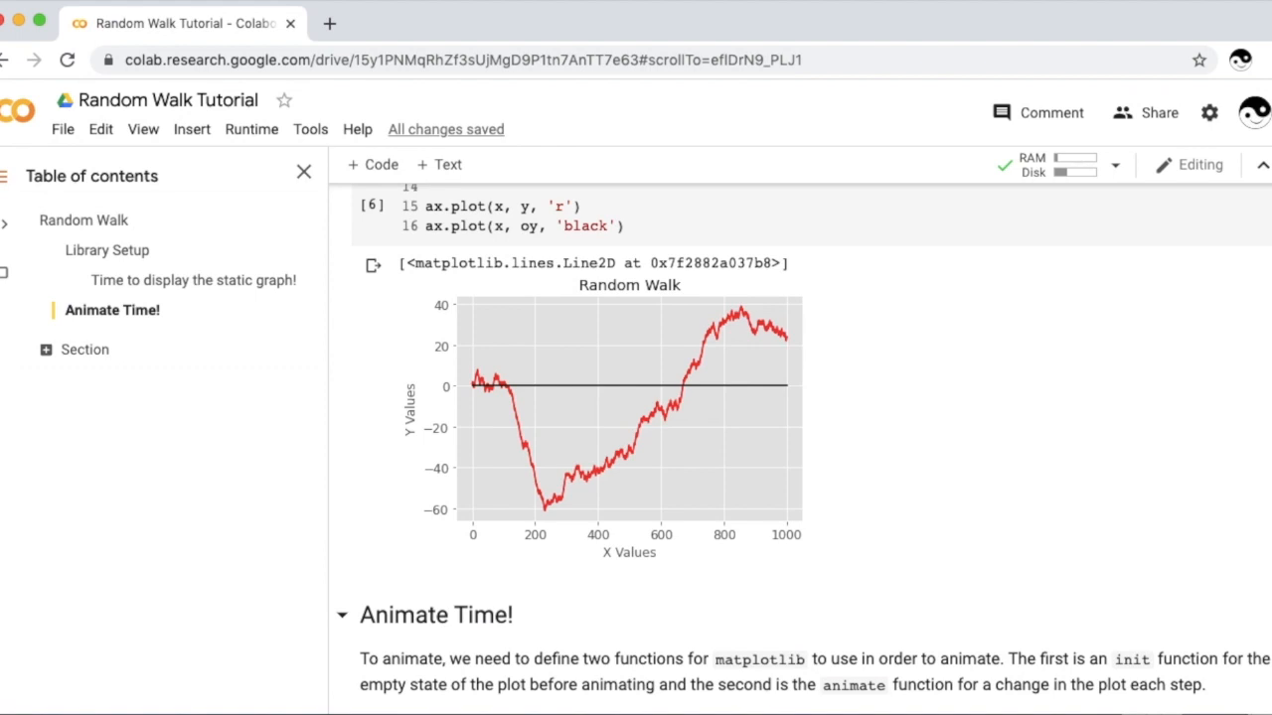
mouse_move(1172, 509)
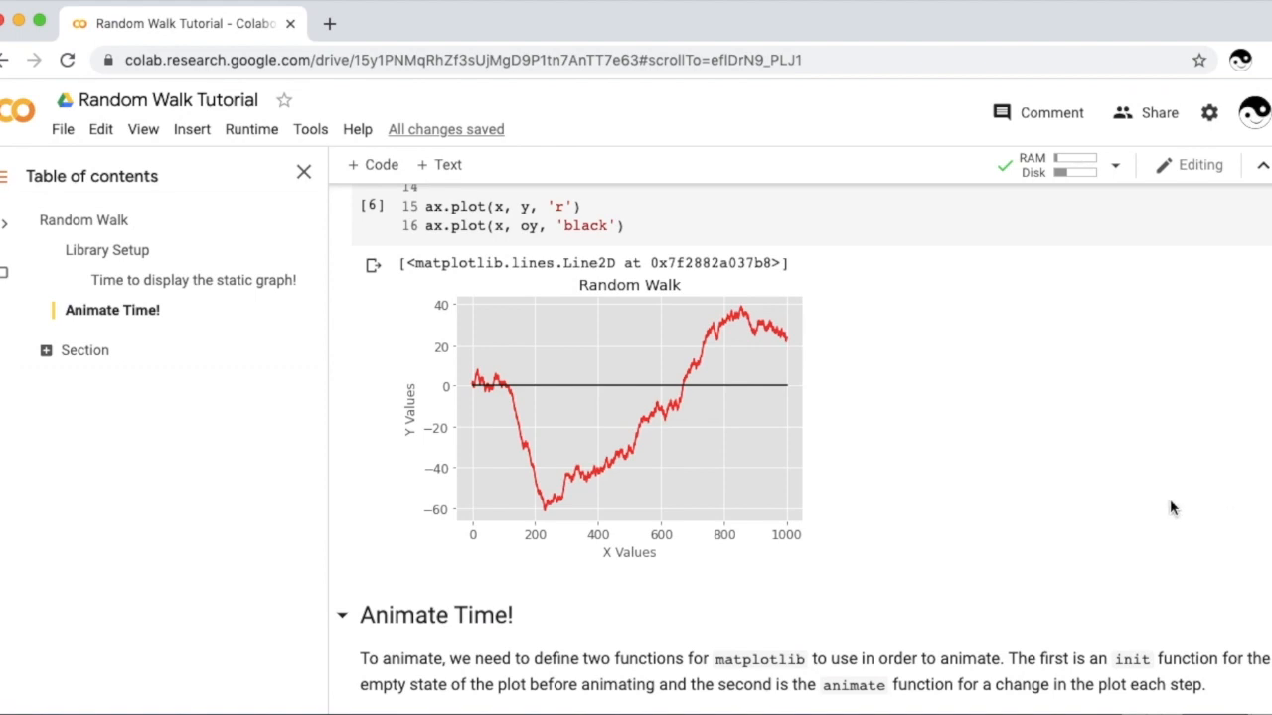
mouse_move(467, 520)
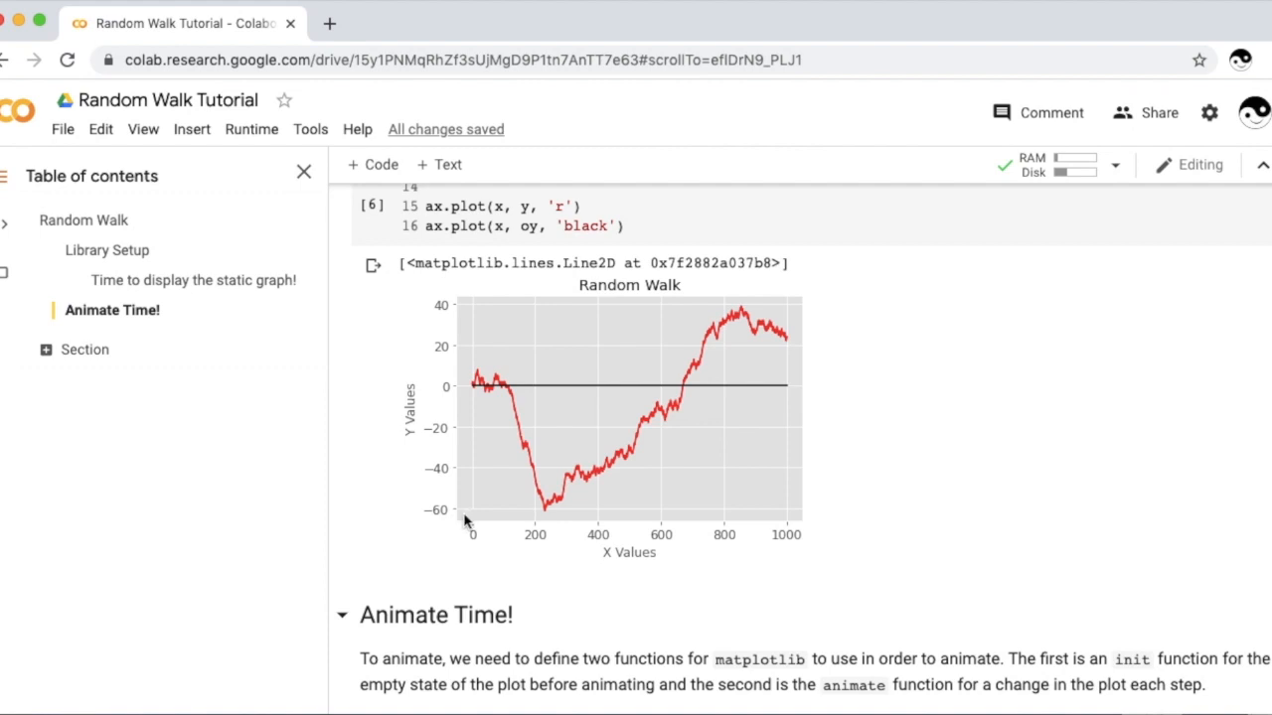
mouse_move(489, 256)
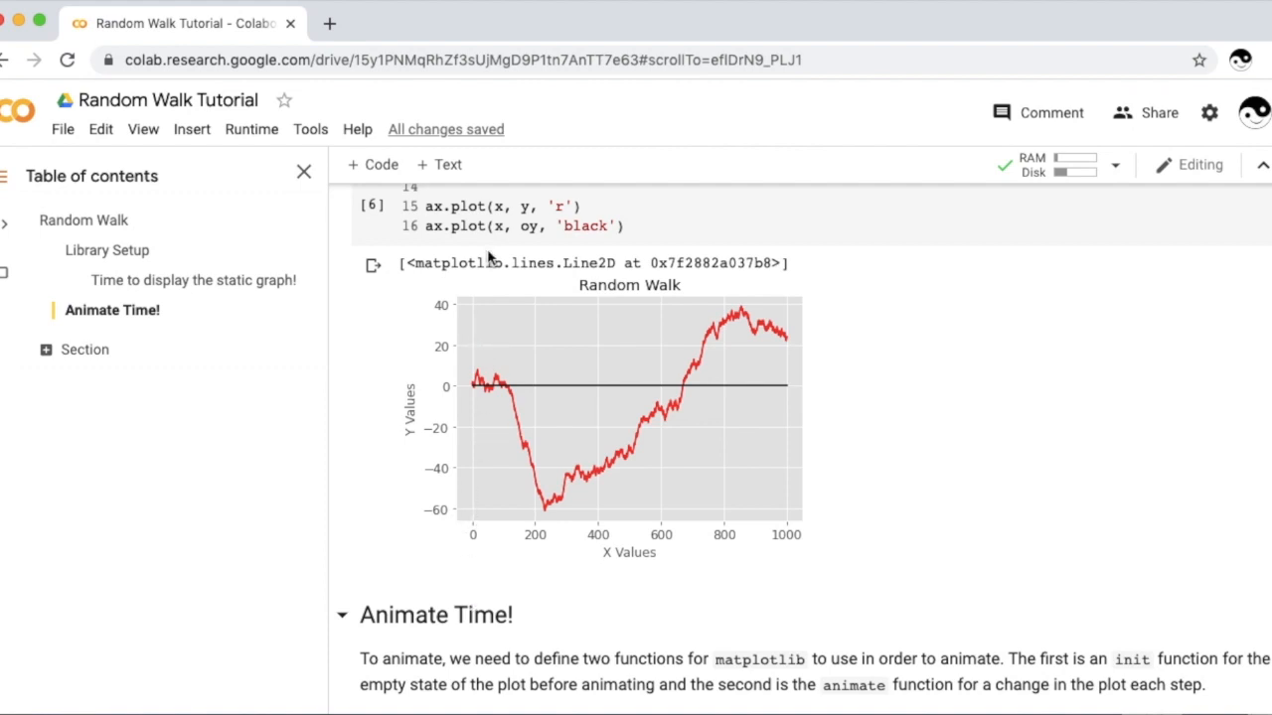
mouse_move(481, 532)
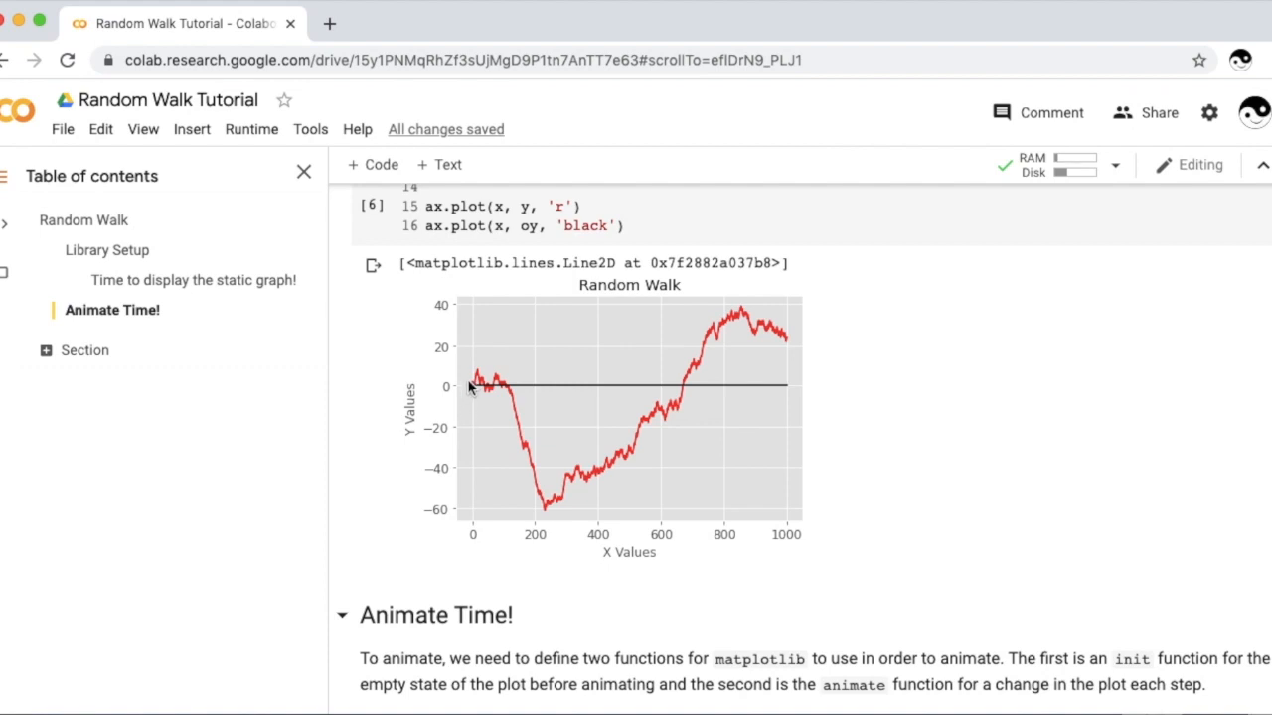
mouse_move(755, 399)
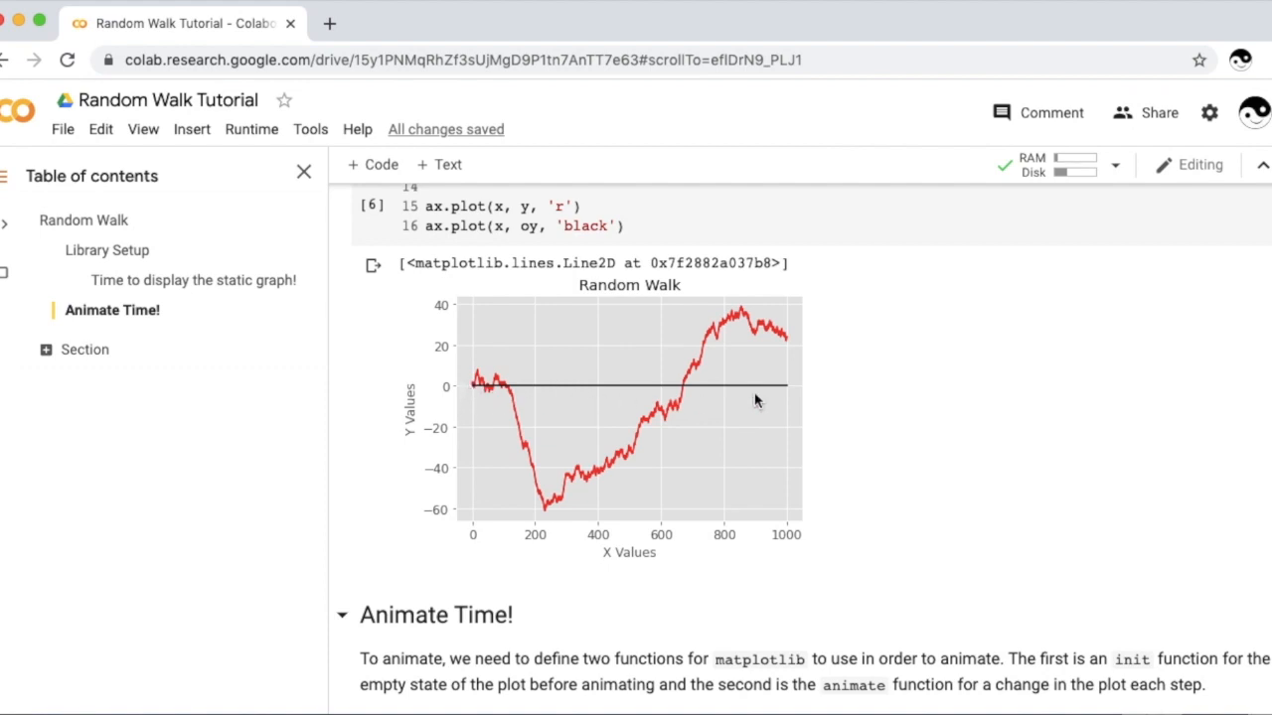
mouse_move(528, 494)
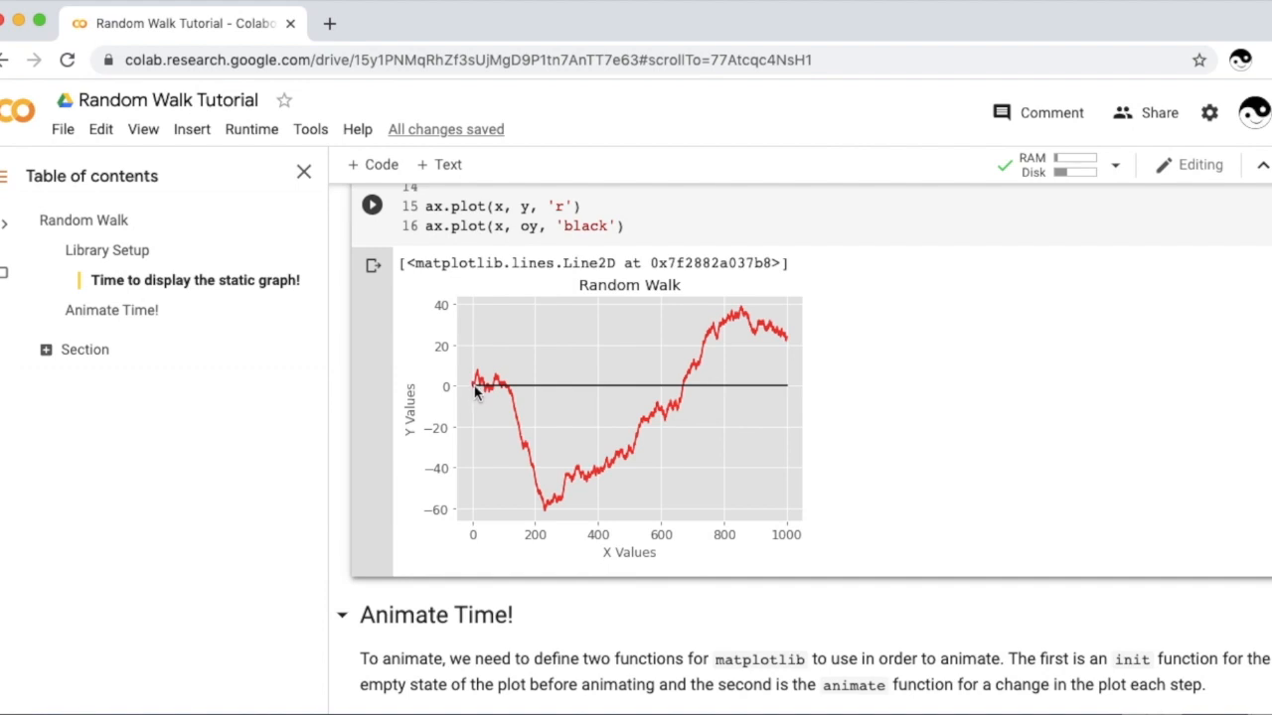
mouse_move(732, 389)
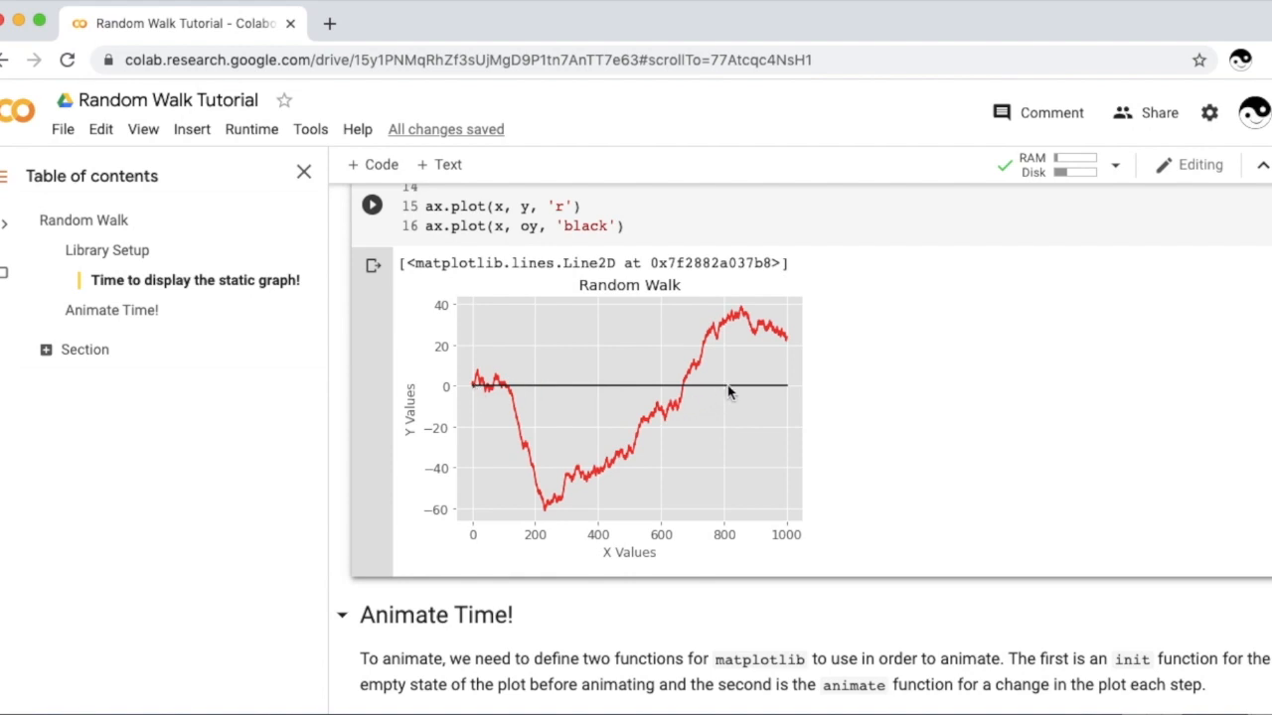
mouse_move(799, 365)
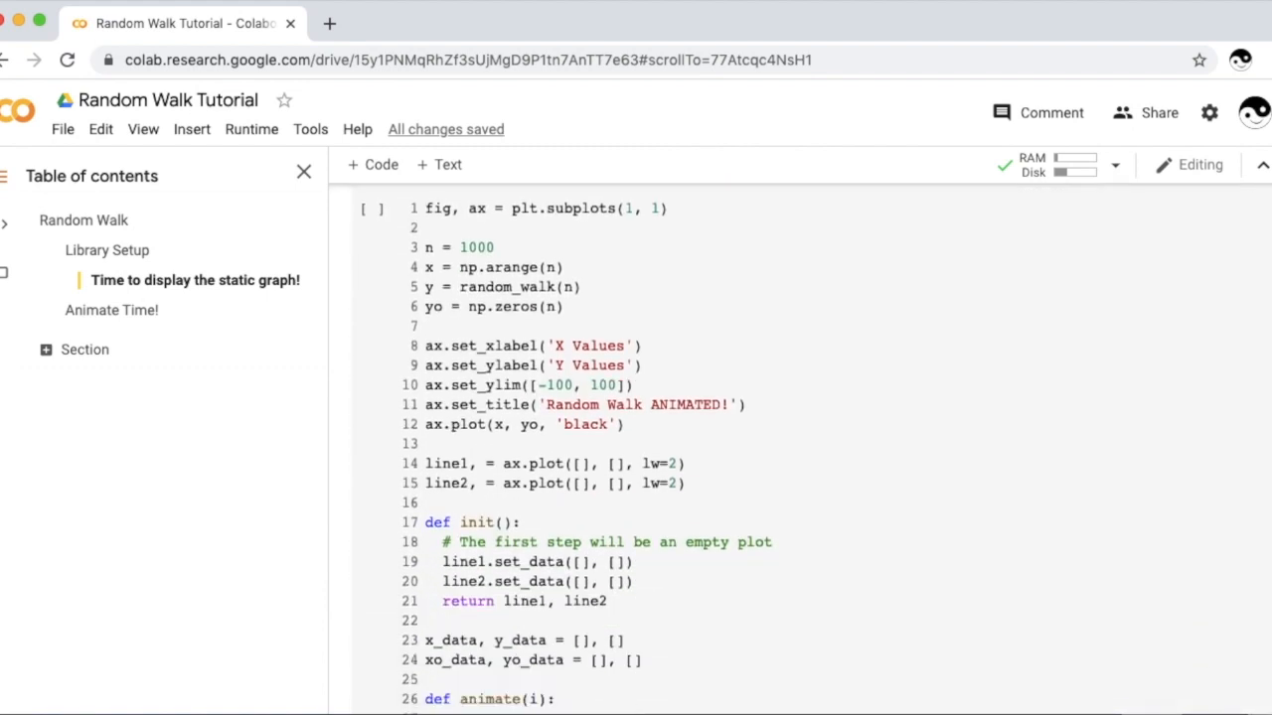
Step: Inside animate(i), append the frame index with x_data.append(i)
scroll("down", 3)
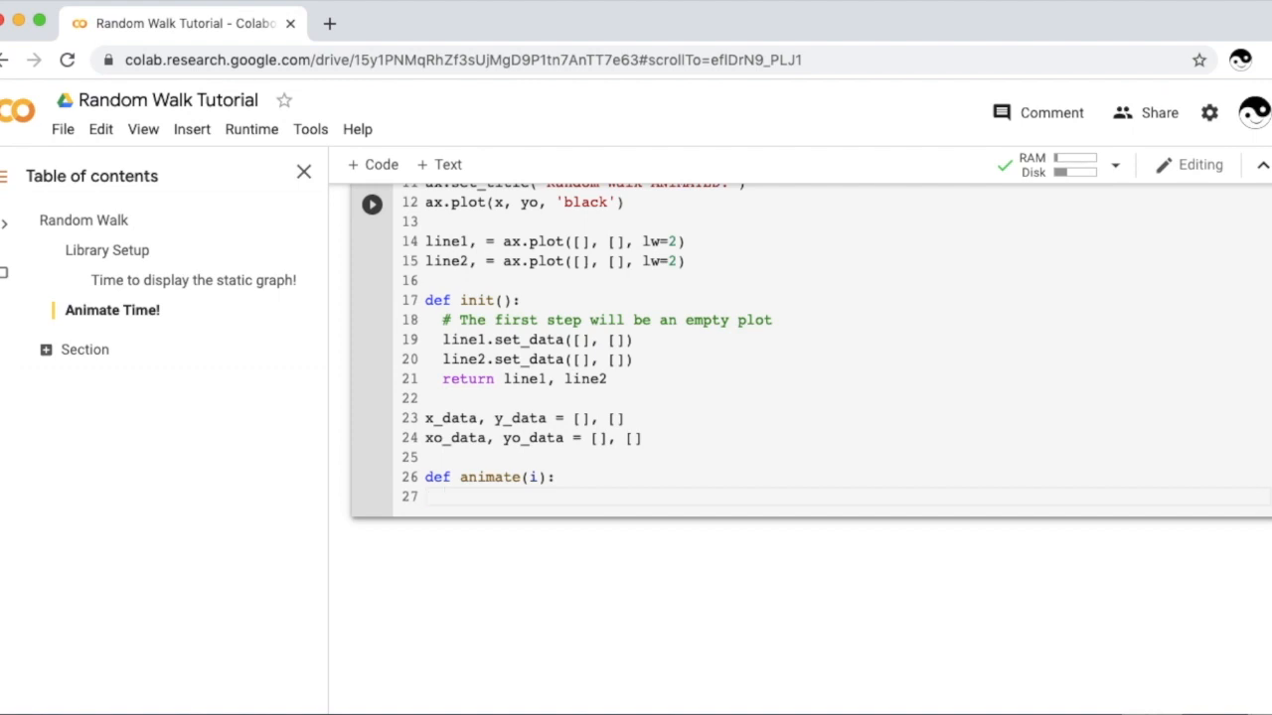
type("x")
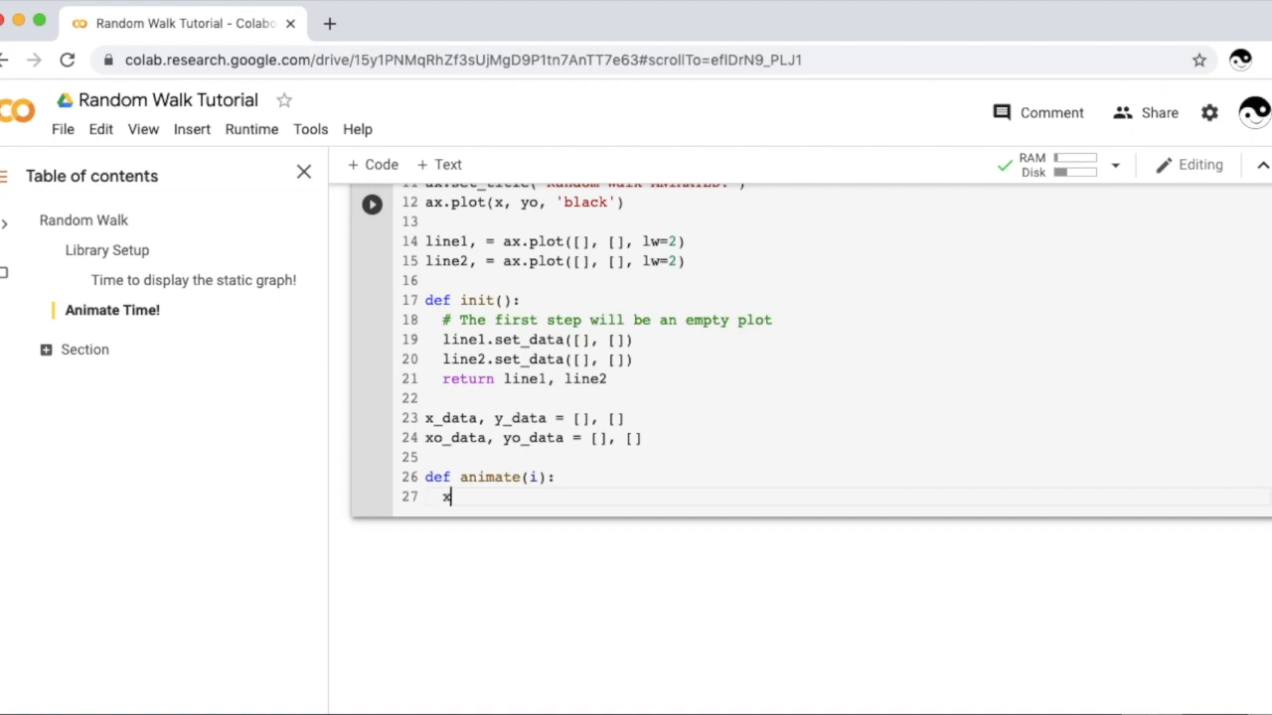
type("_data.append")
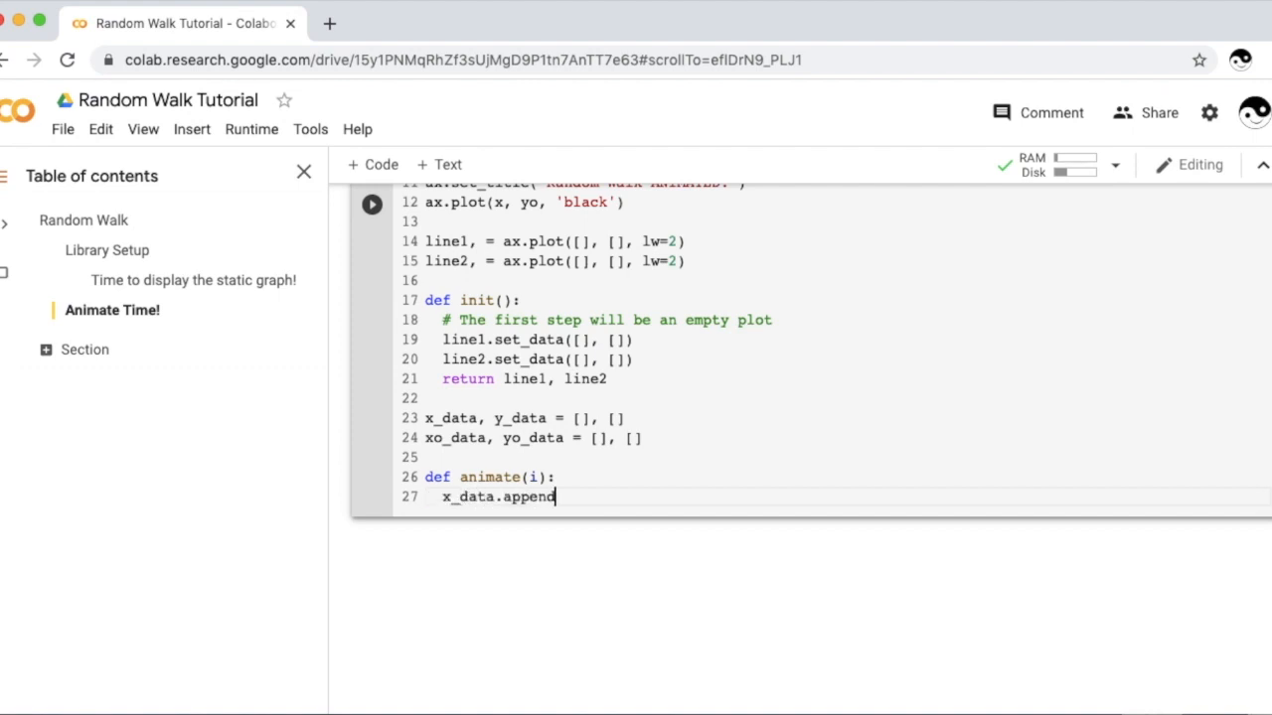
type("(i)")
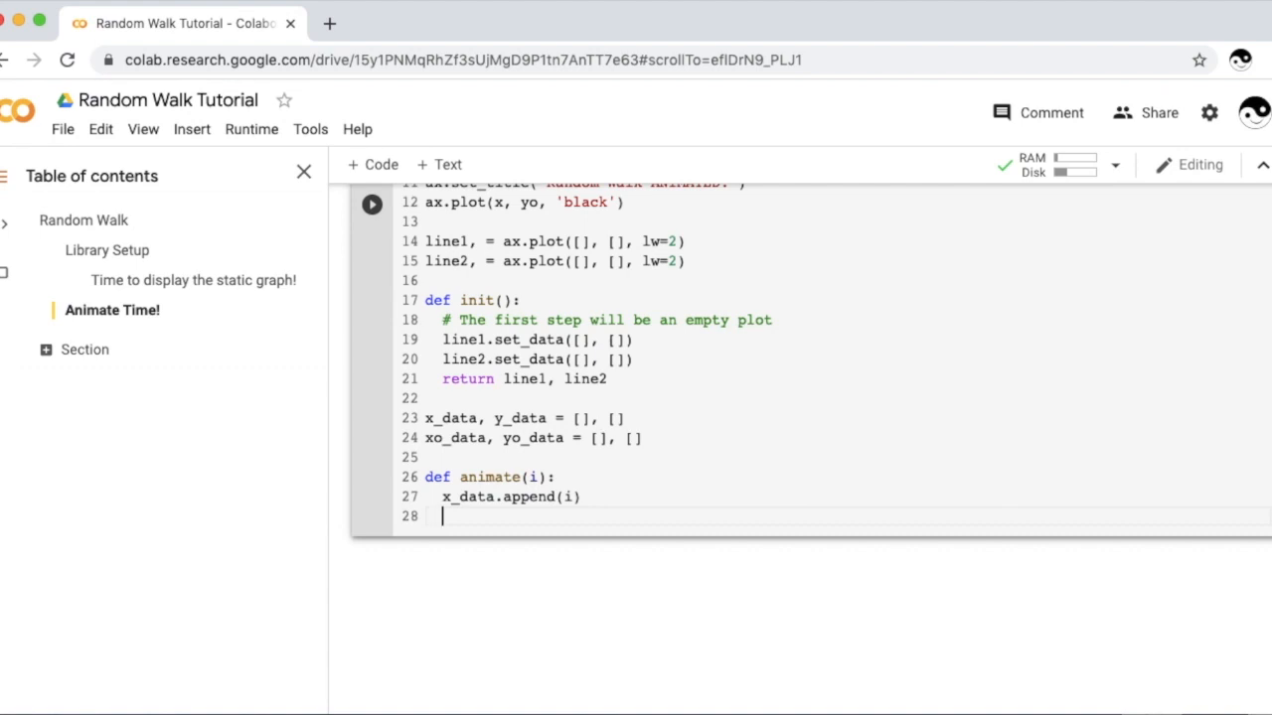
Step: Also append the frame index to the baseline list with xo_data.append(i)
type("xx_data.")
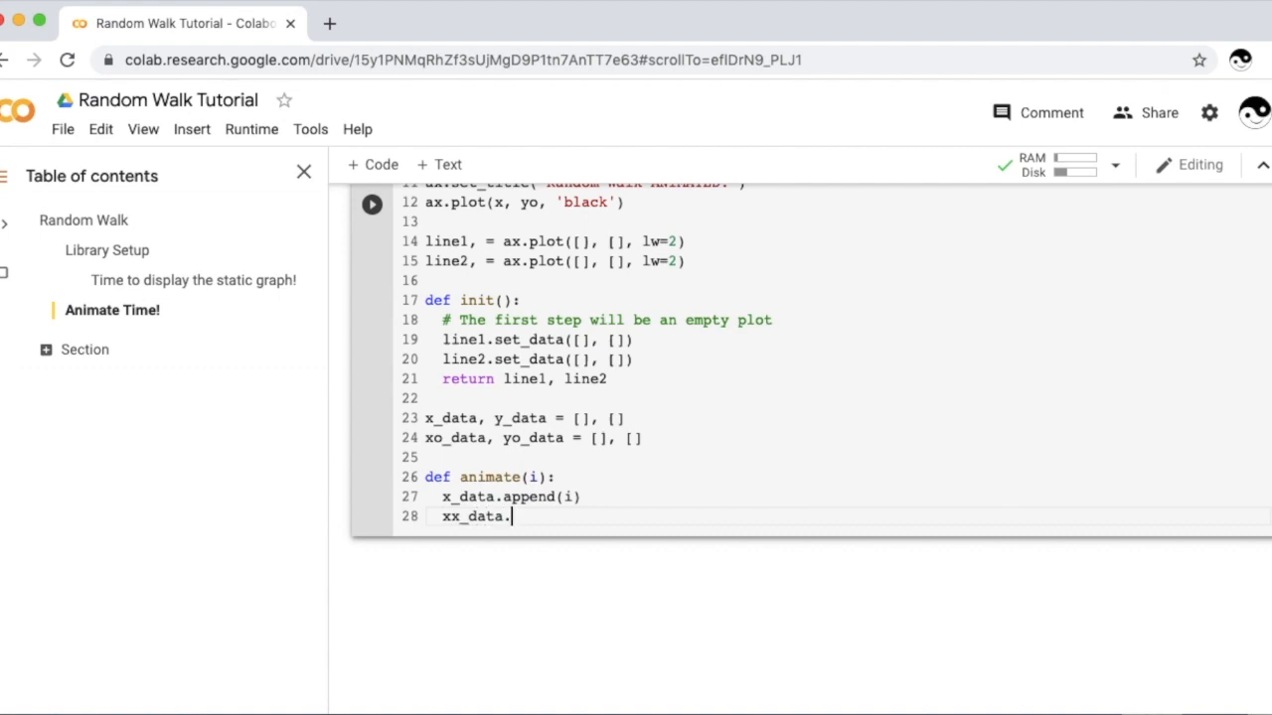
type("a")
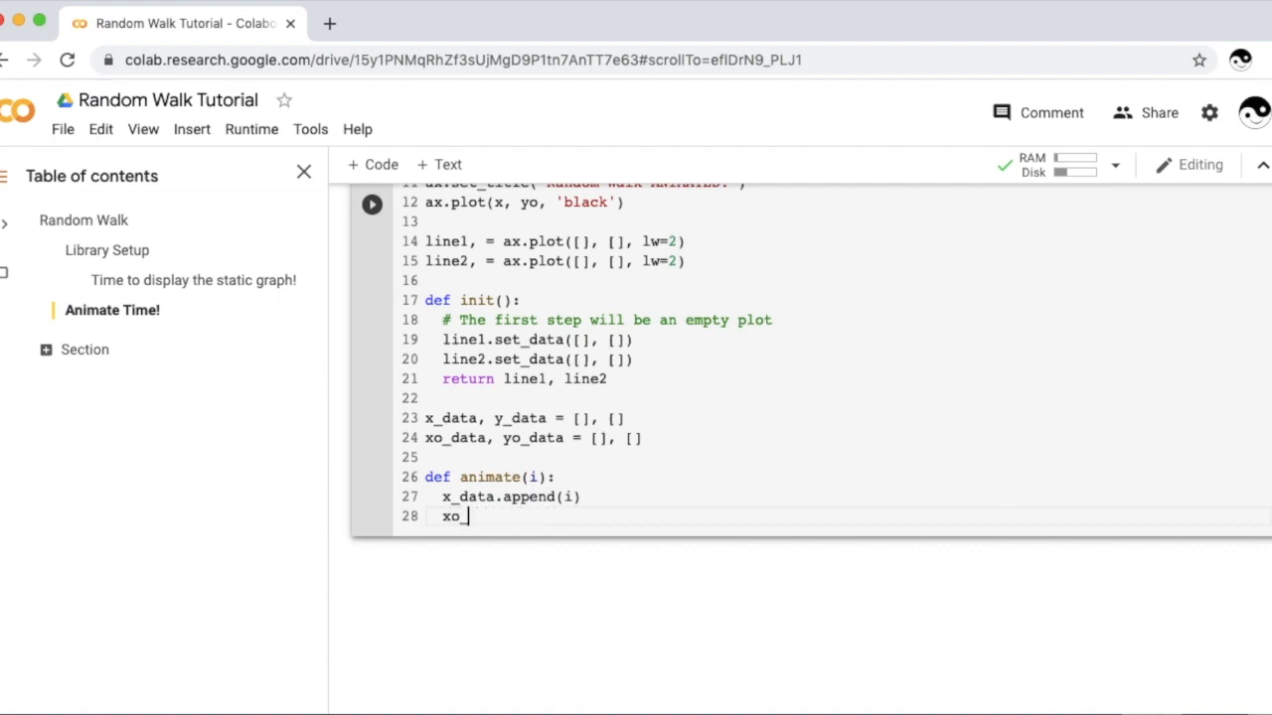
type("_data.app")
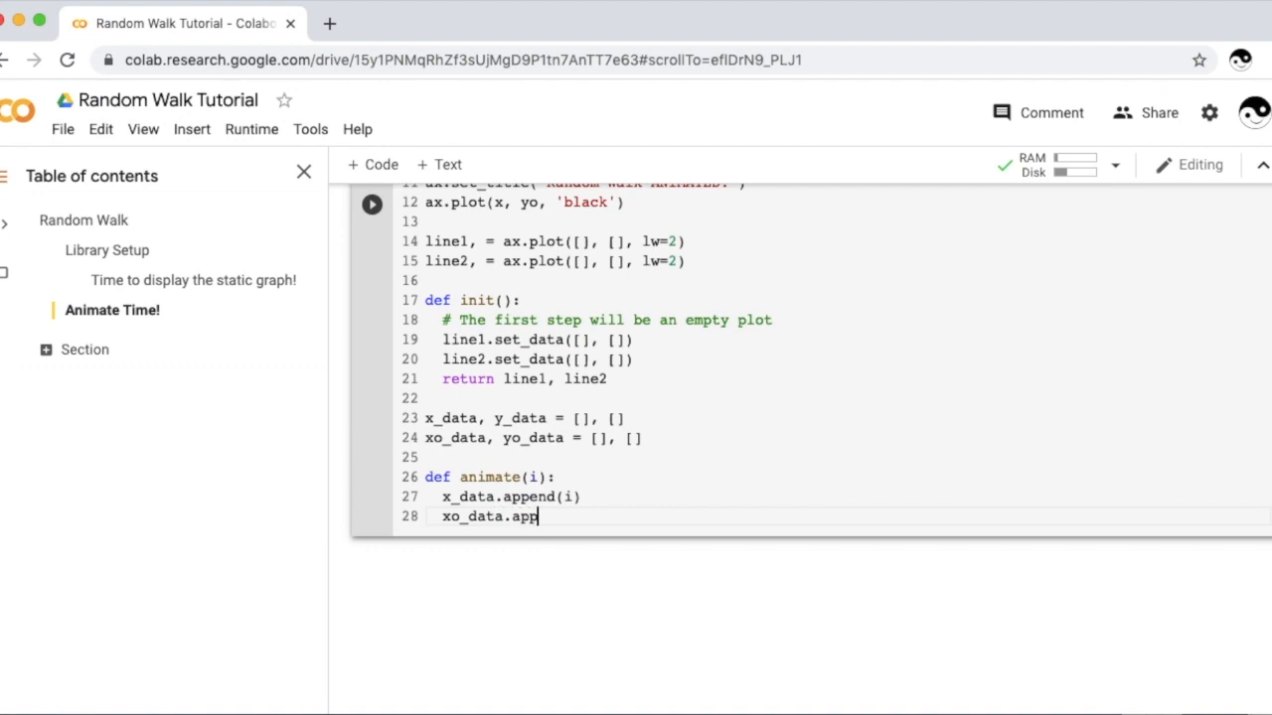
type("end(i)")
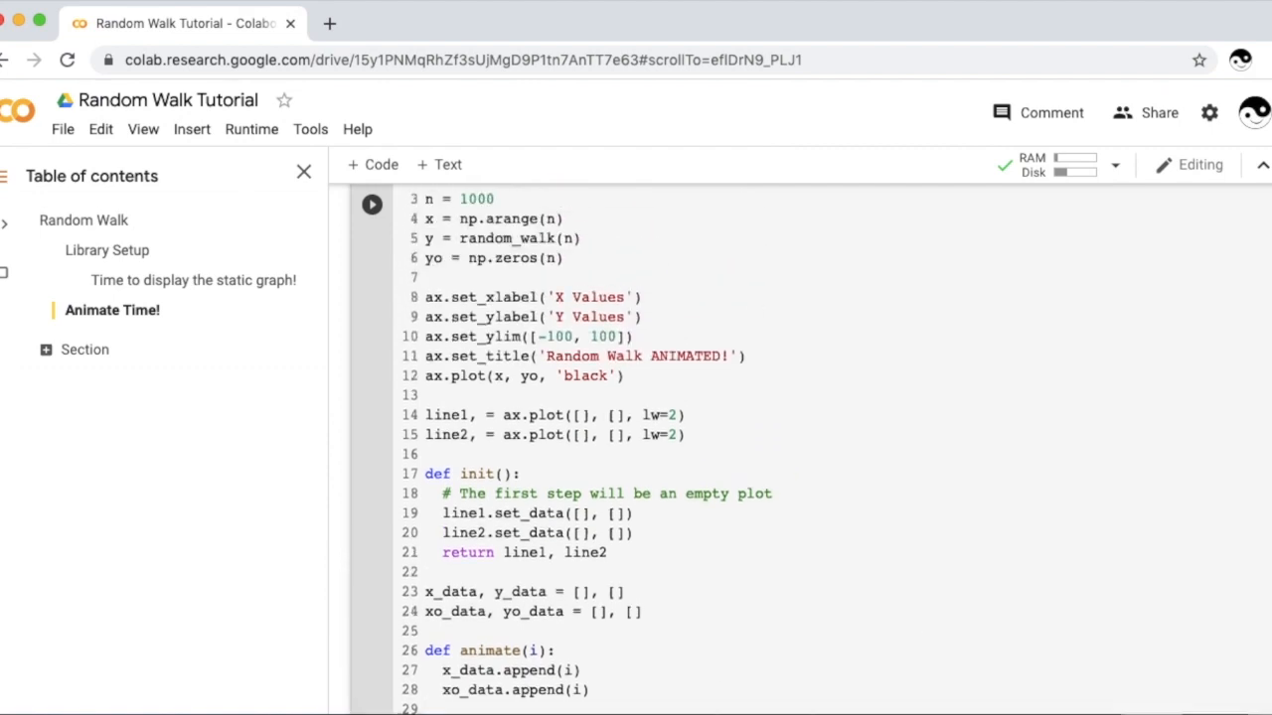
Step: Run the animation cell, showing the earlier red Random Walk plot again
left_click(372, 202)
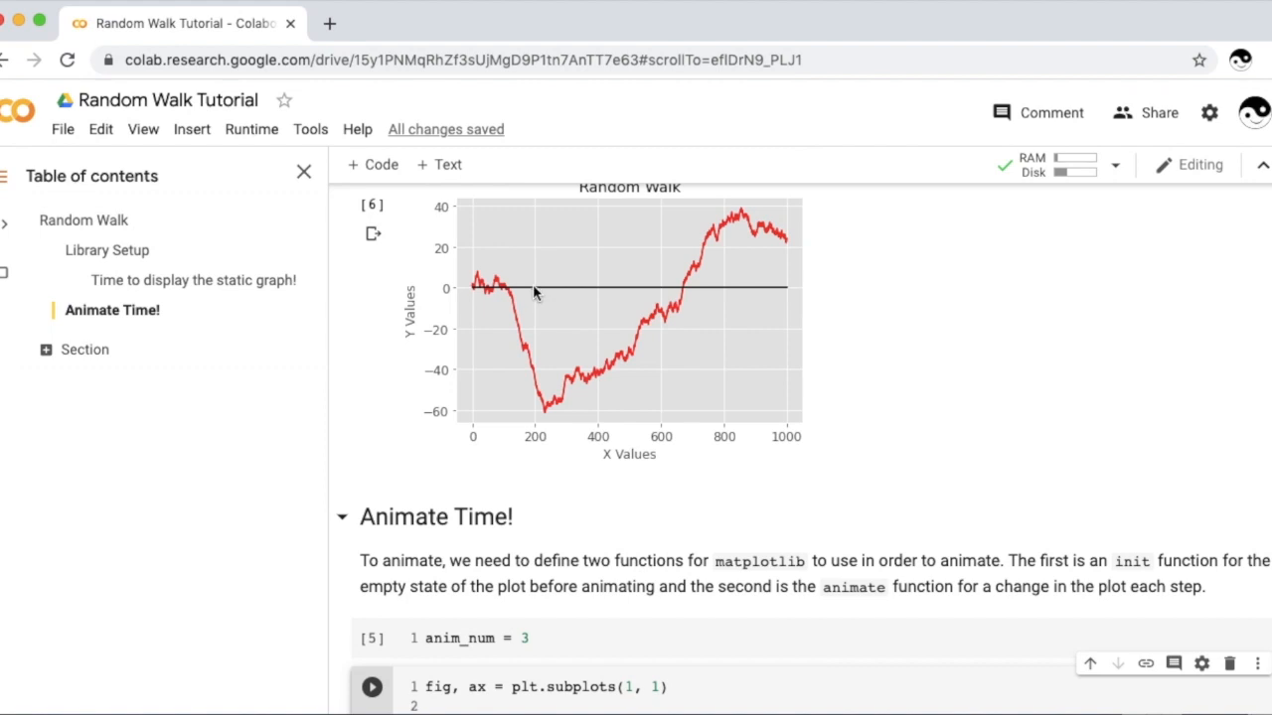
mouse_move(534, 311)
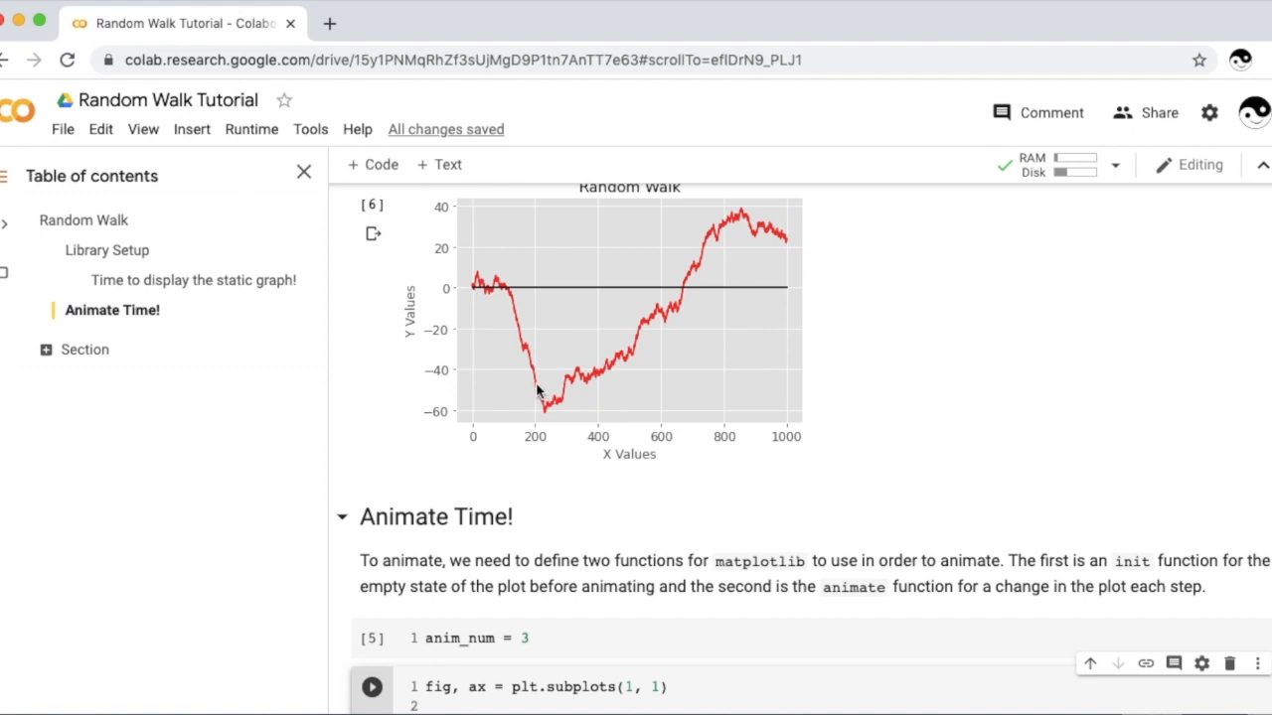
mouse_move(540, 396)
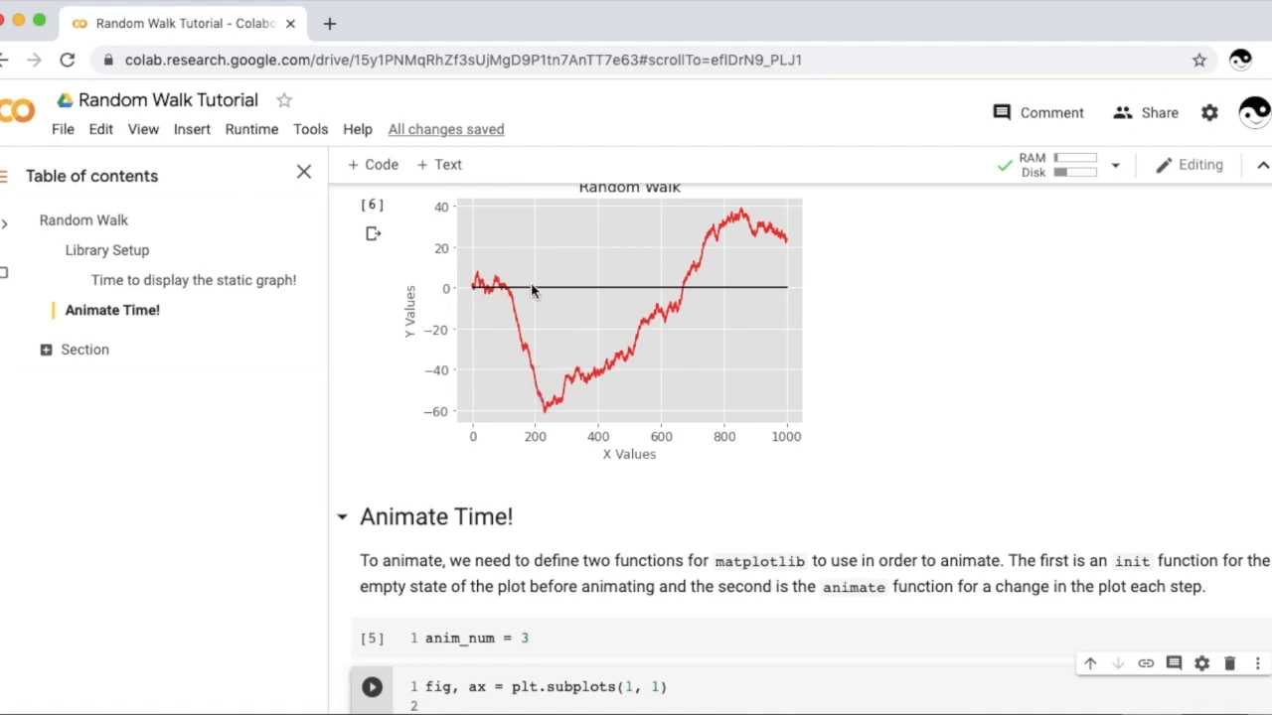
mouse_move(563, 295)
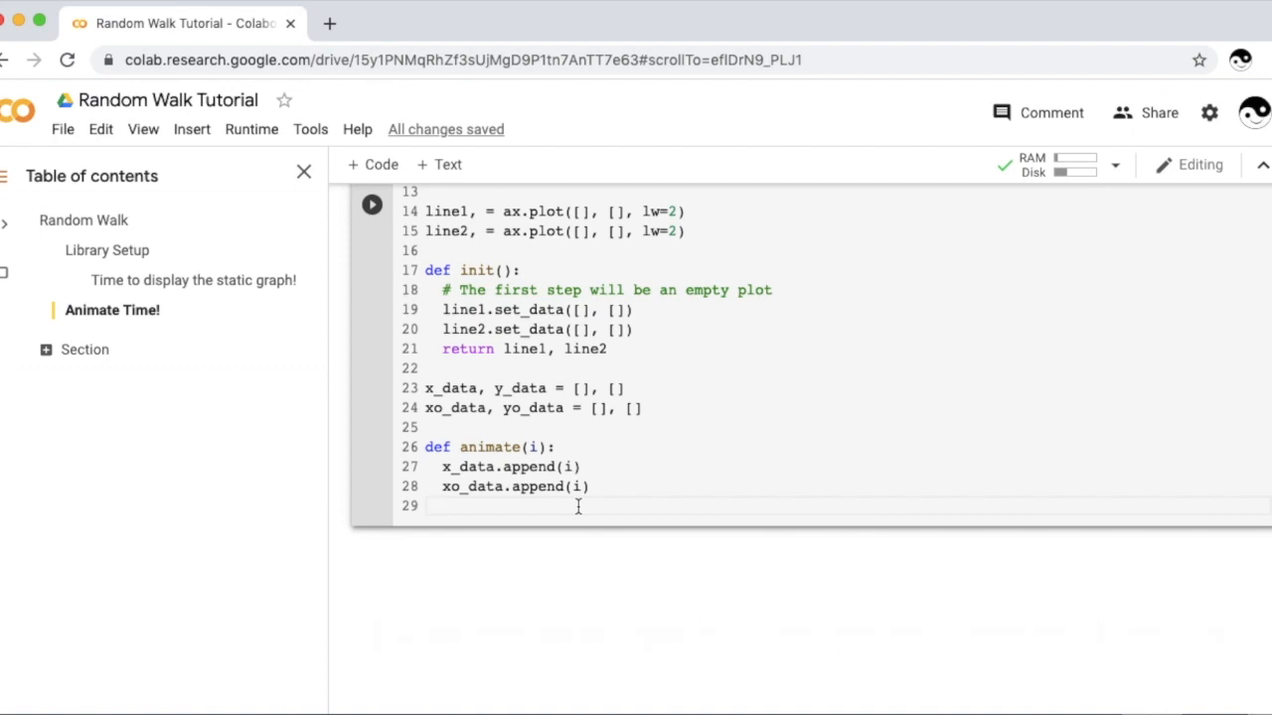
Step: In animate, append y[i] to y_data and yo[i] to yo_data
type("y_data")
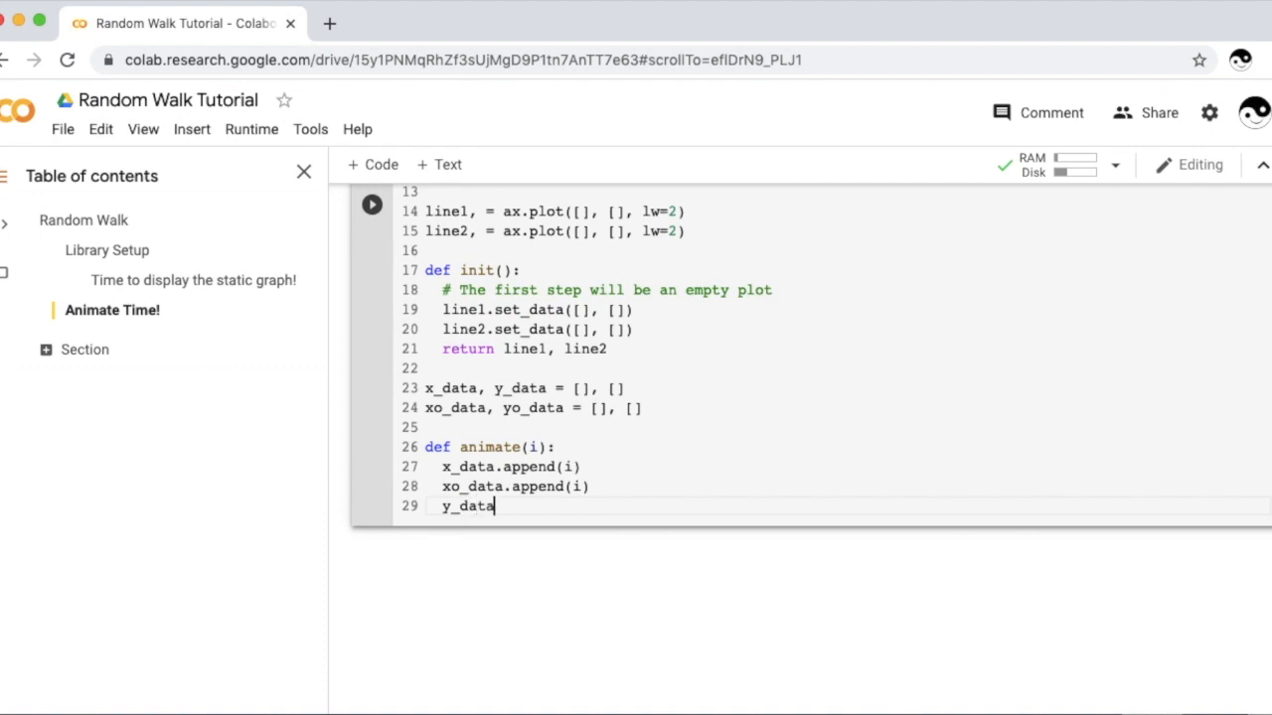
type(".append()")
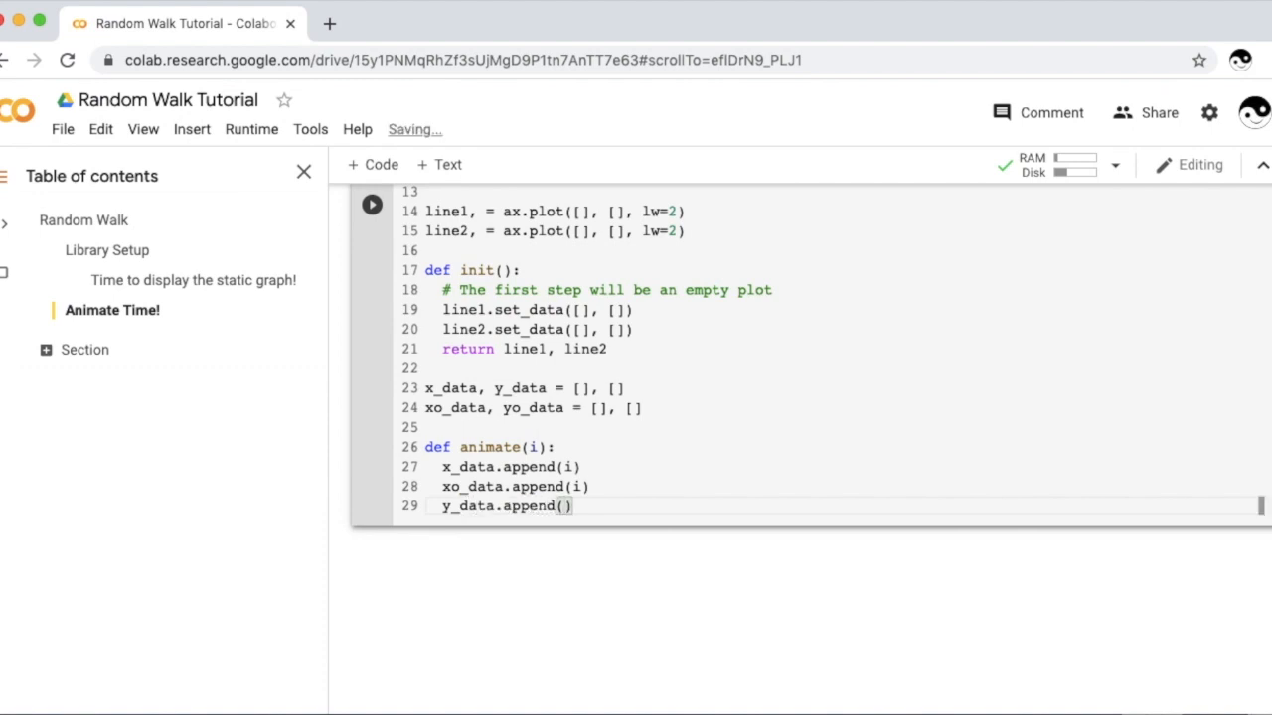
type("y[9]")
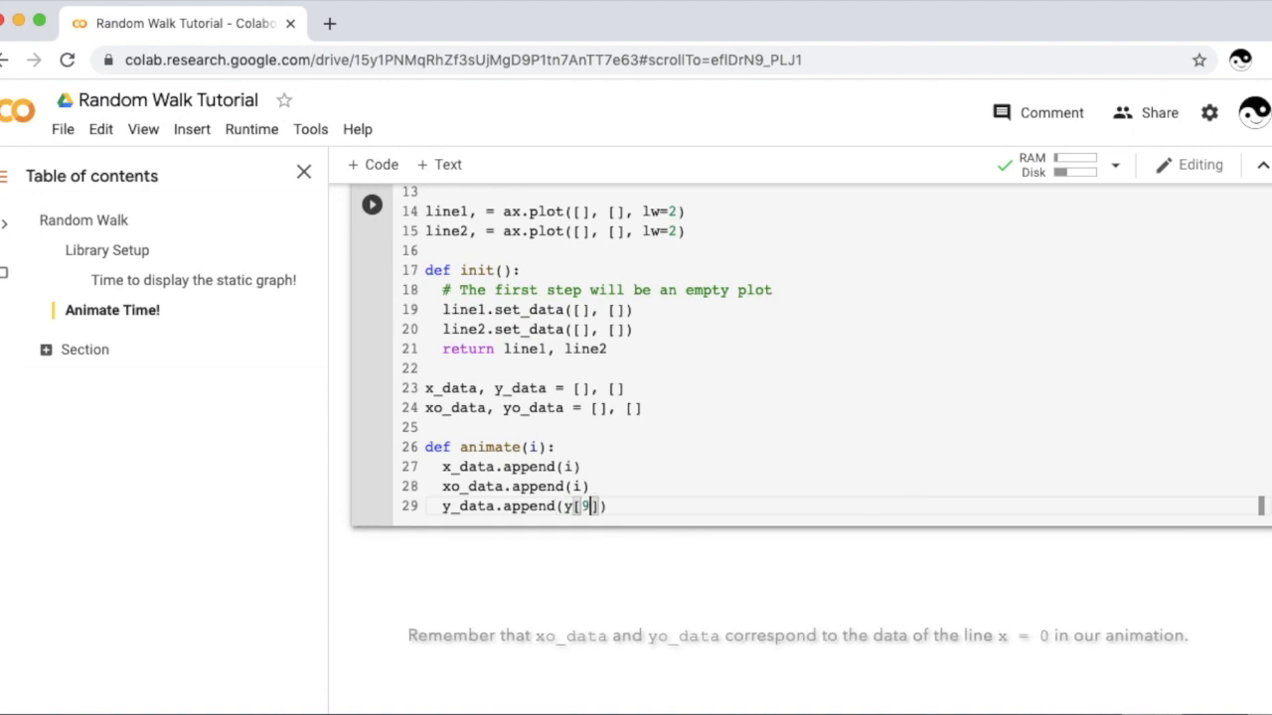
type("i")
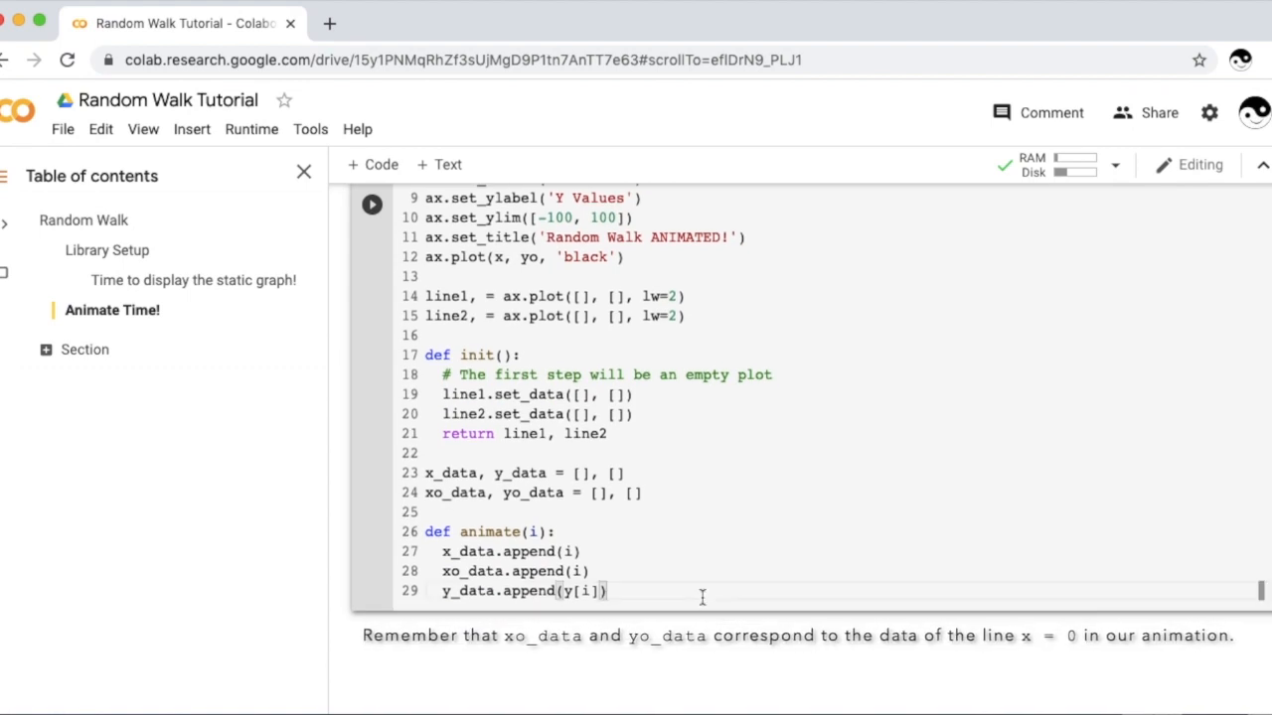
type("yo_data.append(yo[i")
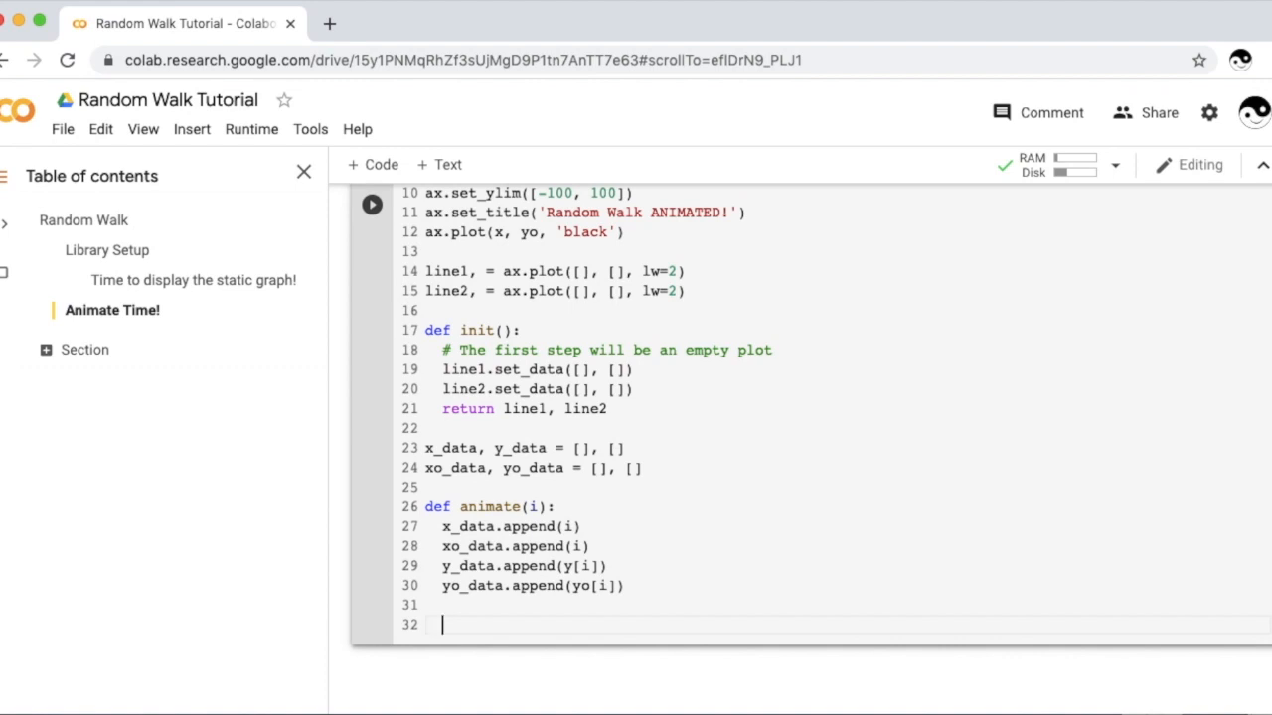
Step: Update line1.set_data(x_data, y_data) and line2.set_data(xo_data, yo_data) in animate
type("line1")
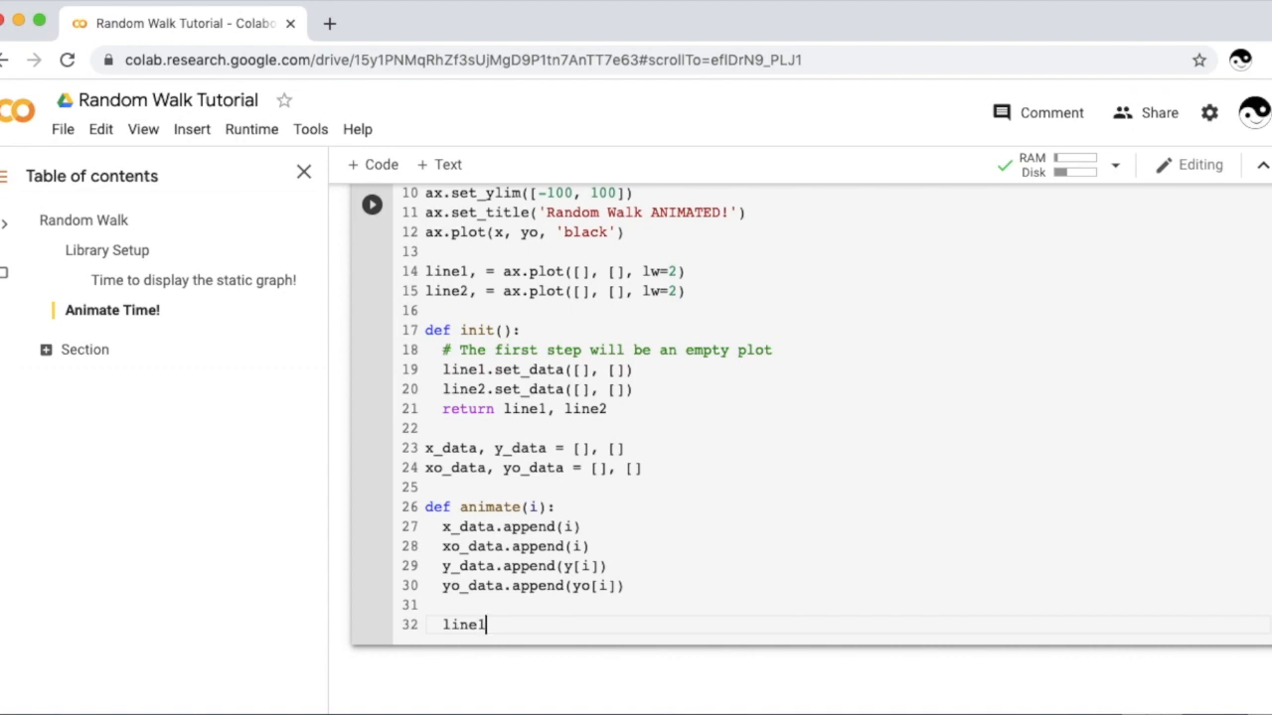
type(".set_dat")
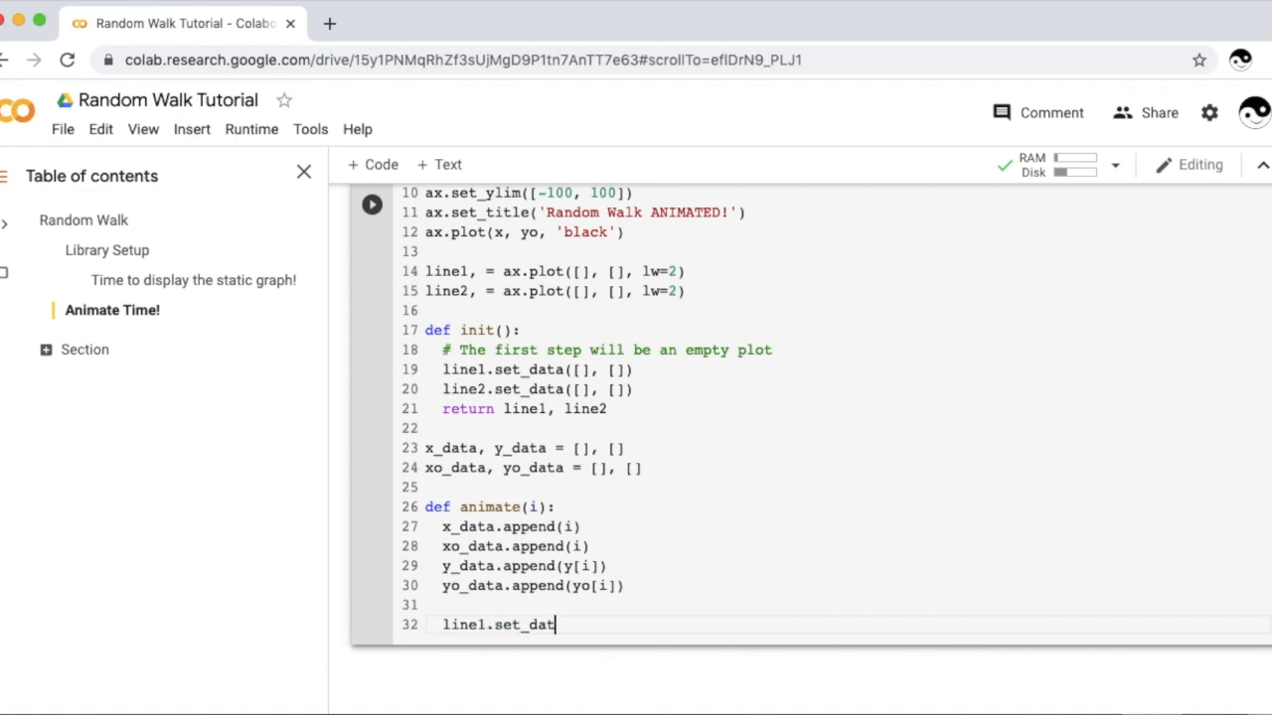
type("a(x_data)")
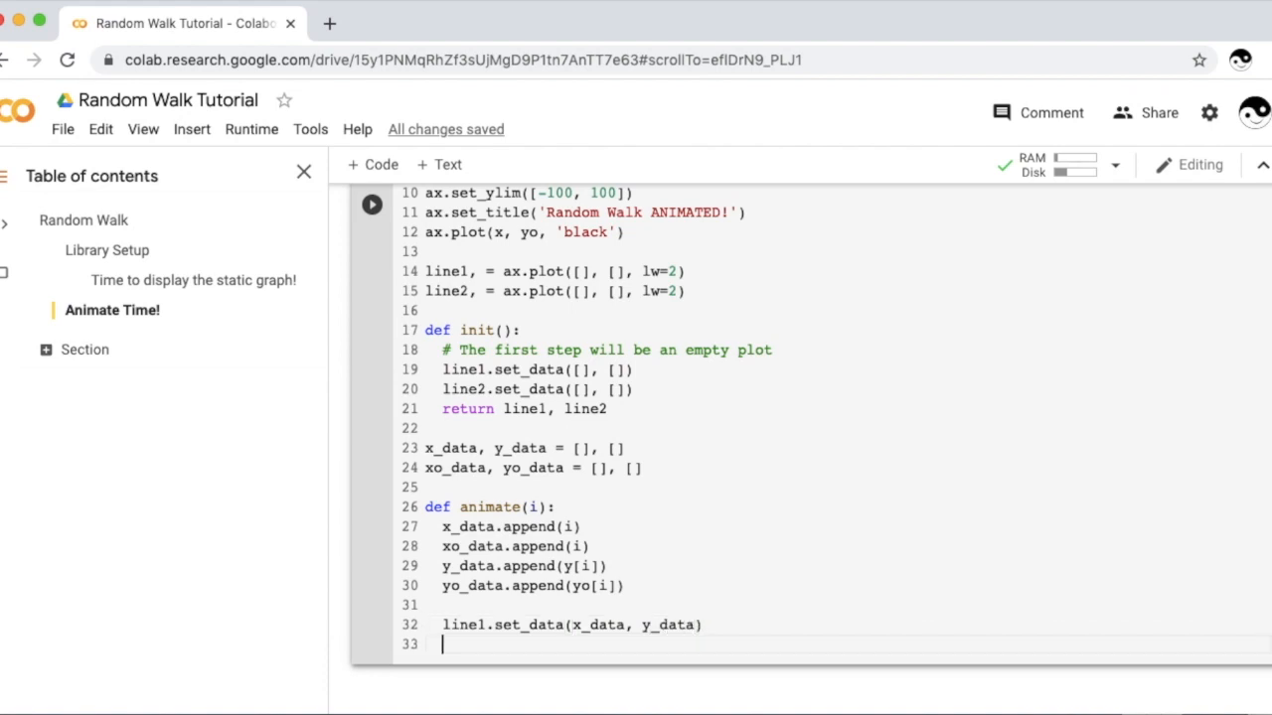
type("line2.set_data")
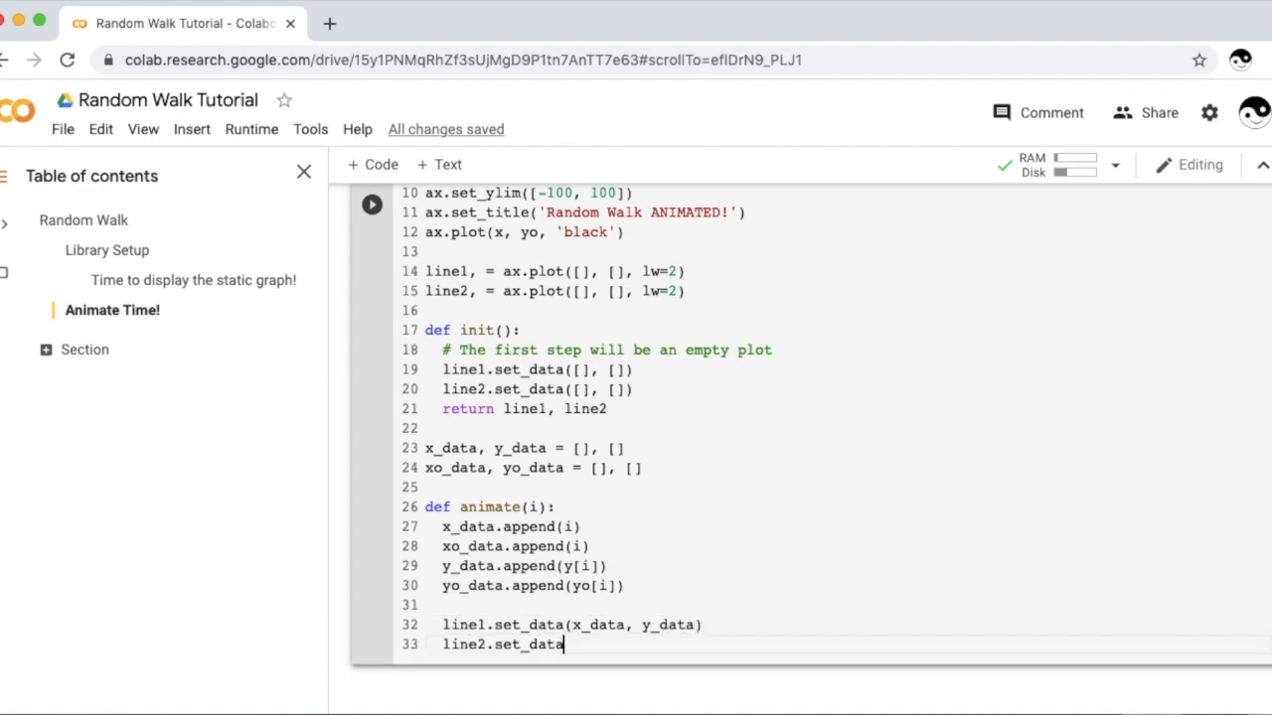
type("(xo_data,")
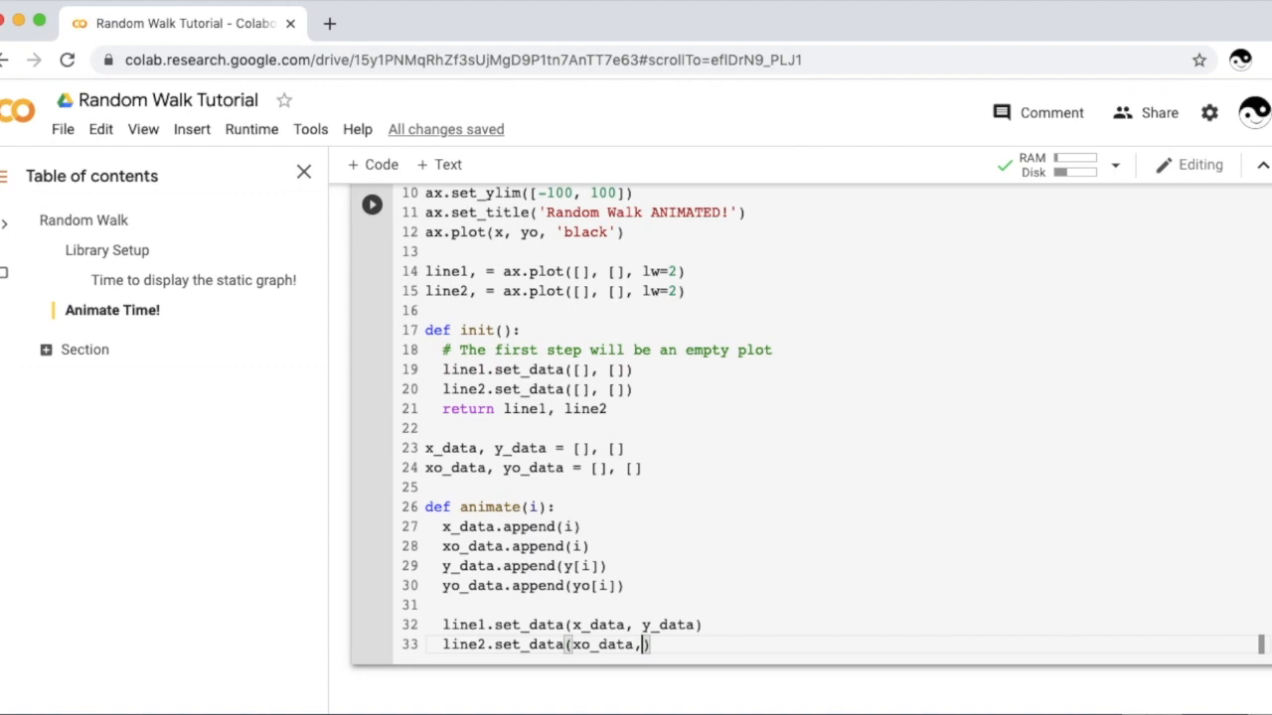
type("yo_data")
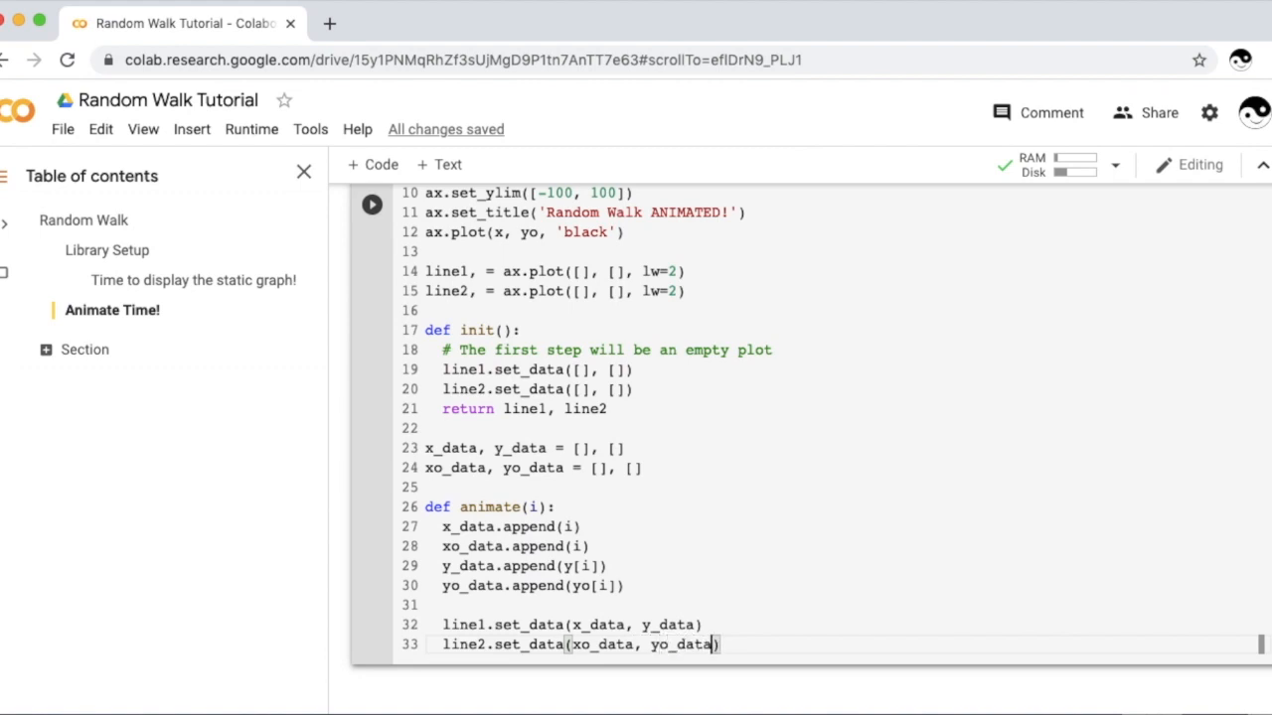
Step: Return line1, line2 from the animate function
type("return line1")
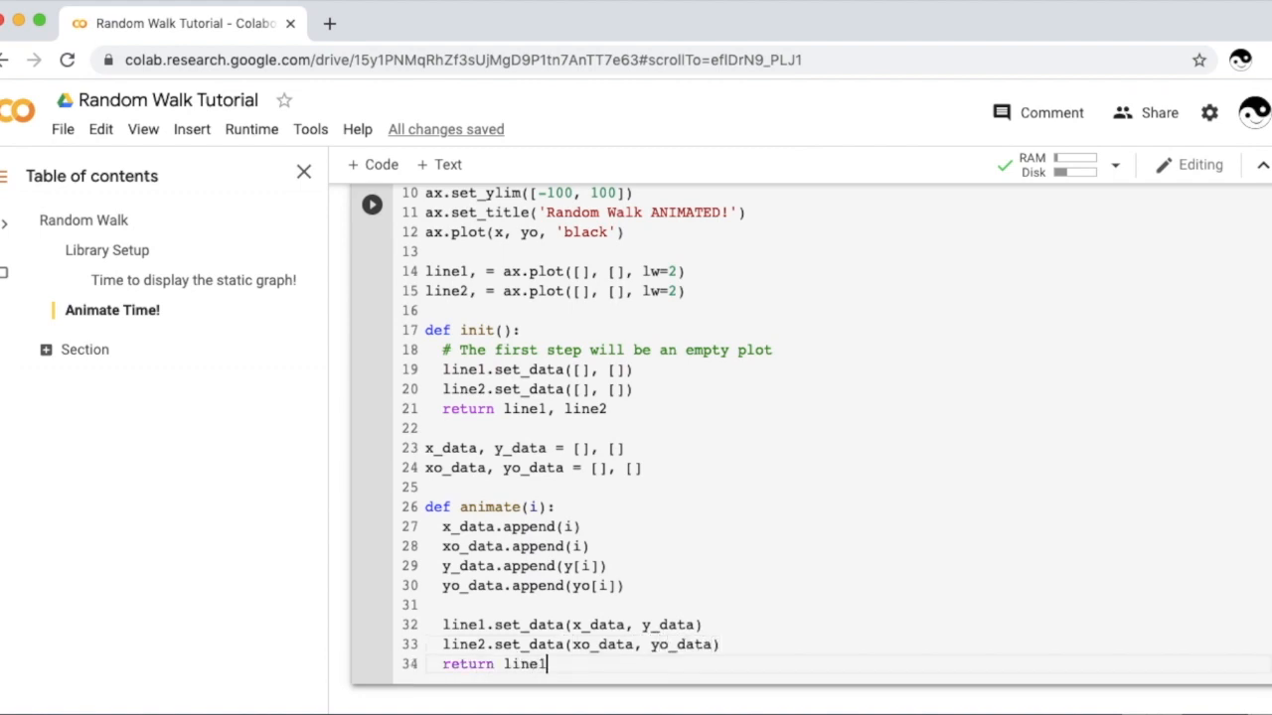
type(", line2")
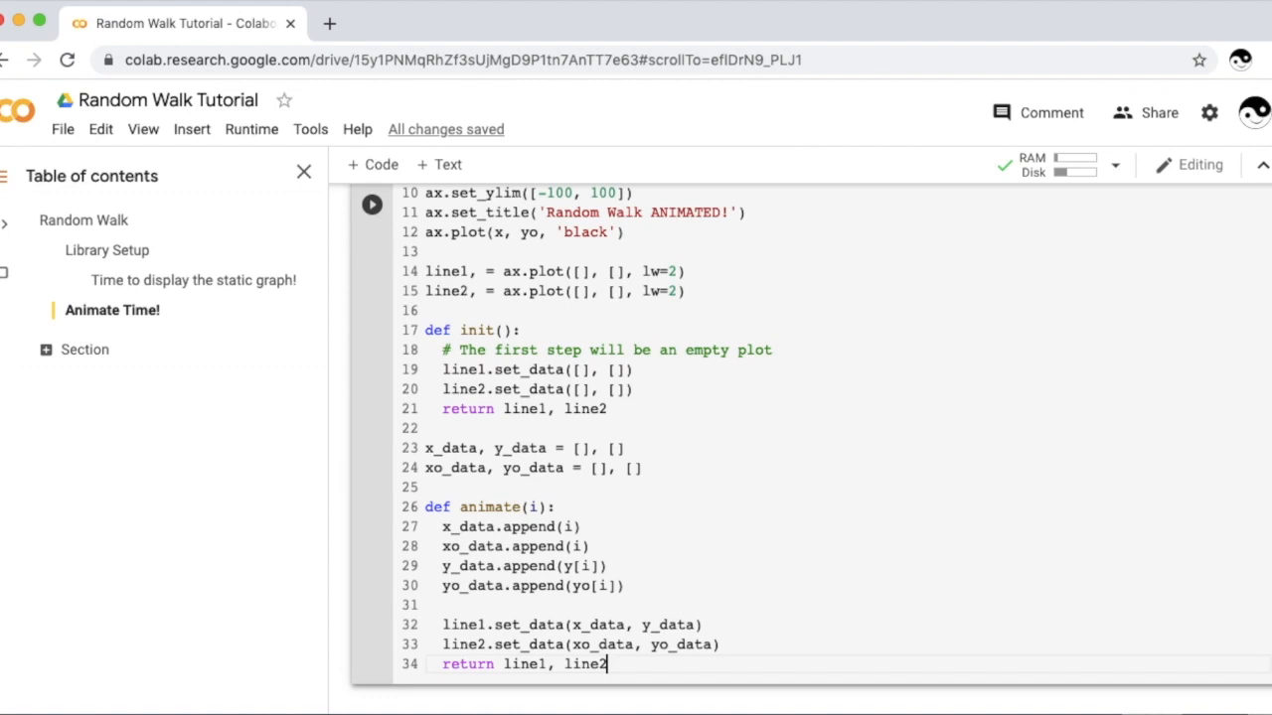
Step: Run the cell to show the empty 'Random Walk ANIMATED!' figure with its black baseline
left_click(371, 205)
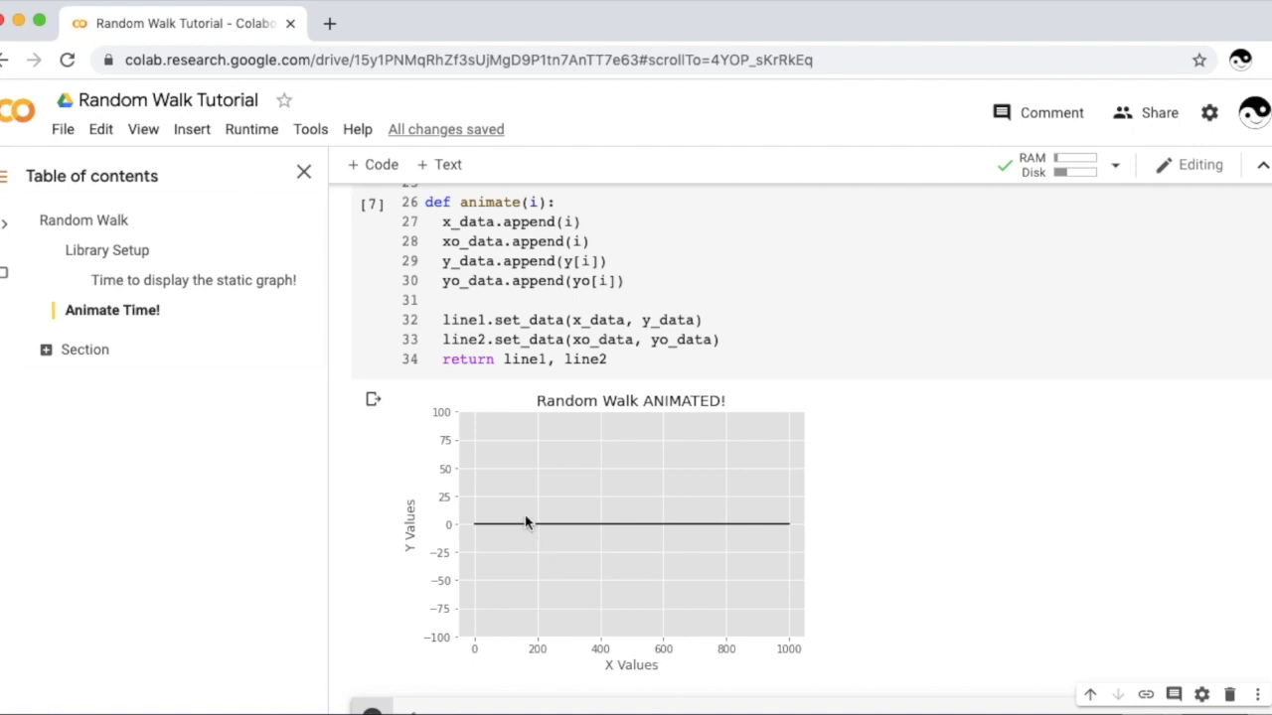
mouse_move(545, 529)
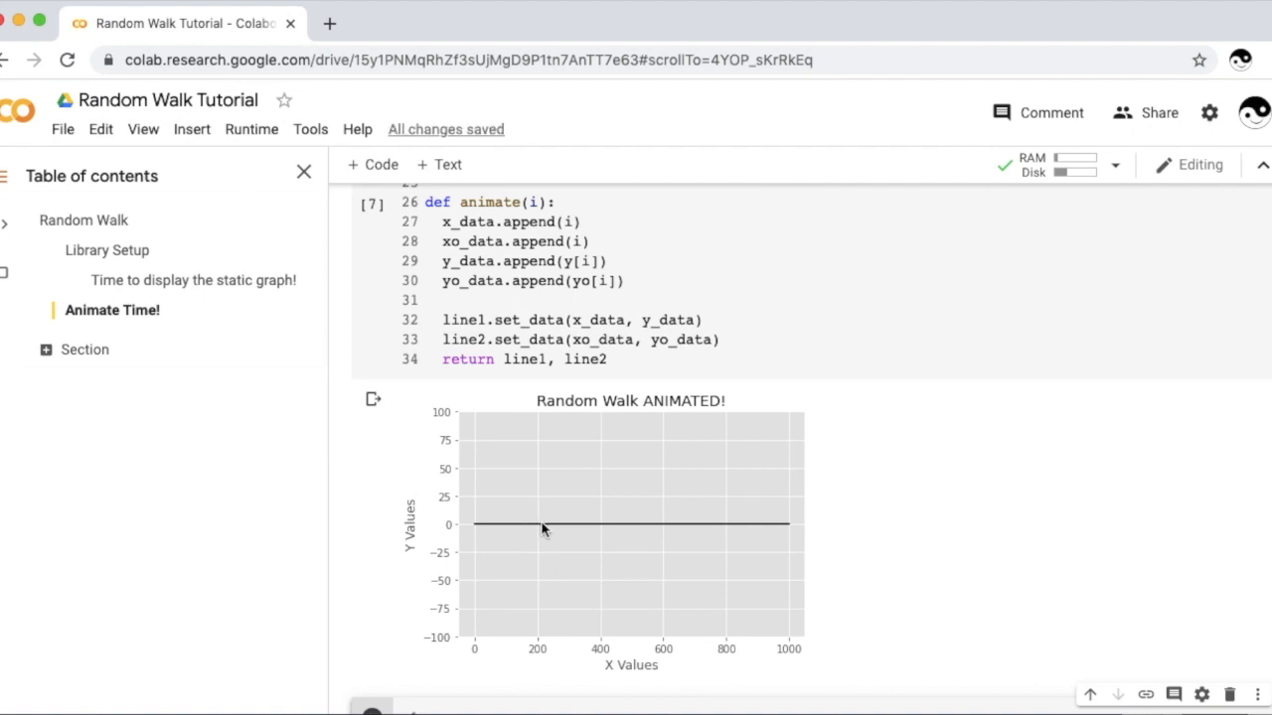
scroll("down", 3)
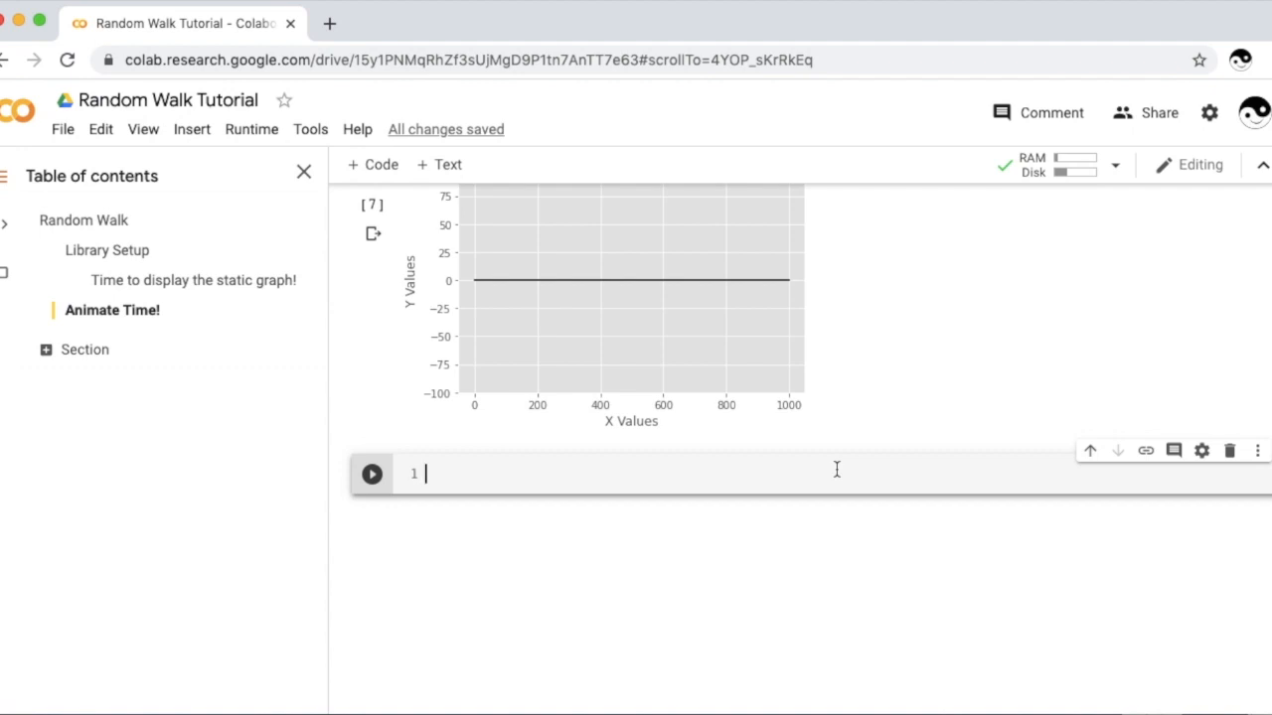
Step: Write anim = animation.FuncAnimation(fig, animate, init_func=init with the figure and both functions
type("ani")
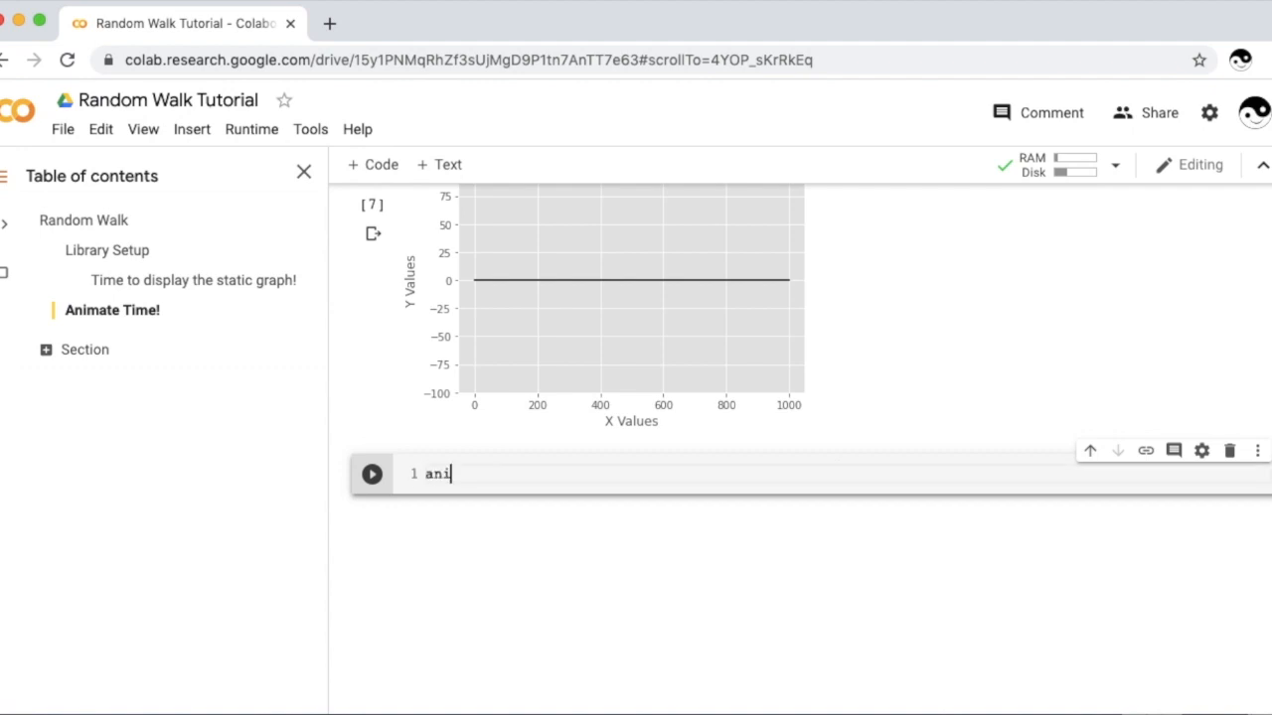
type("m")
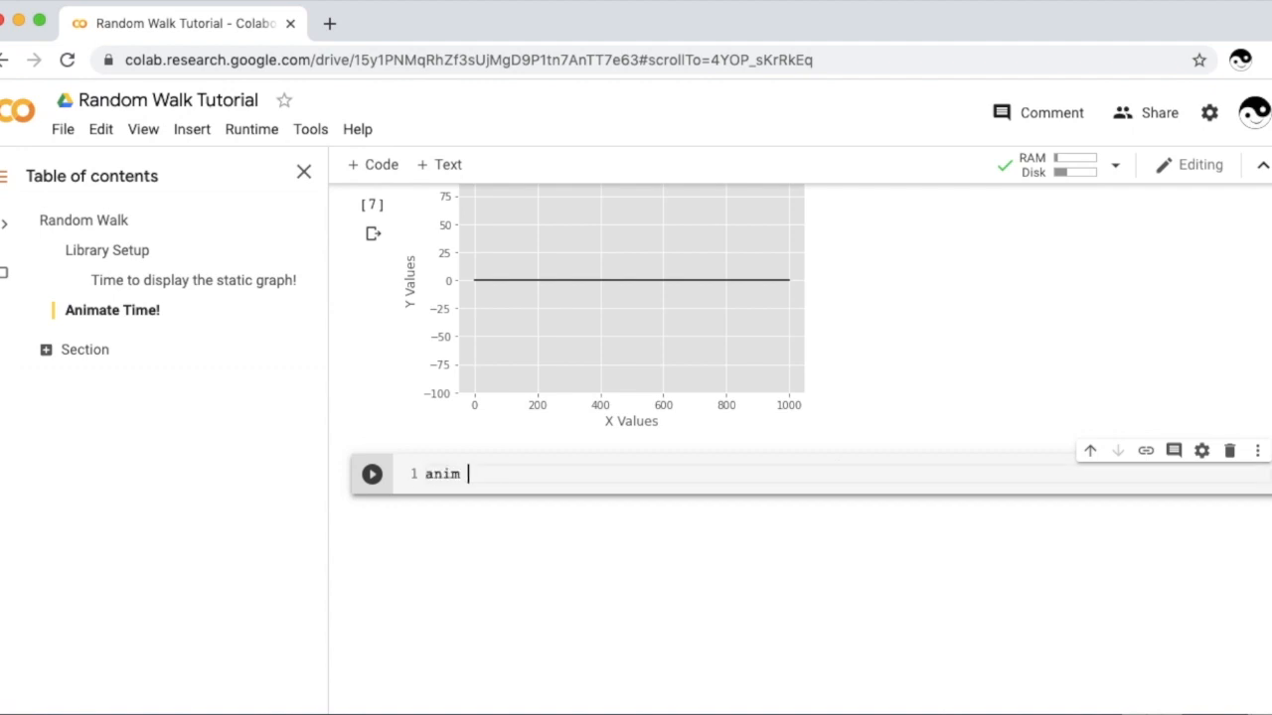
type("=")
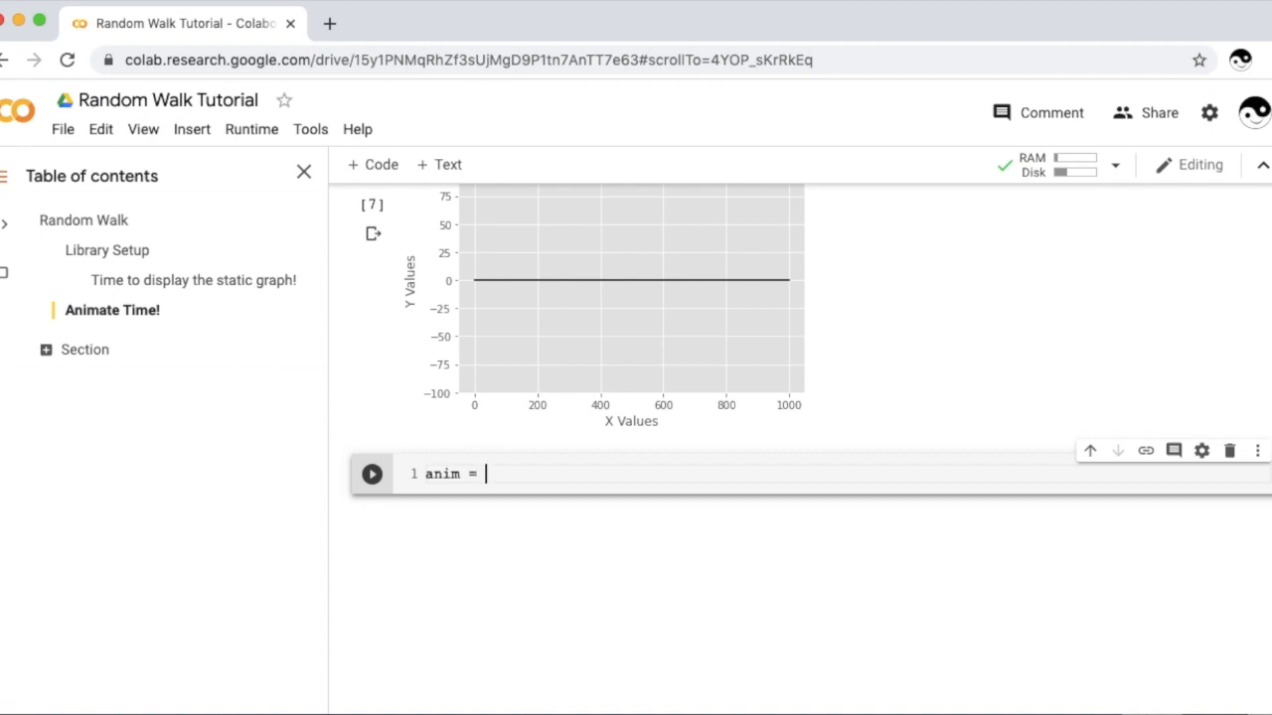
type("animation")
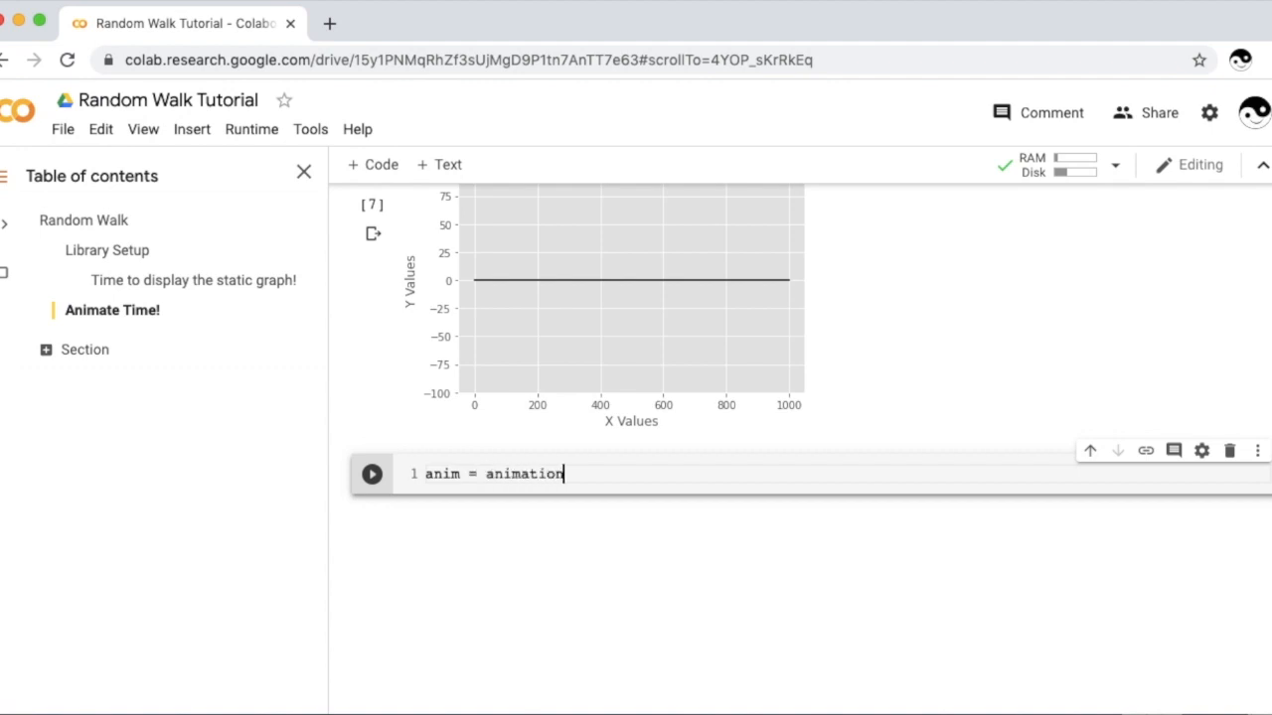
type(".")
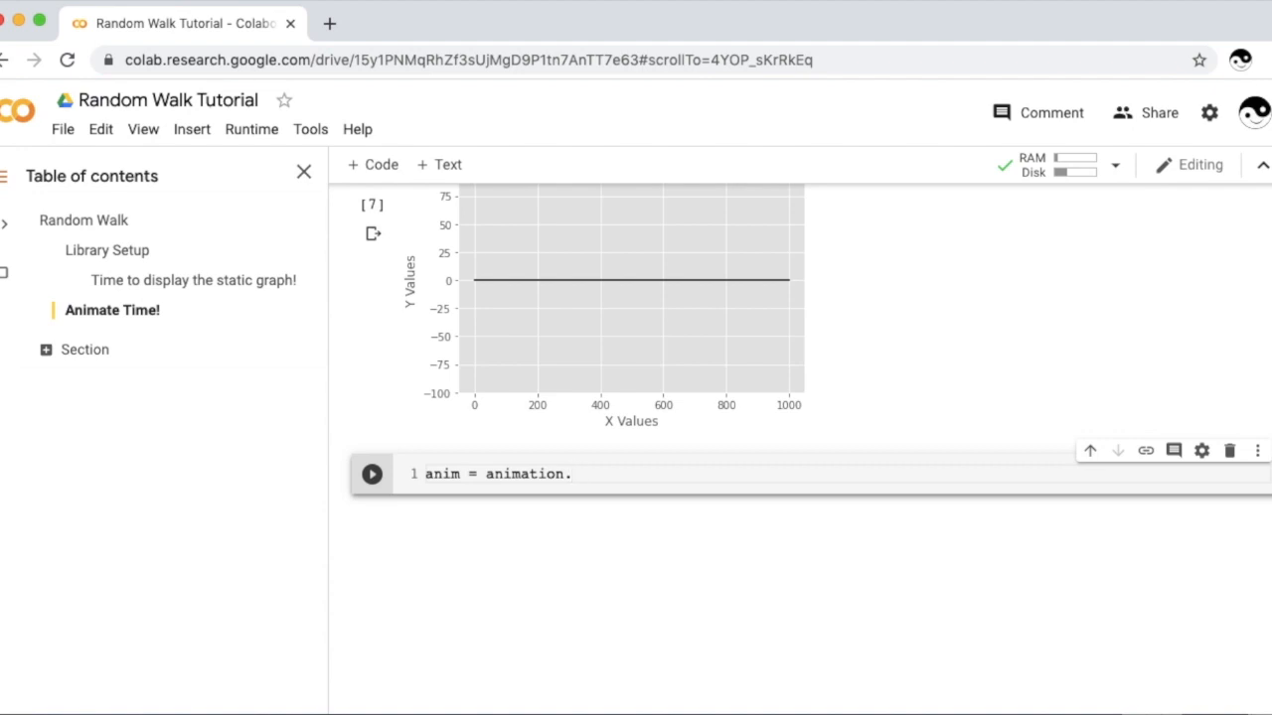
type("F")
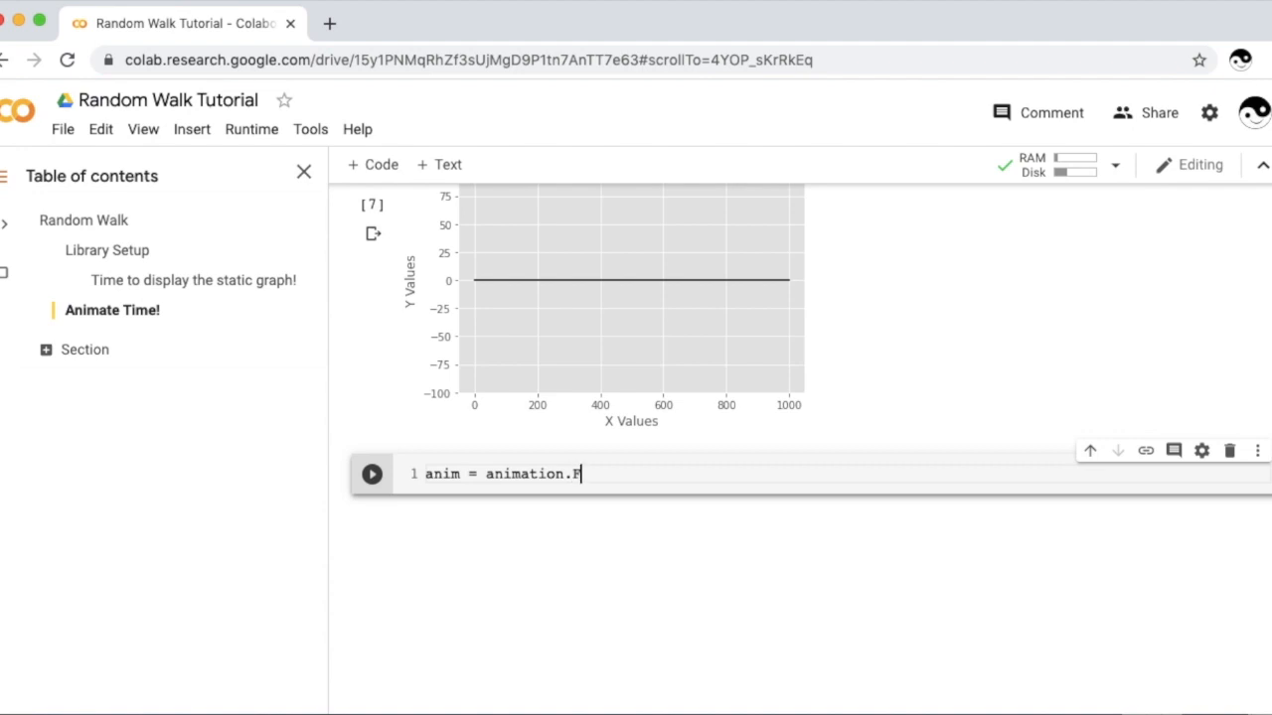
type("uncA")
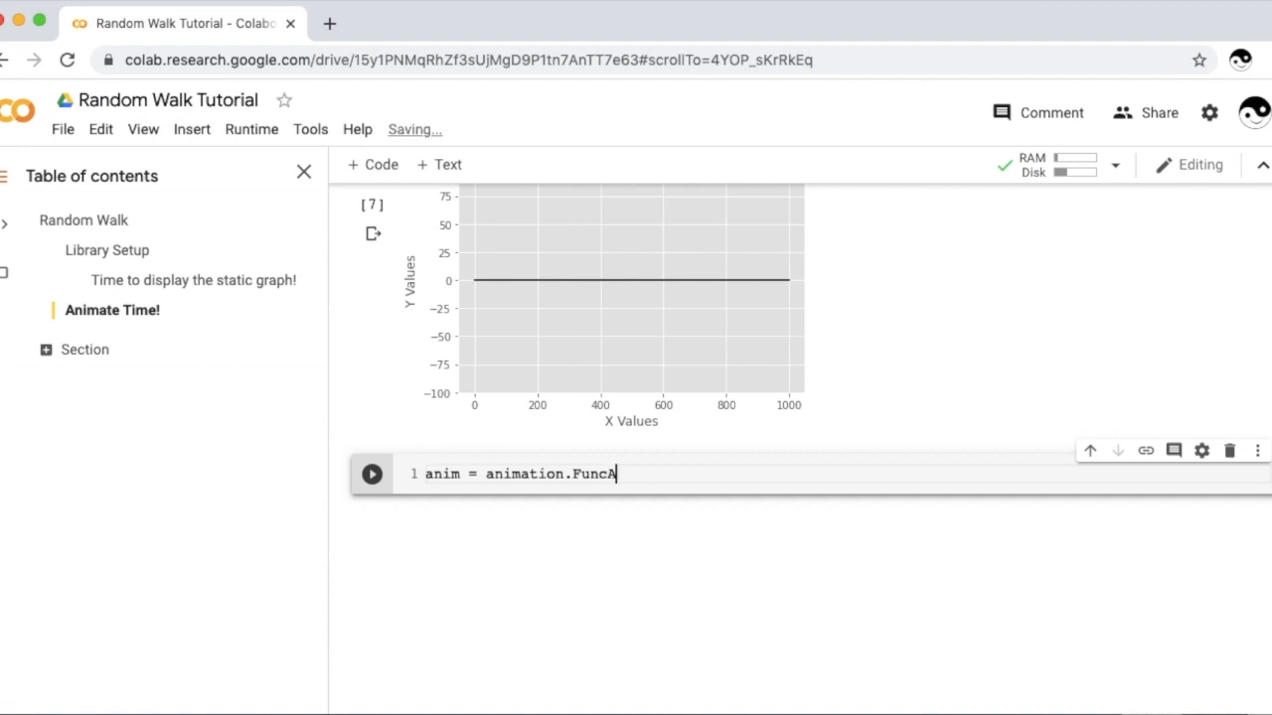
type("nctio")
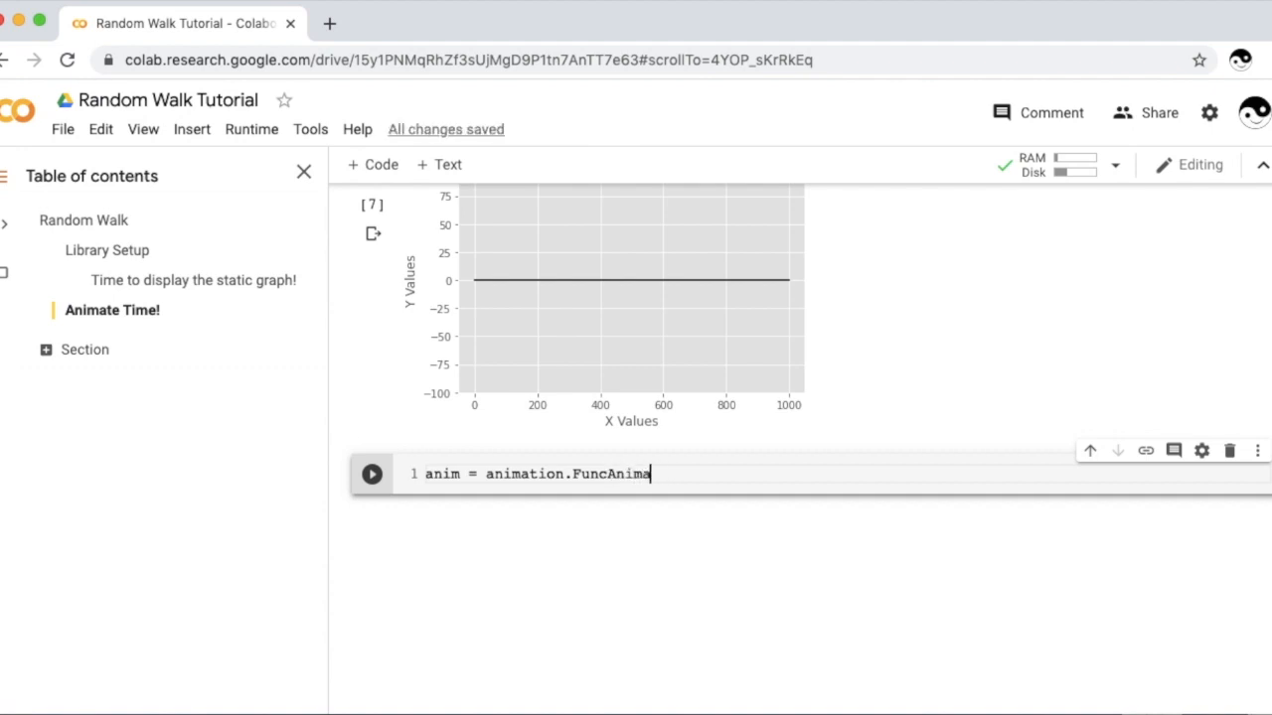
type("tion()")
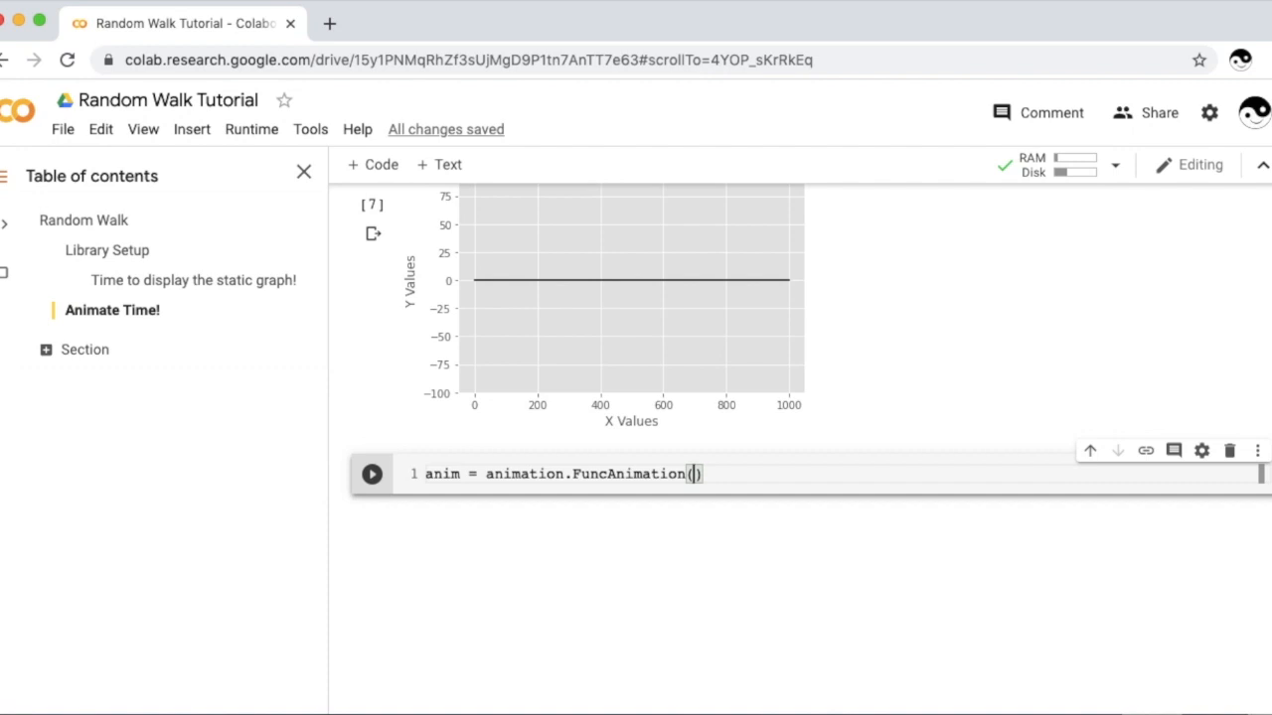
type("fig,")
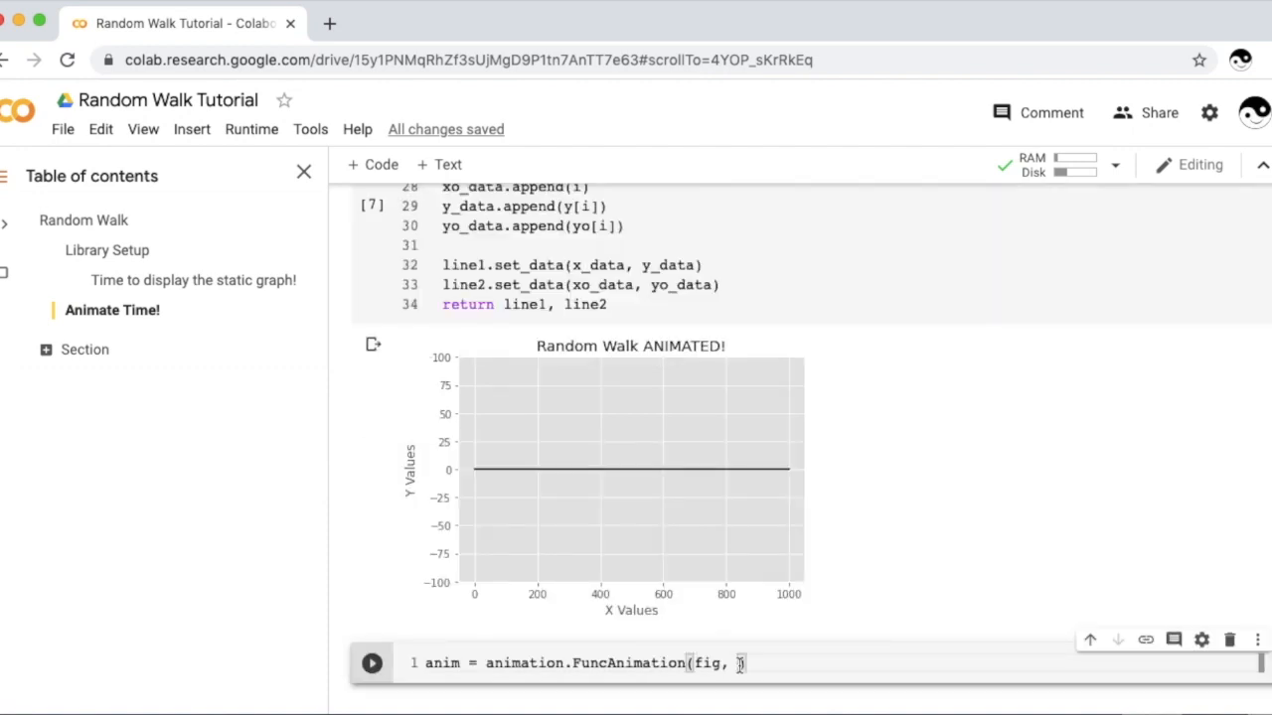
type("animate,")
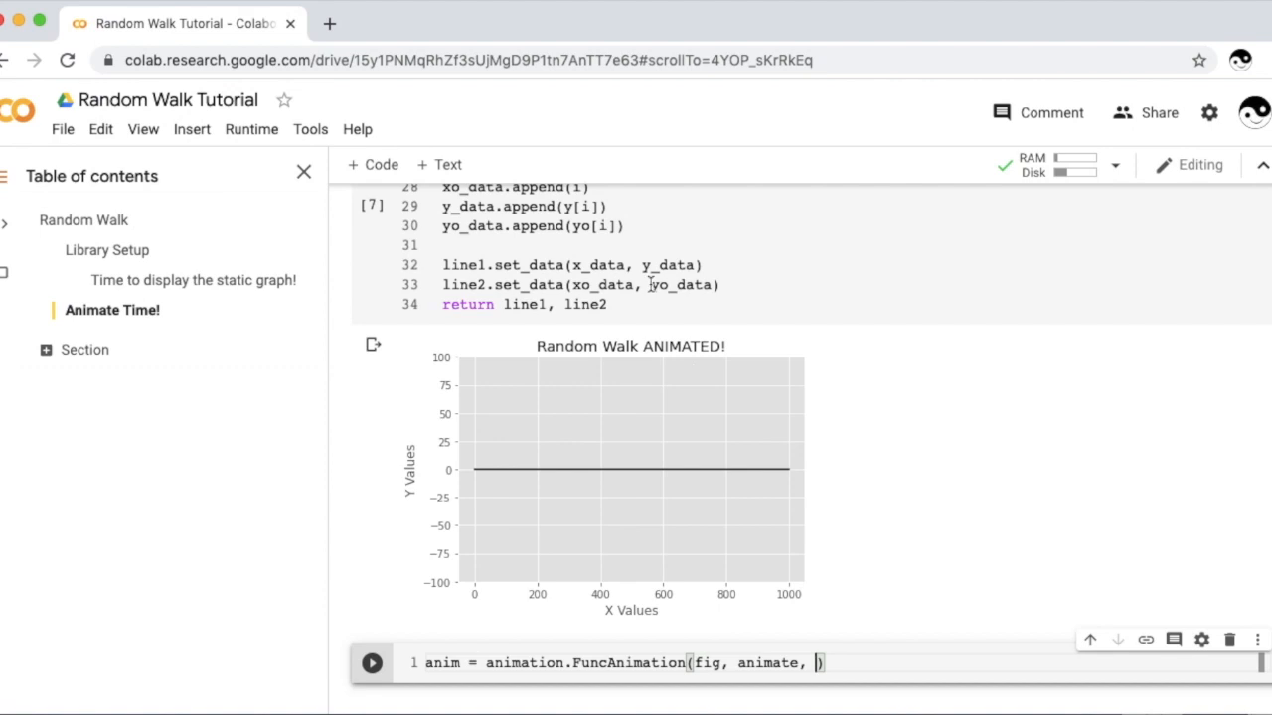
type("init_func=")
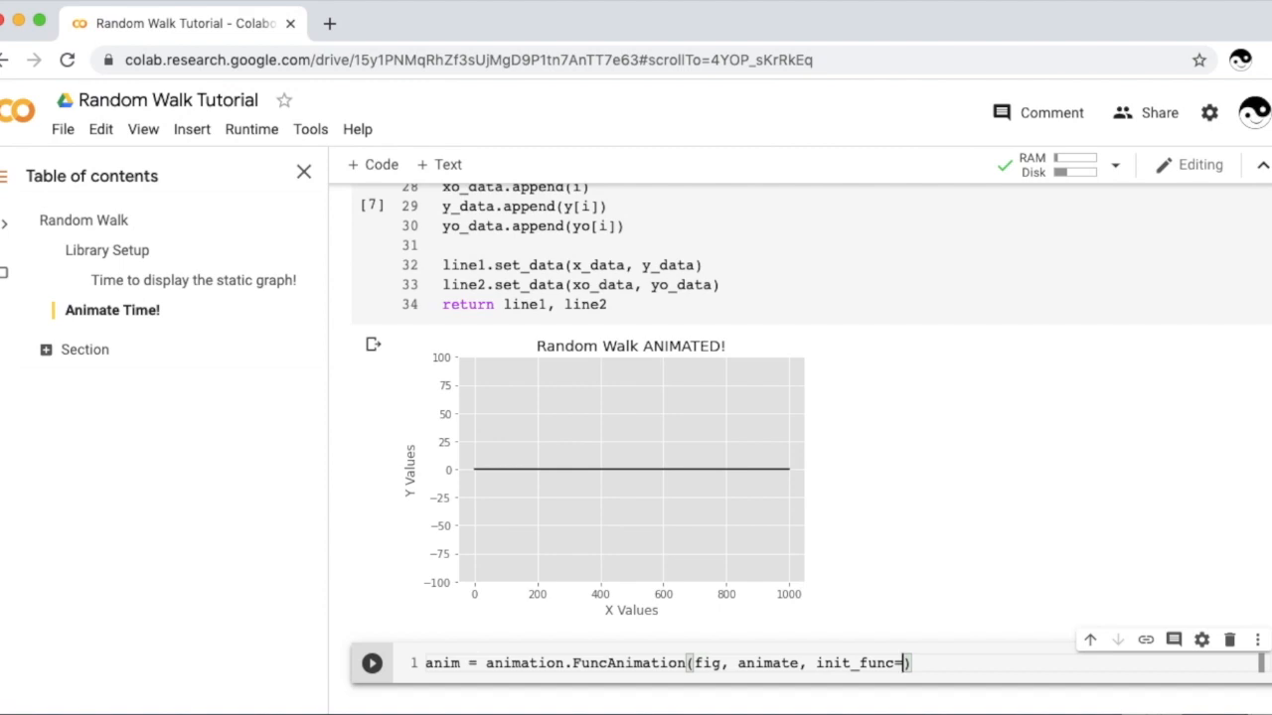
Step: Finish the call with frames=n, interval=5 and blit=True
type("init,")
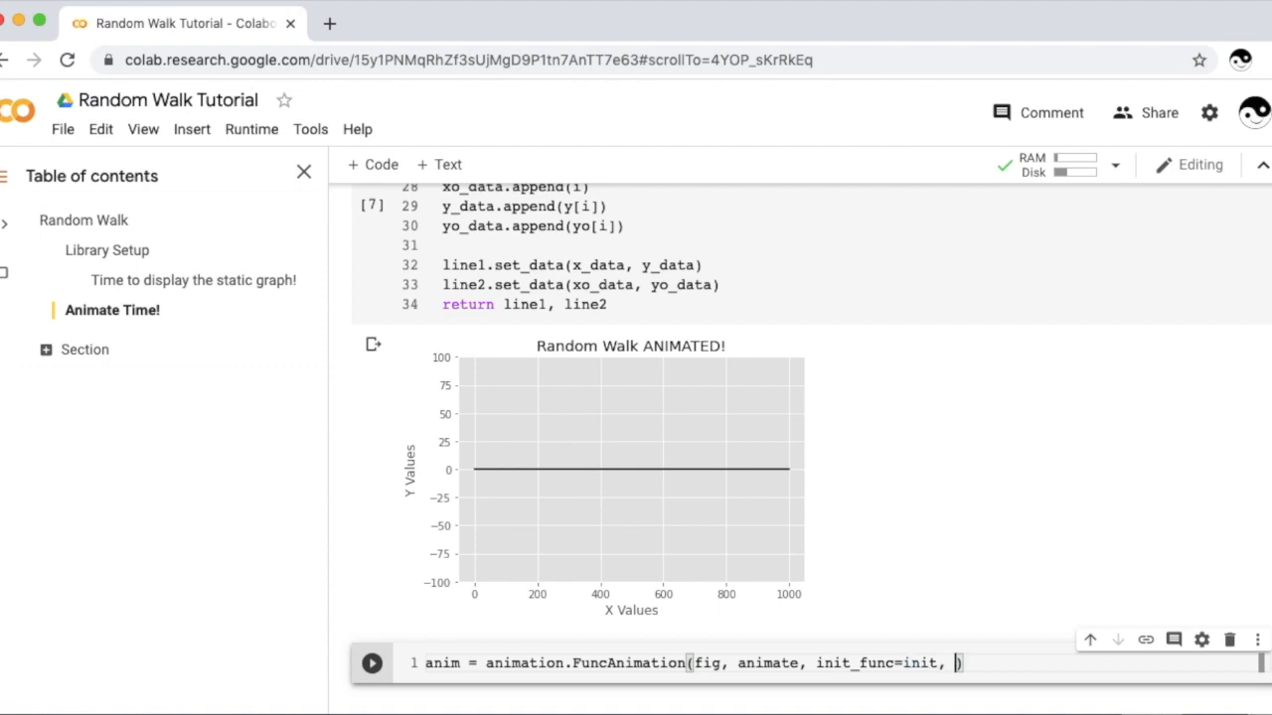
type("frames=n, inte")
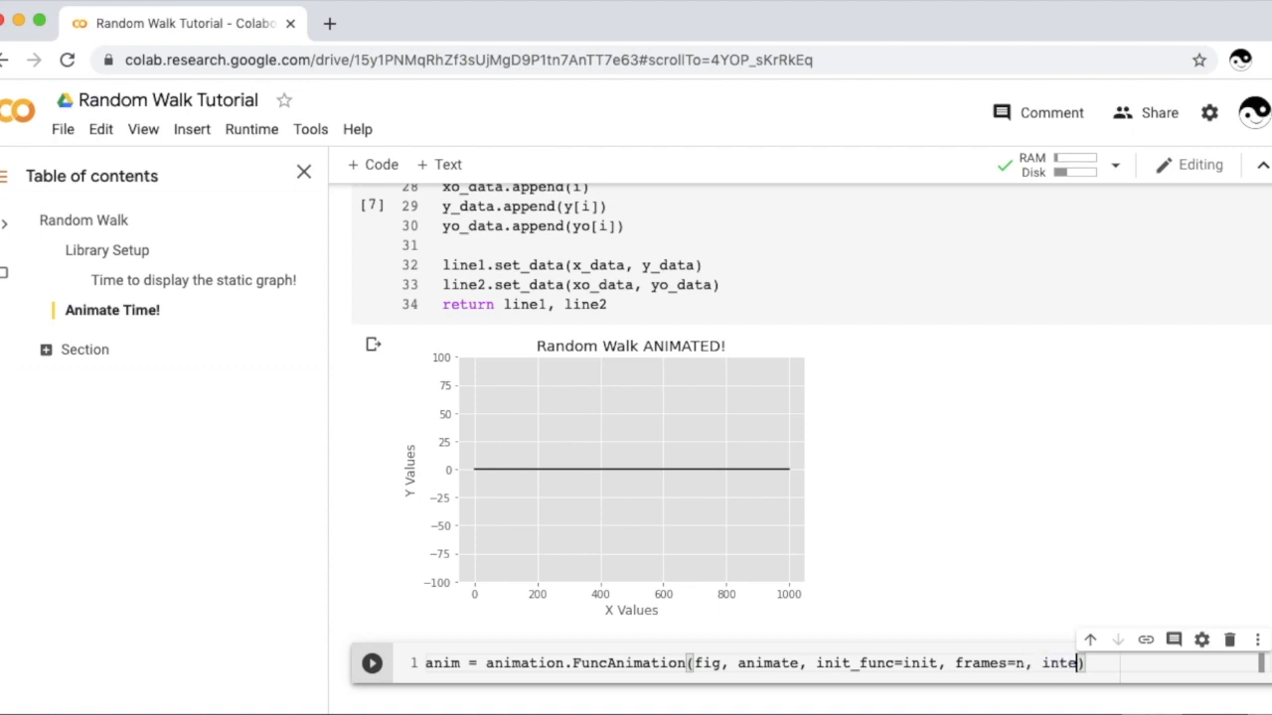
type("rval=5")
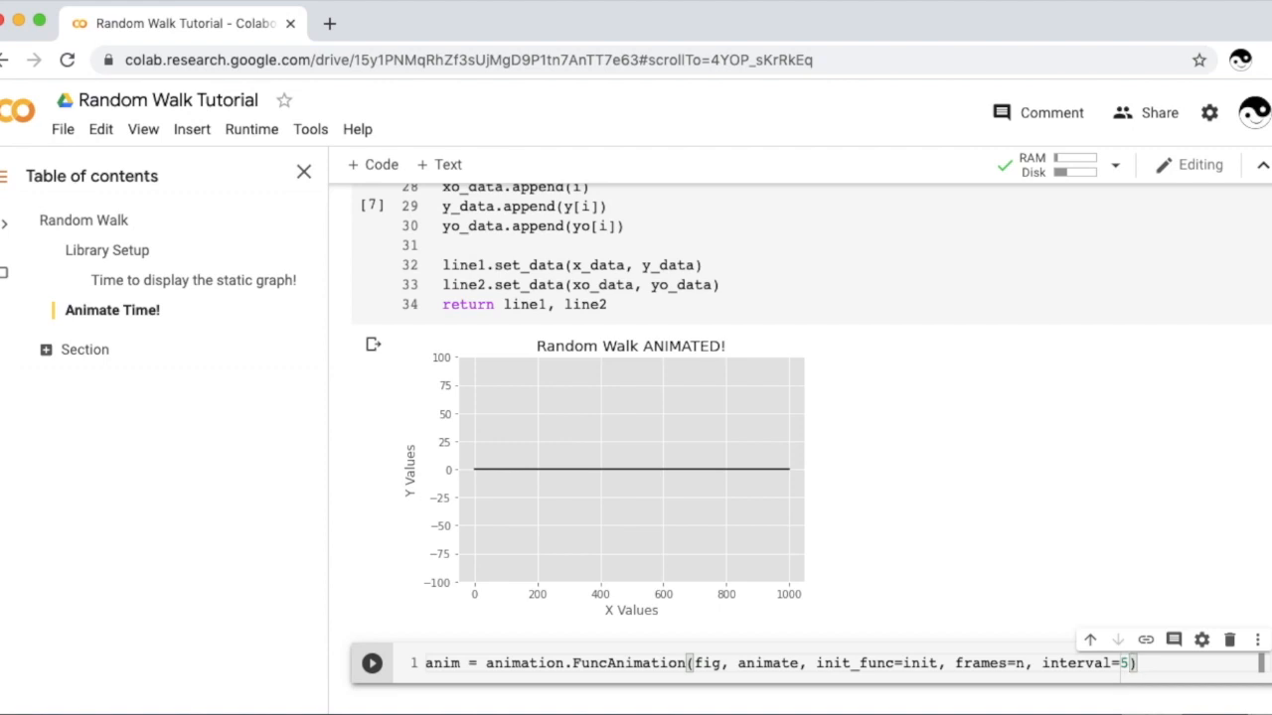
type(",")
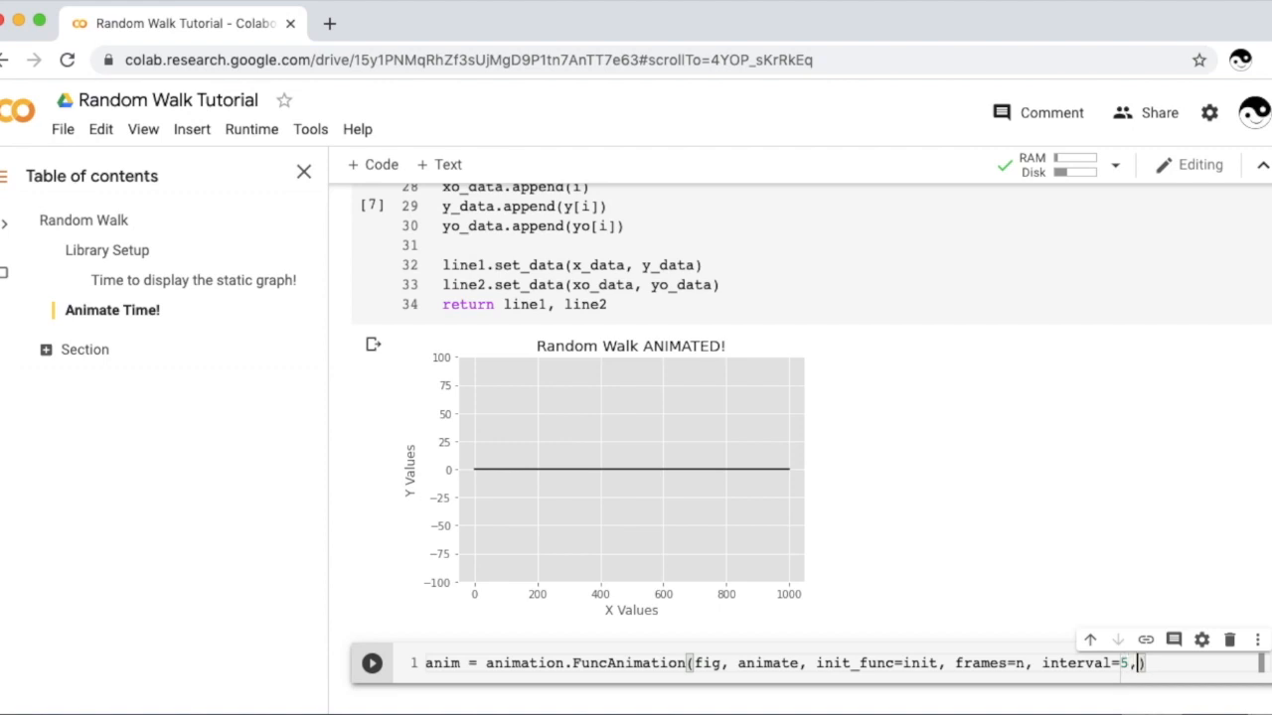
type("blit=")
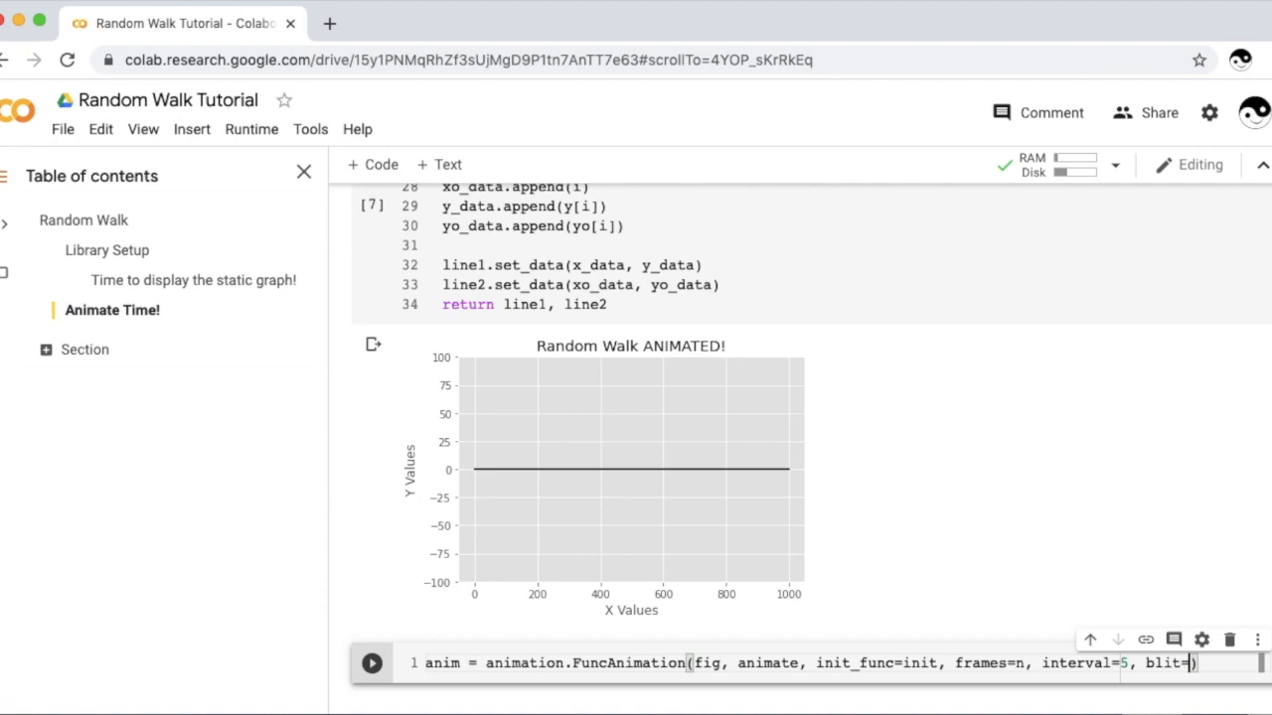
type("True")
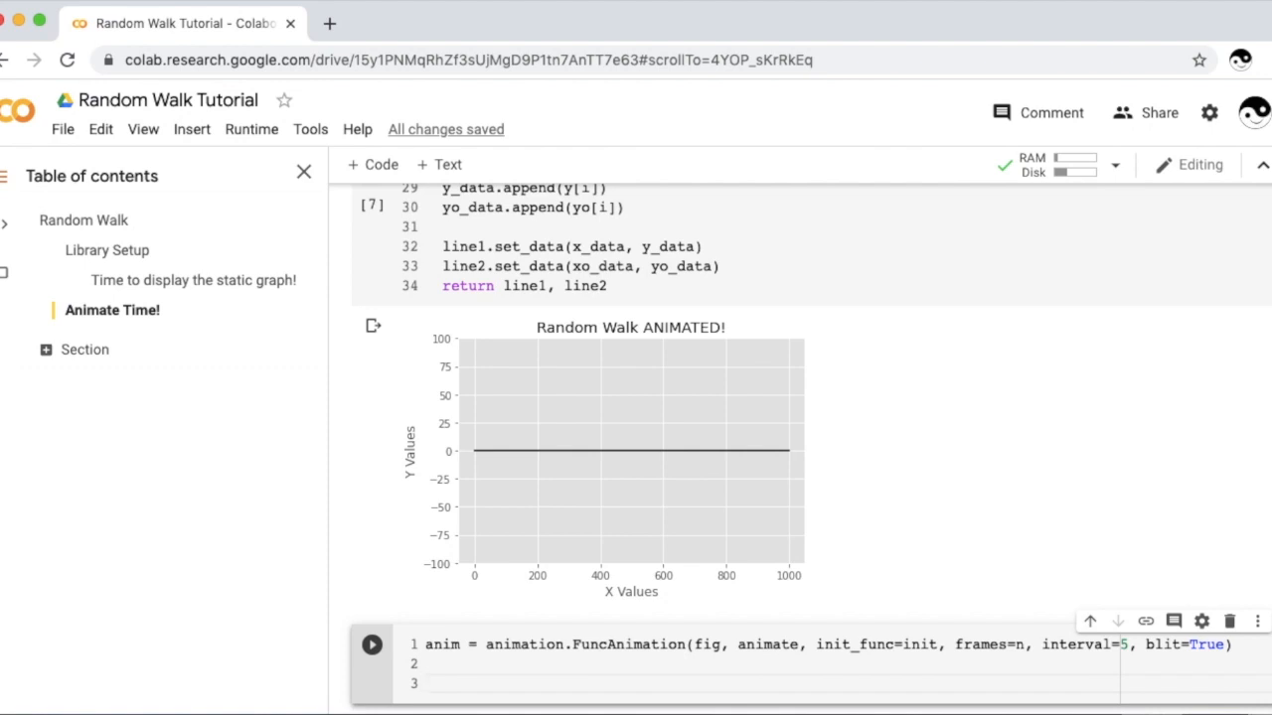
Step: Add rc('animation', html='jshtml') and a line with anim to display the player
type("rc")
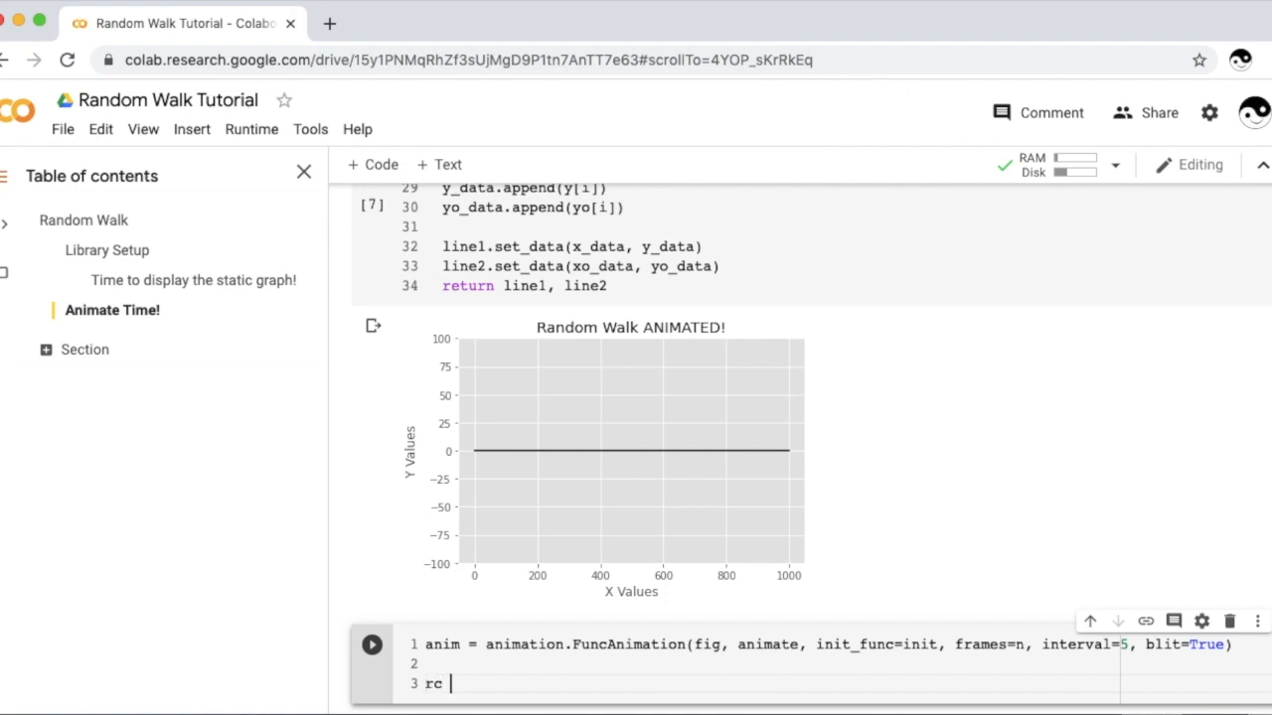
type("('ani')")
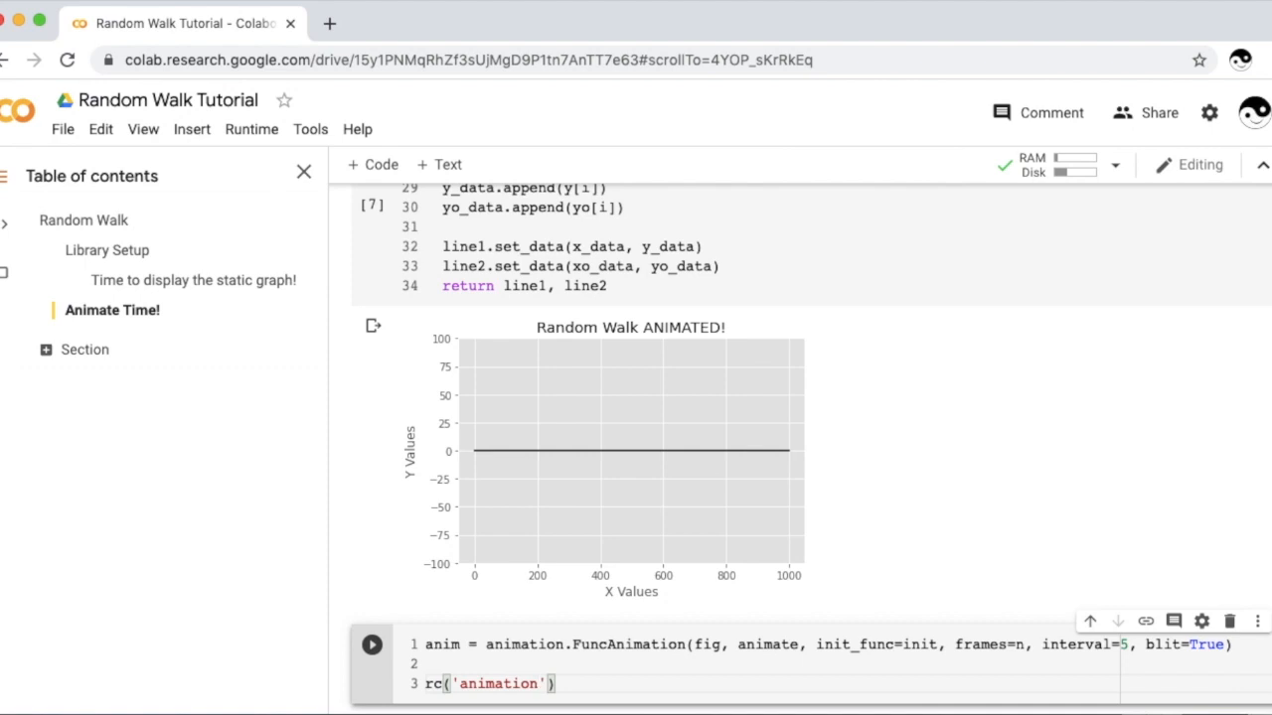
type(",")
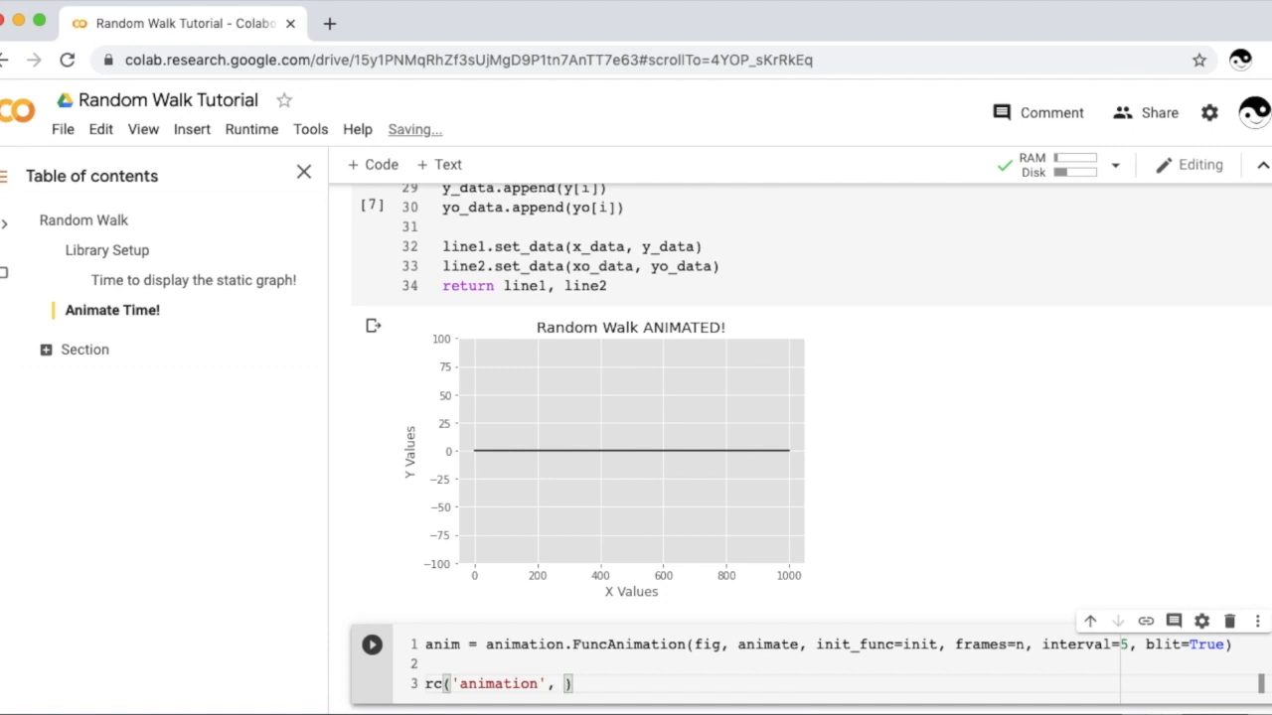
type("html=''")
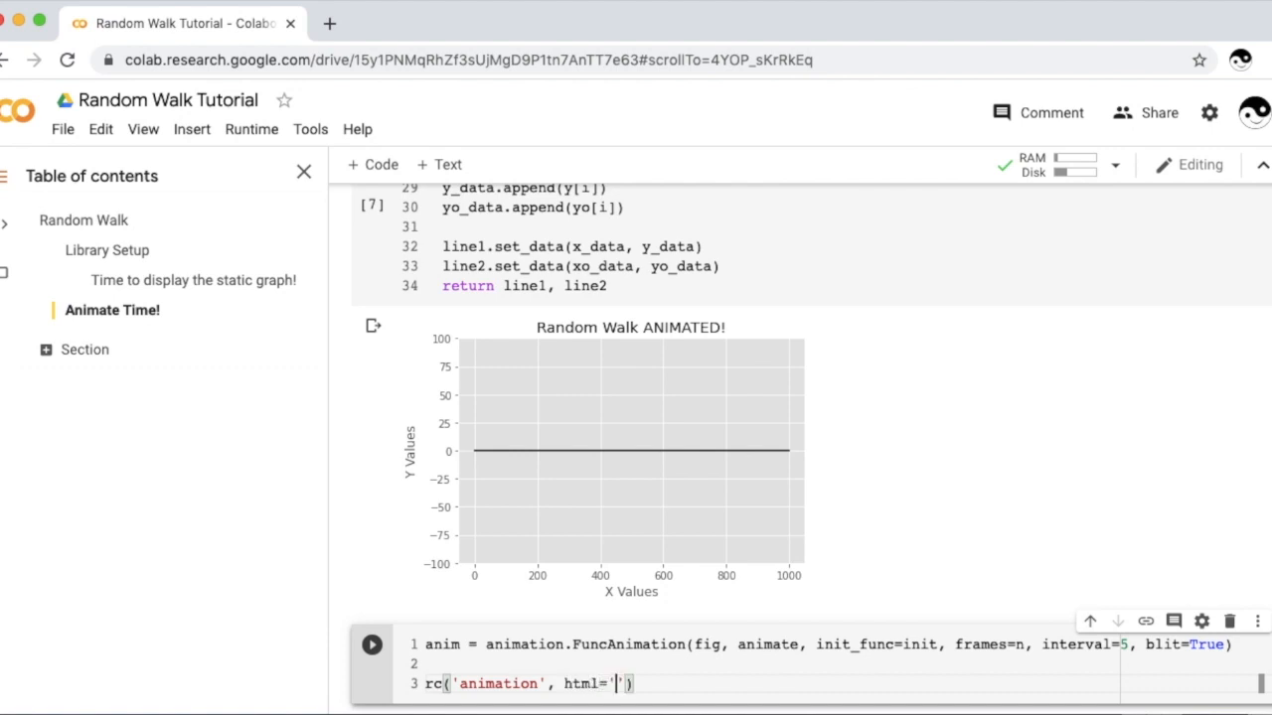
type("jsh")
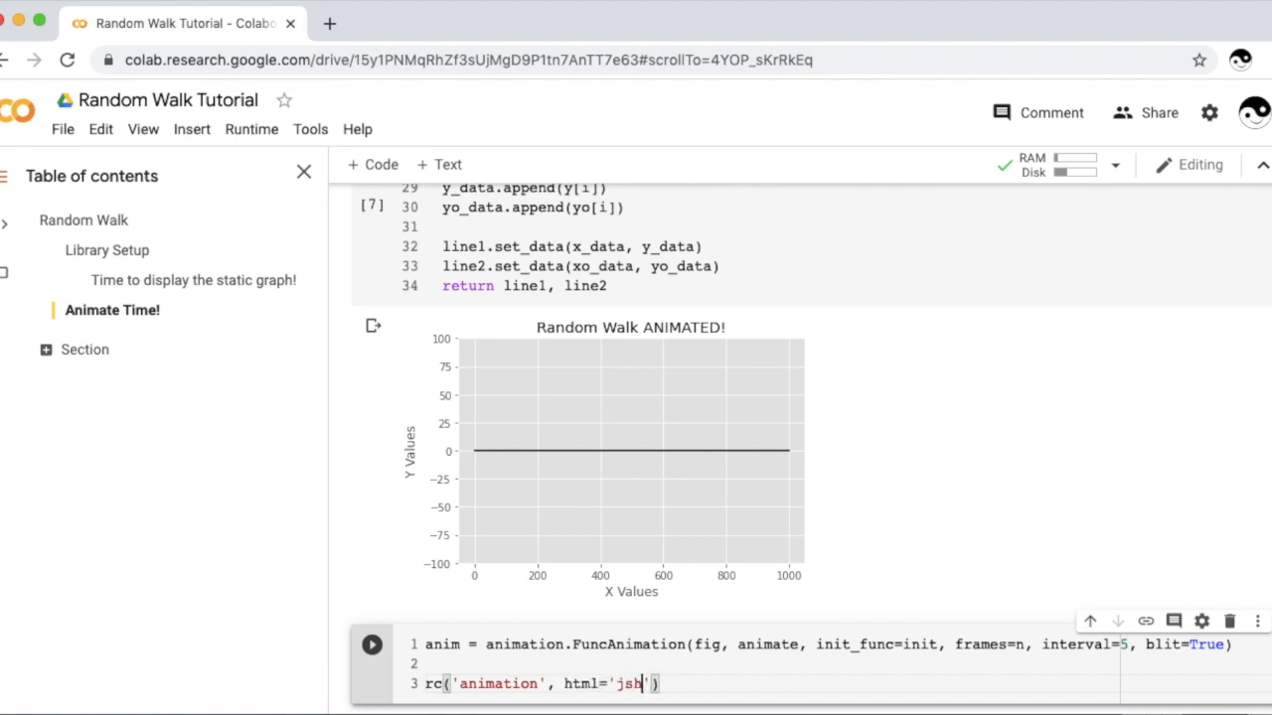
type("tml")
type("anim")
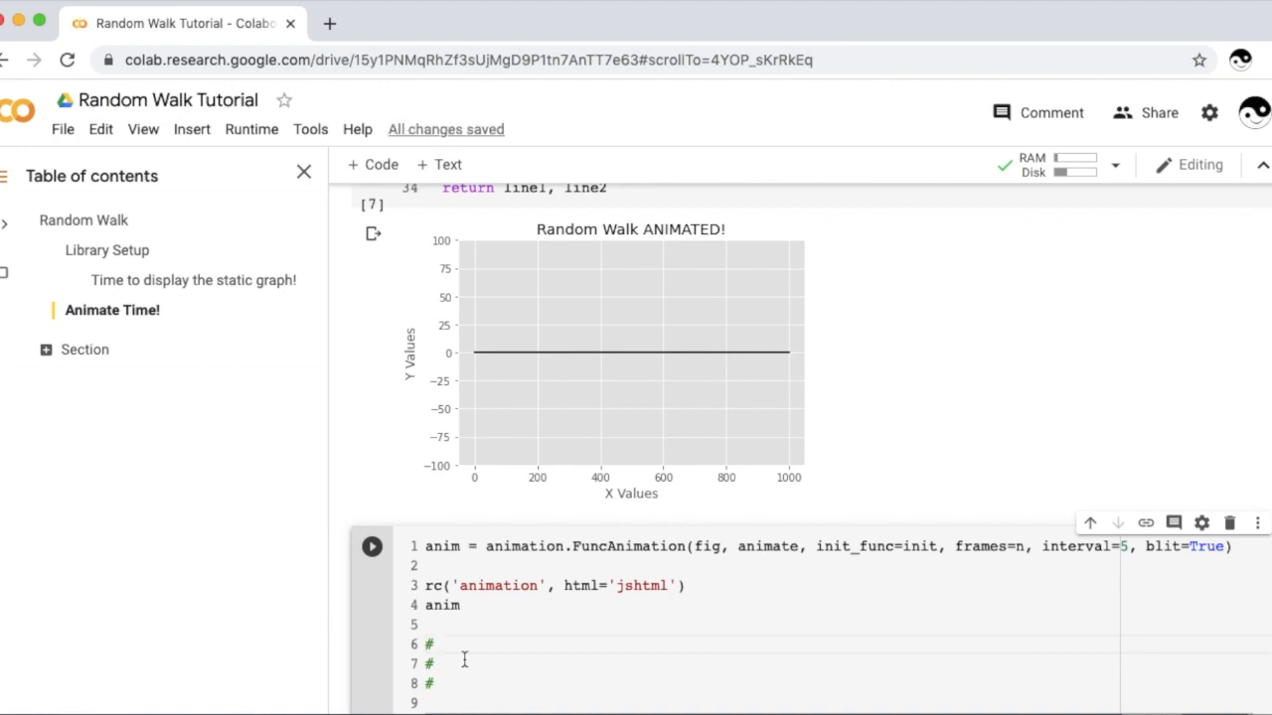
Step: Write the commented anim.save(f'random_walk{anim_num}.mp4') line
type("a")
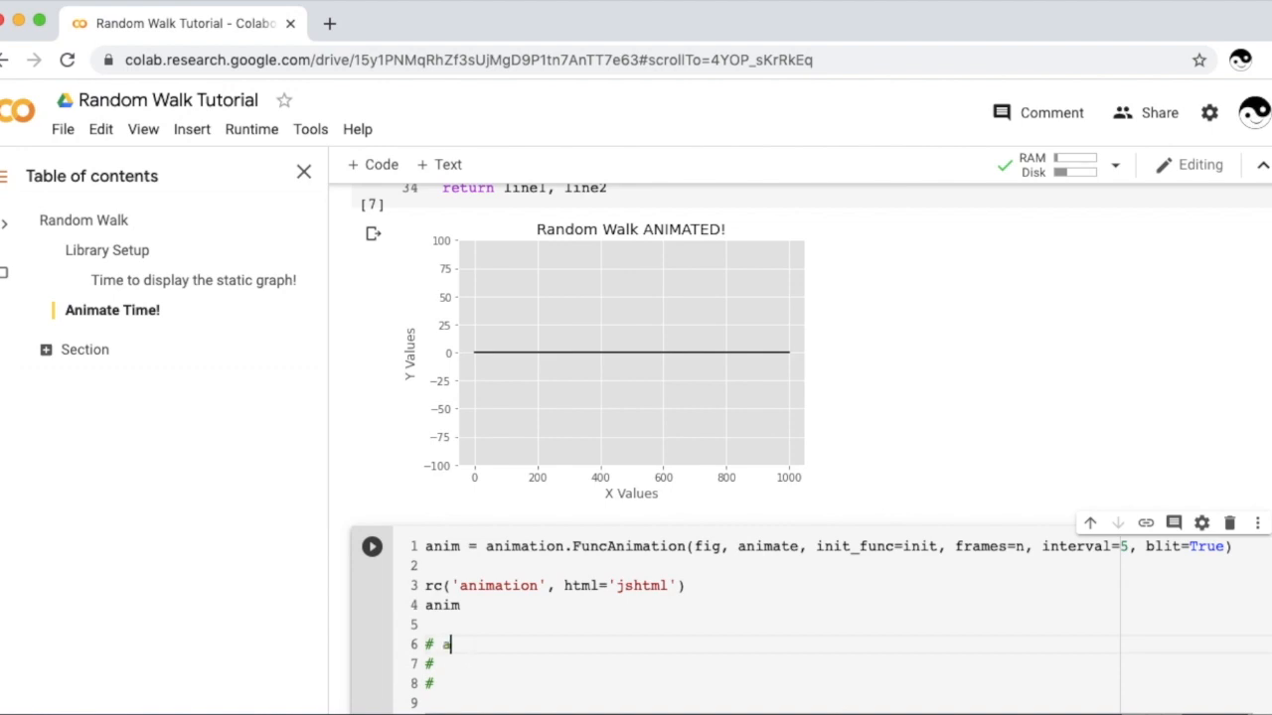
type("nim.save()")
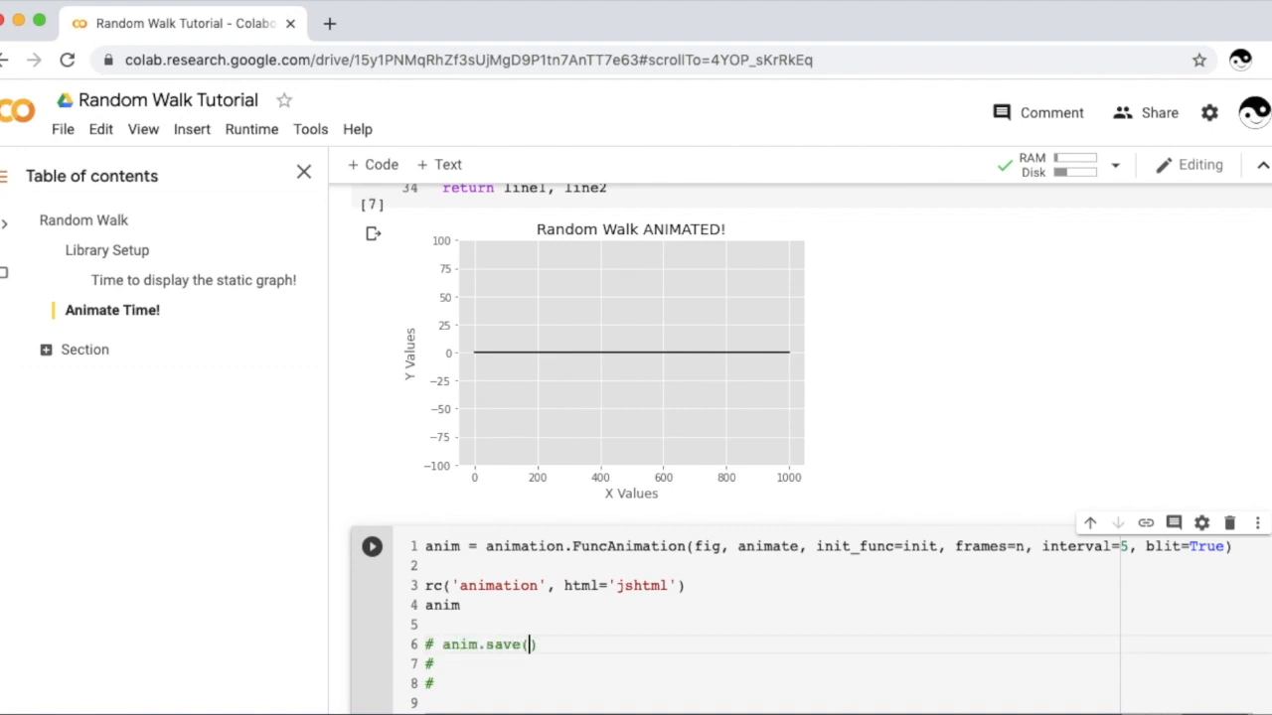
type("f")
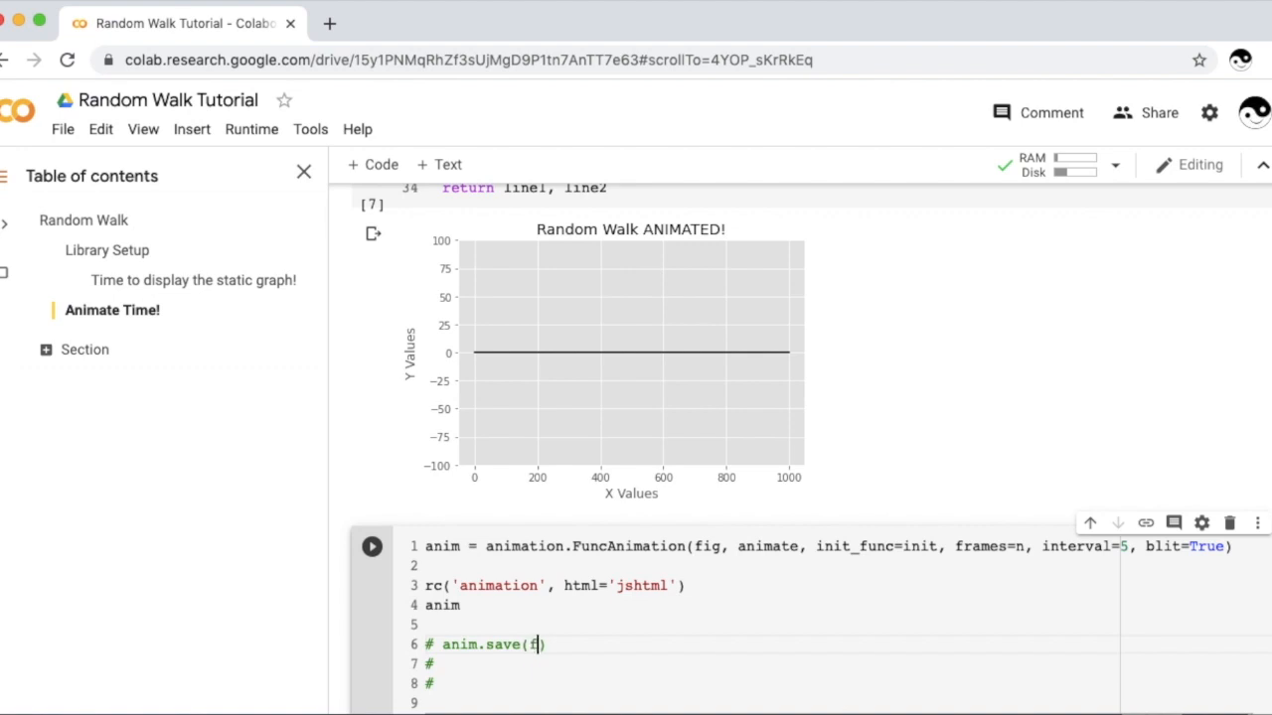
type("'ra")
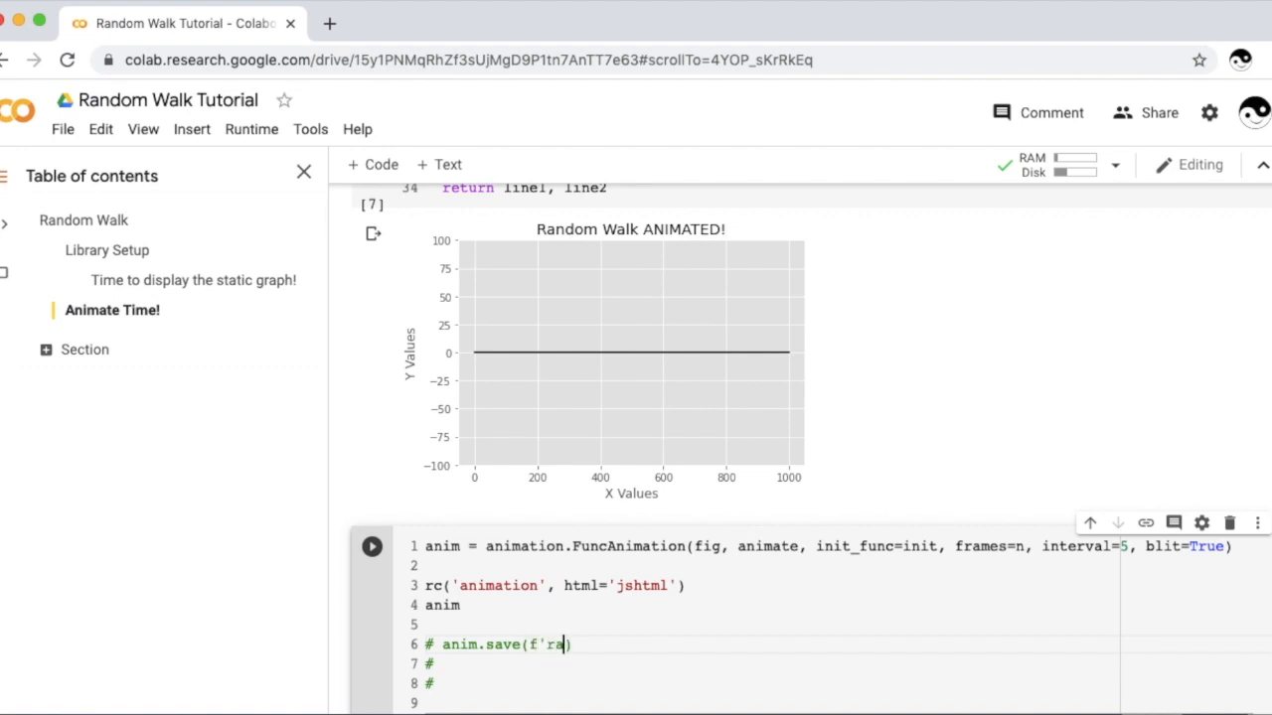
type("ndom_walk{ani")
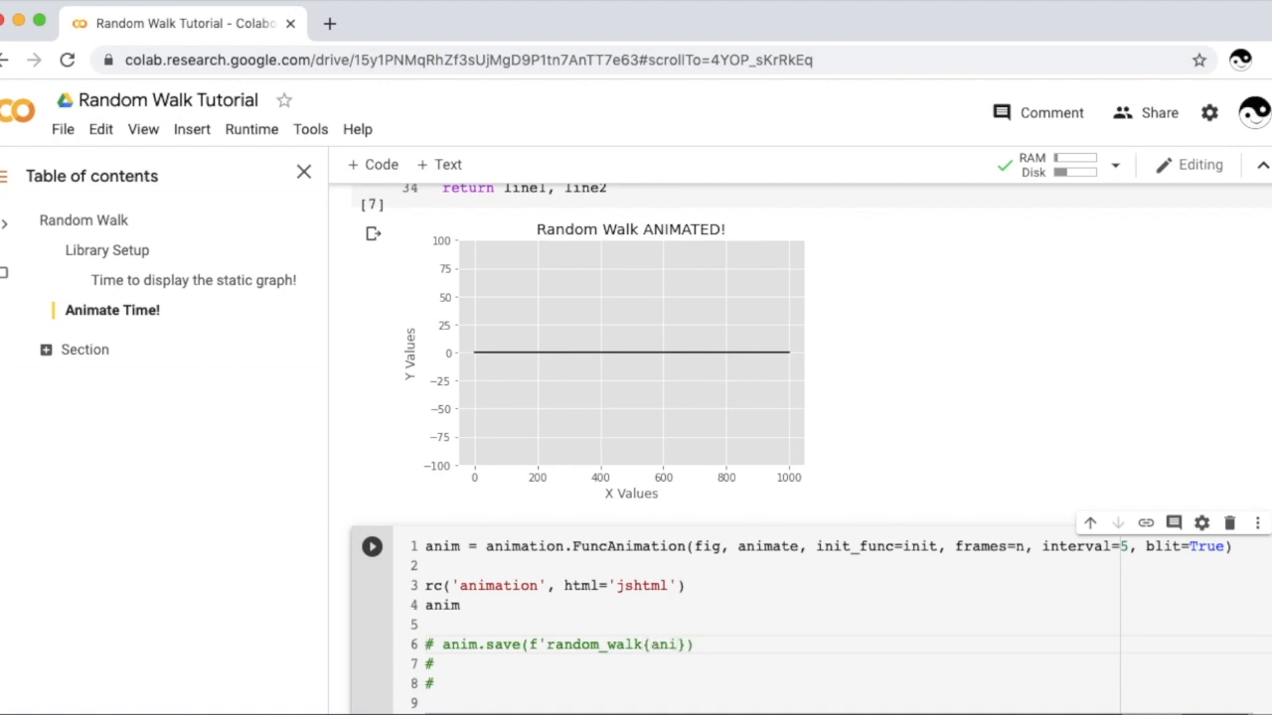
type("_num")
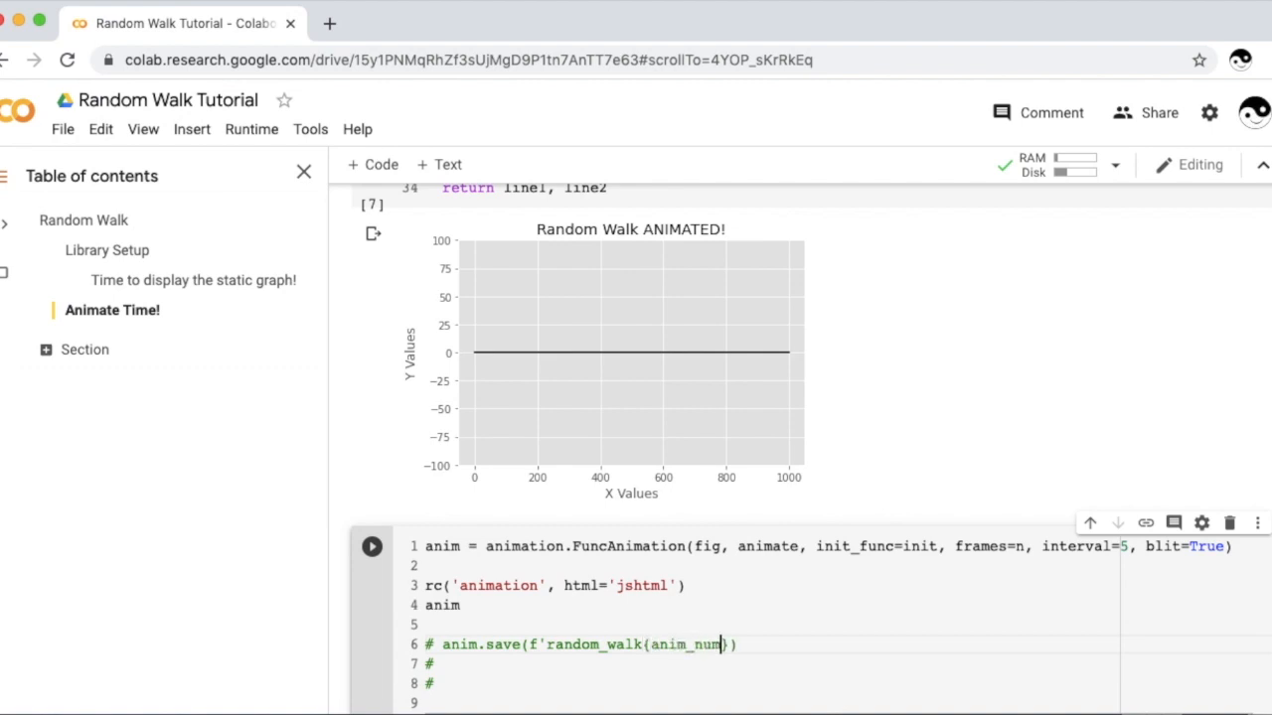
type(".mp4")
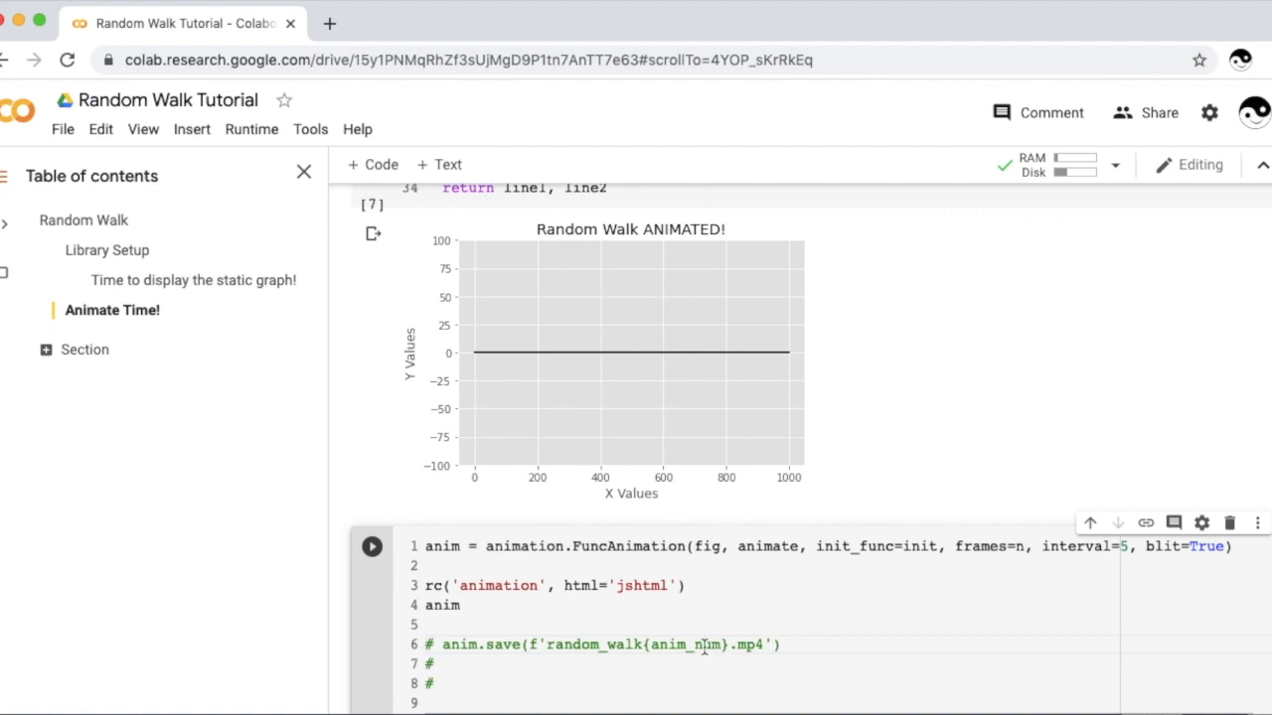
Step: Fix the braces around anim_num and add the commented anim_num += 1 line
double_click(686, 644)
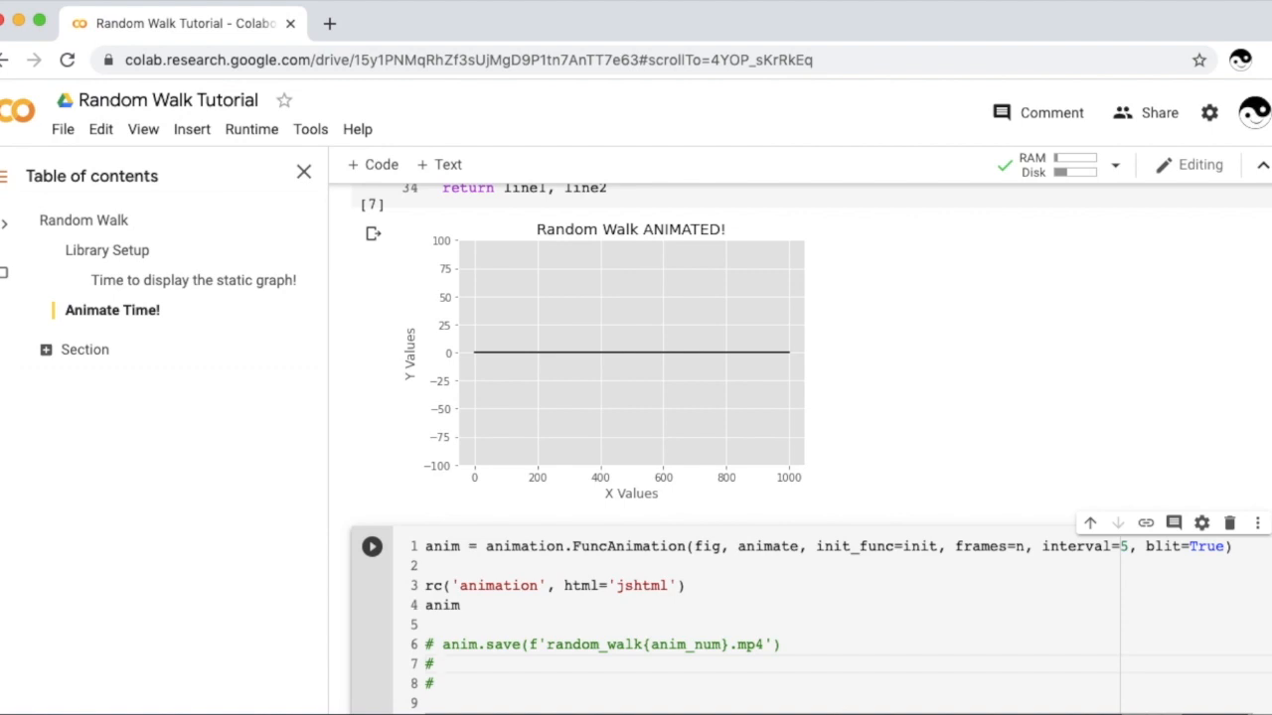
type("anim_num = 3")
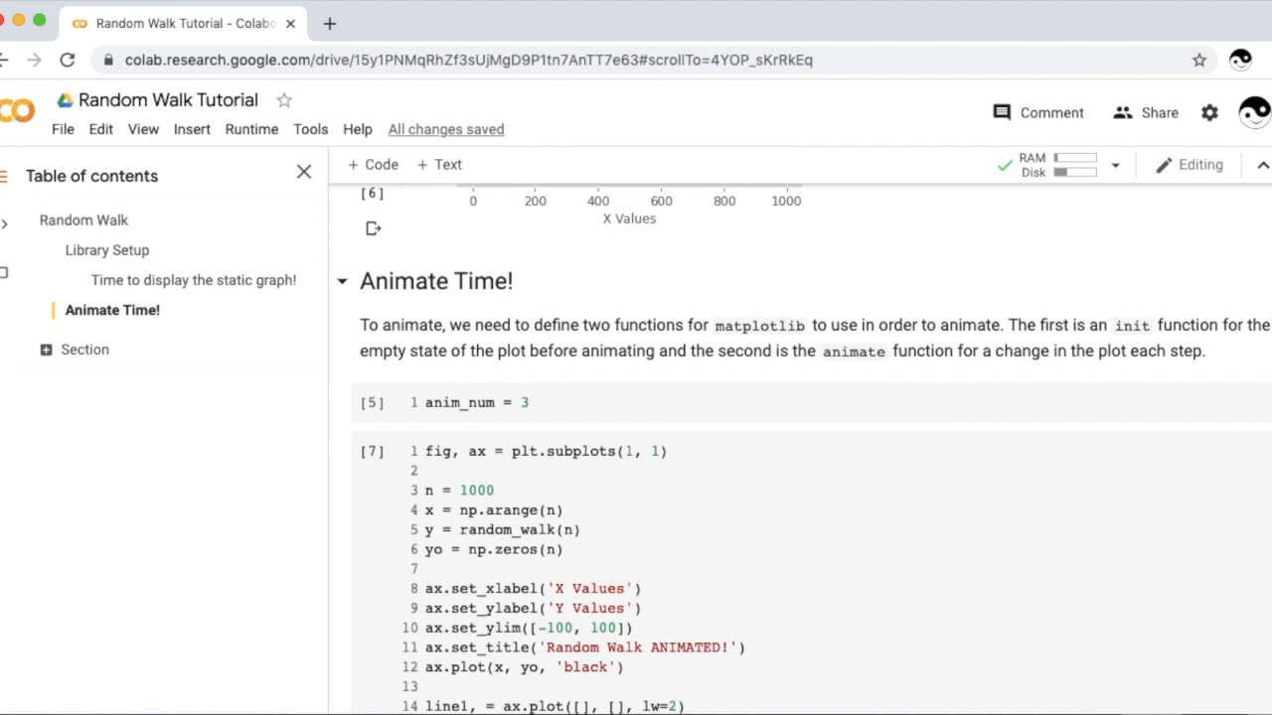
Step: Run the cell and set the jshtml player to play the red walk Once
scroll("down", 3)
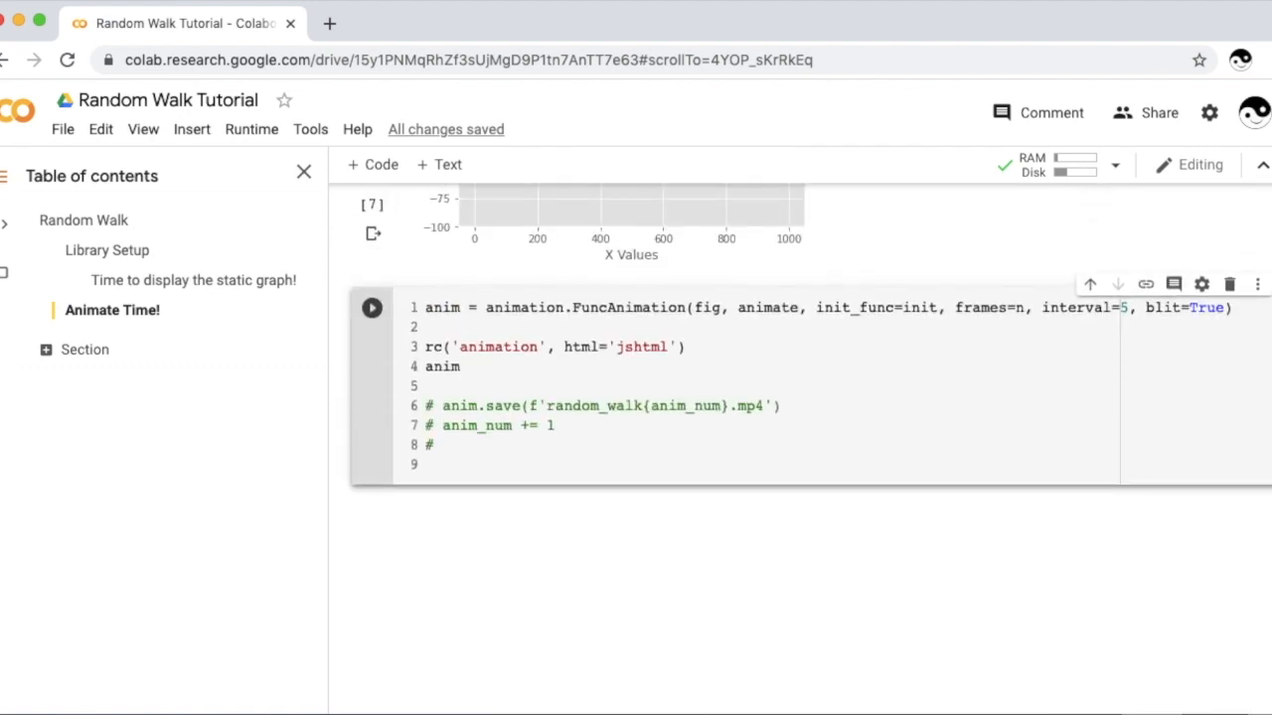
scroll("down", 3)
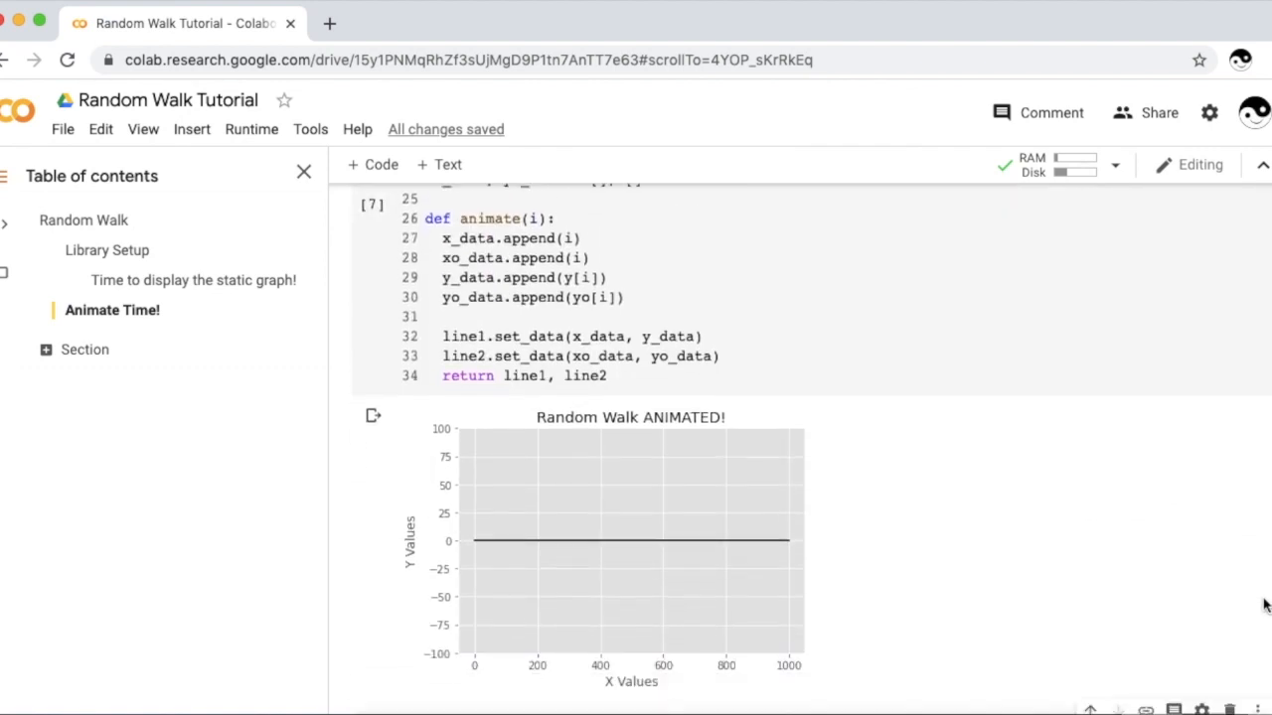
scroll("down", 3)
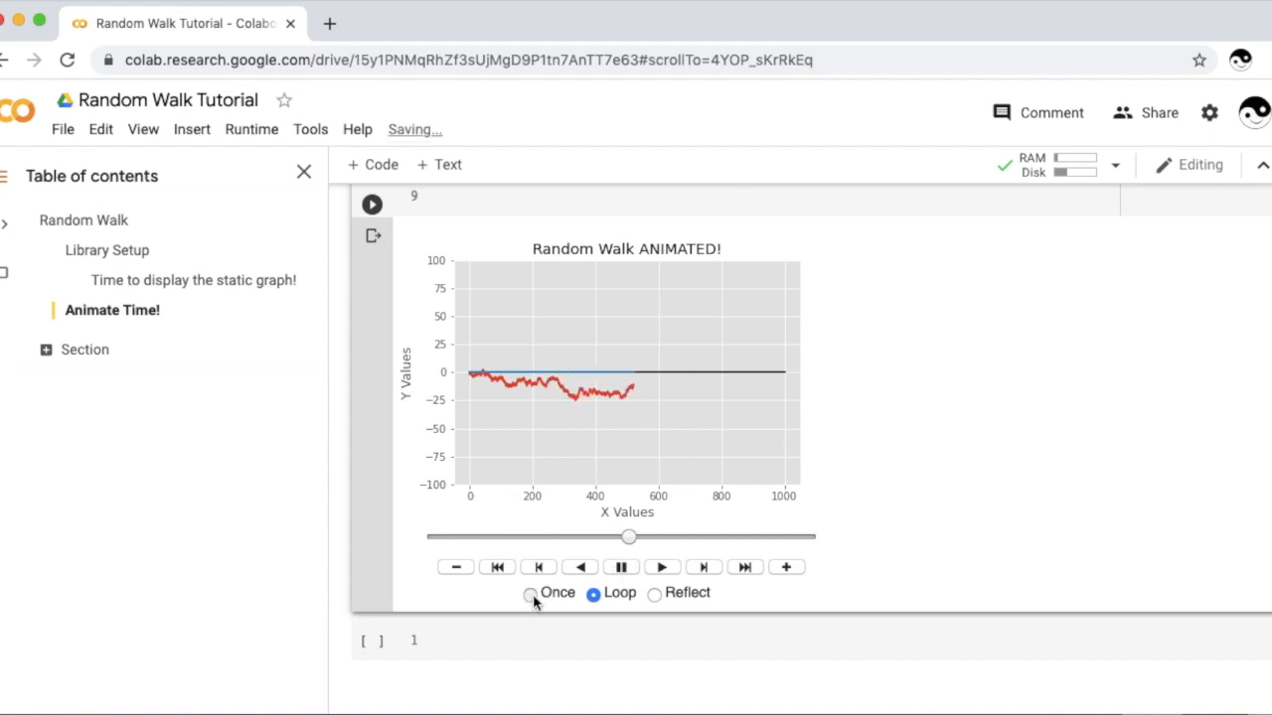
left_click(529, 592)
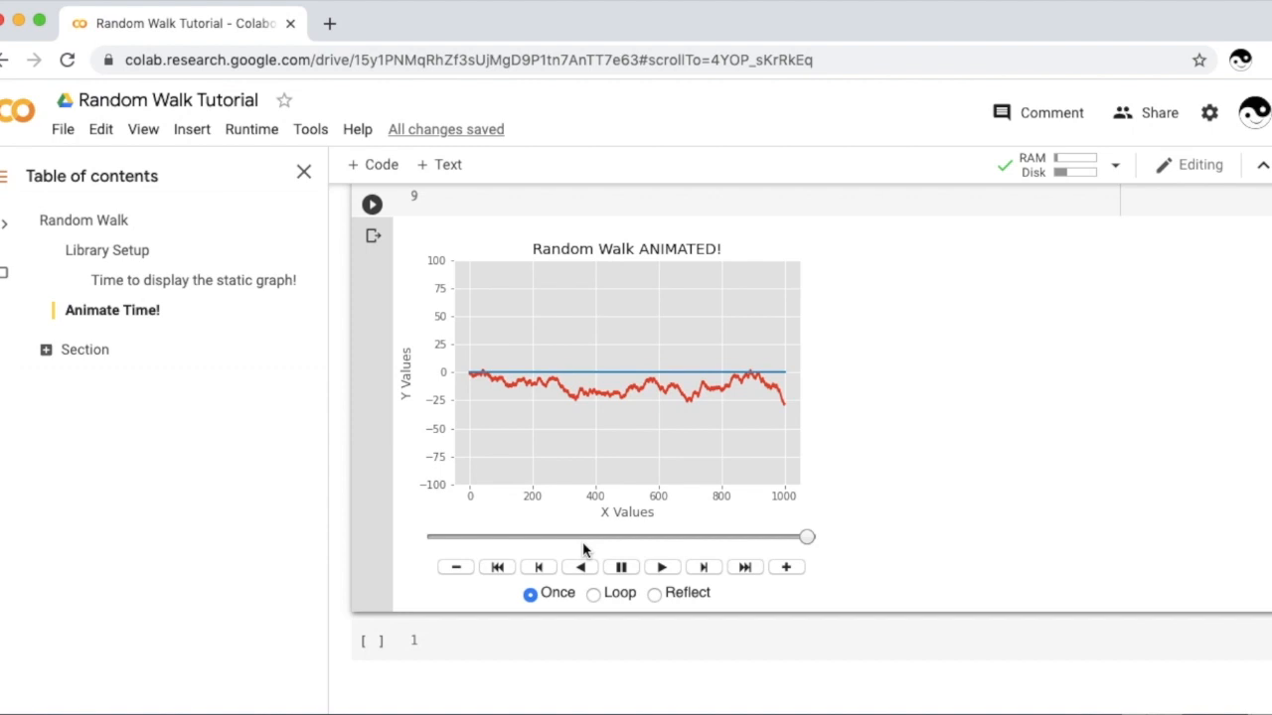
mouse_move(584, 525)
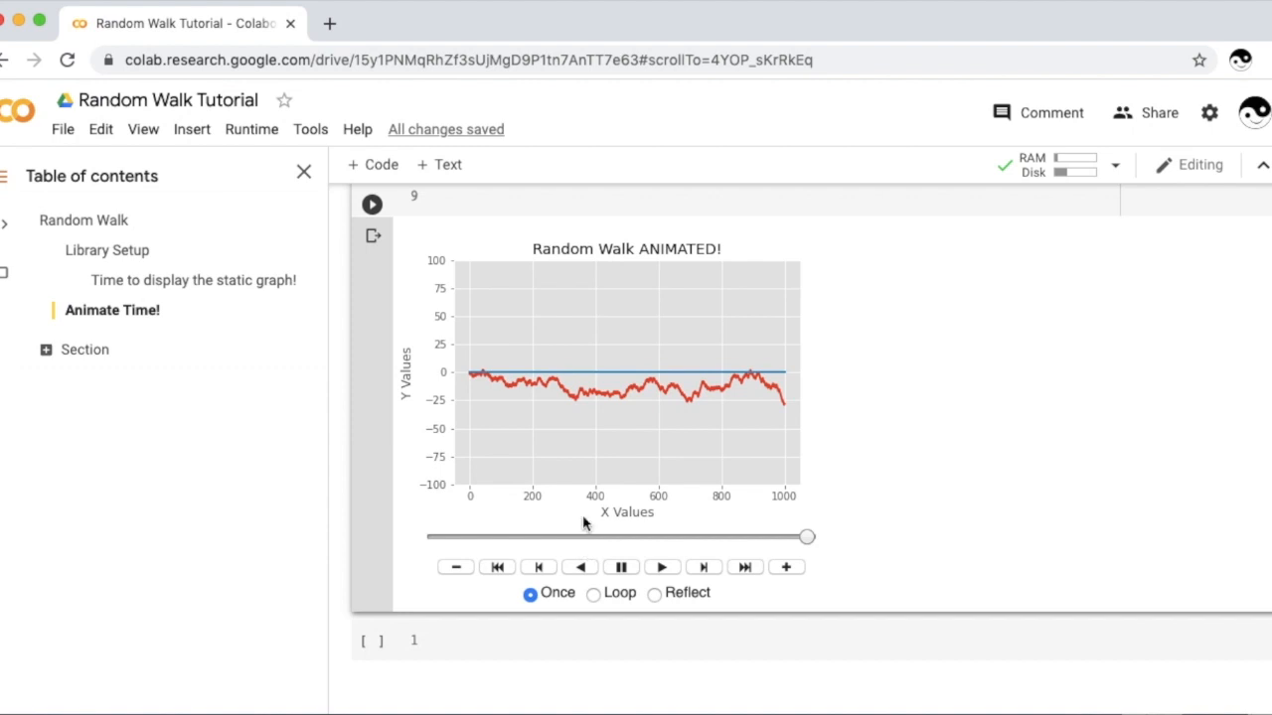
mouse_move(557, 425)
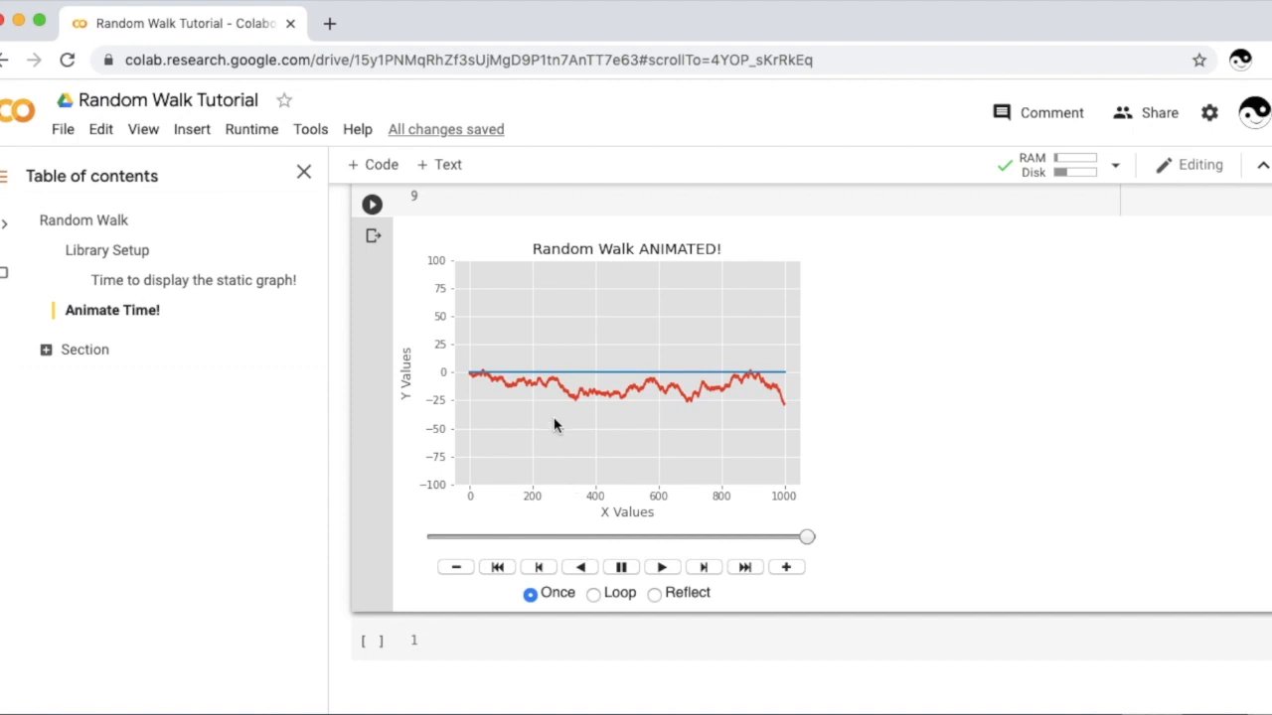
mouse_move(553, 382)
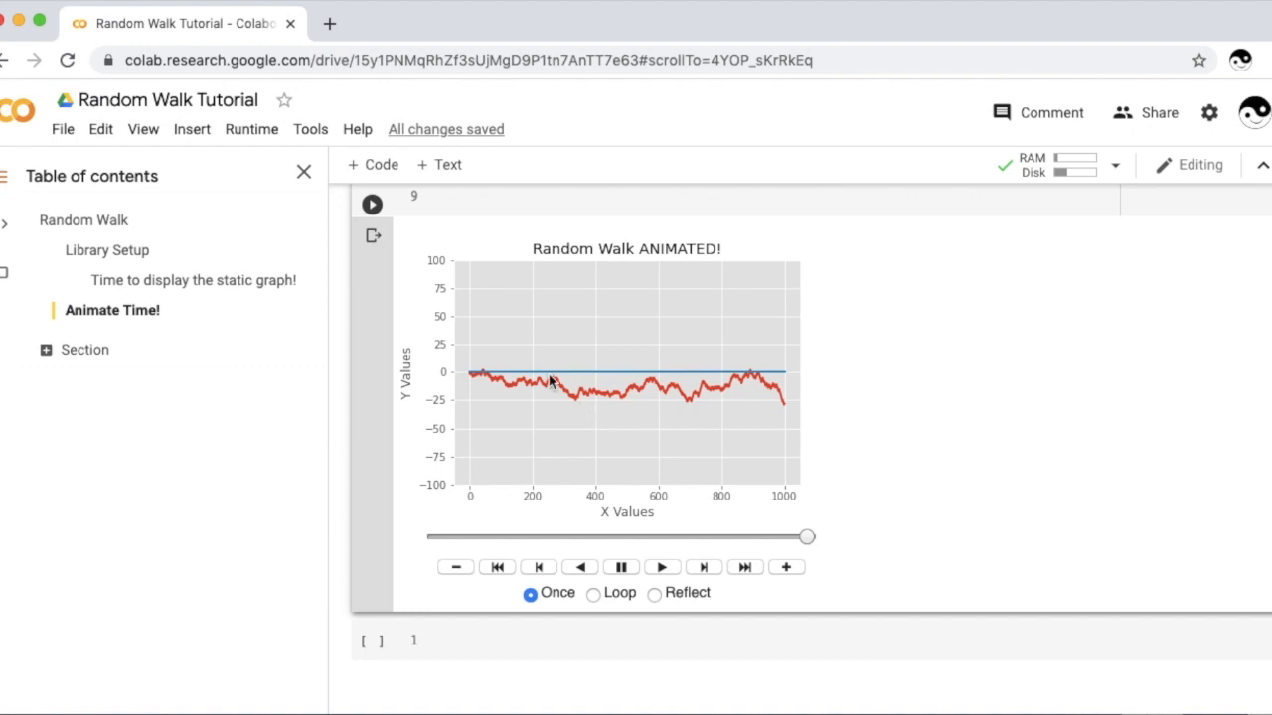
mouse_move(646, 374)
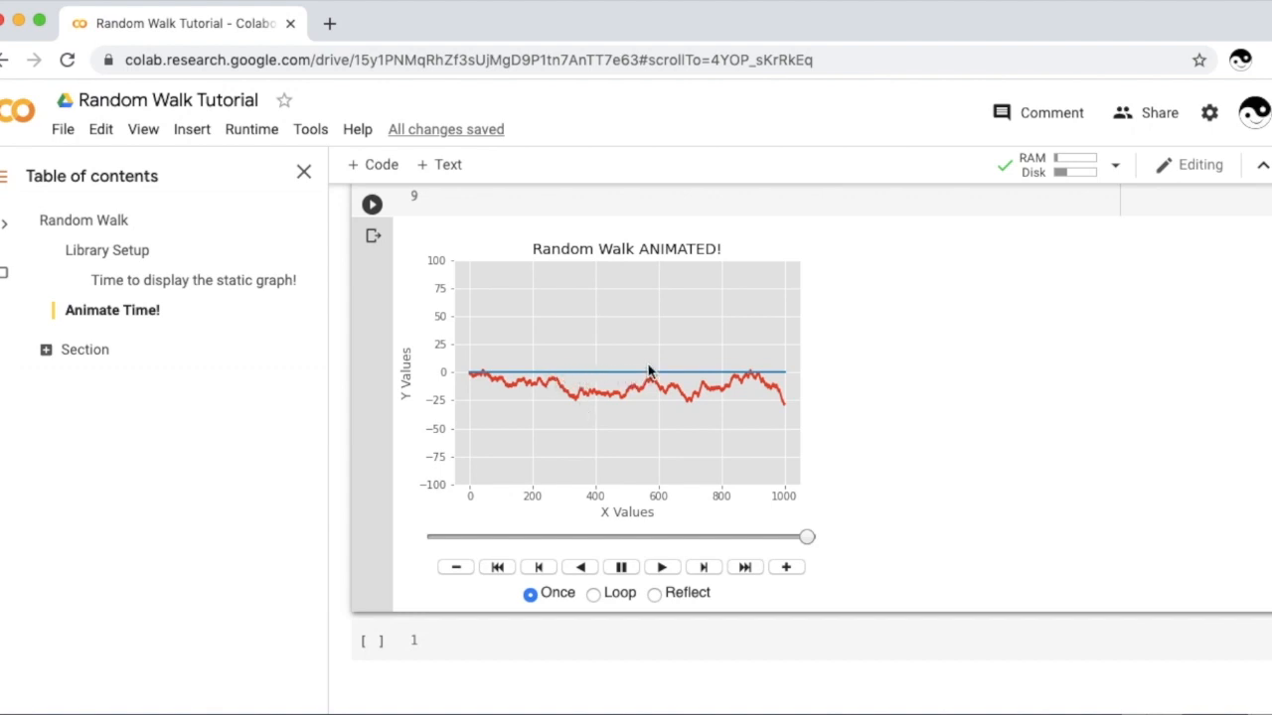